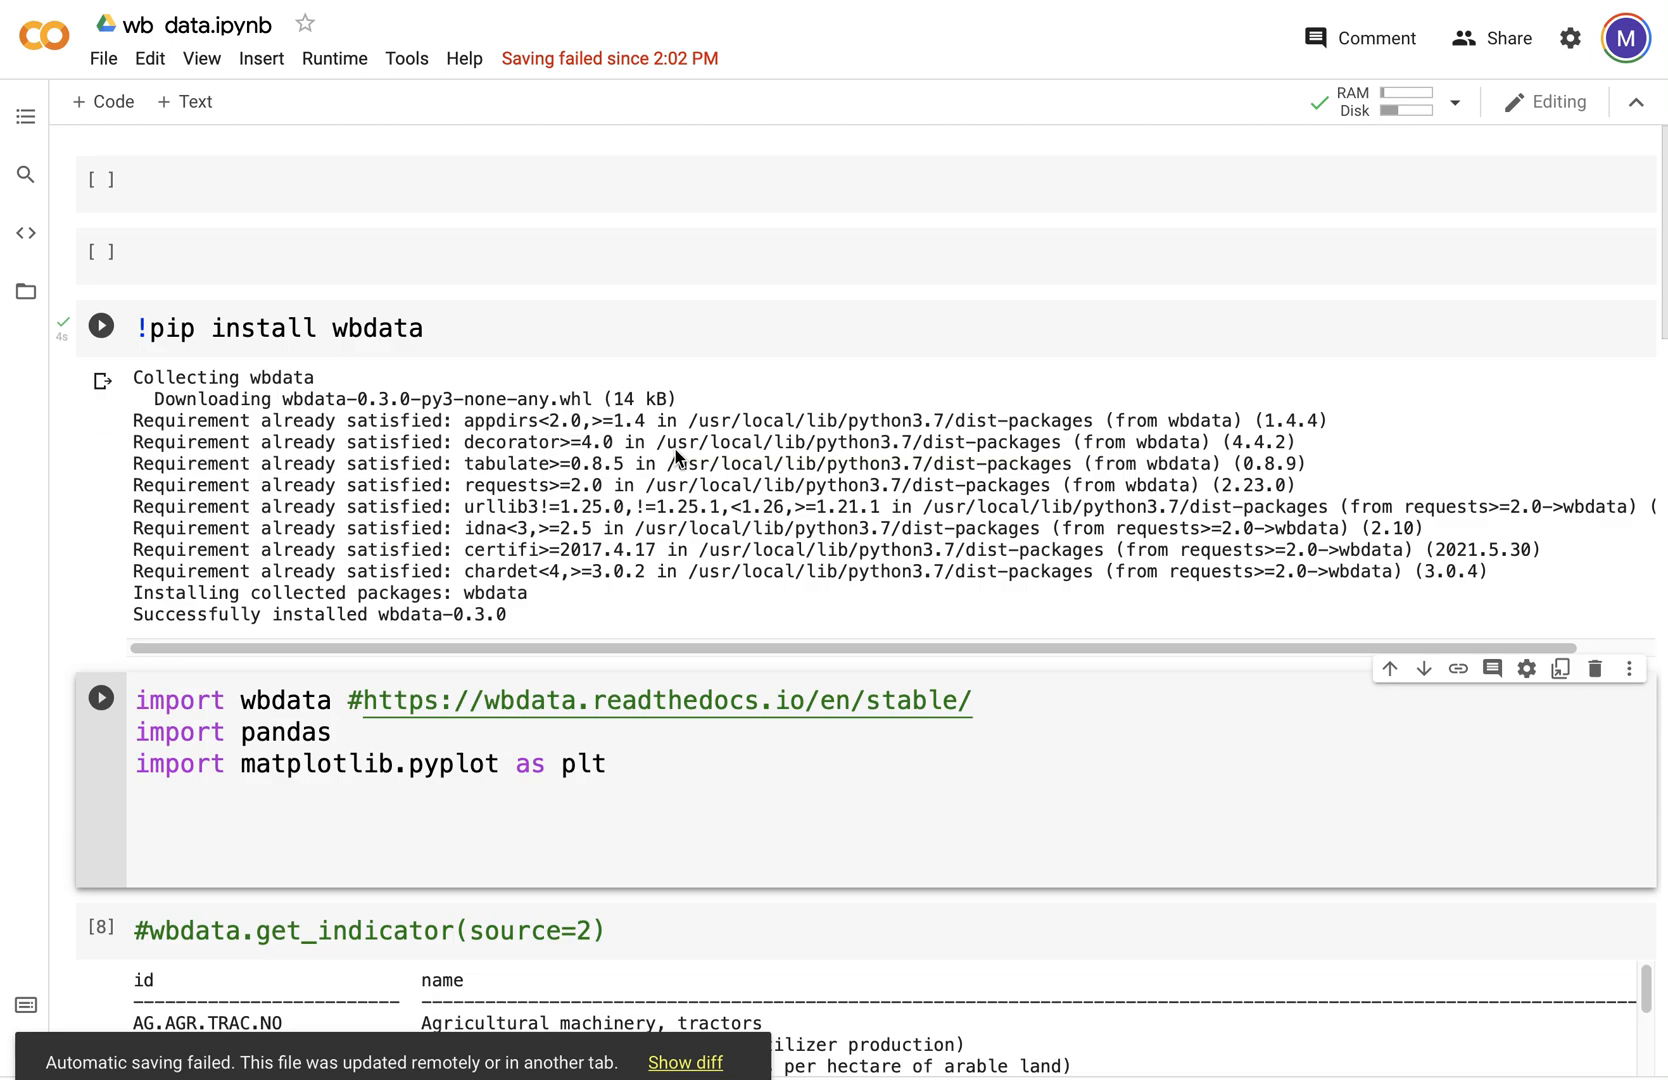
Step: Run the cell importing wbdata, pandas and matplotlib
scroll(down, 3)
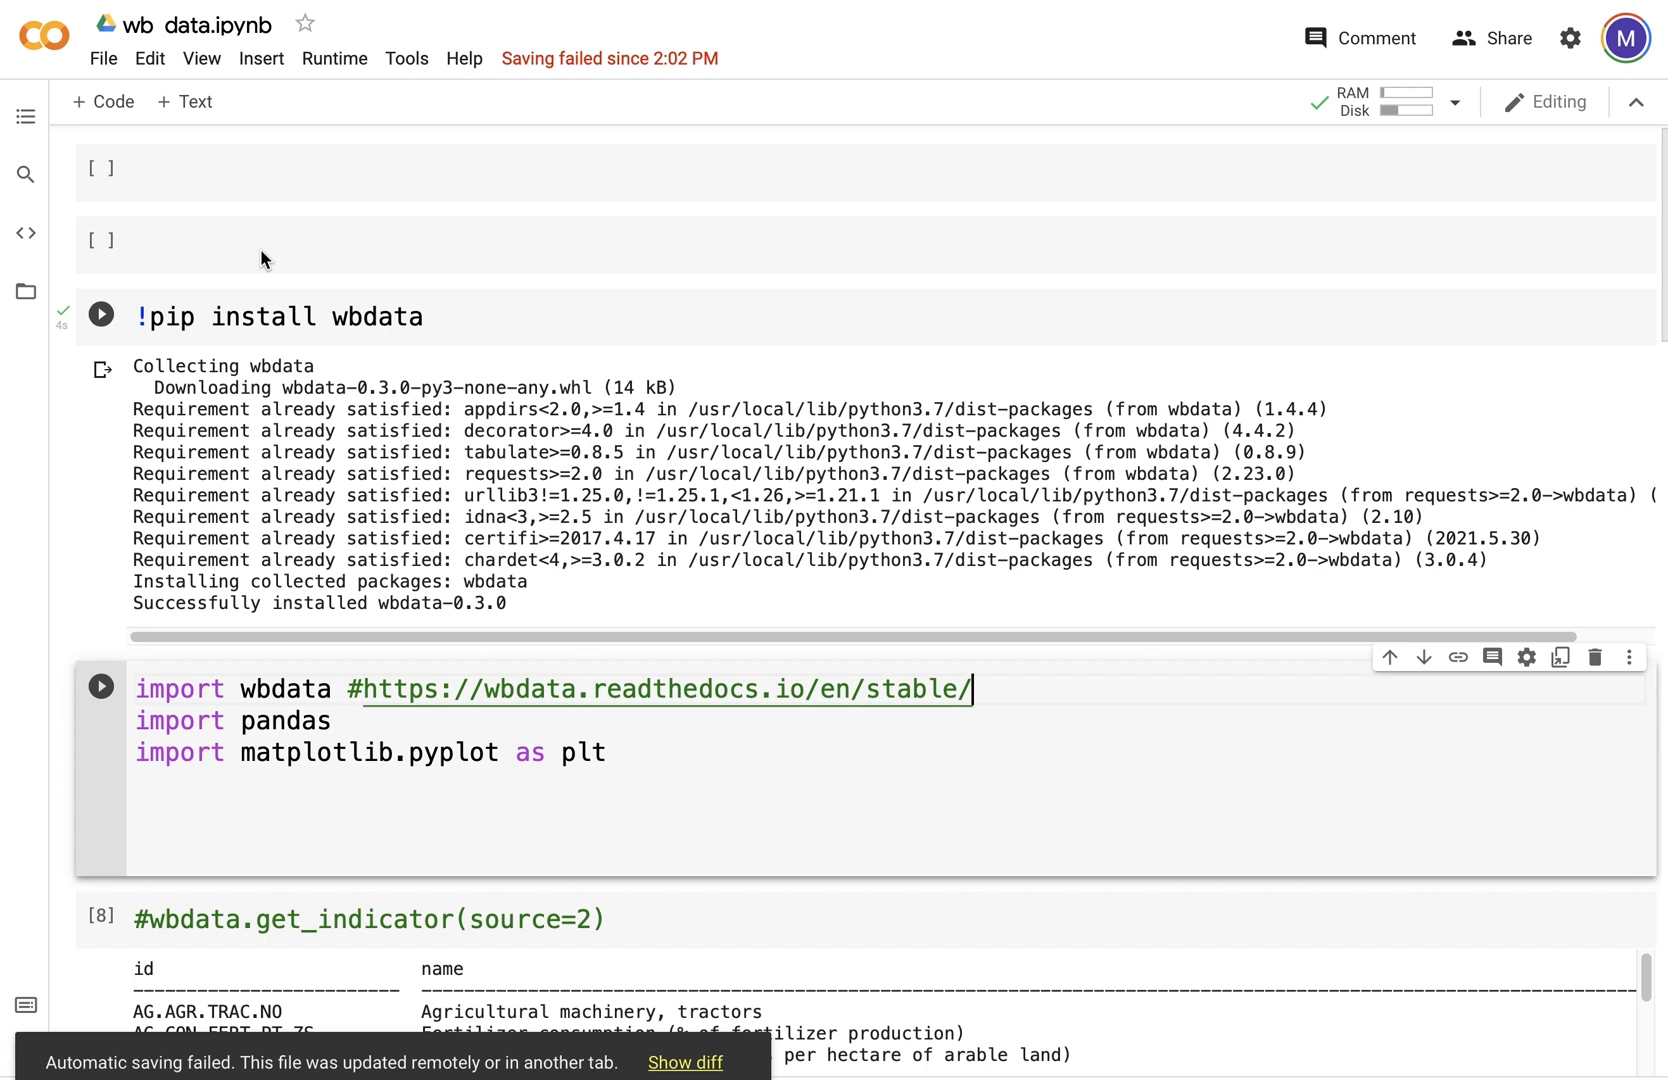
click(100, 240)
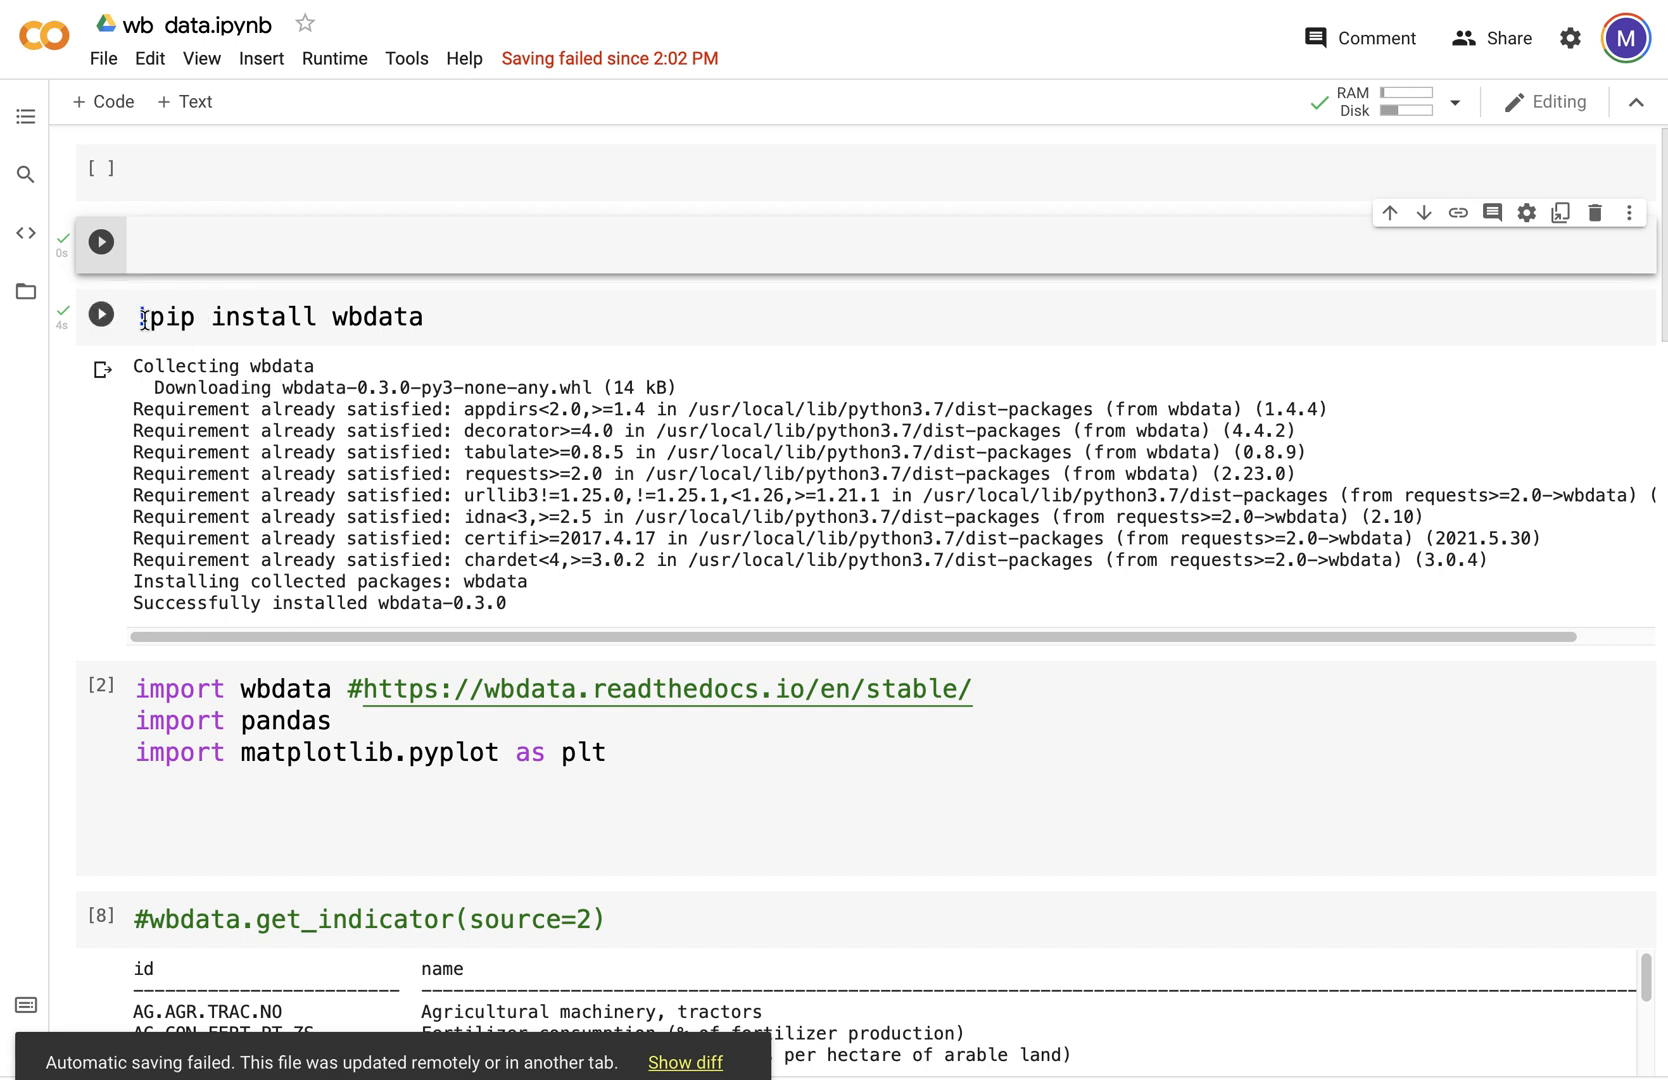
scroll(up, 3)
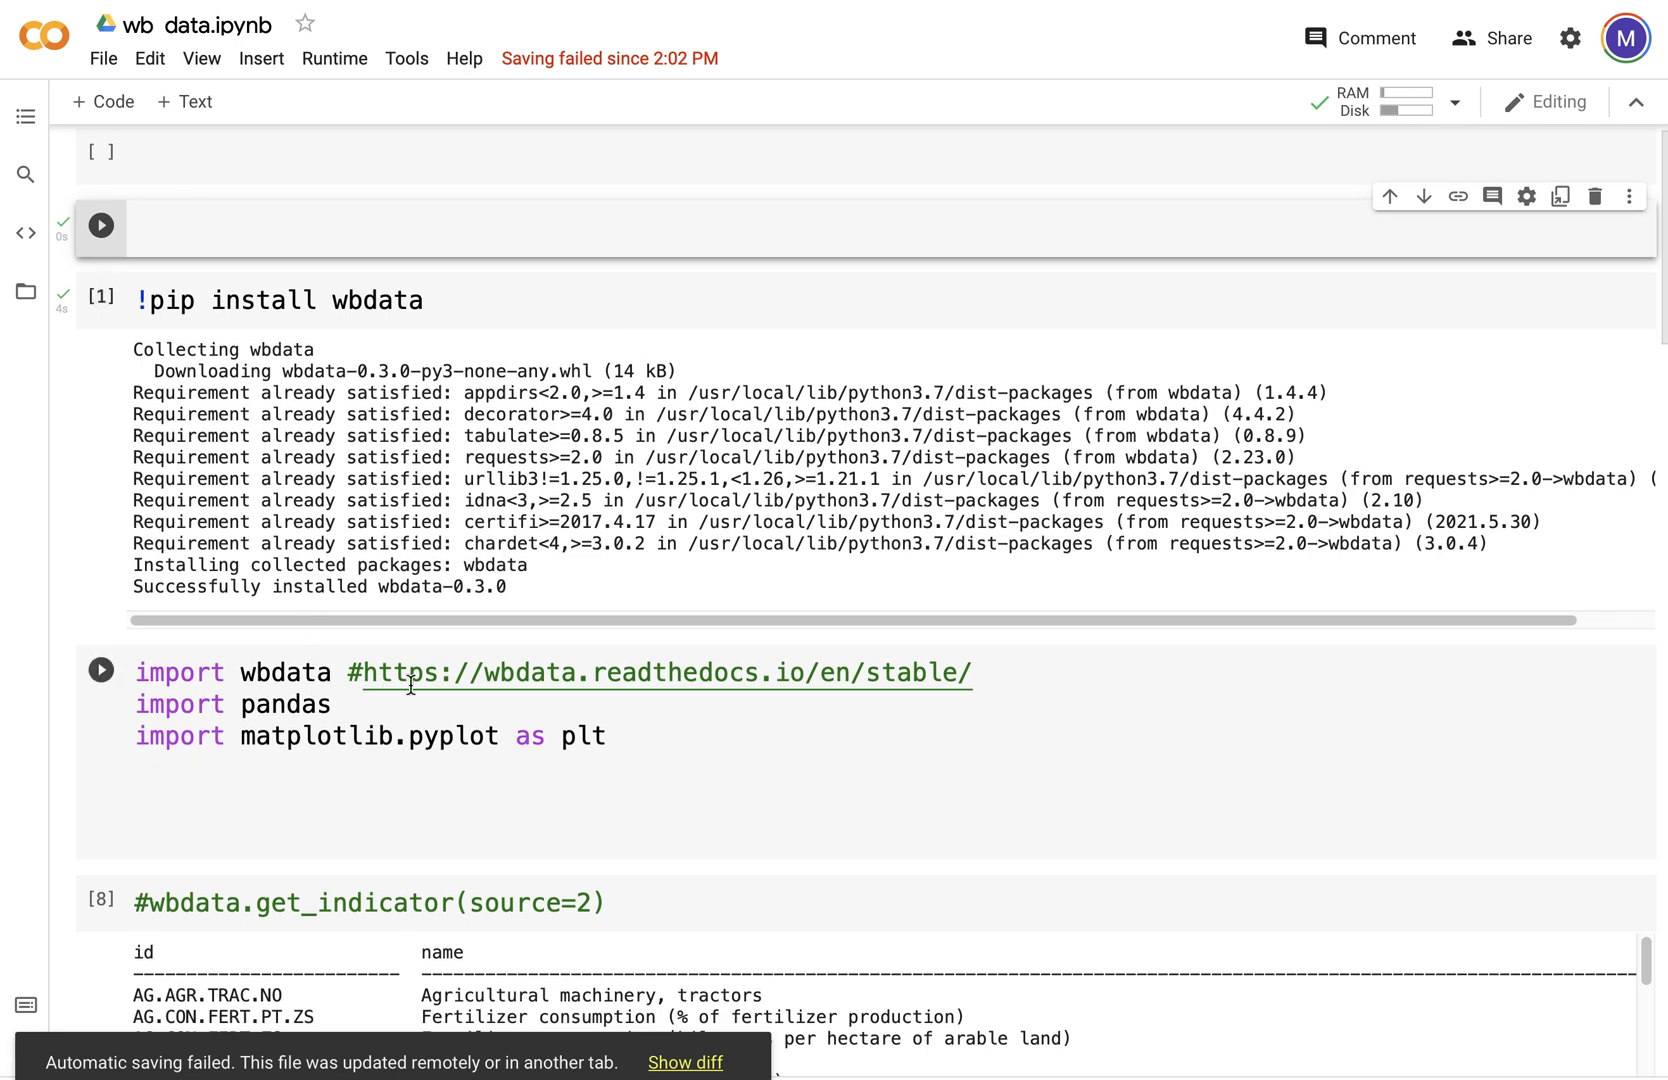
mouse_move(894, 679)
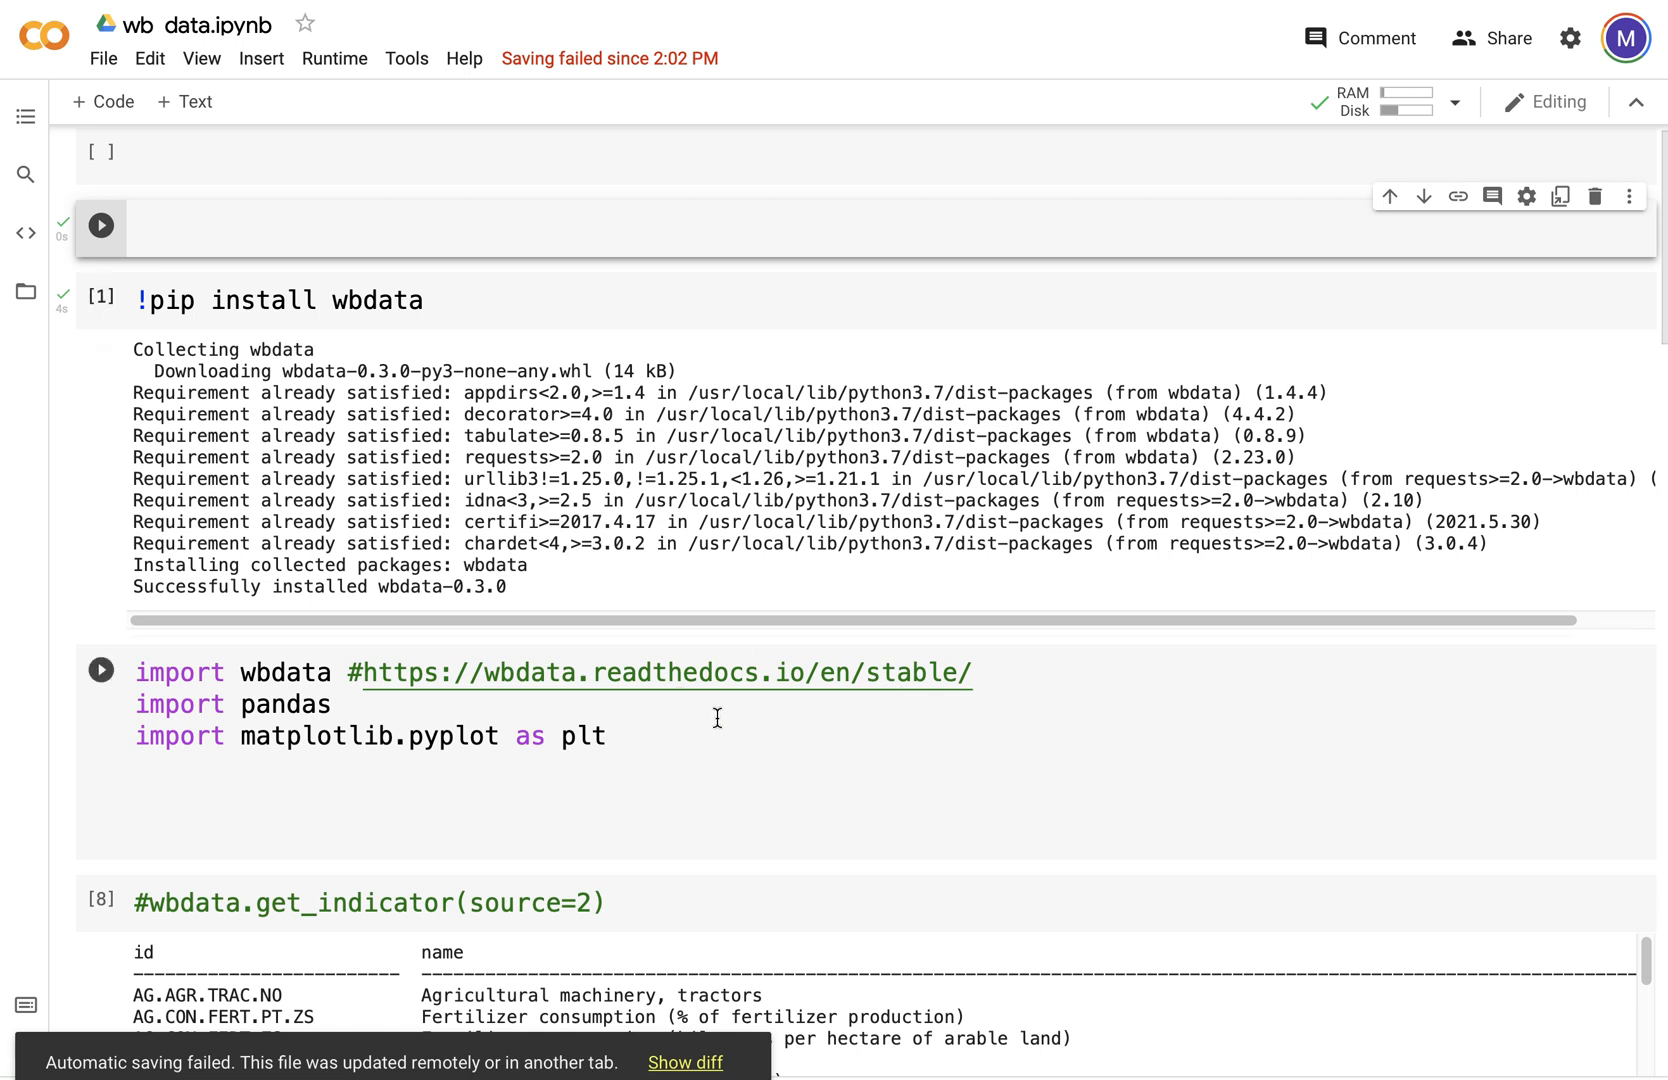
mouse_move(660, 686)
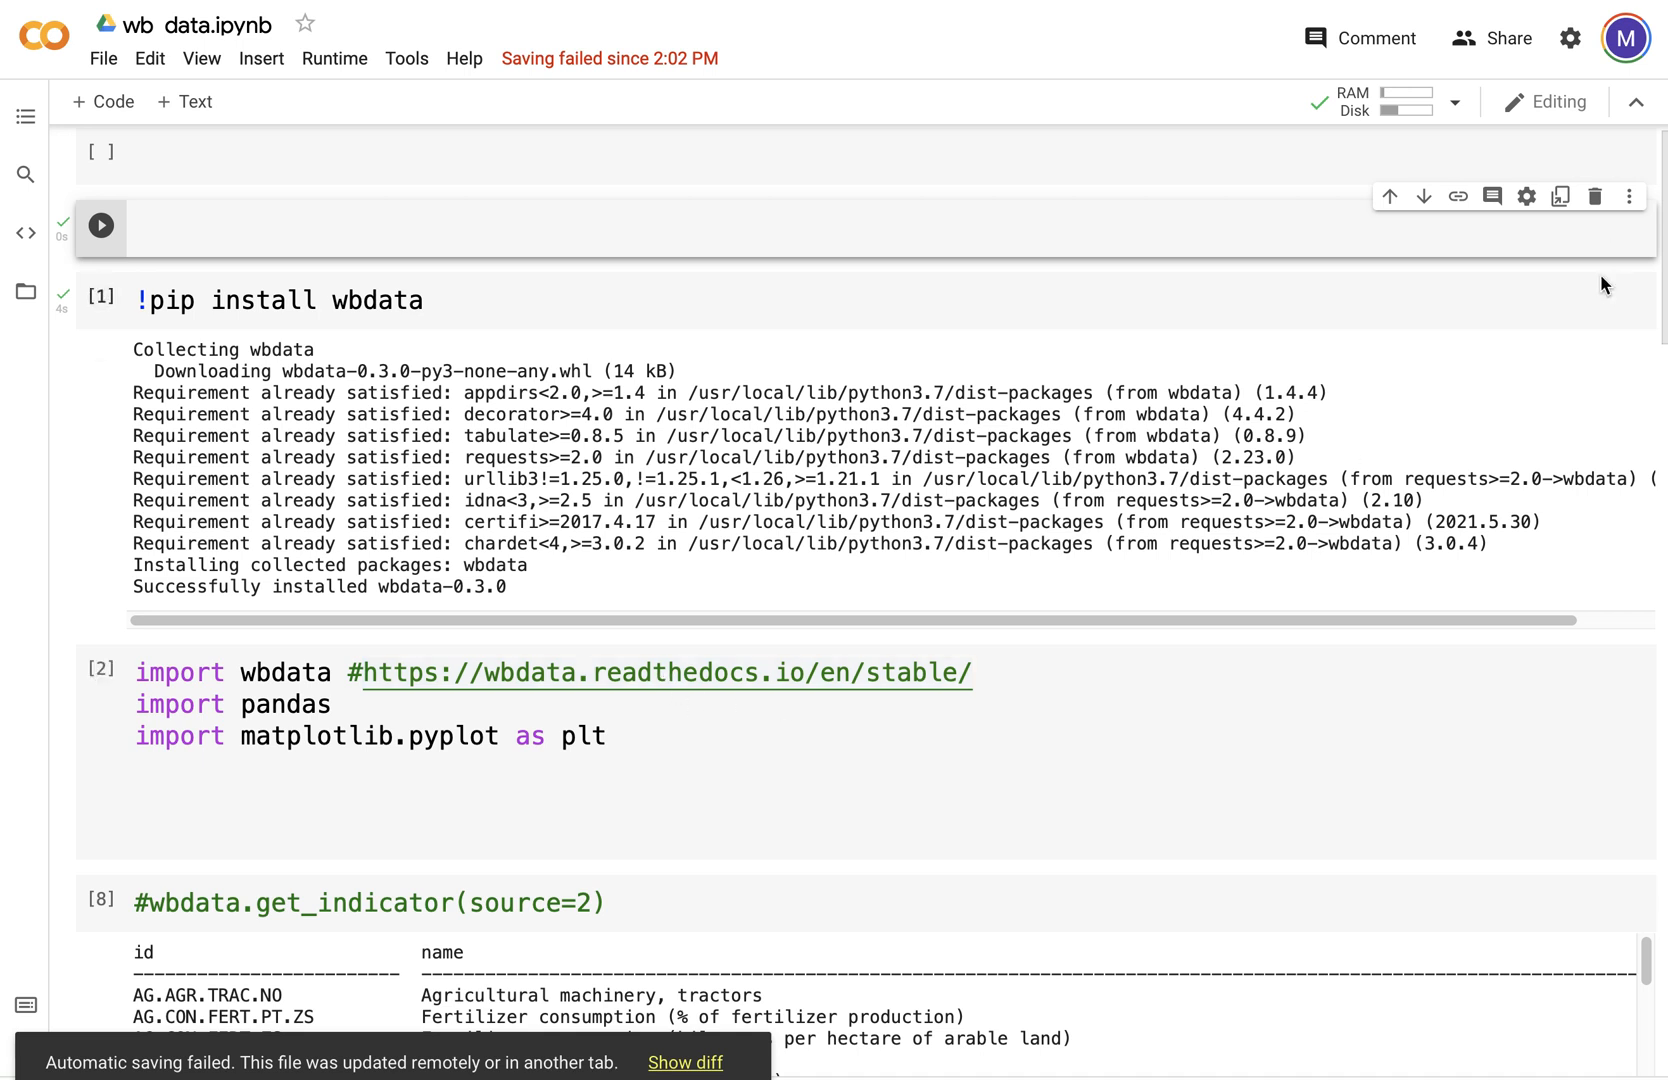
mouse_move(1603, 282)
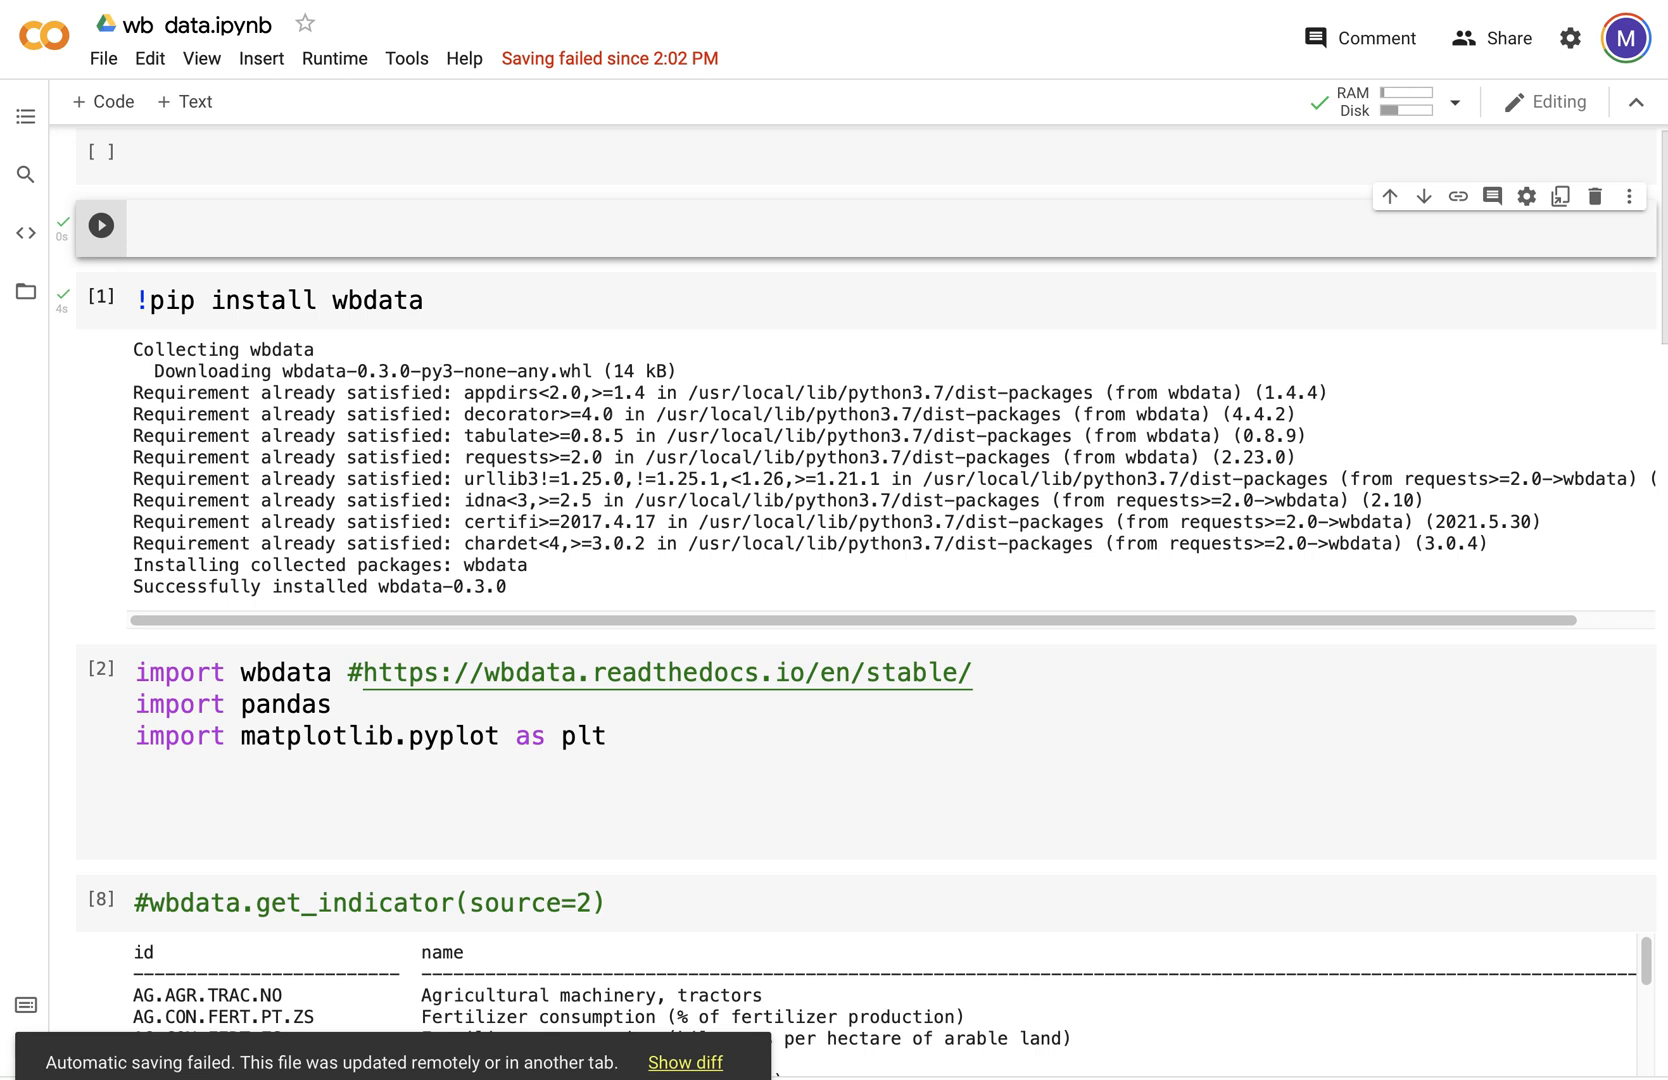
Step: Save the wb data notebook, overwriting the version changed in another session
scroll(down, 3)
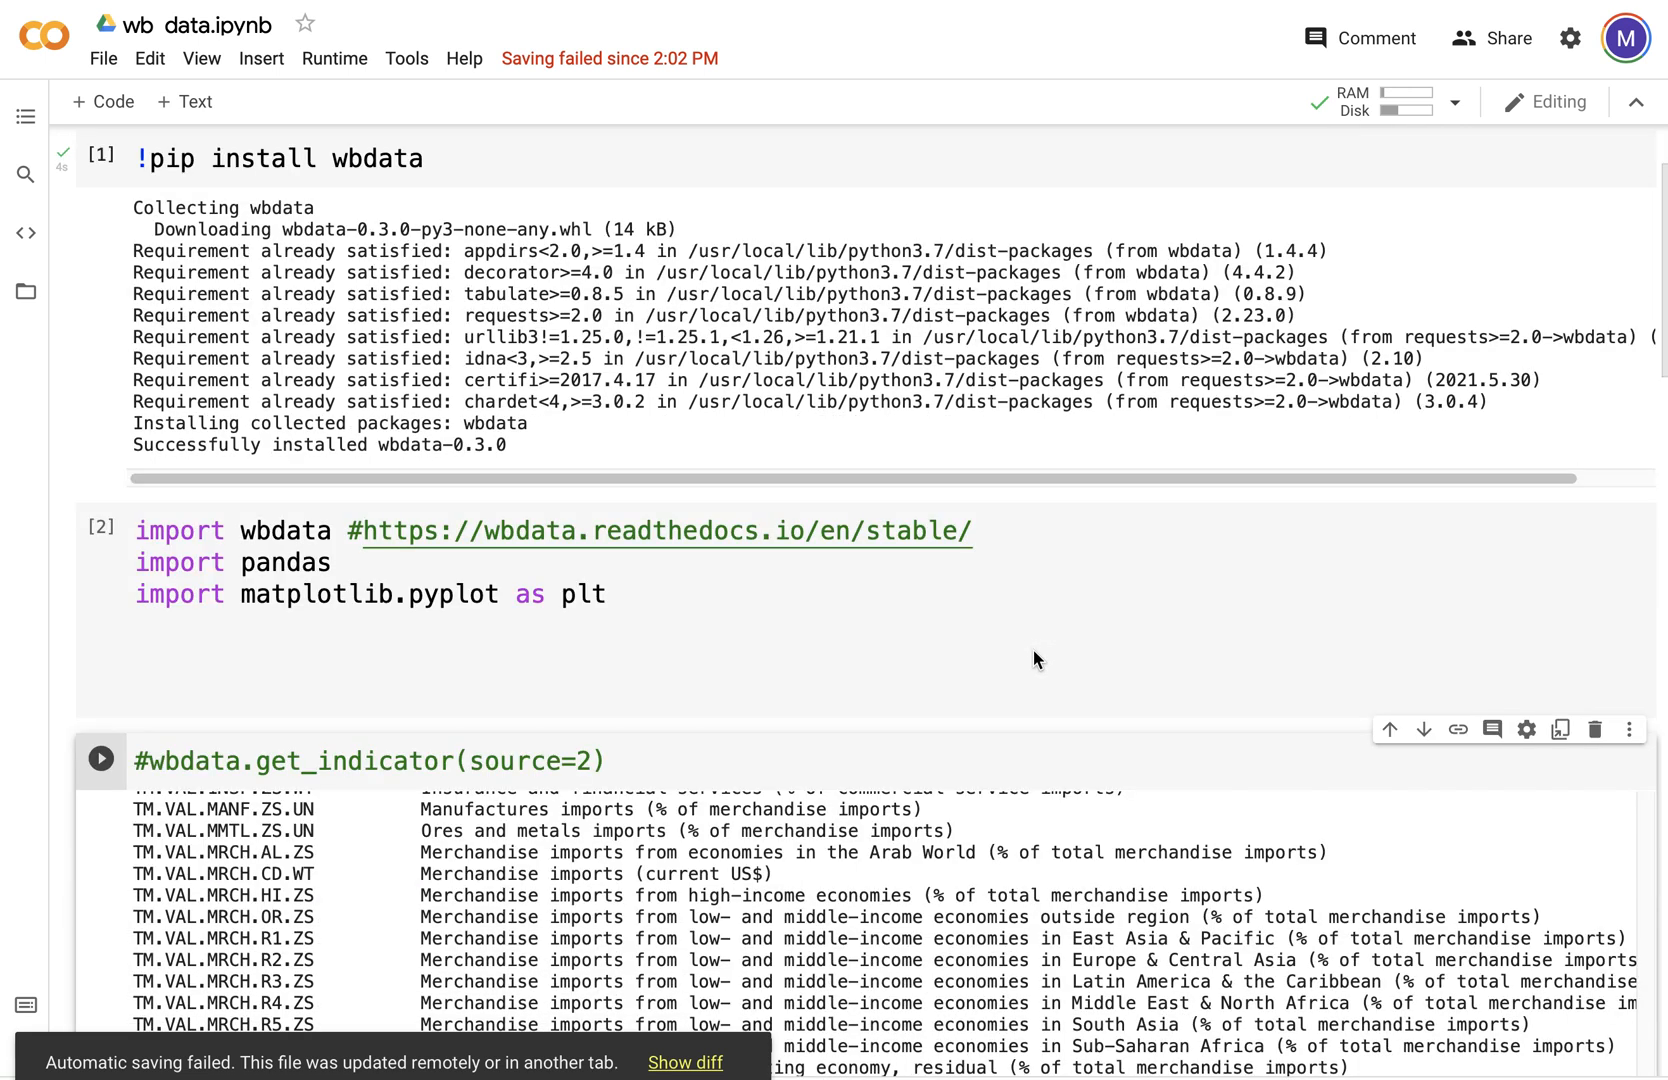
mouse_move(102, 59)
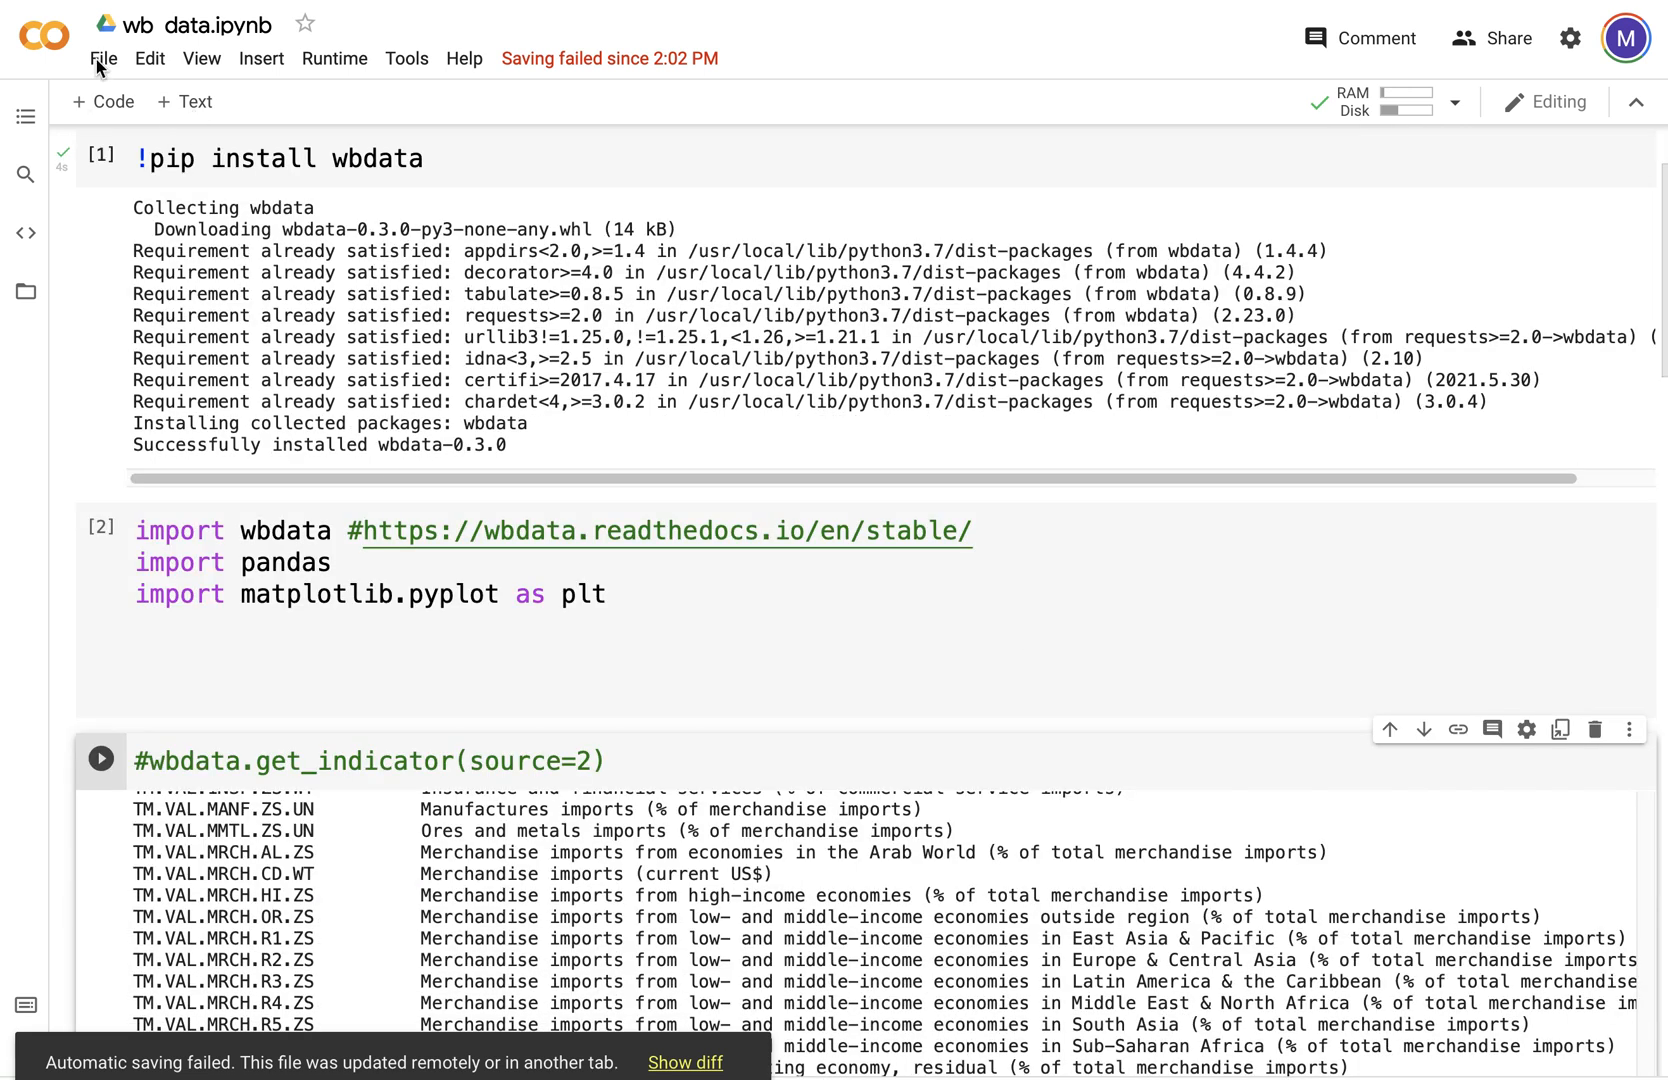
click(103, 59)
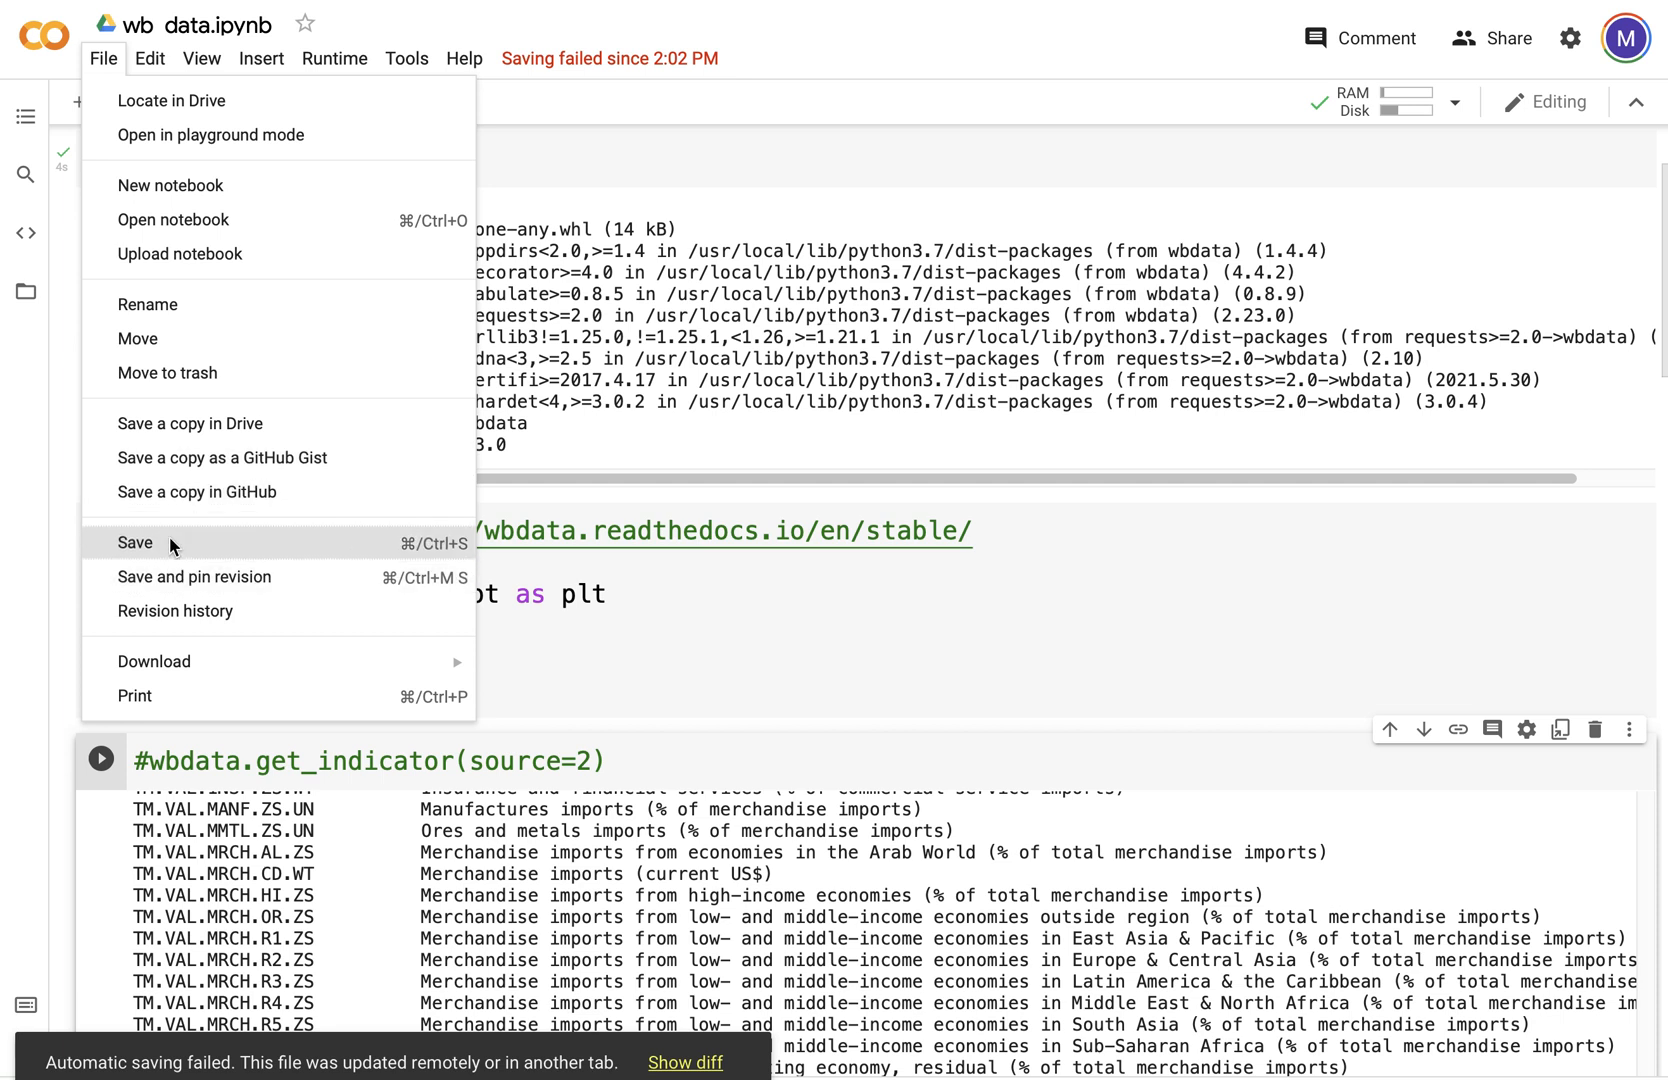
click(134, 543)
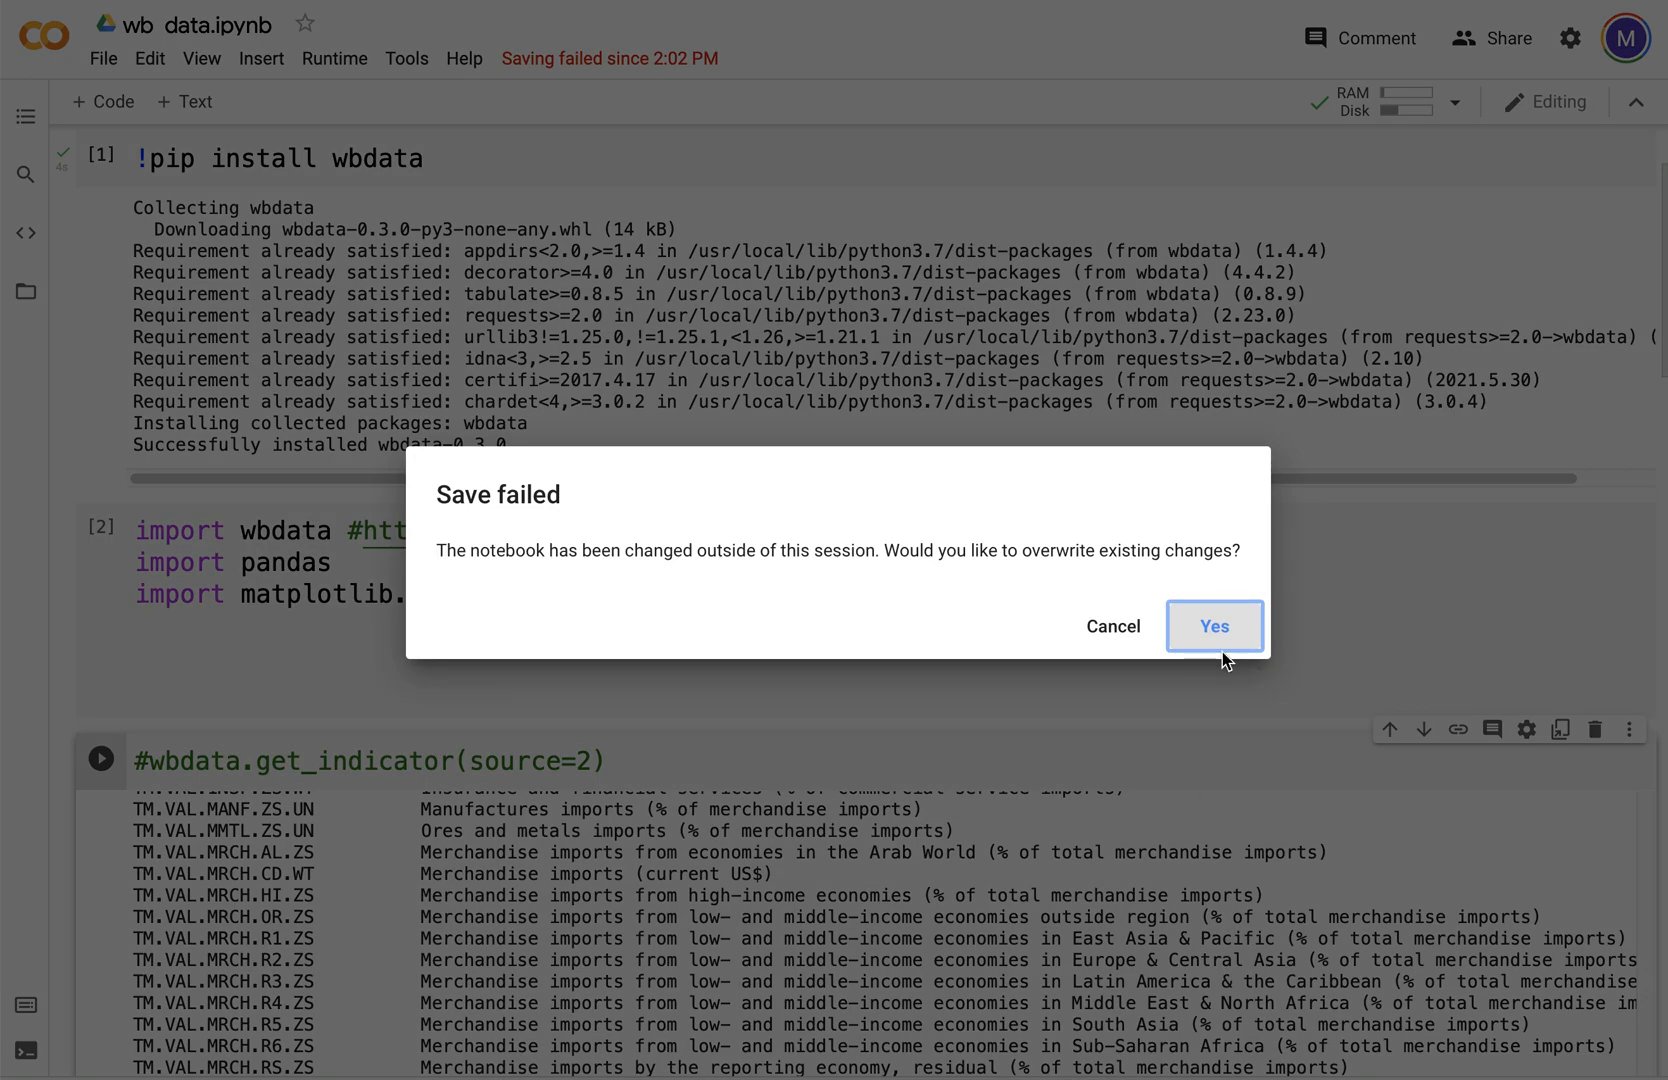
click(1213, 626)
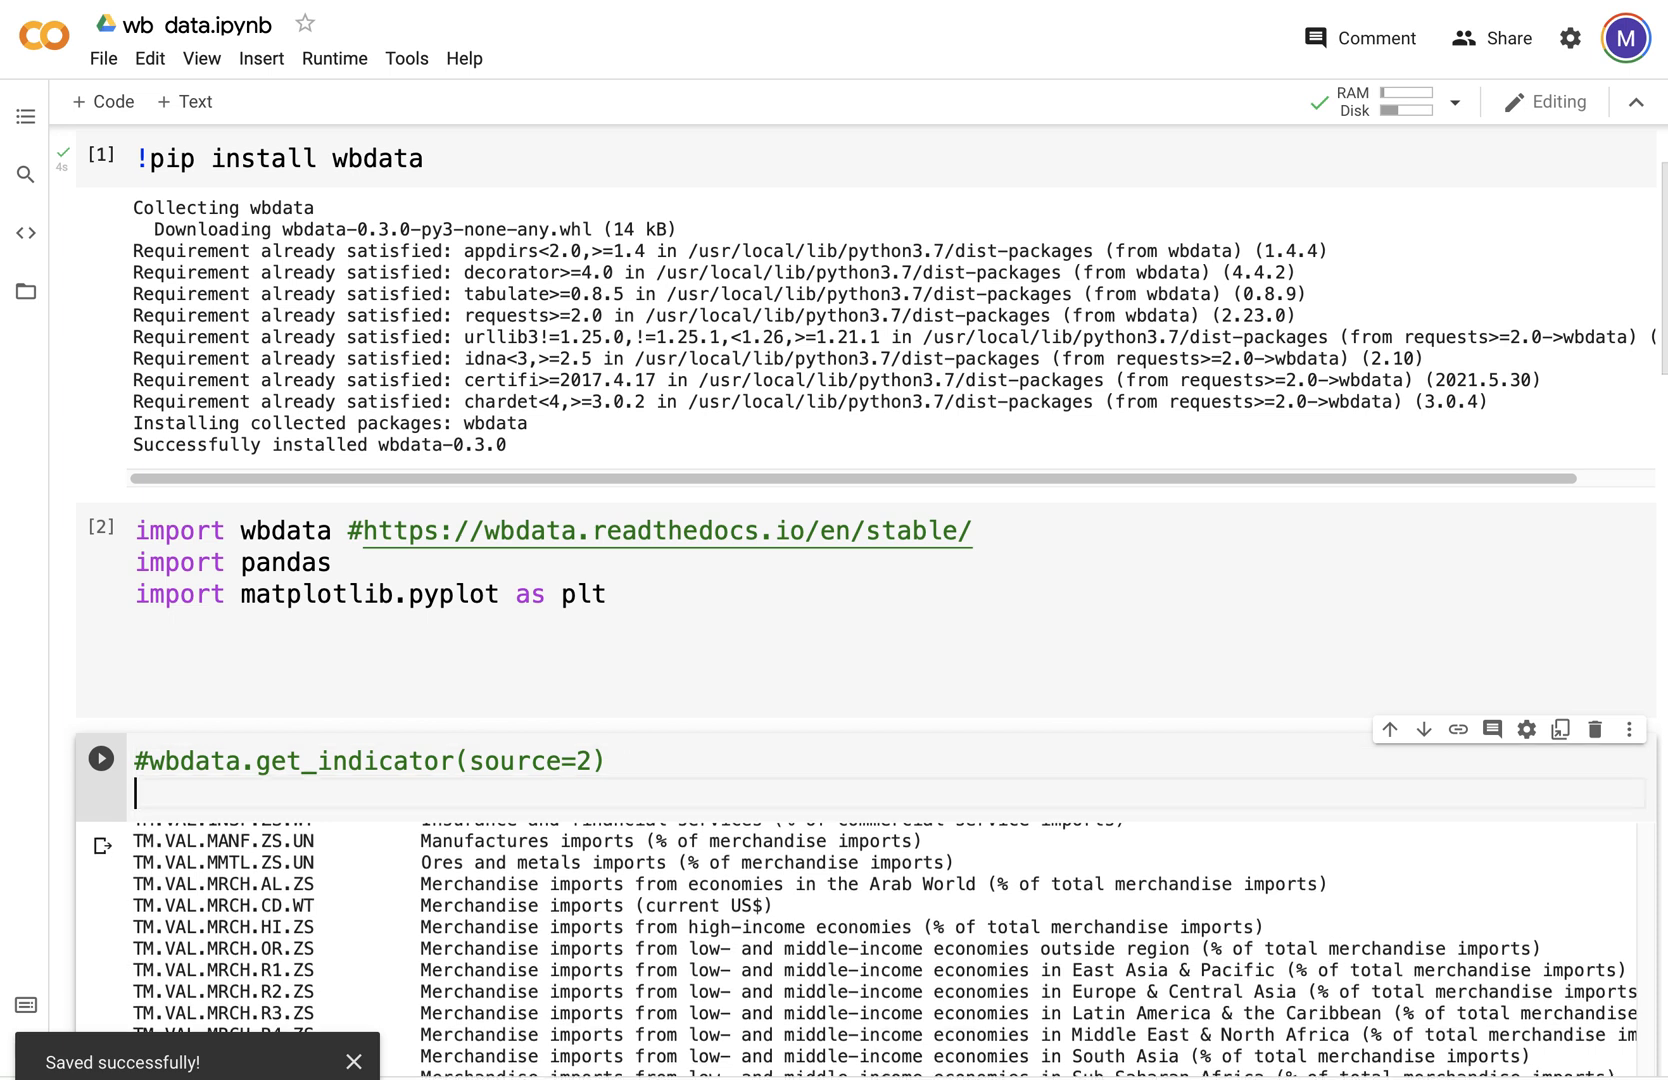
Step: Enter wbdata.get_indicator(source=1) in the indicator cell and run it
text(wb)
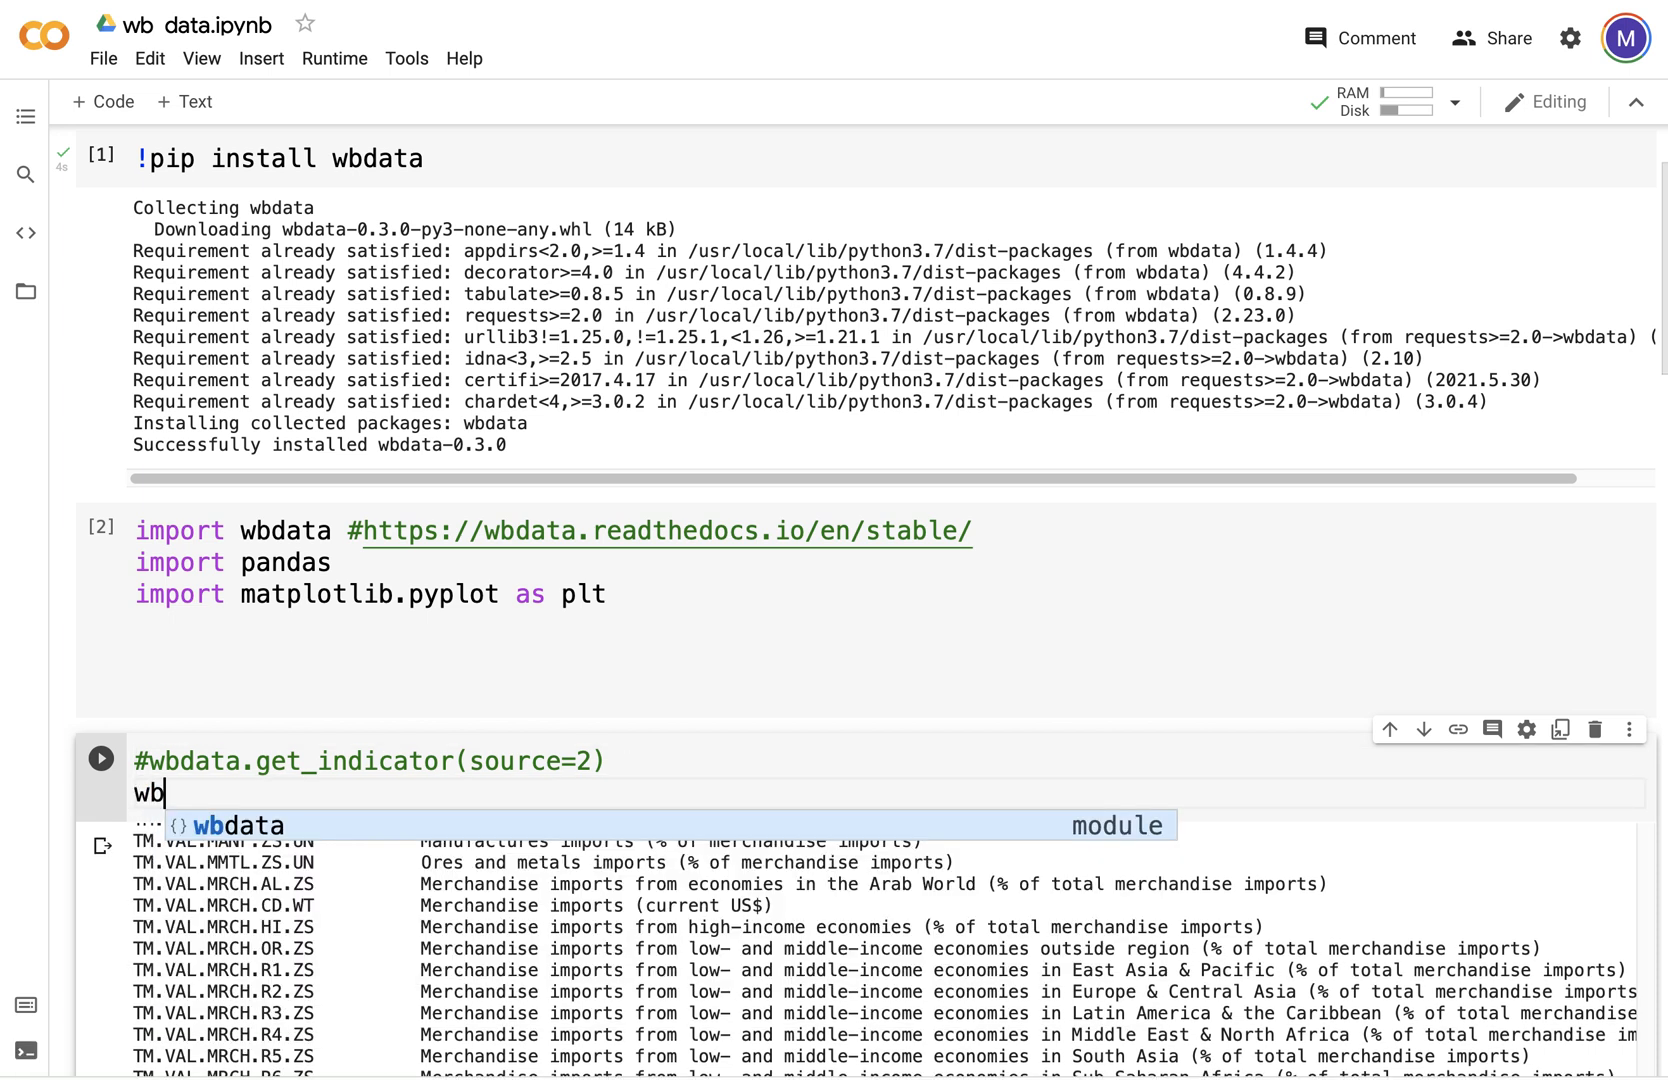
mouse_move(299, 805)
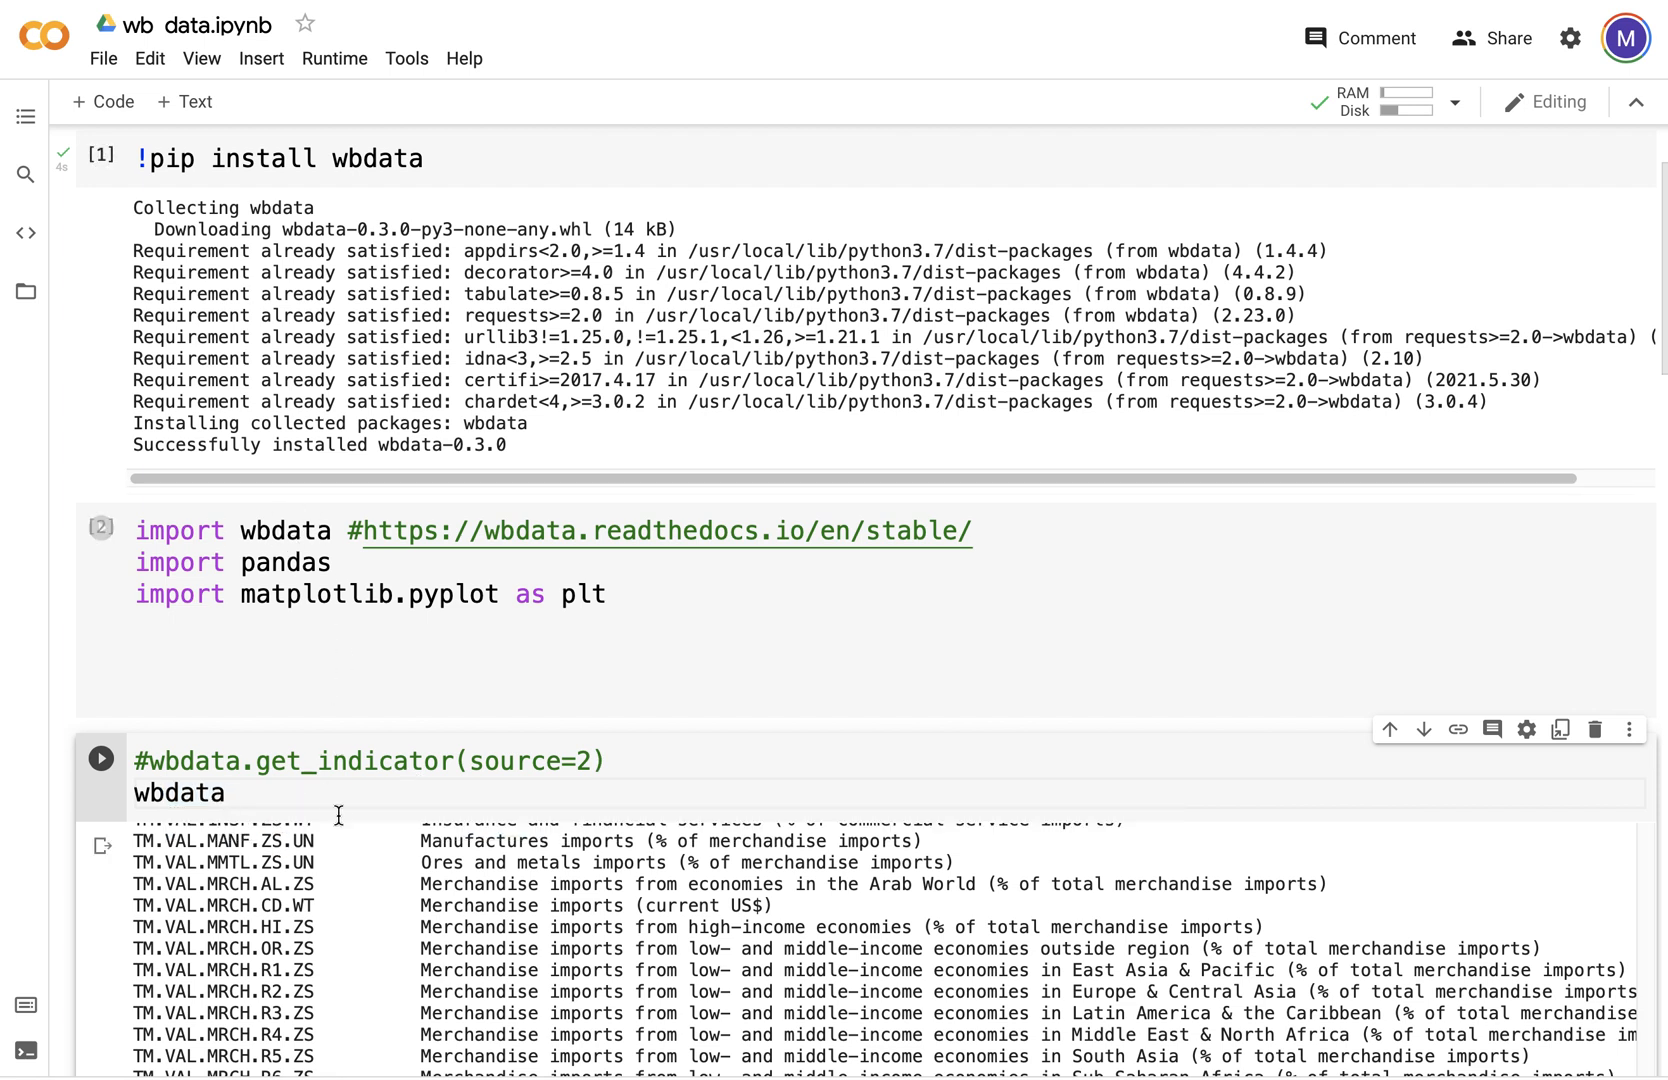
text(.g)
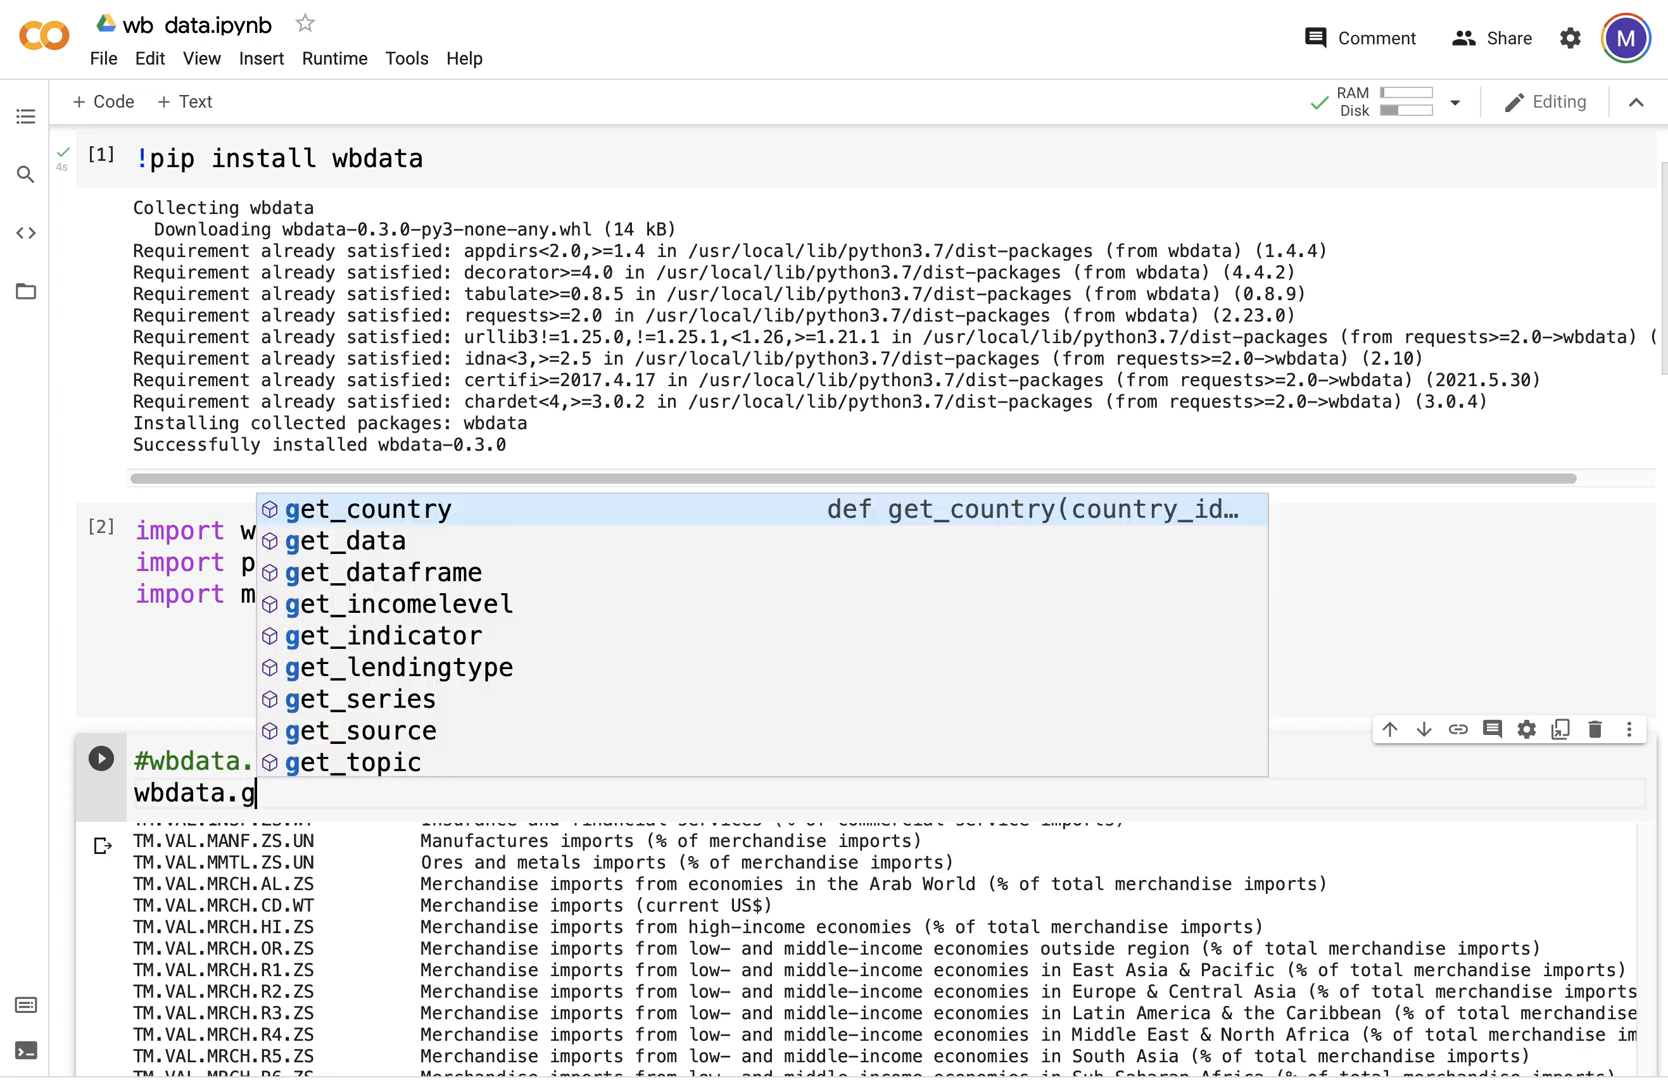
text(et)
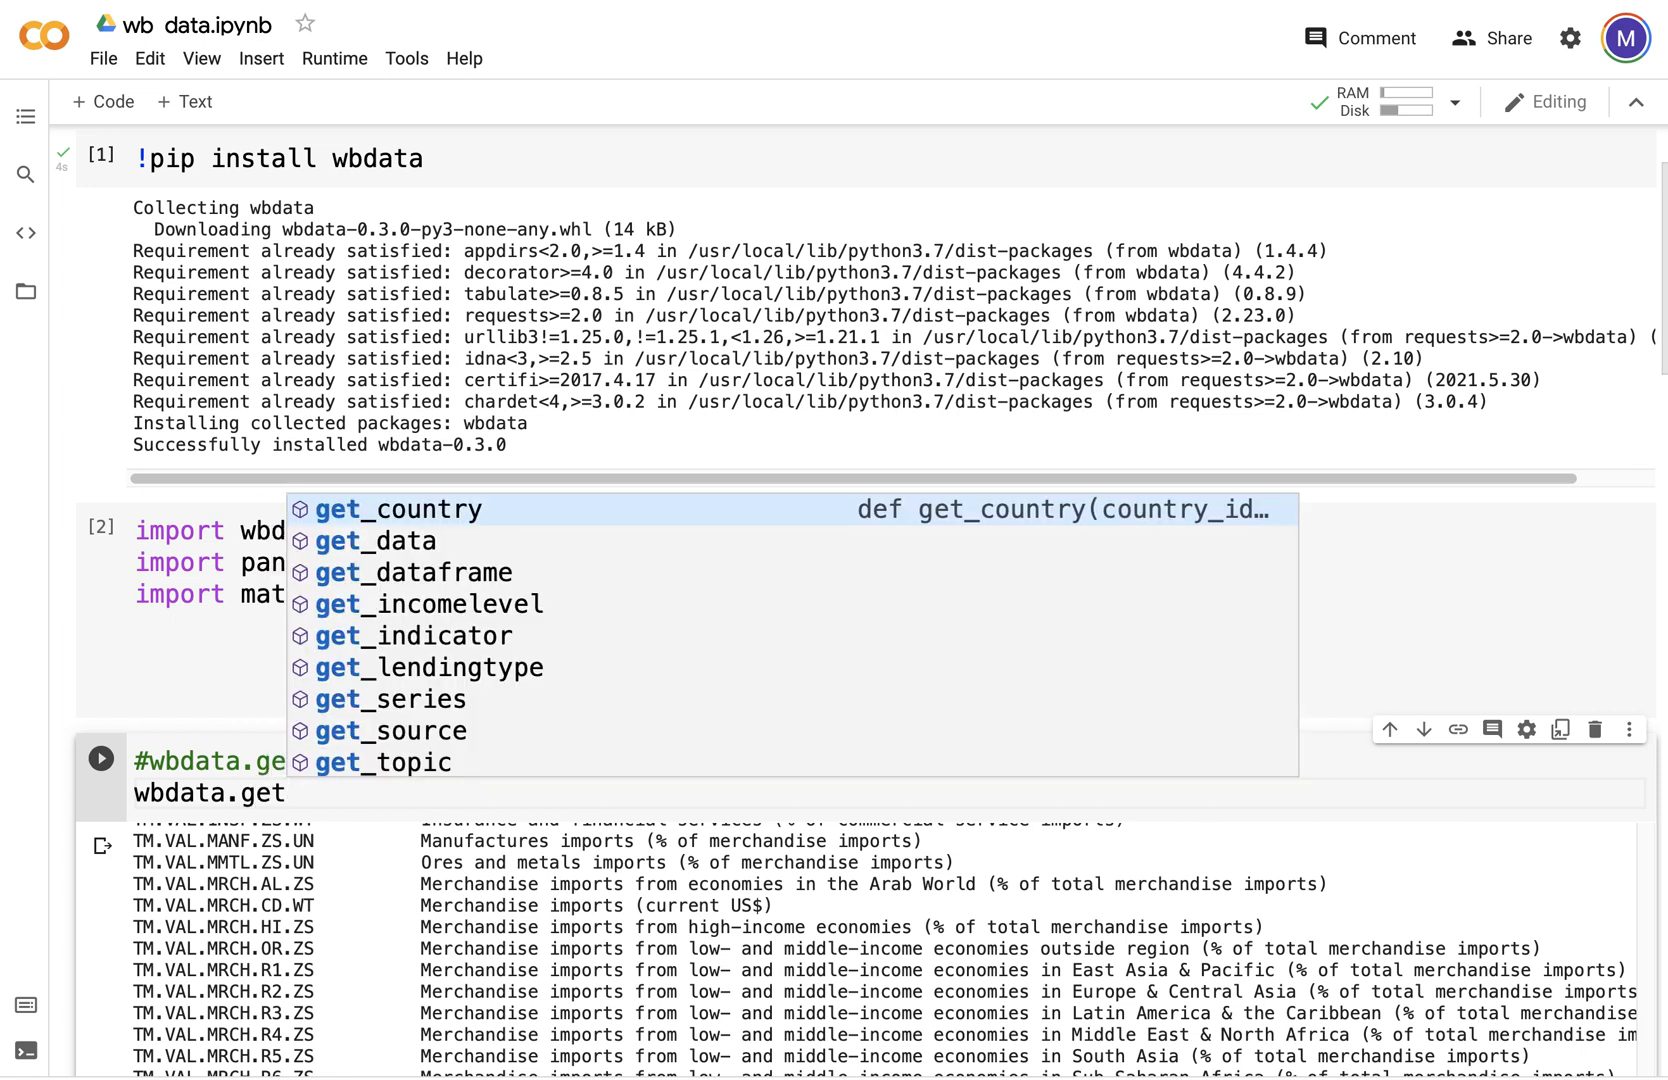
mouse_move(494, 646)
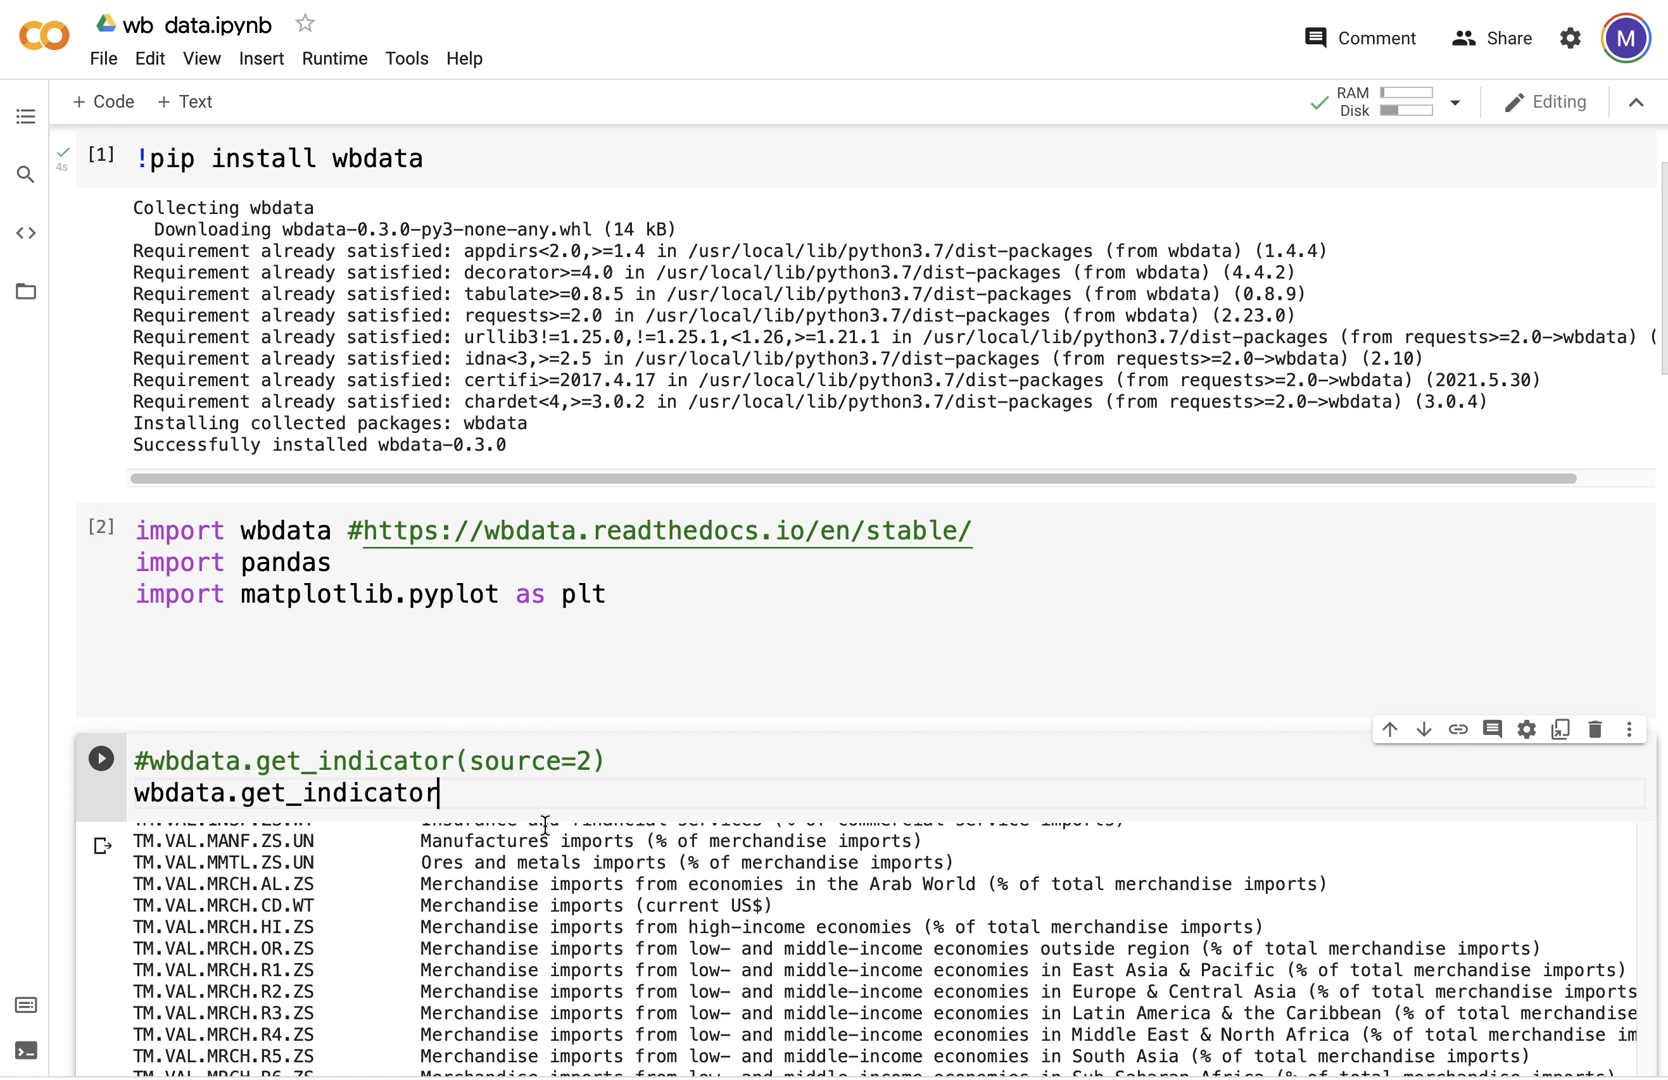
text(())
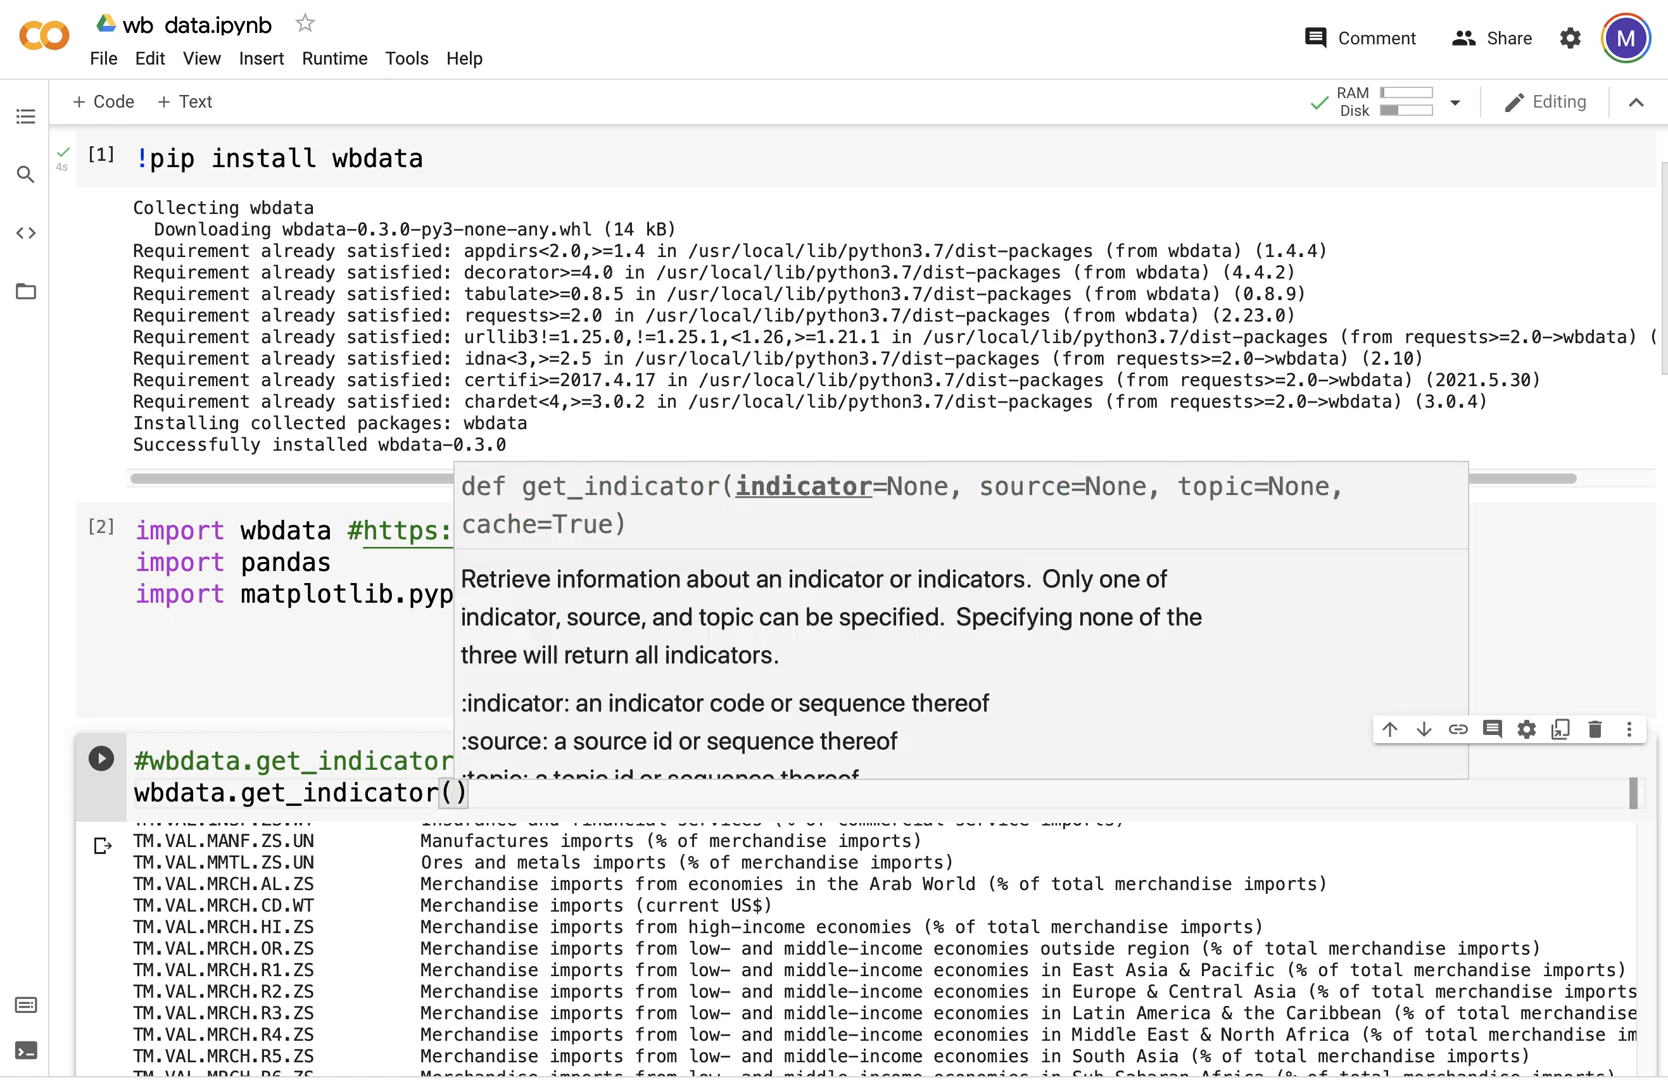
text(source)
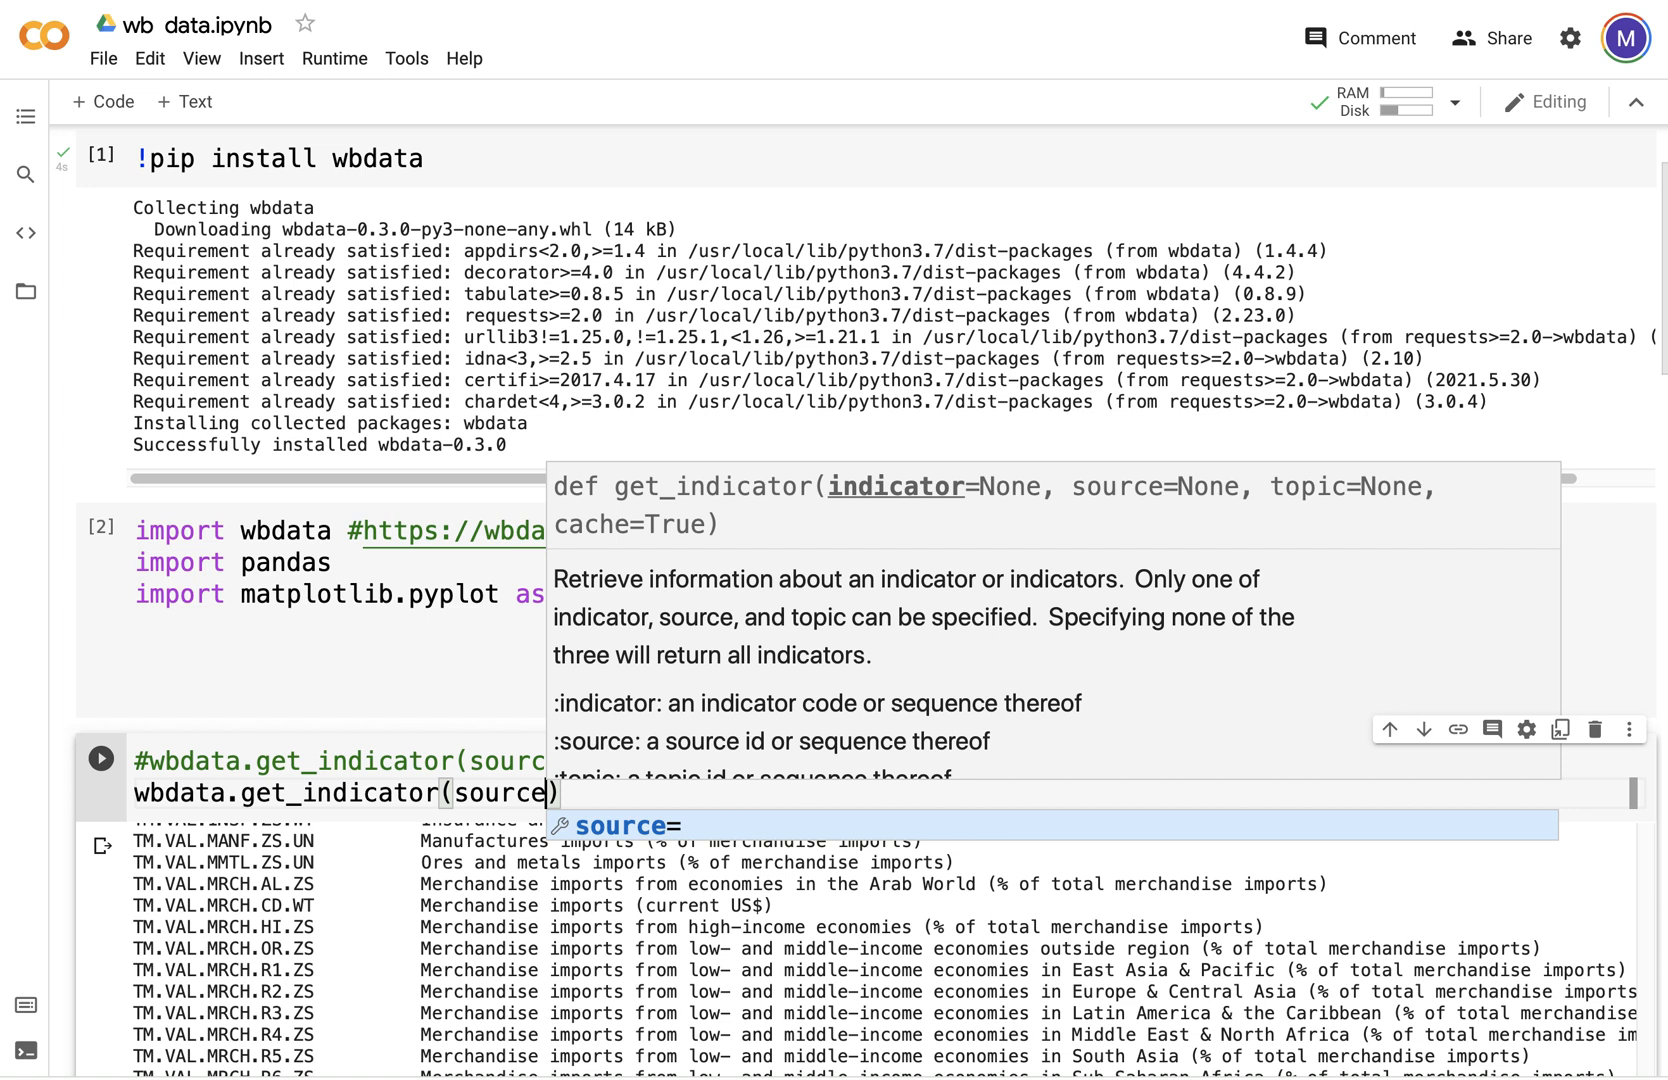
text(=1)
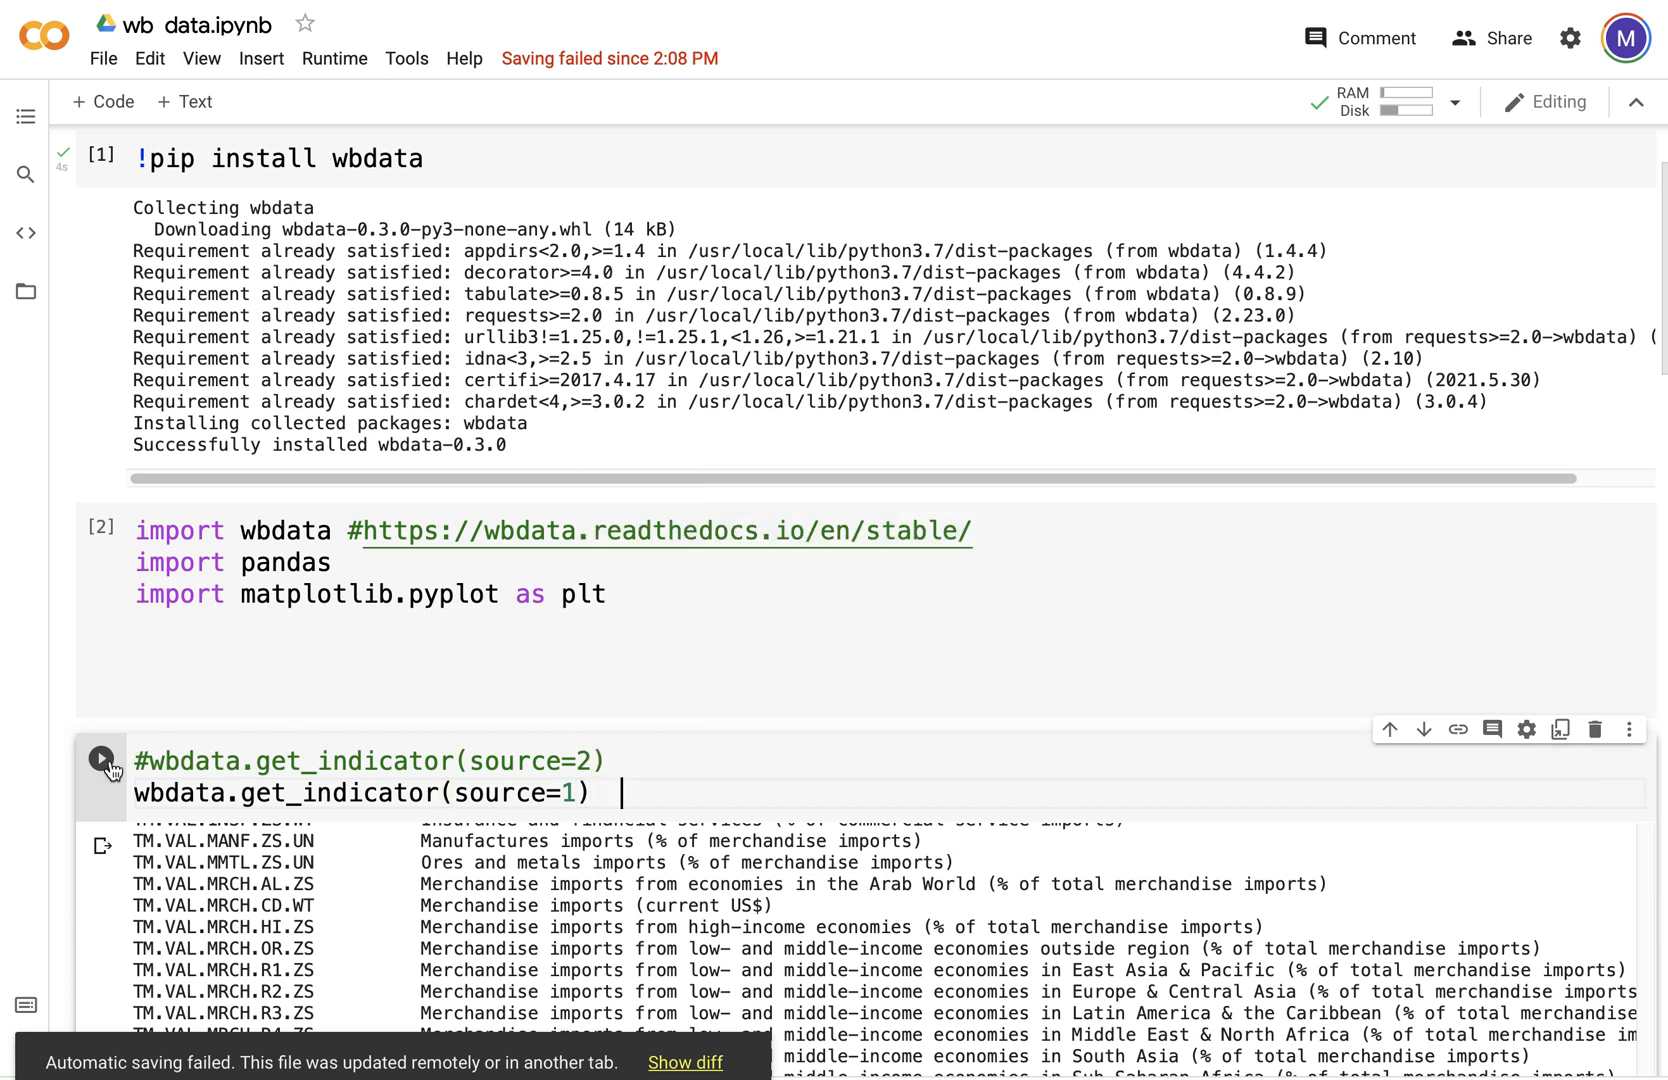
scroll(down, 3)
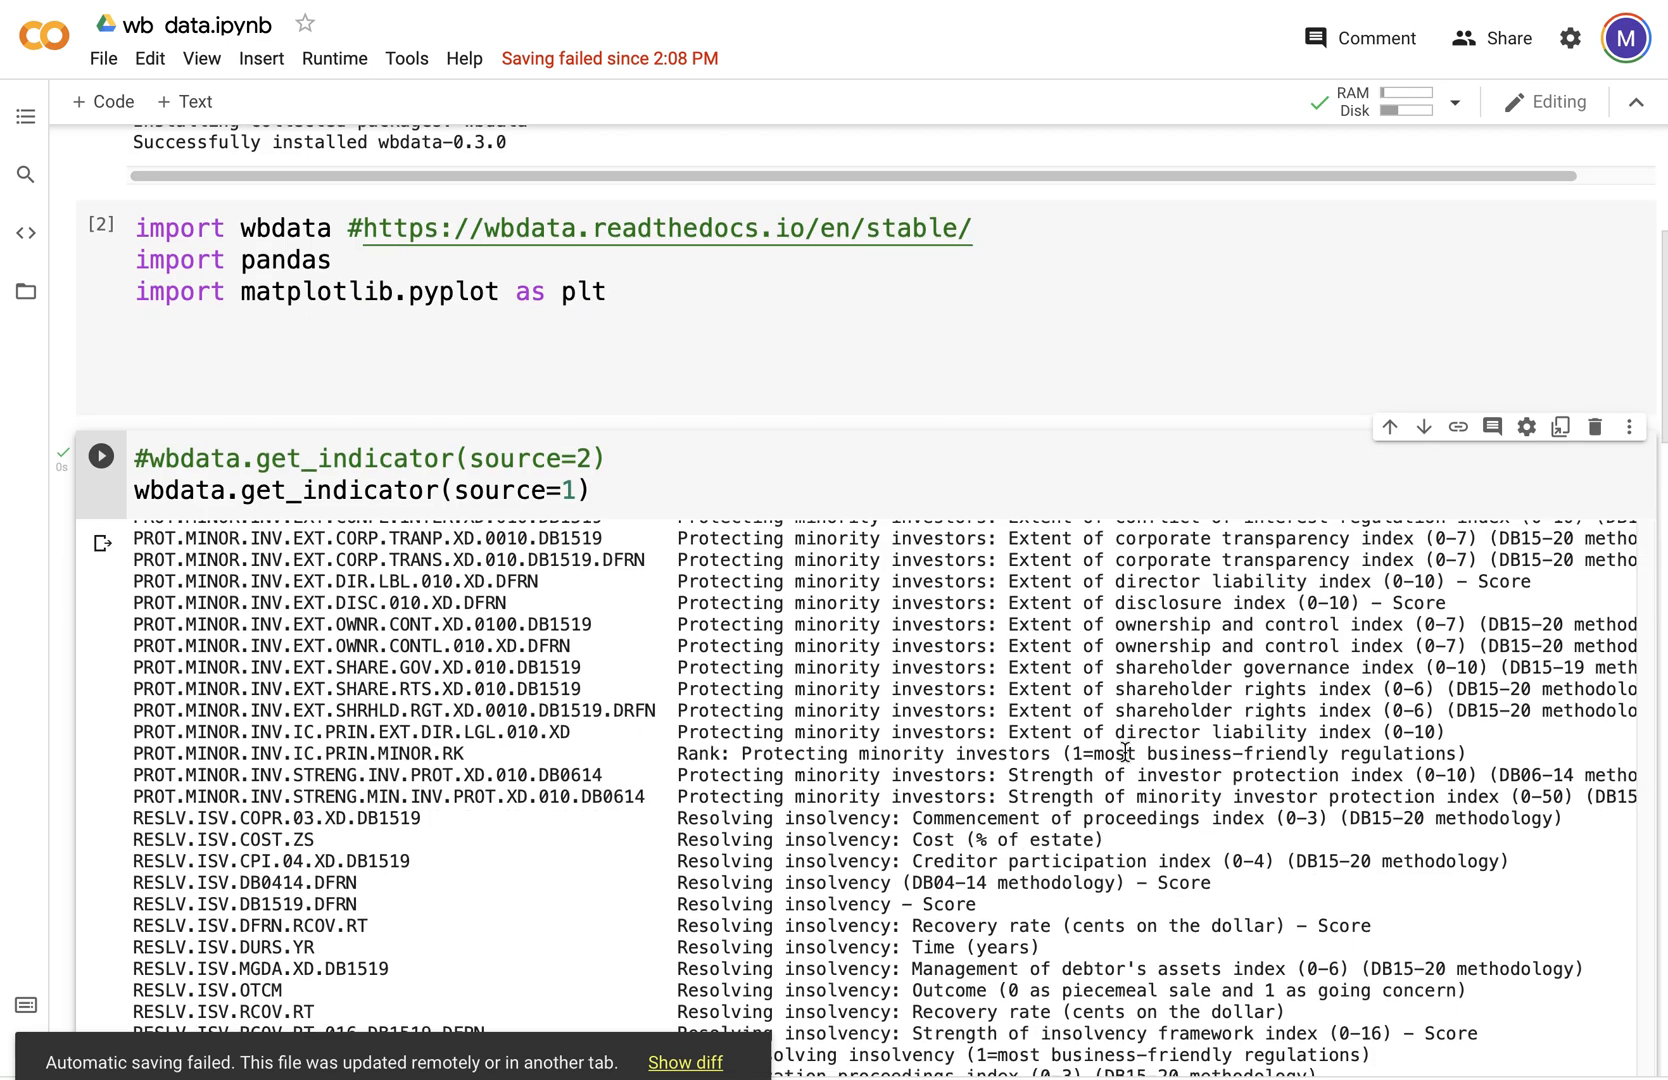
scroll(down, 3)
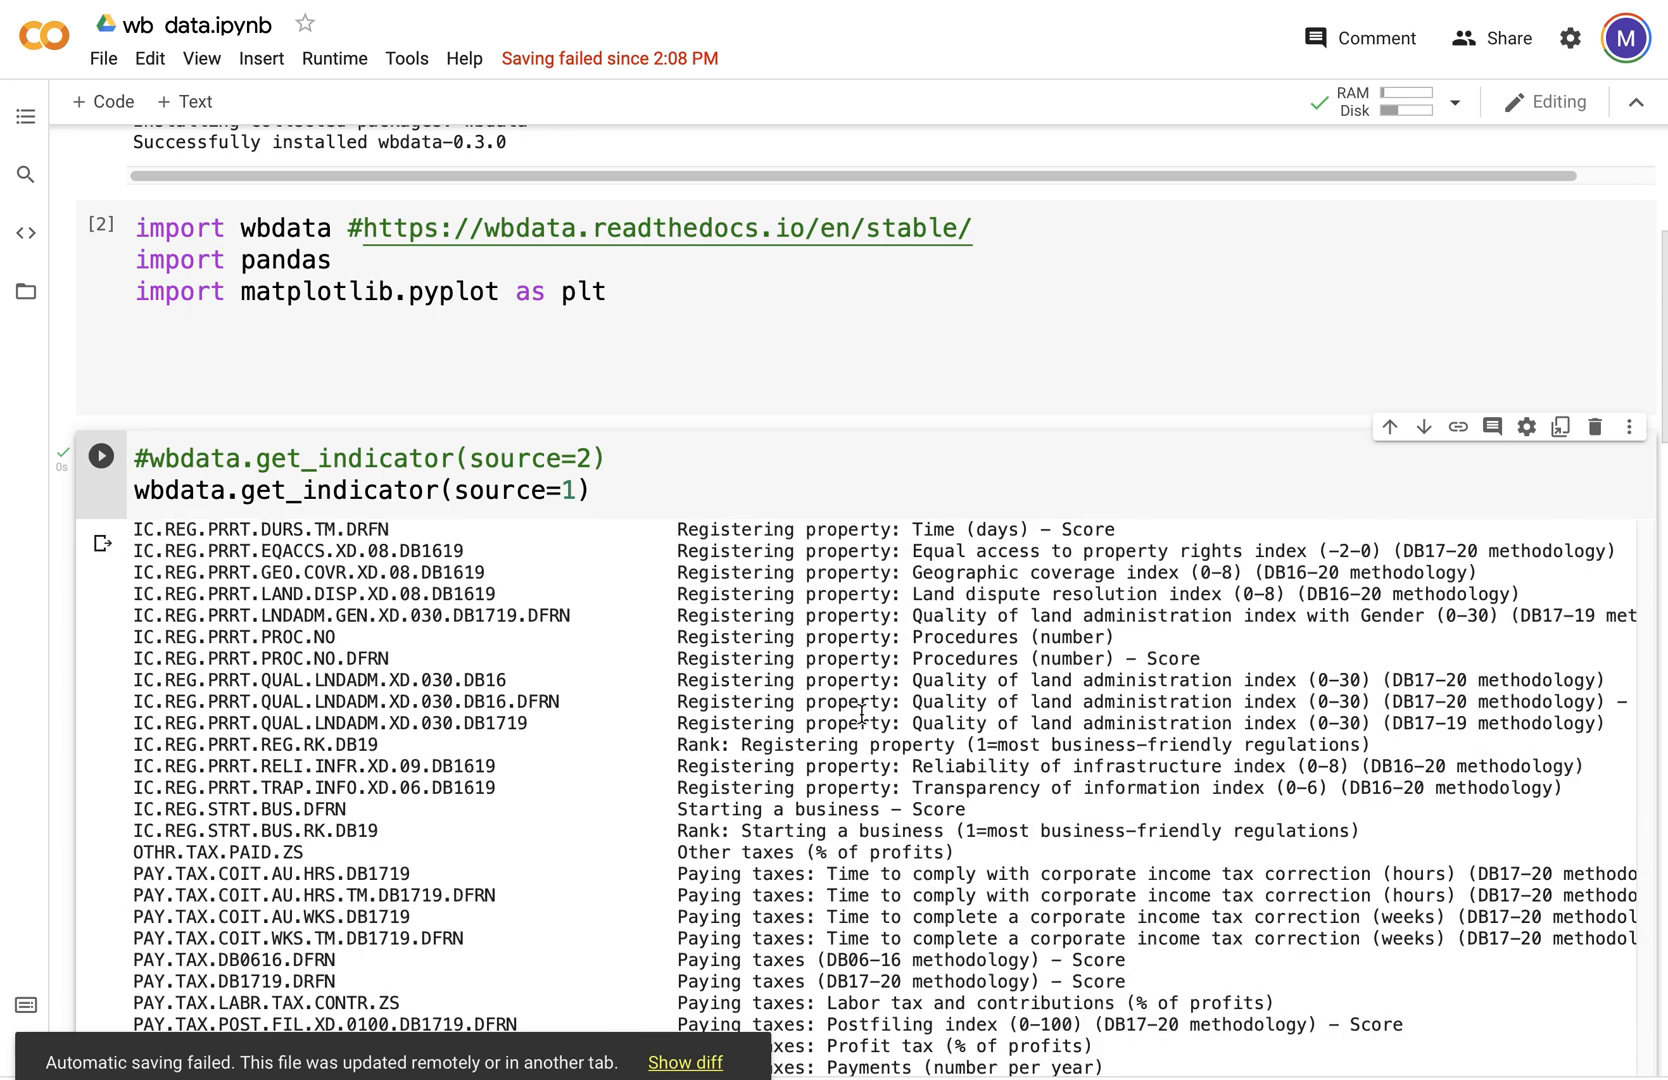
scroll(up, 3)
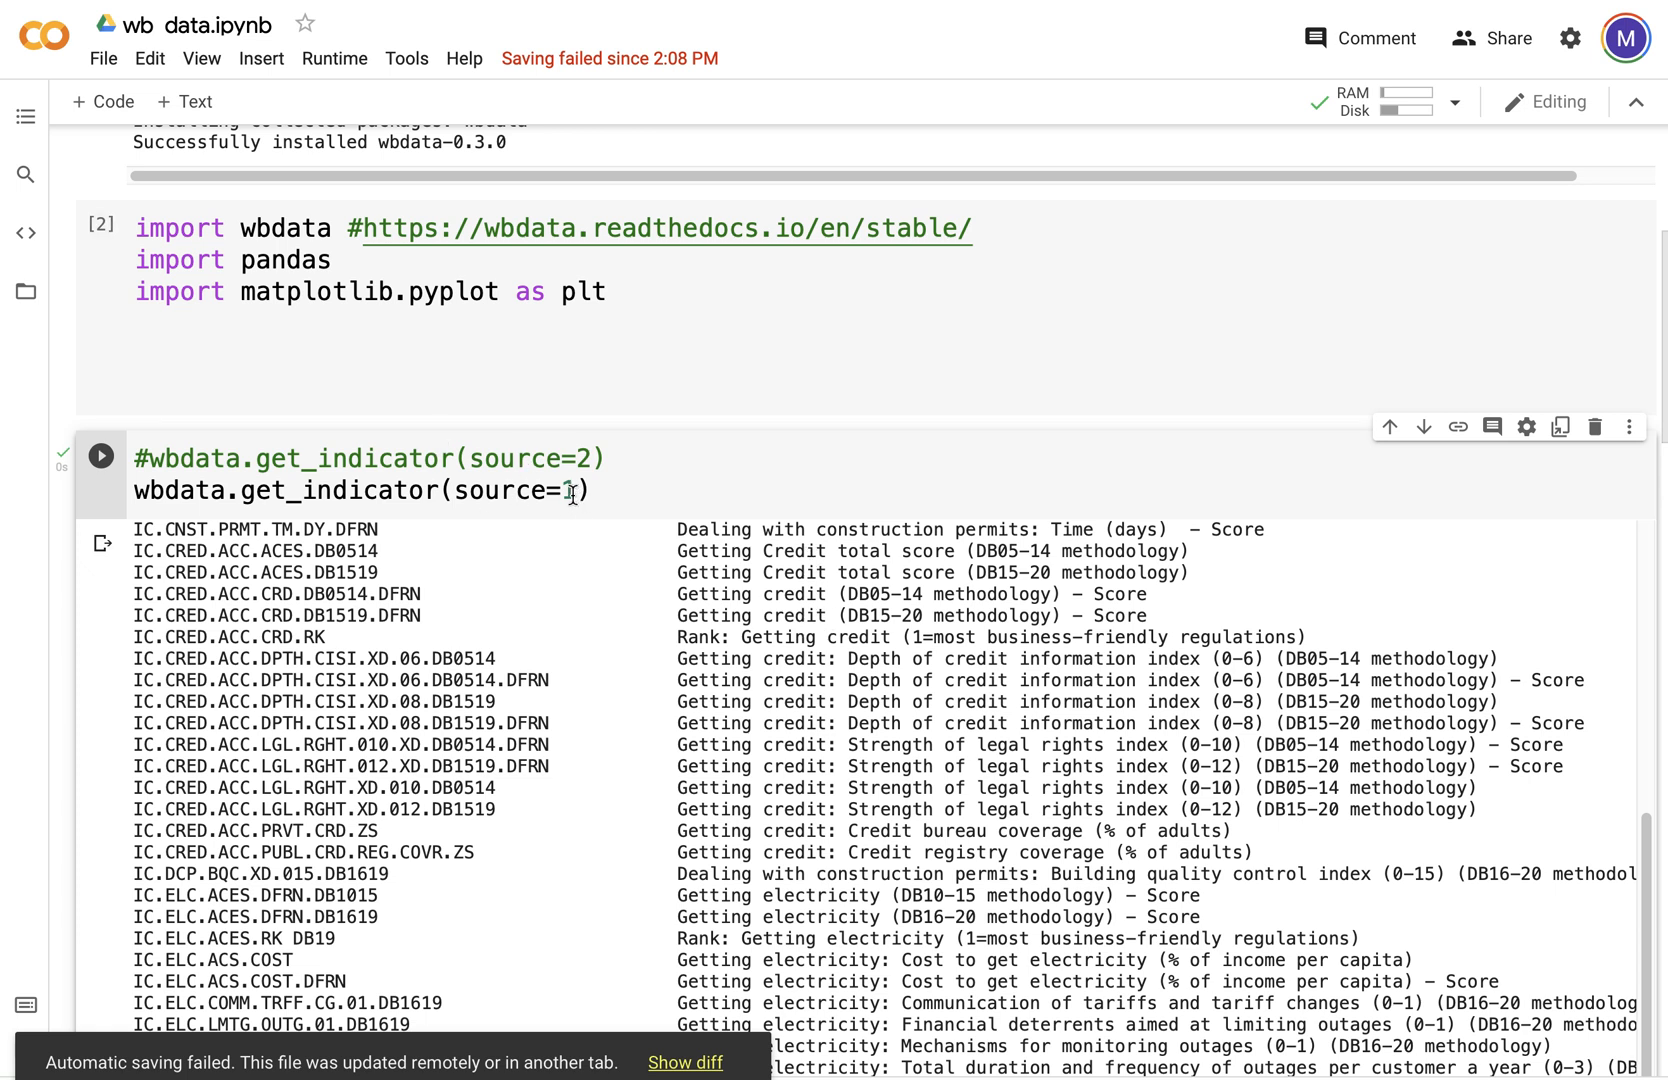
Step: Change the get_indicator argument to source=2 and rerun to list trade indicators
key(backspace)
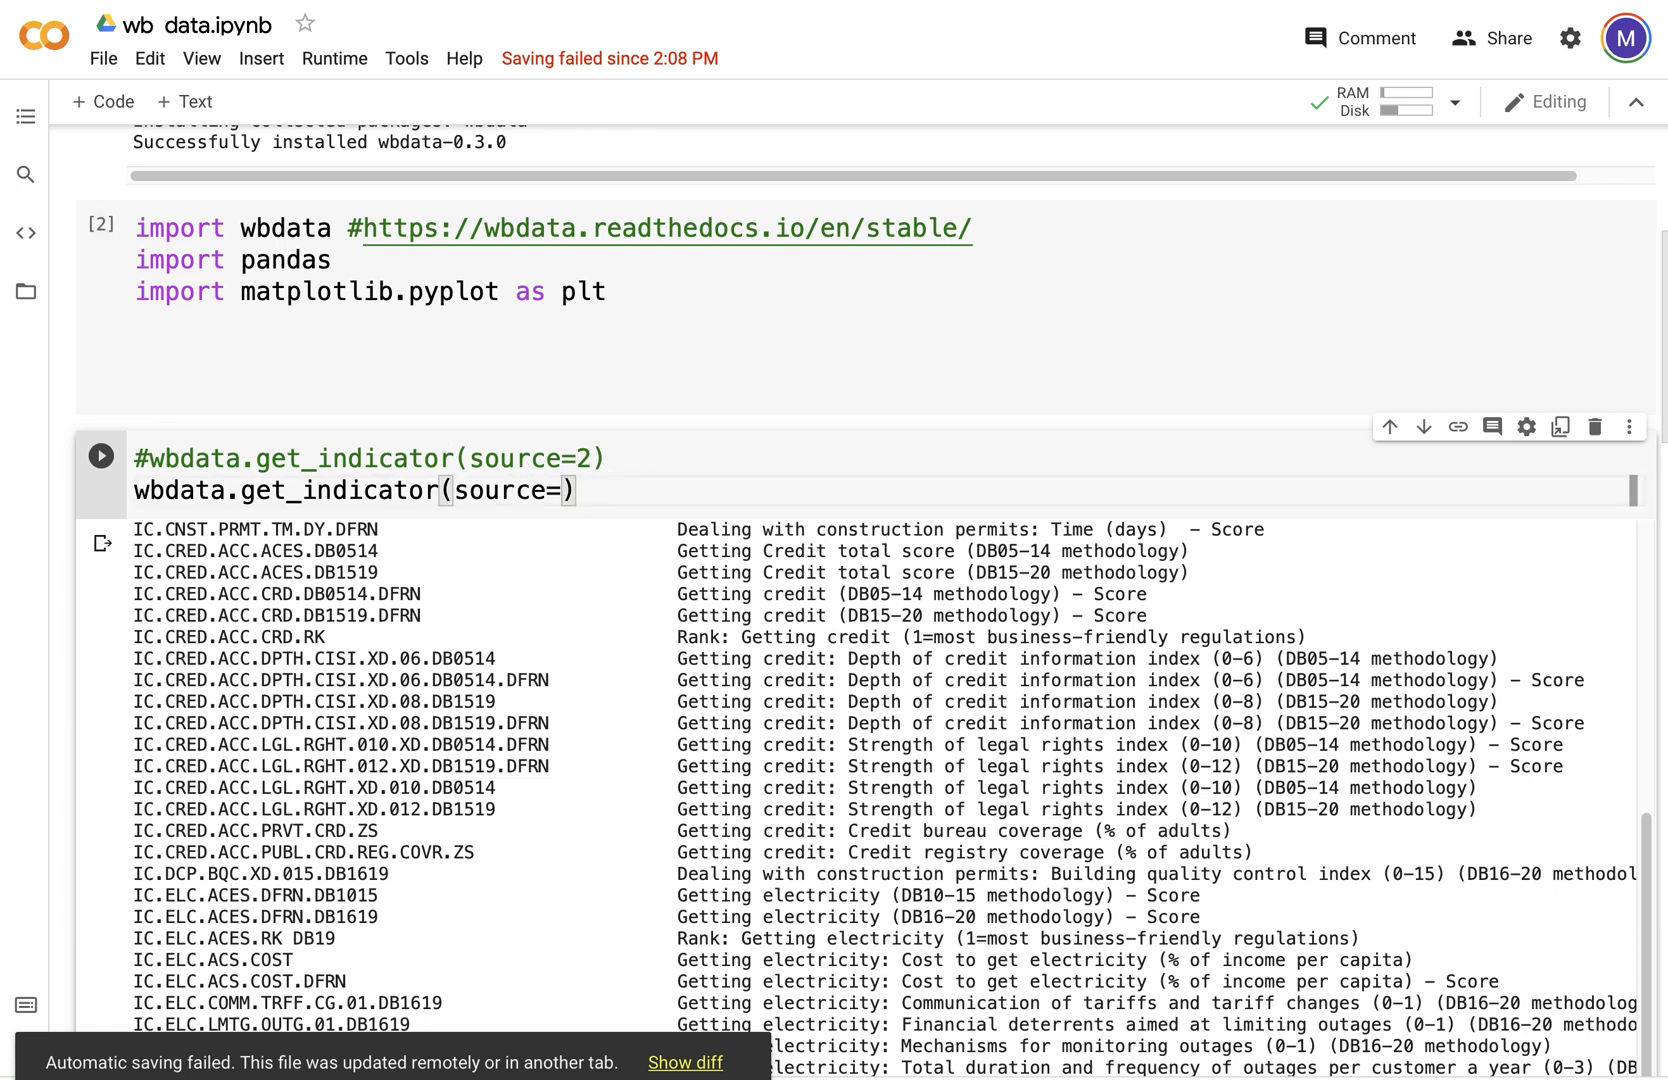
text(2)
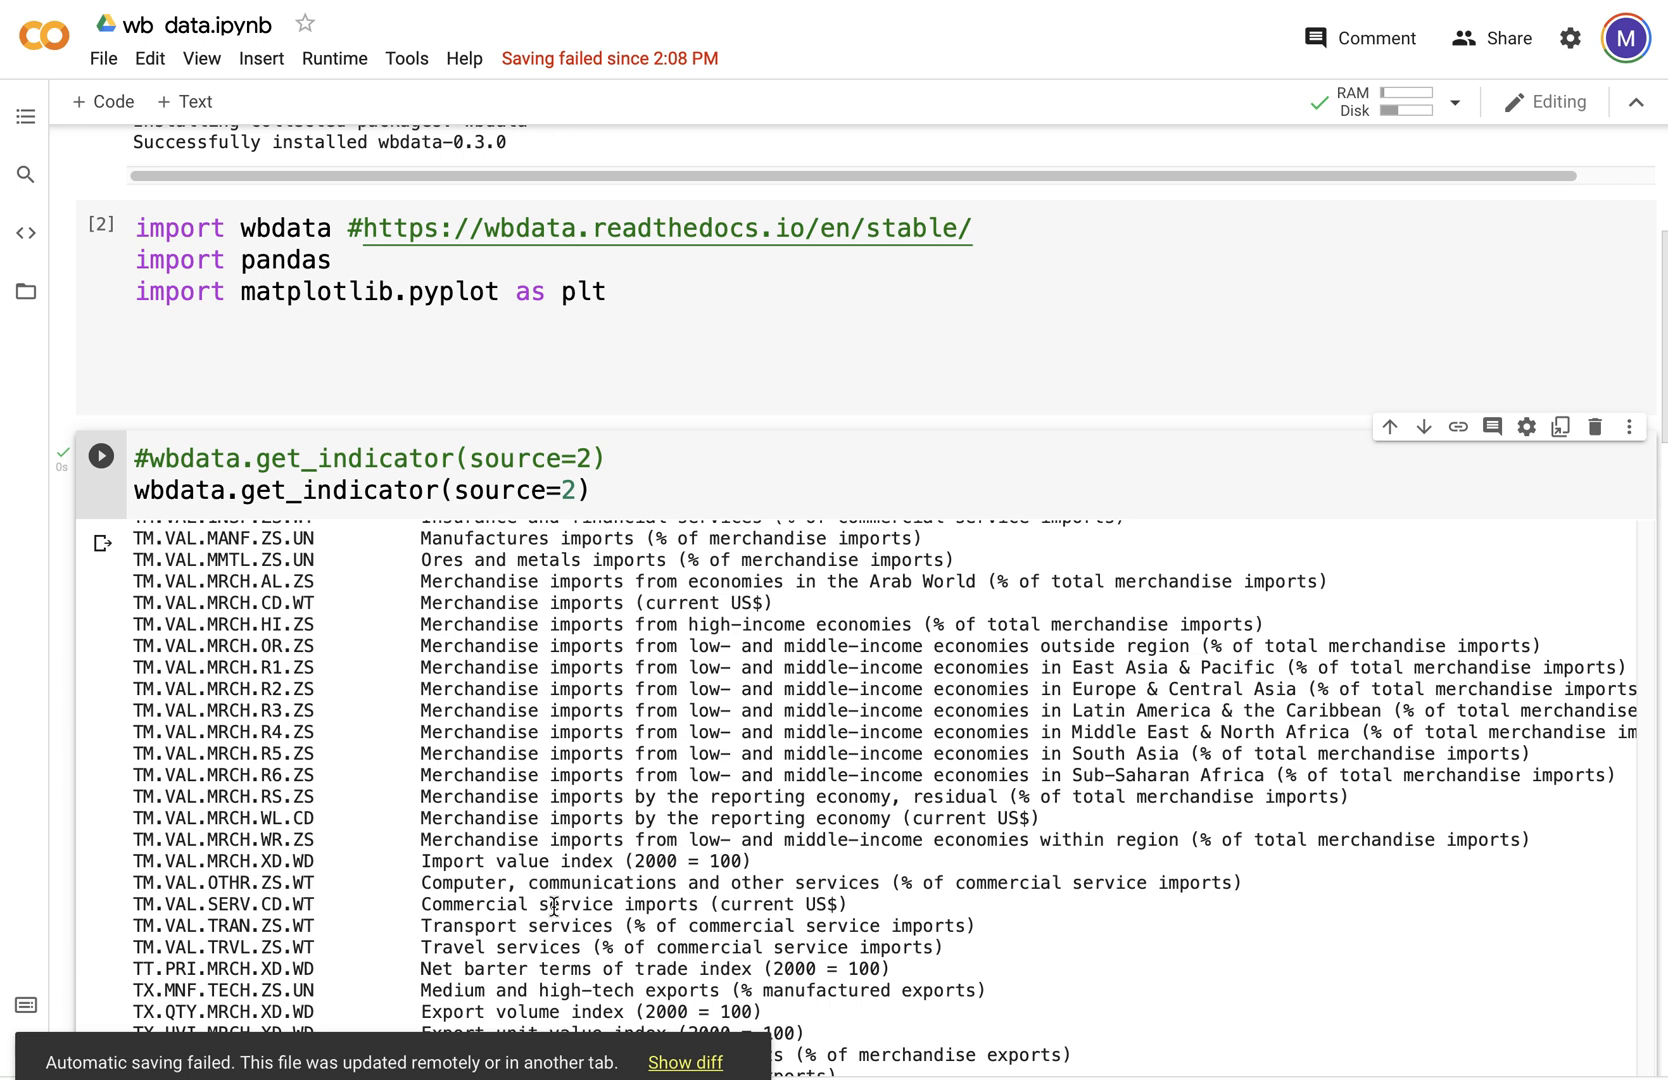
mouse_move(351, 1053)
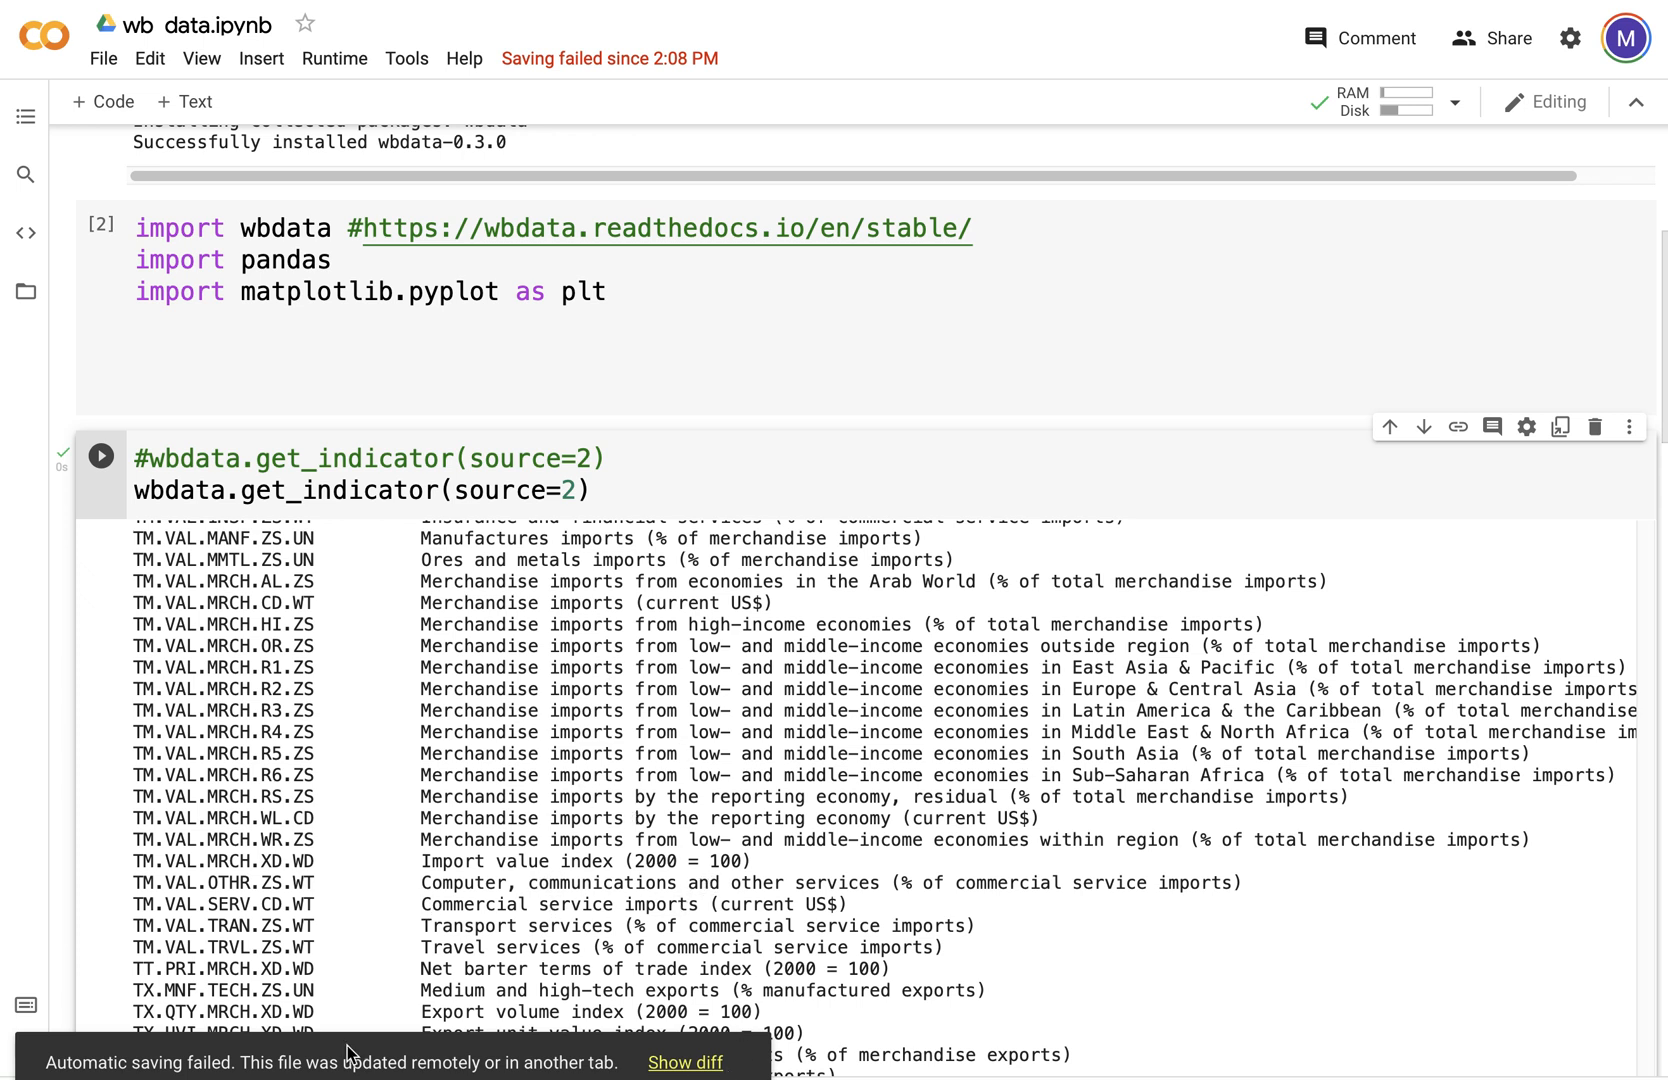
scroll(up, 3)
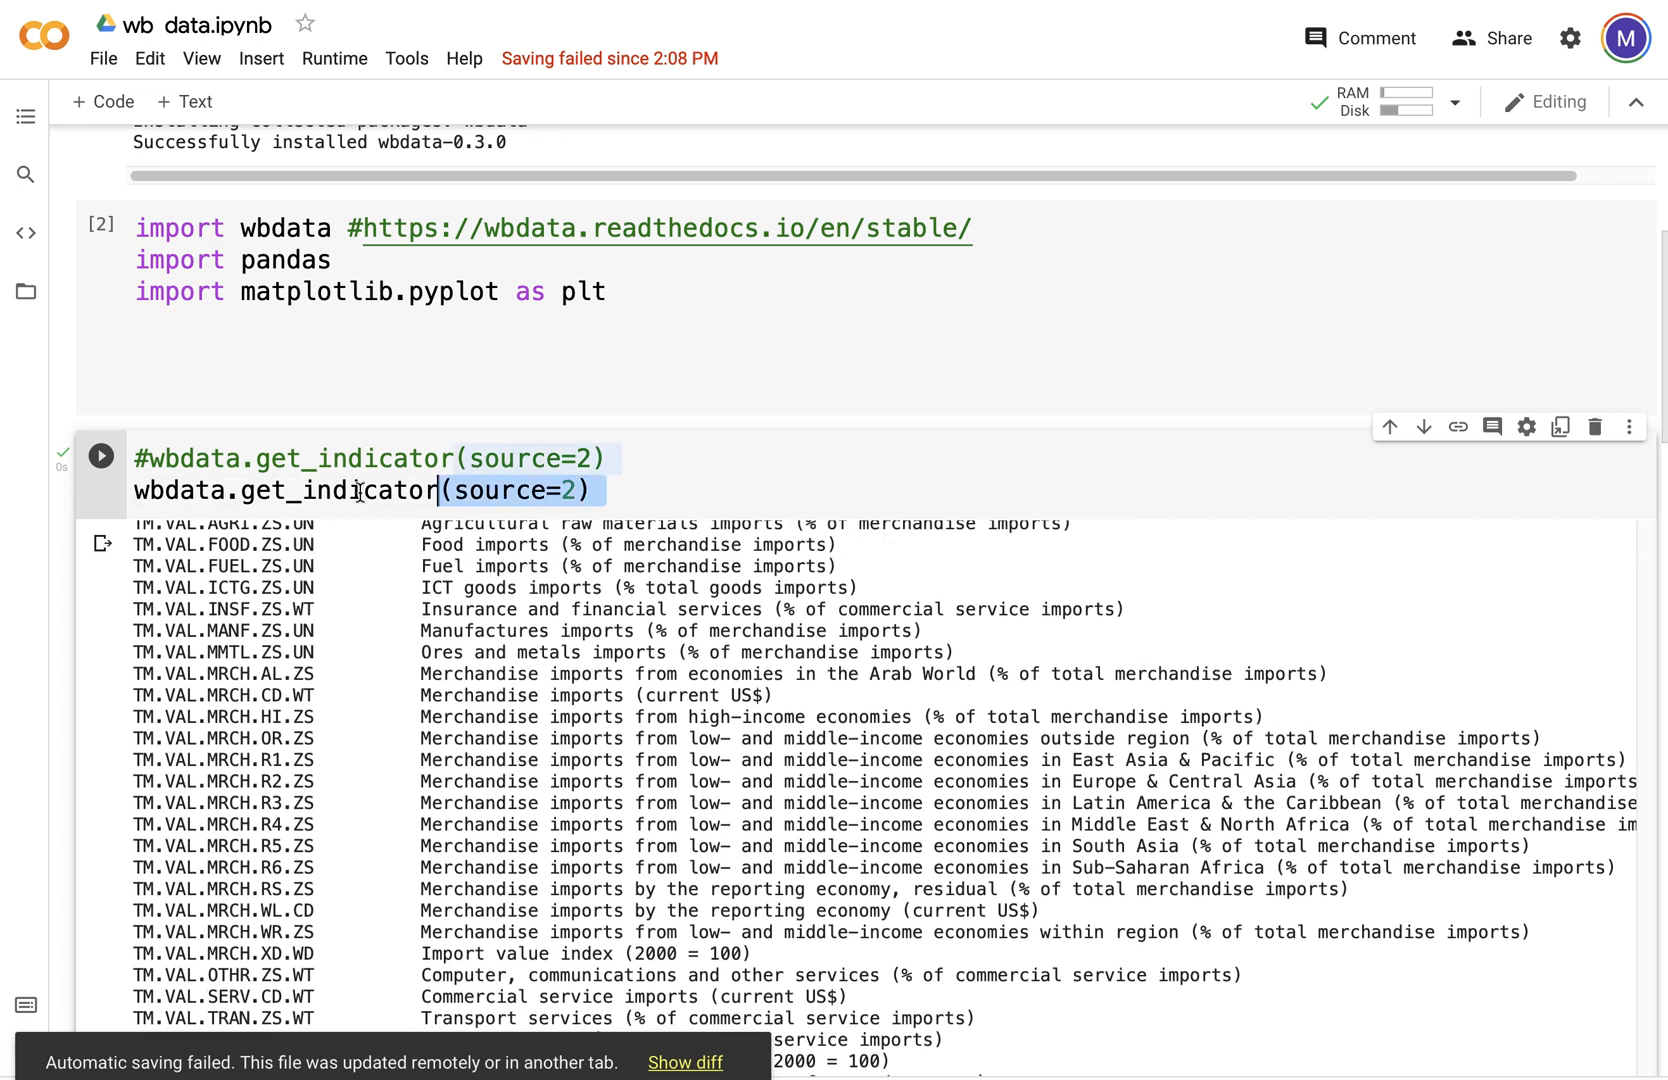
Step: Run wbdata.get_country("japan"), which returns an invalid-value RuntimeError
key(Backspace)
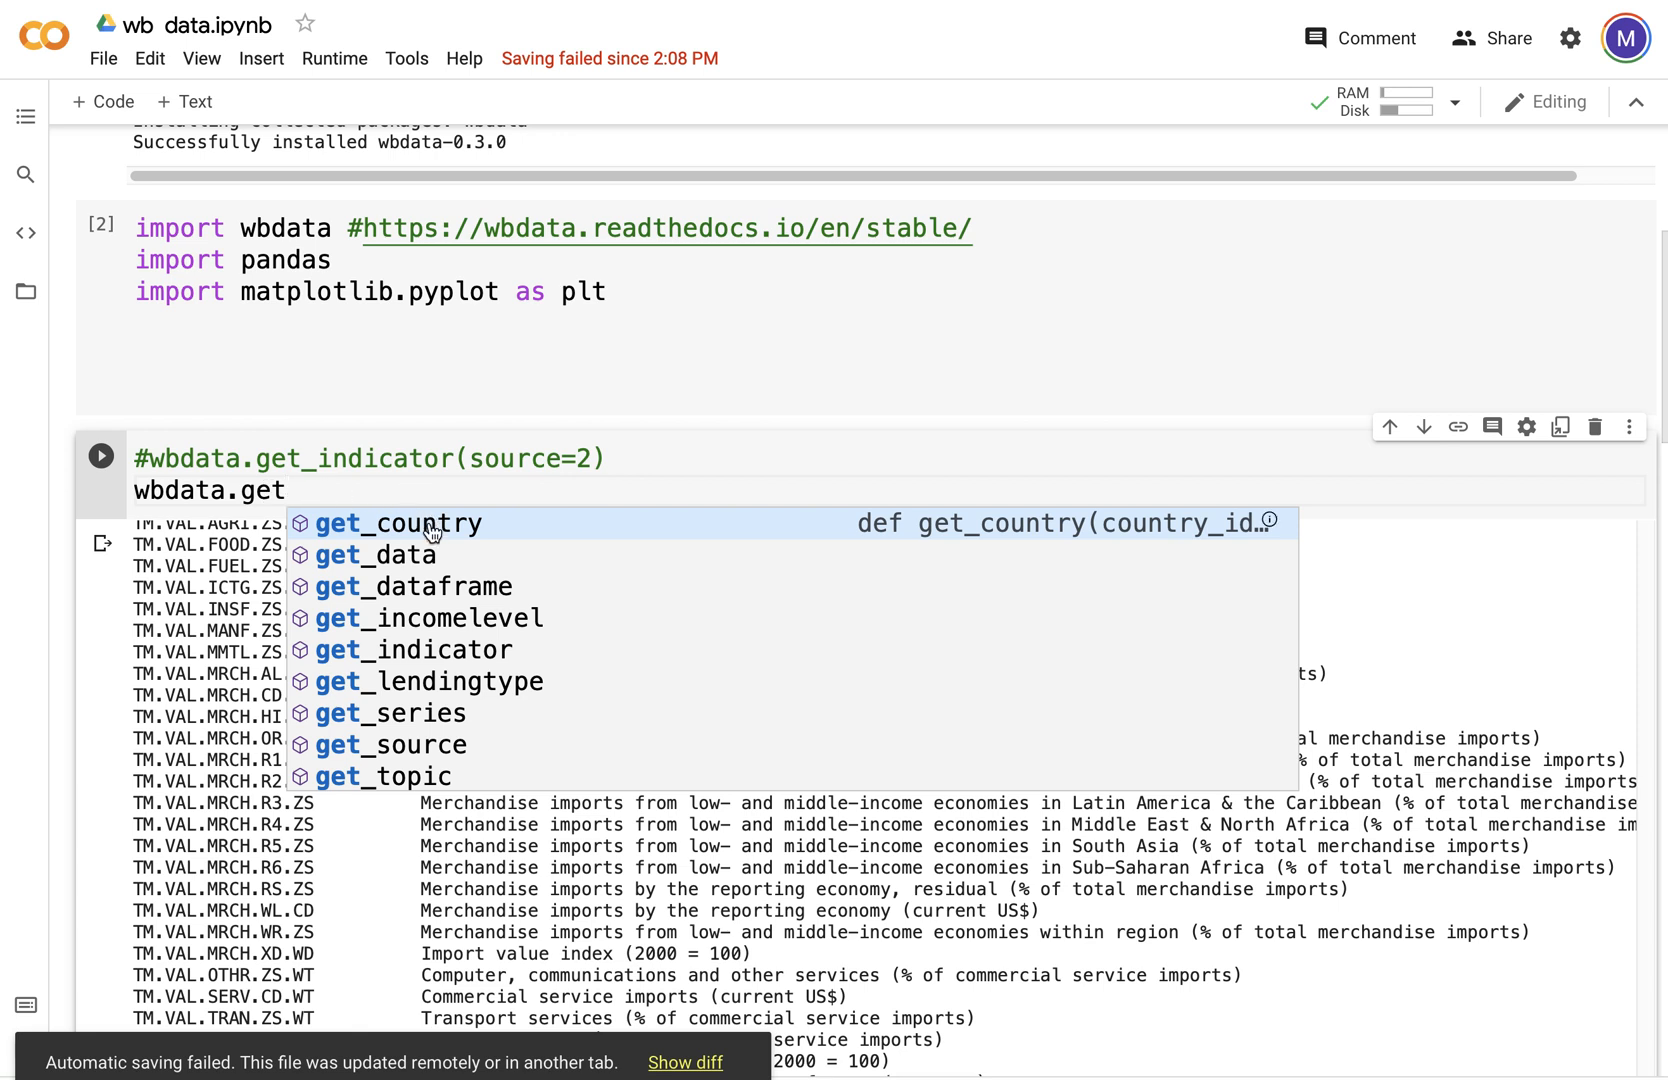
click(400, 522)
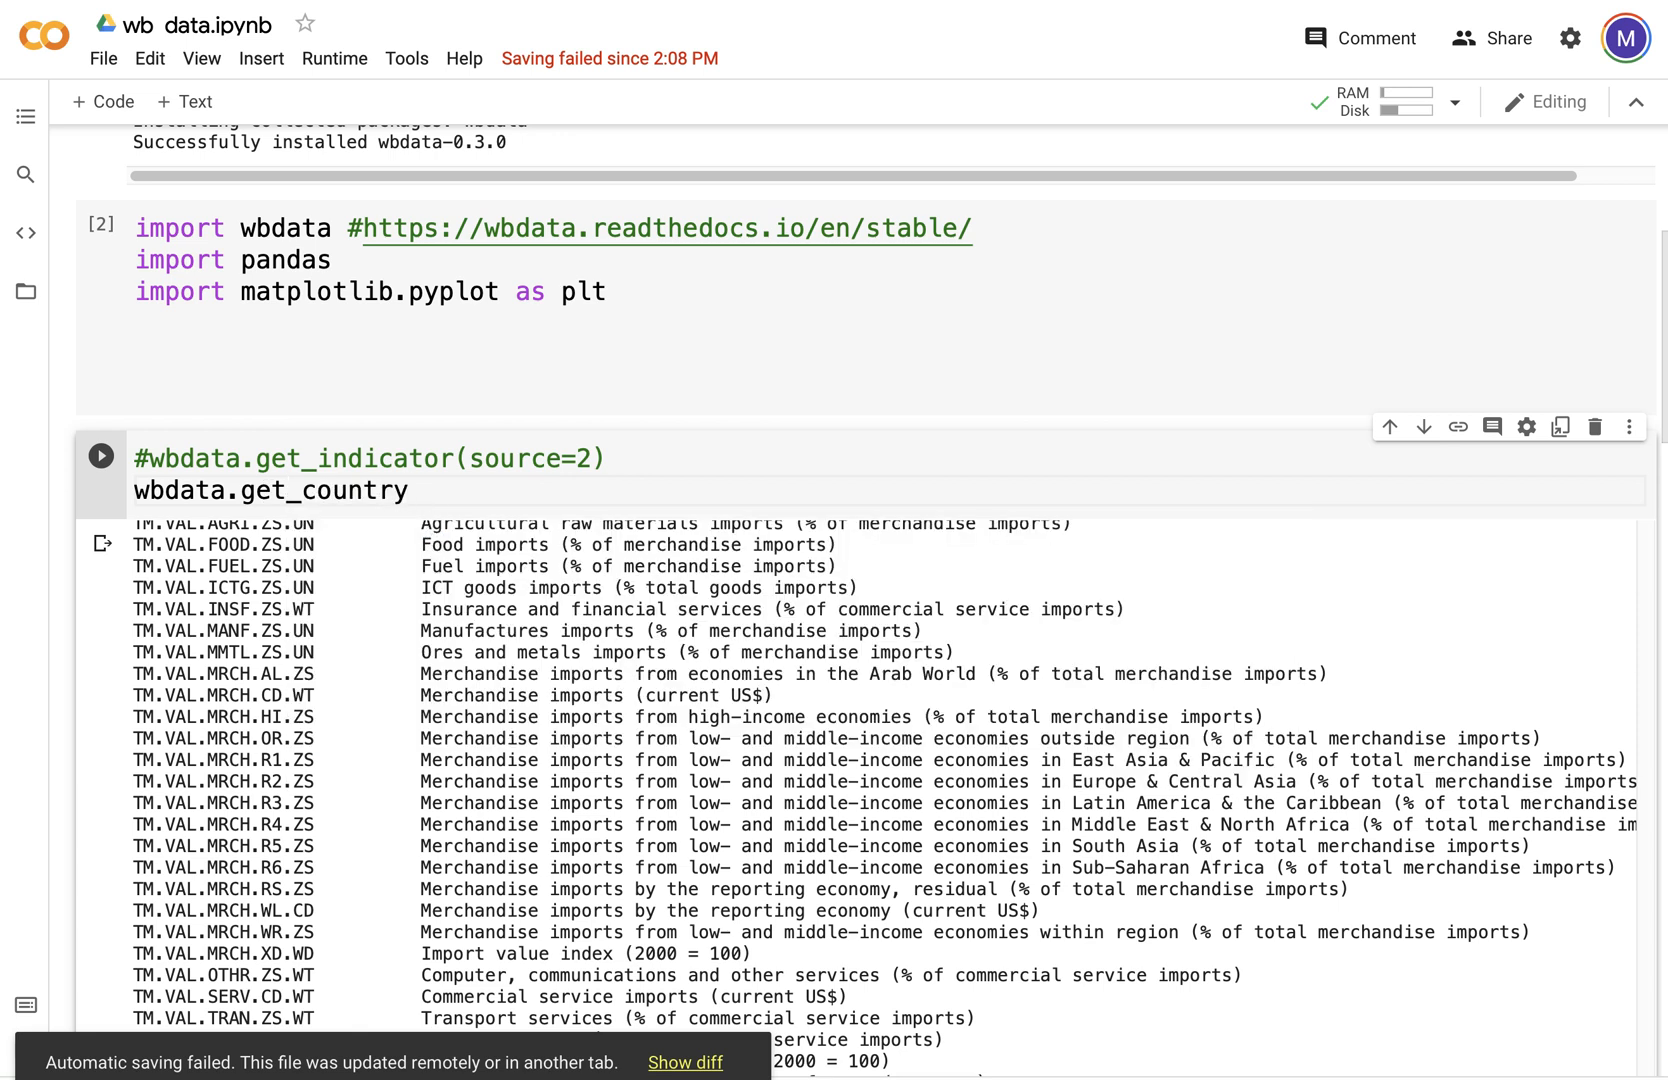
text(())
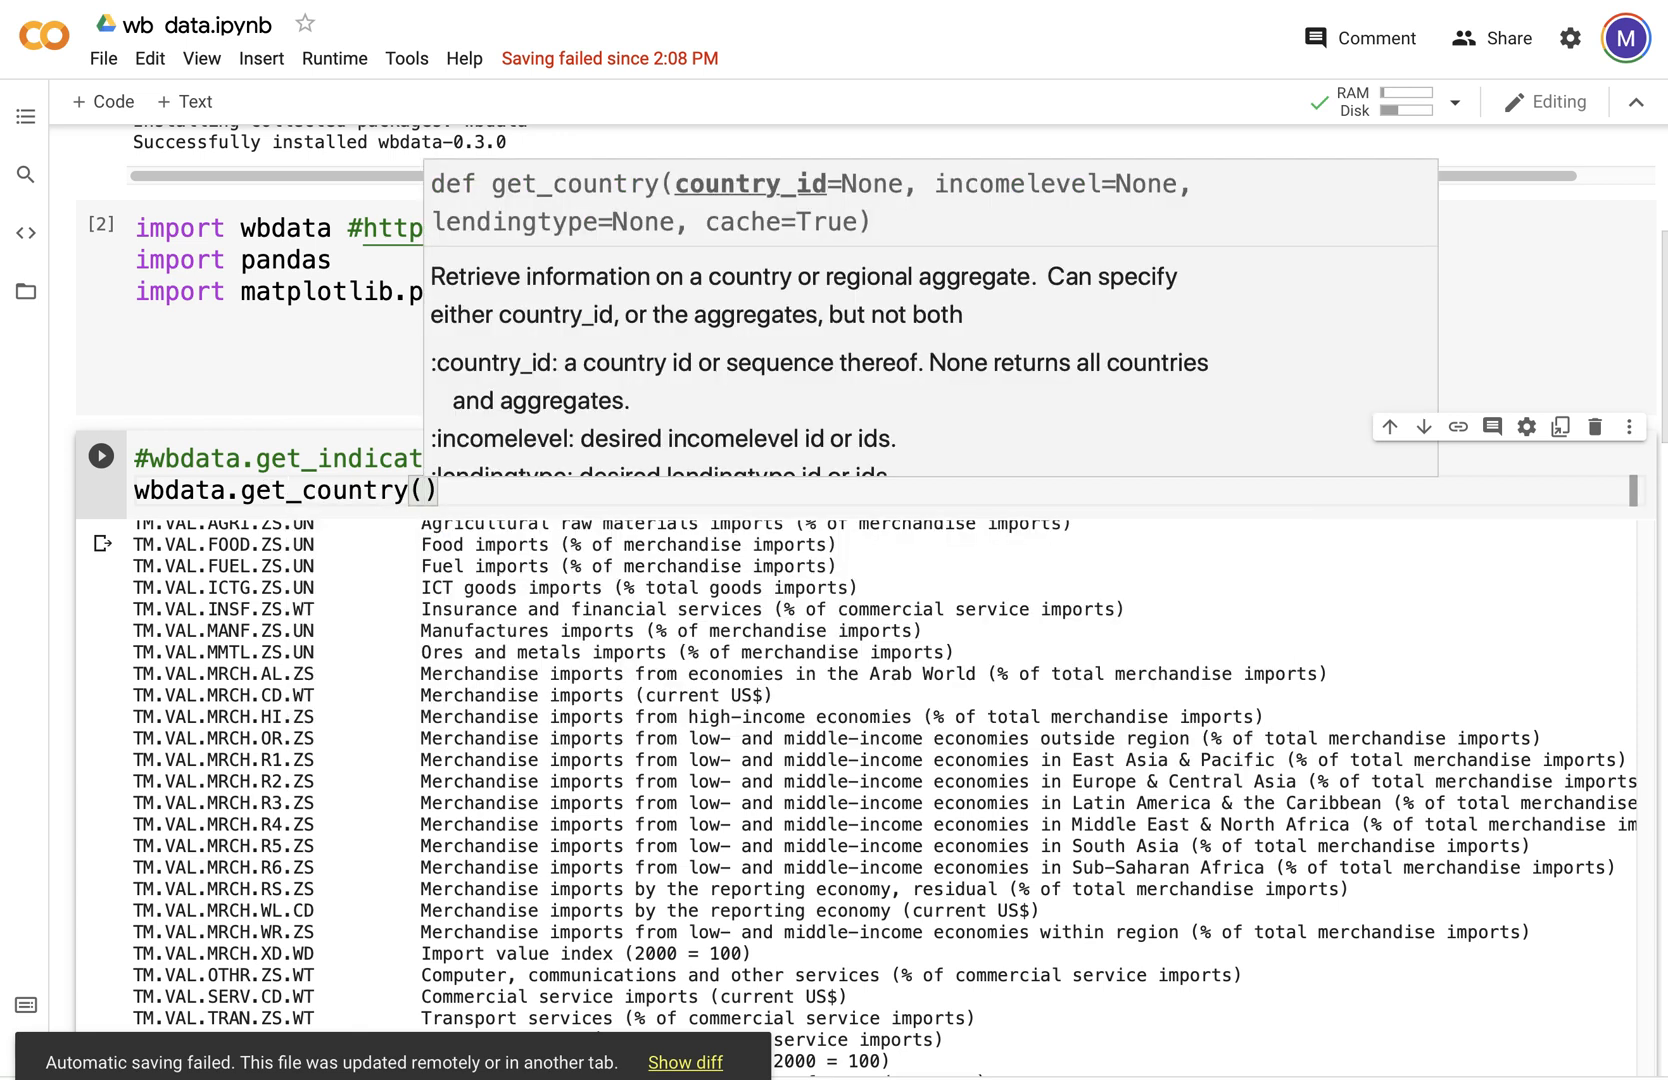
text("")
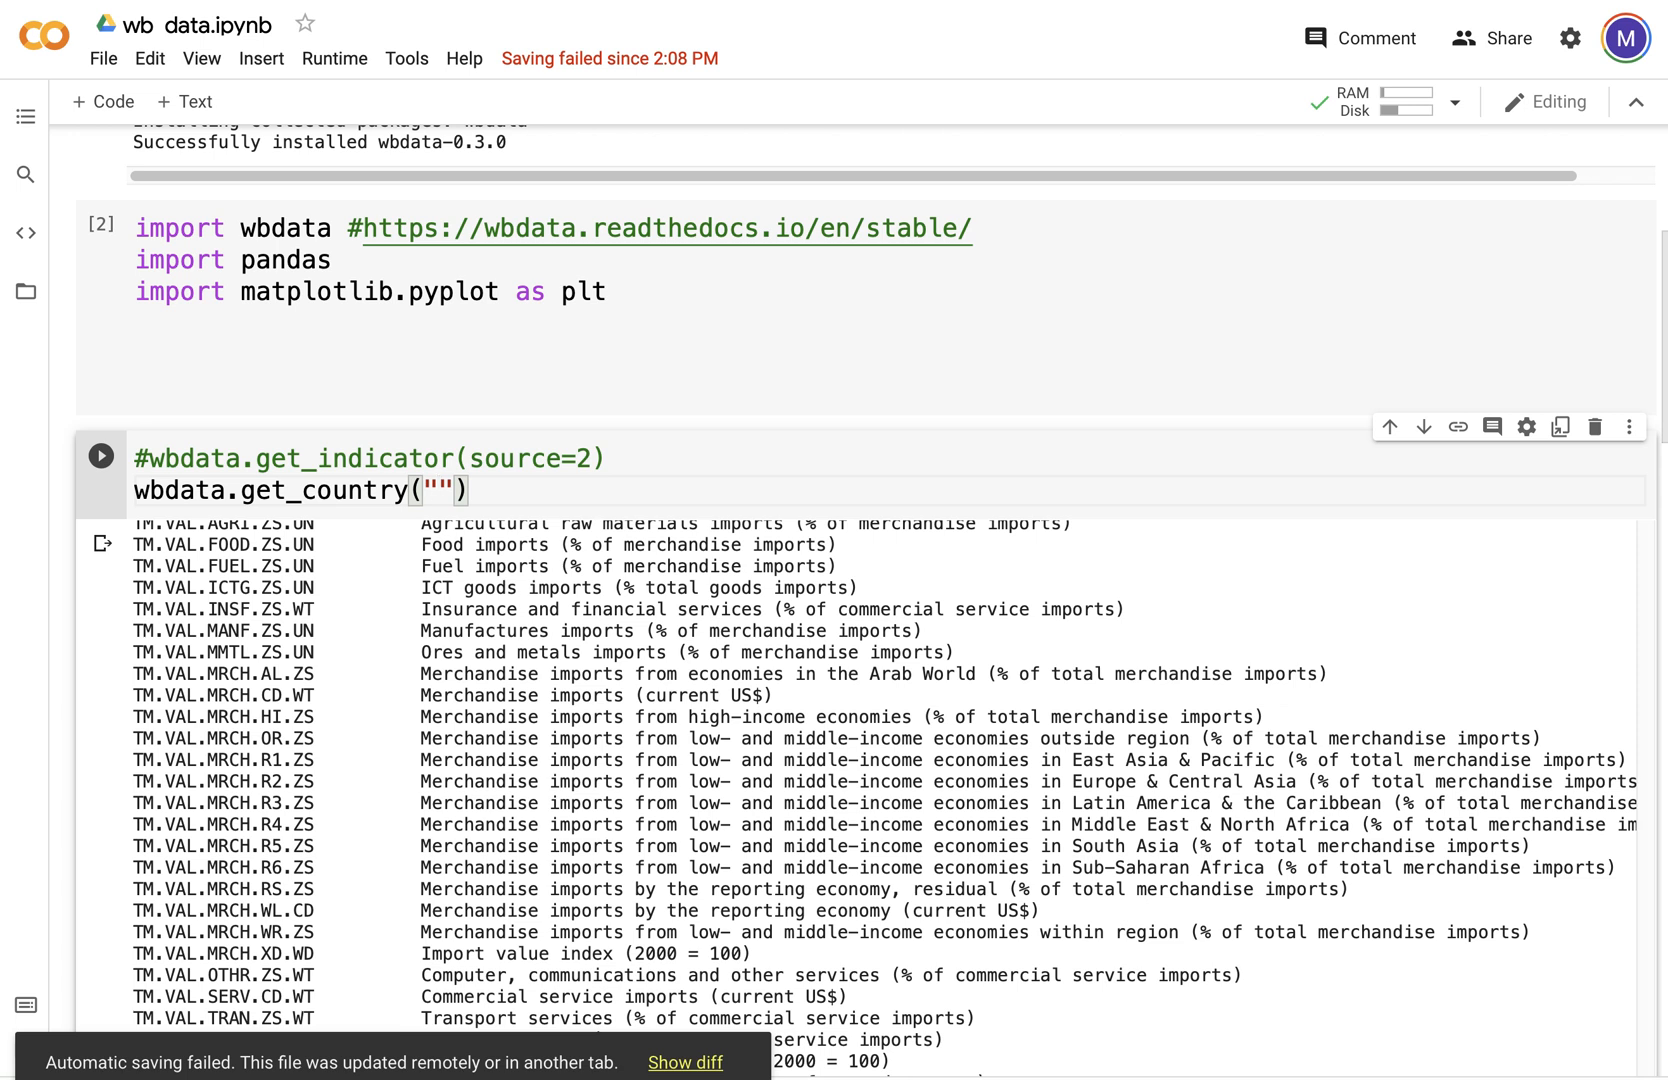
text(ja)
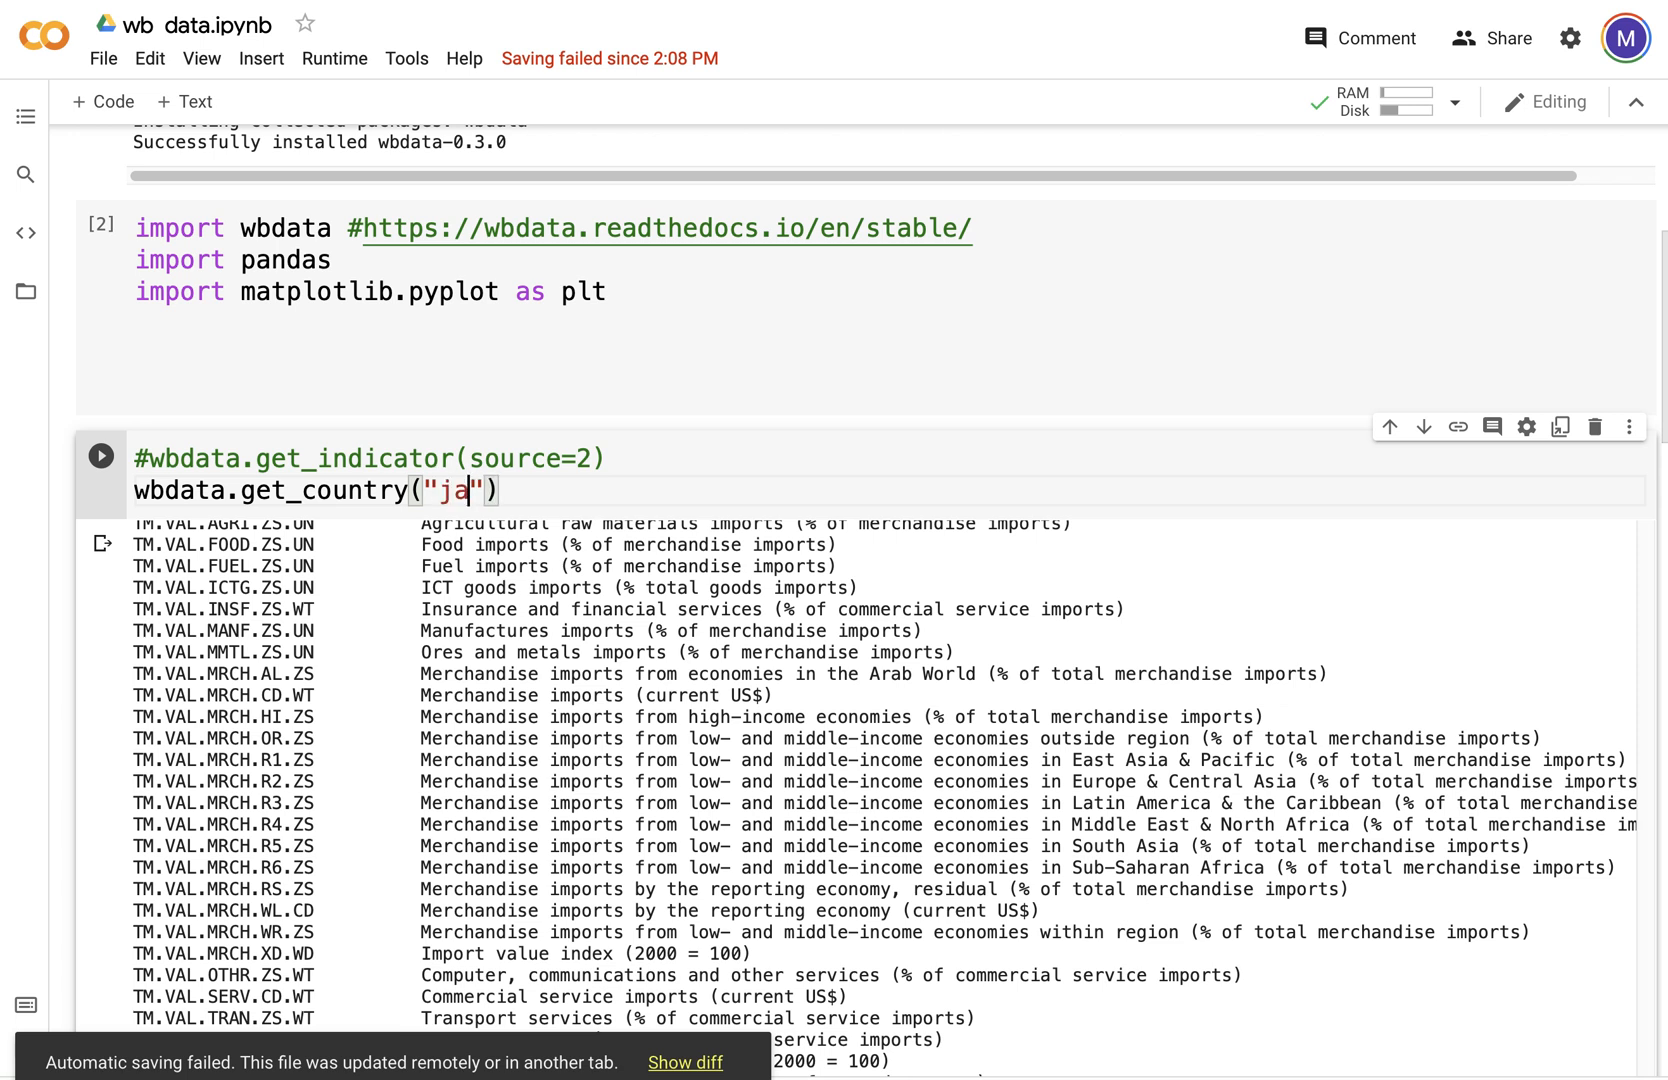
text(pan)
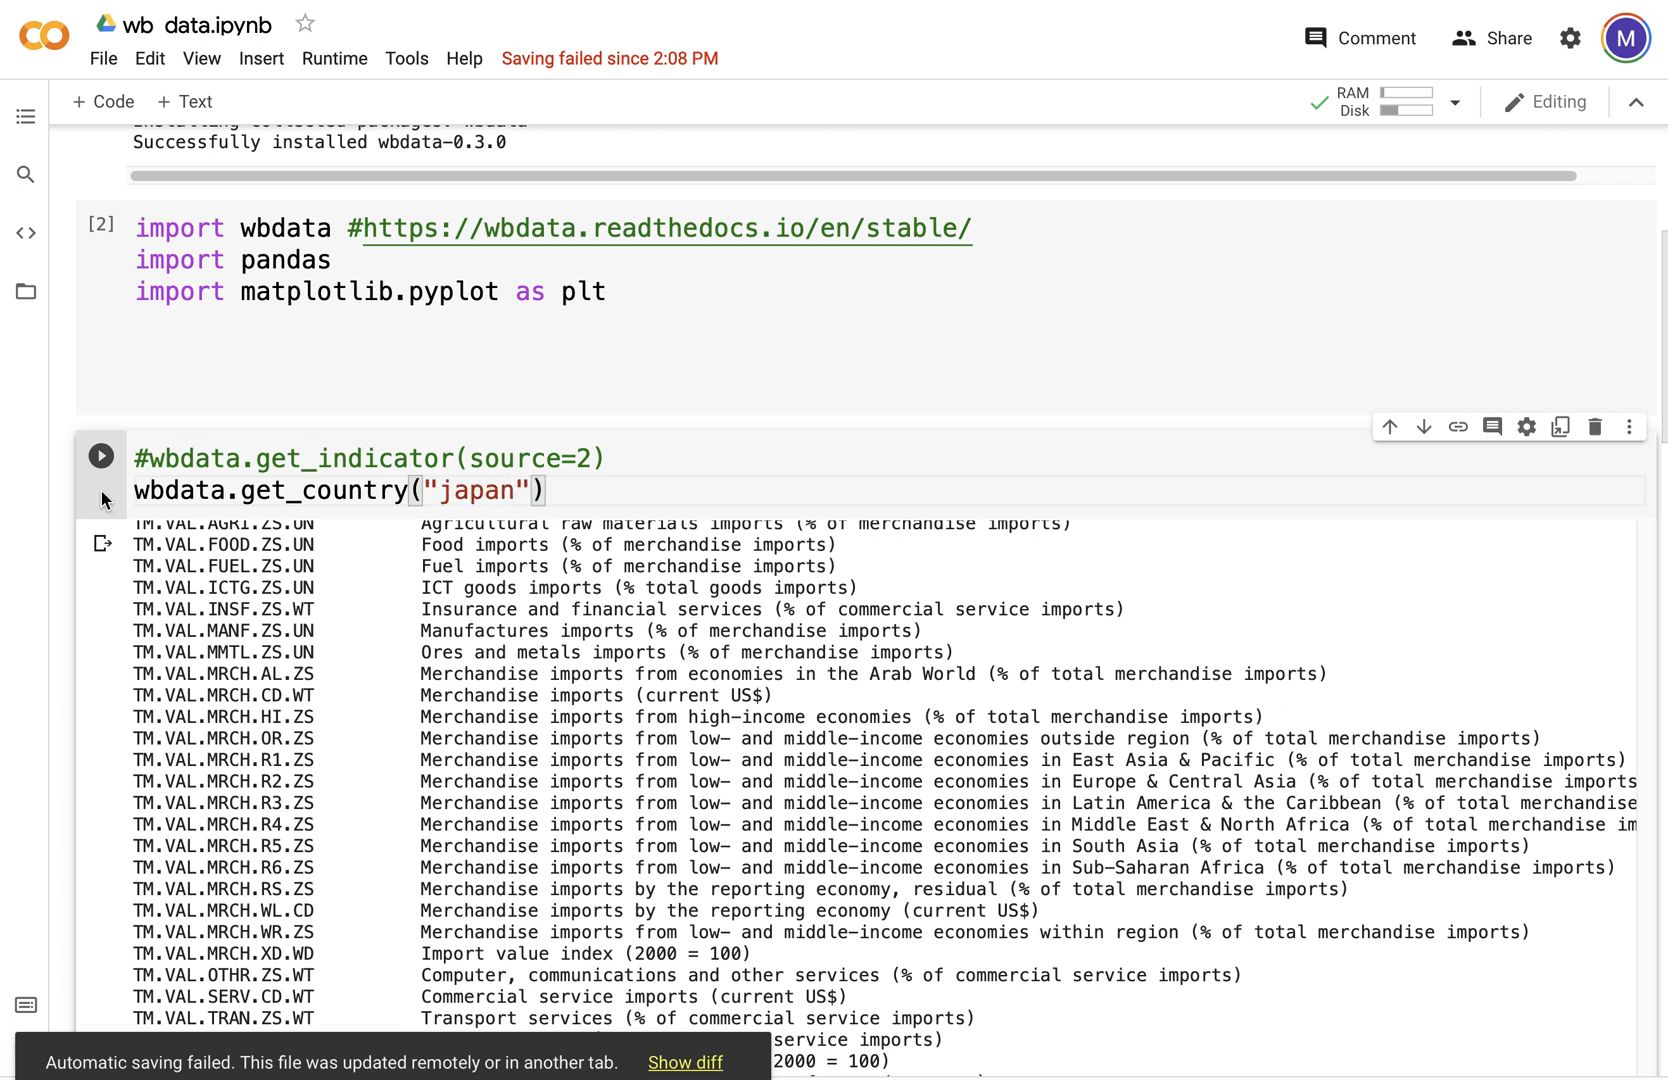
click(100, 458)
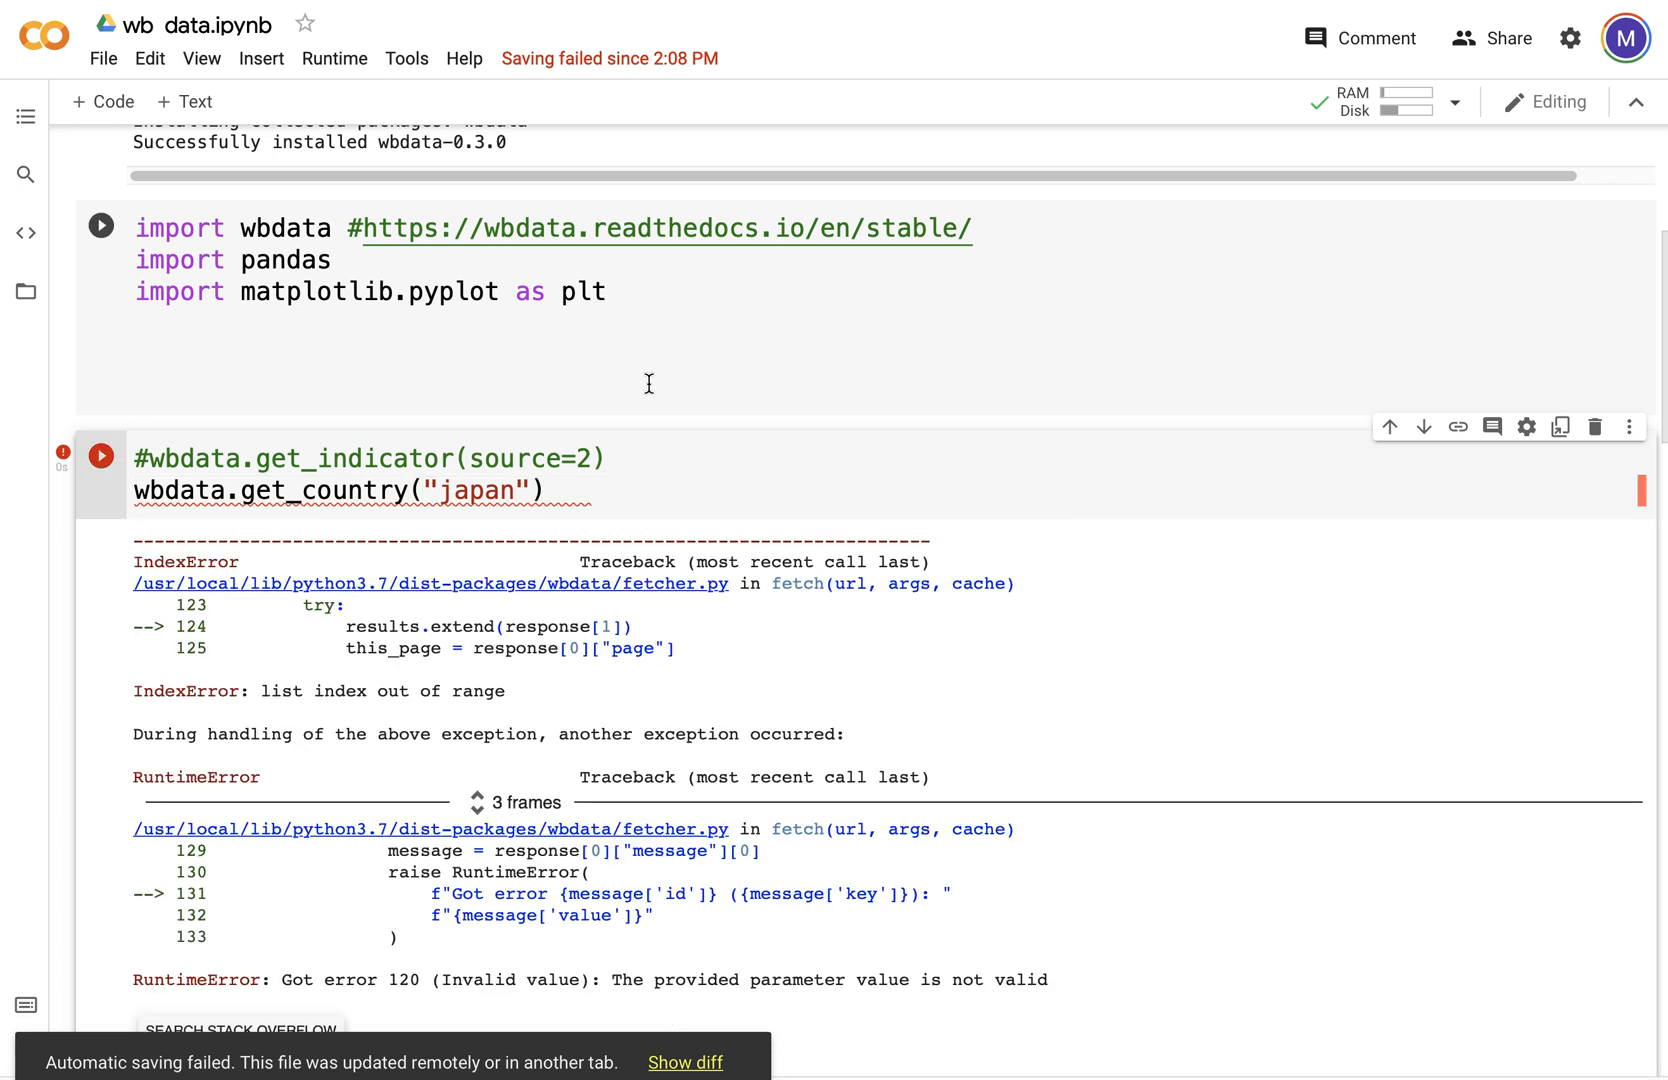
scroll(down, 3)
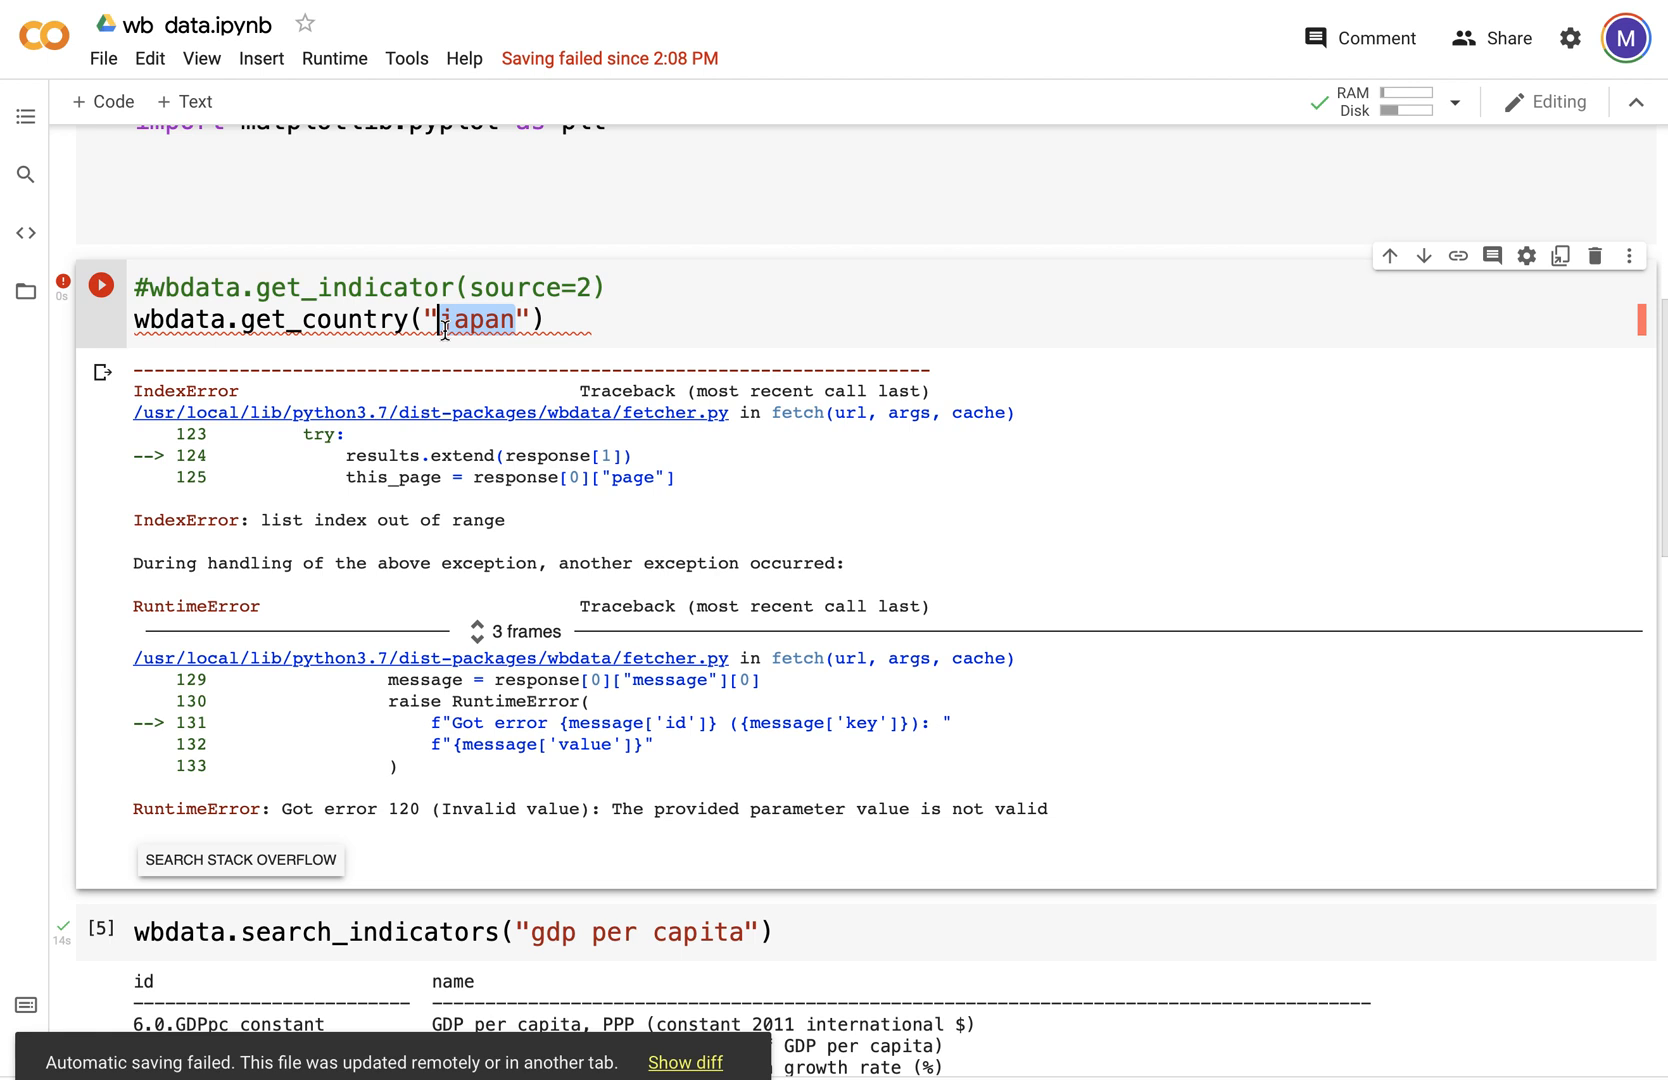
Step: Run get_country("CL") to return Chile with id CHL
text(C)
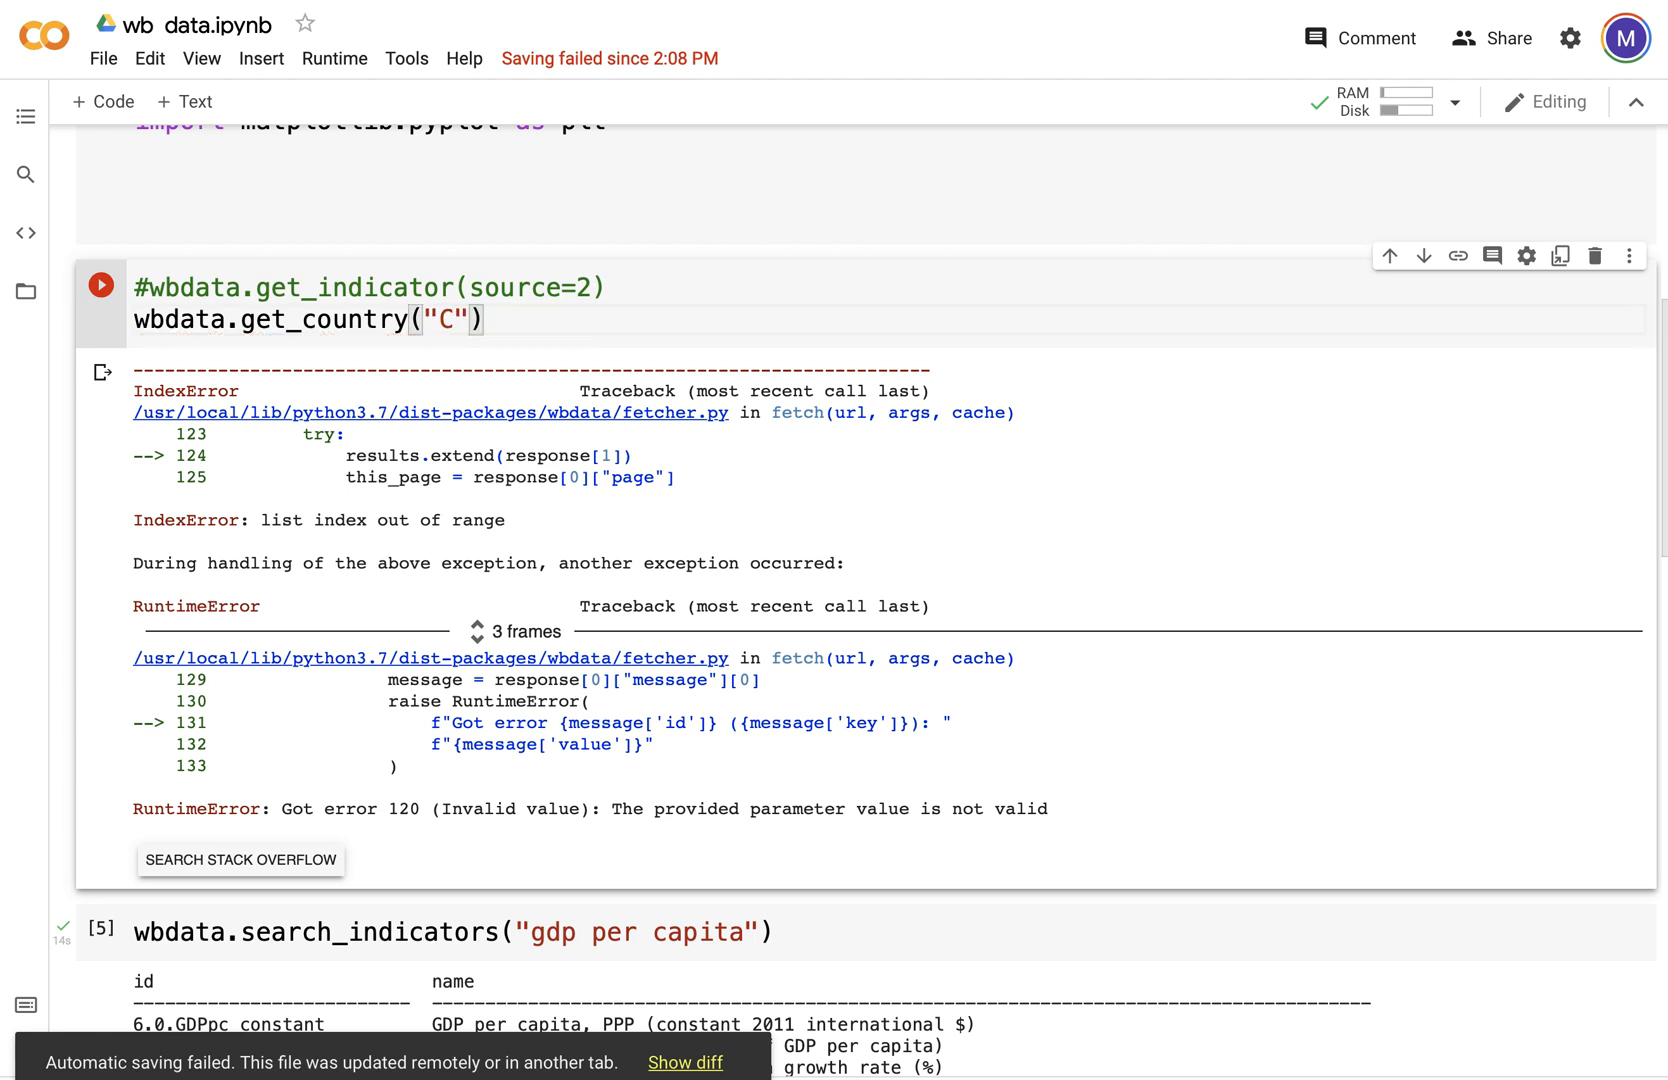
click(101, 284)
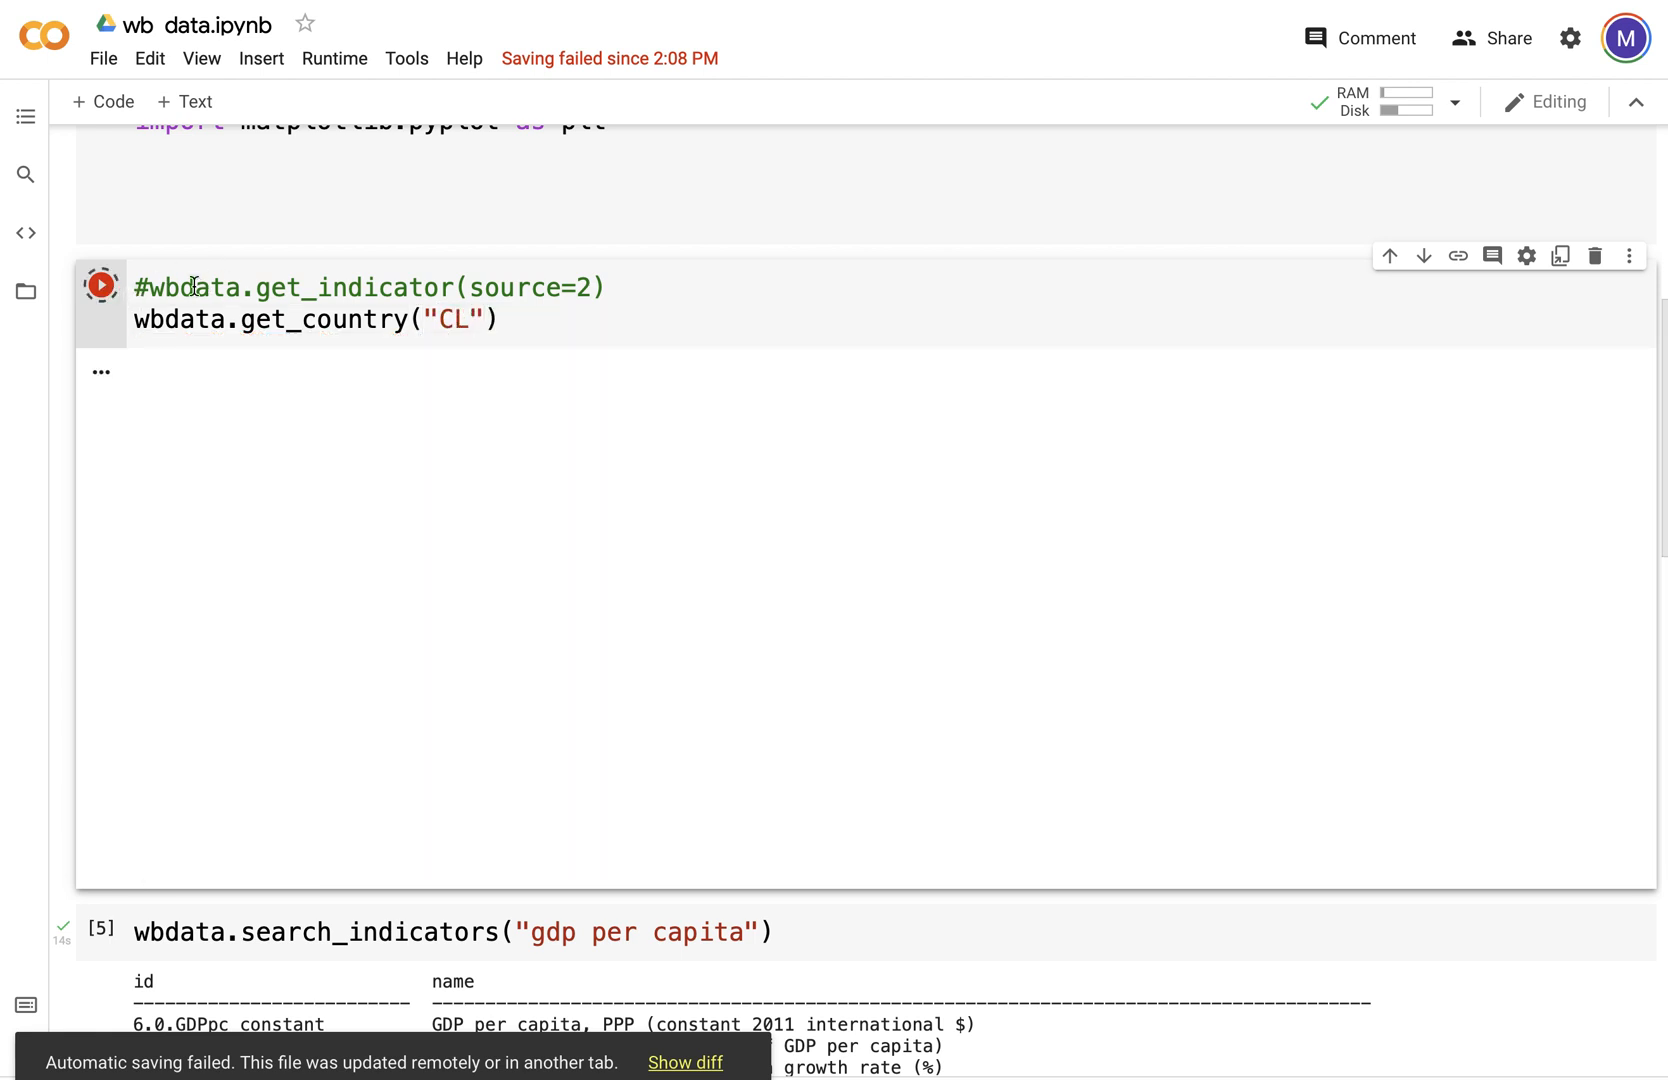
click(101, 285)
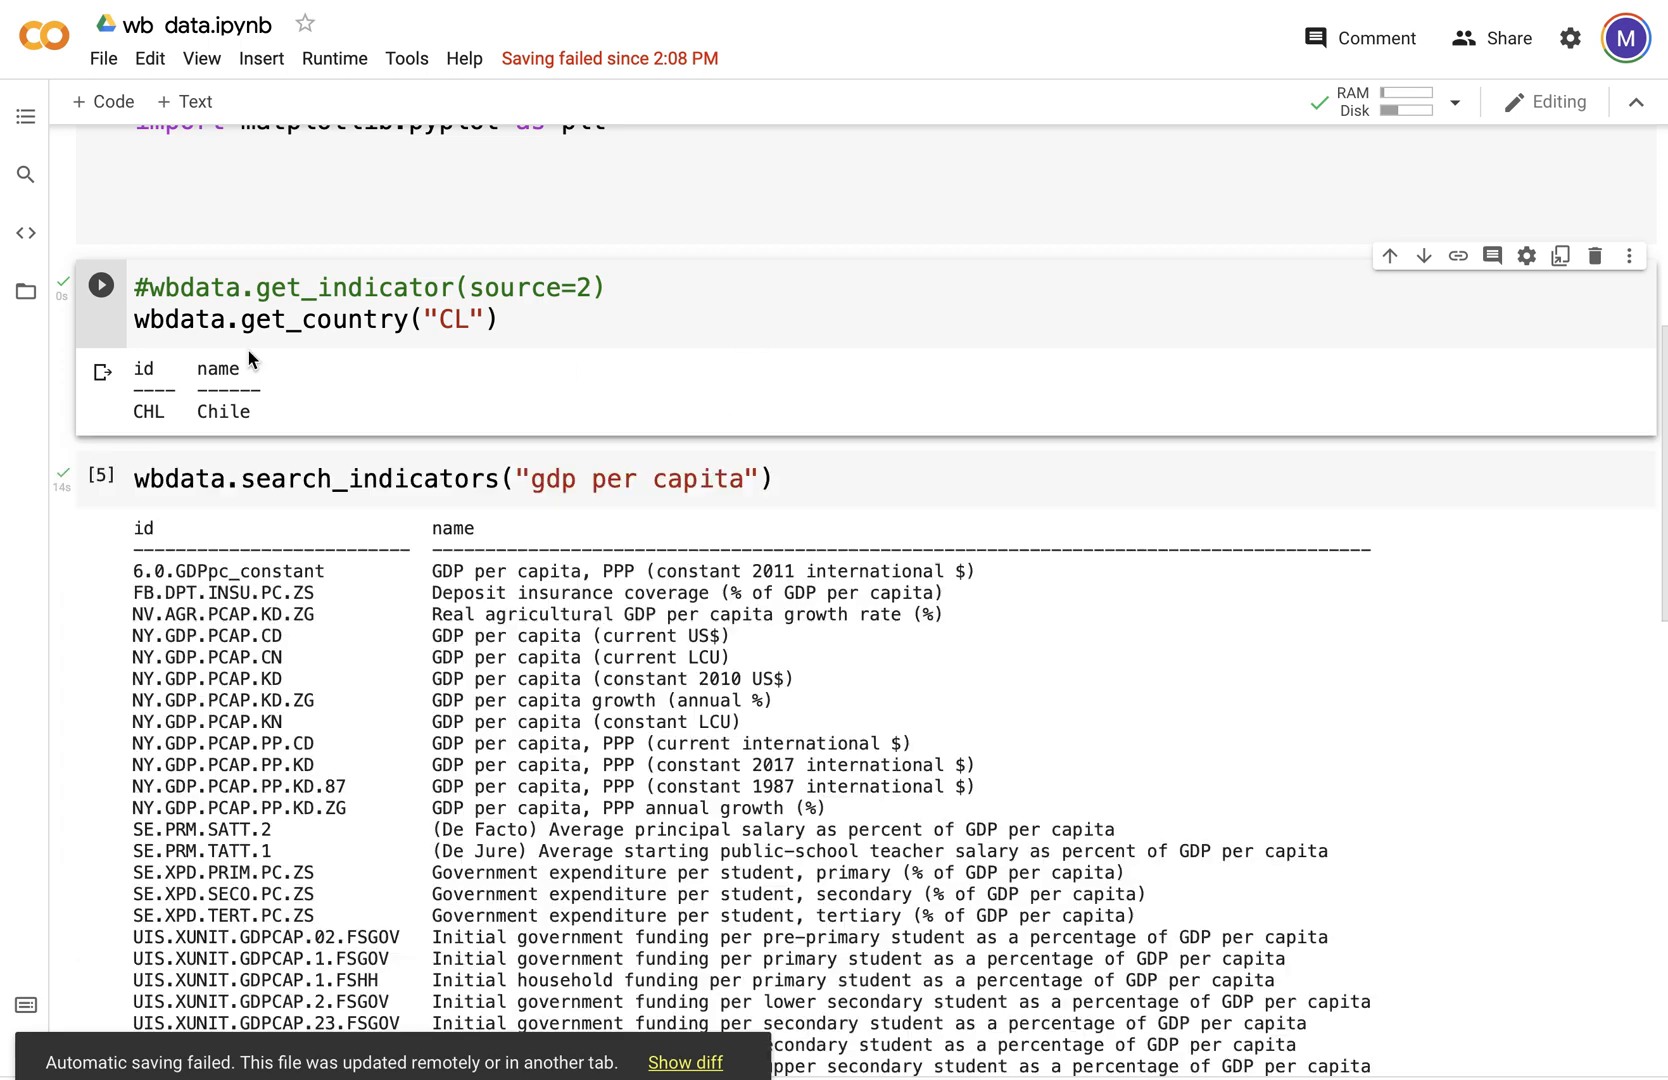
mouse_move(243, 399)
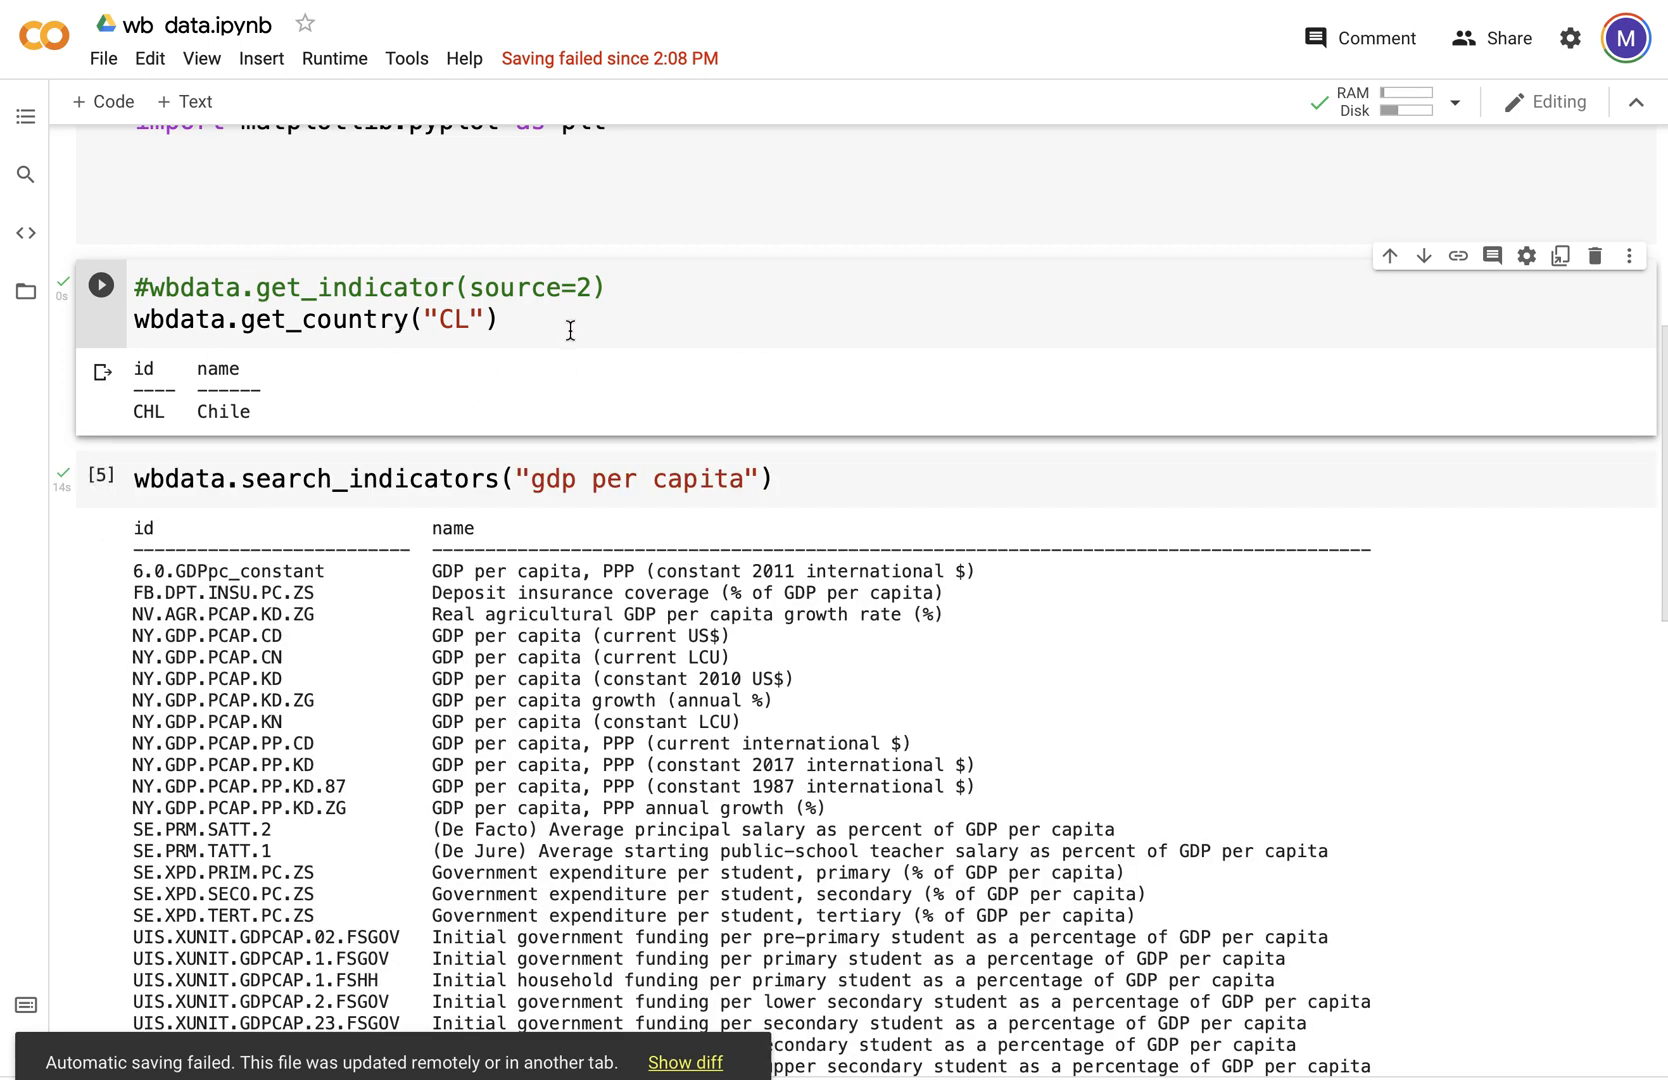
click(766, 479)
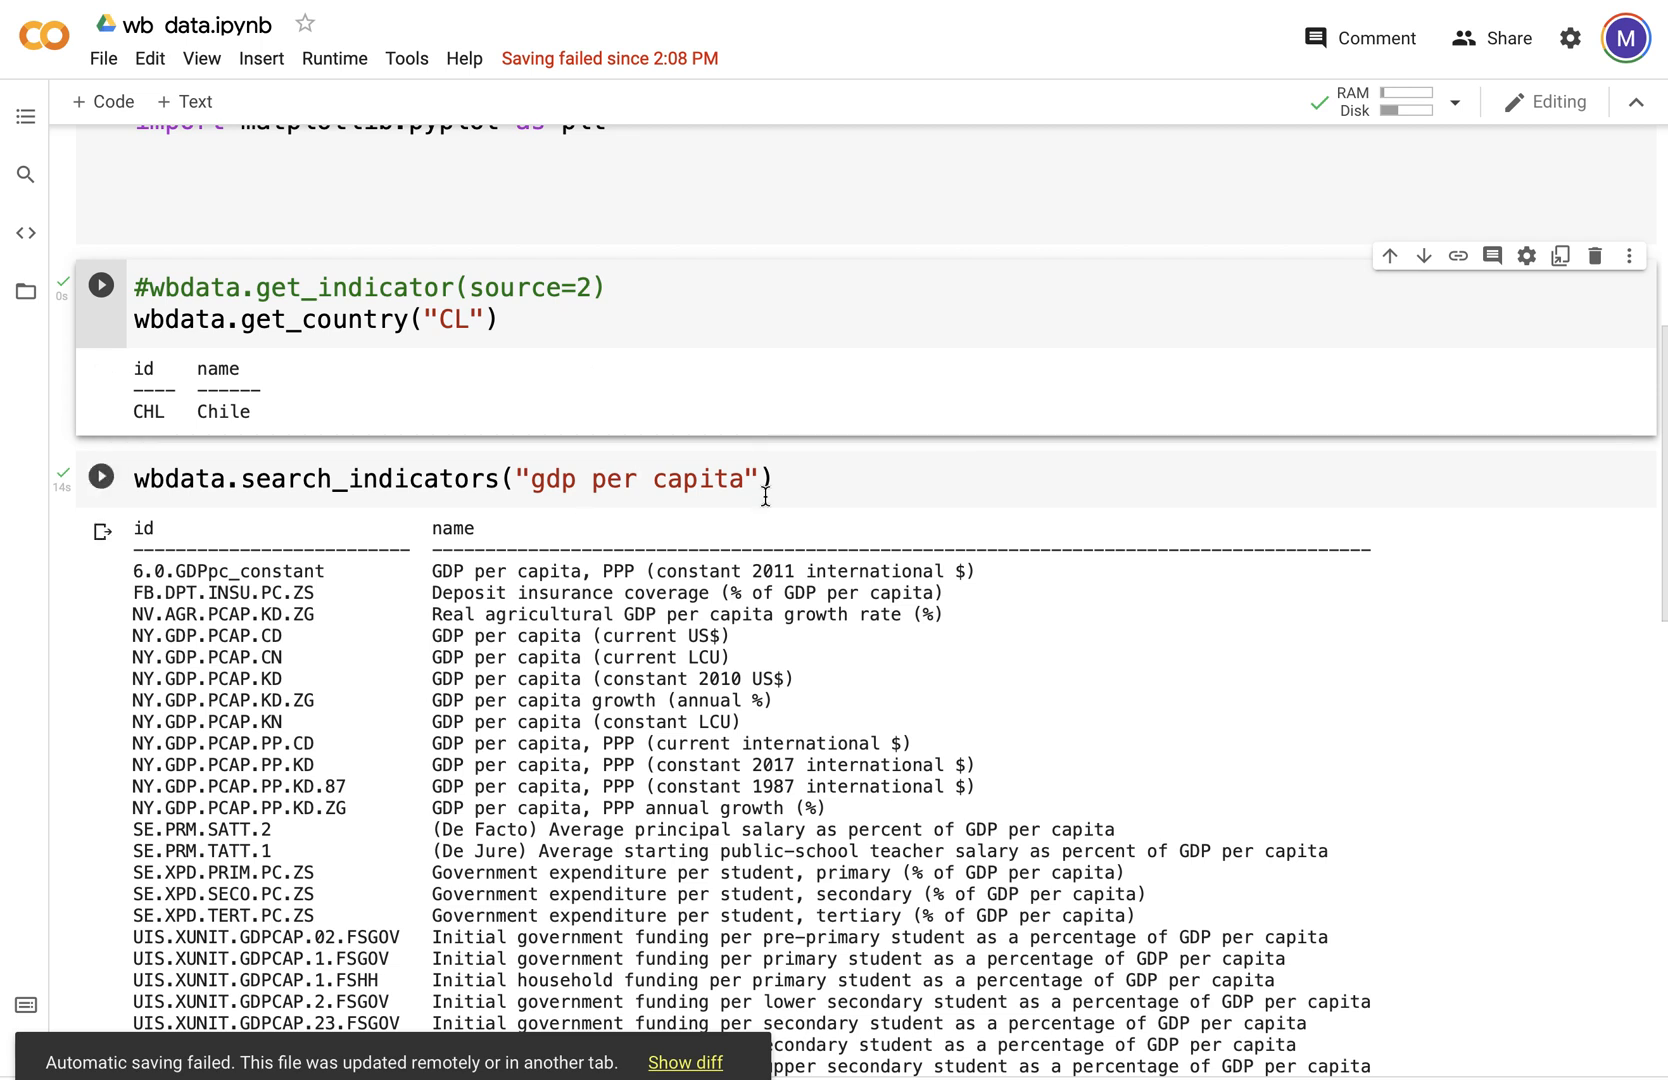
mouse_move(397, 497)
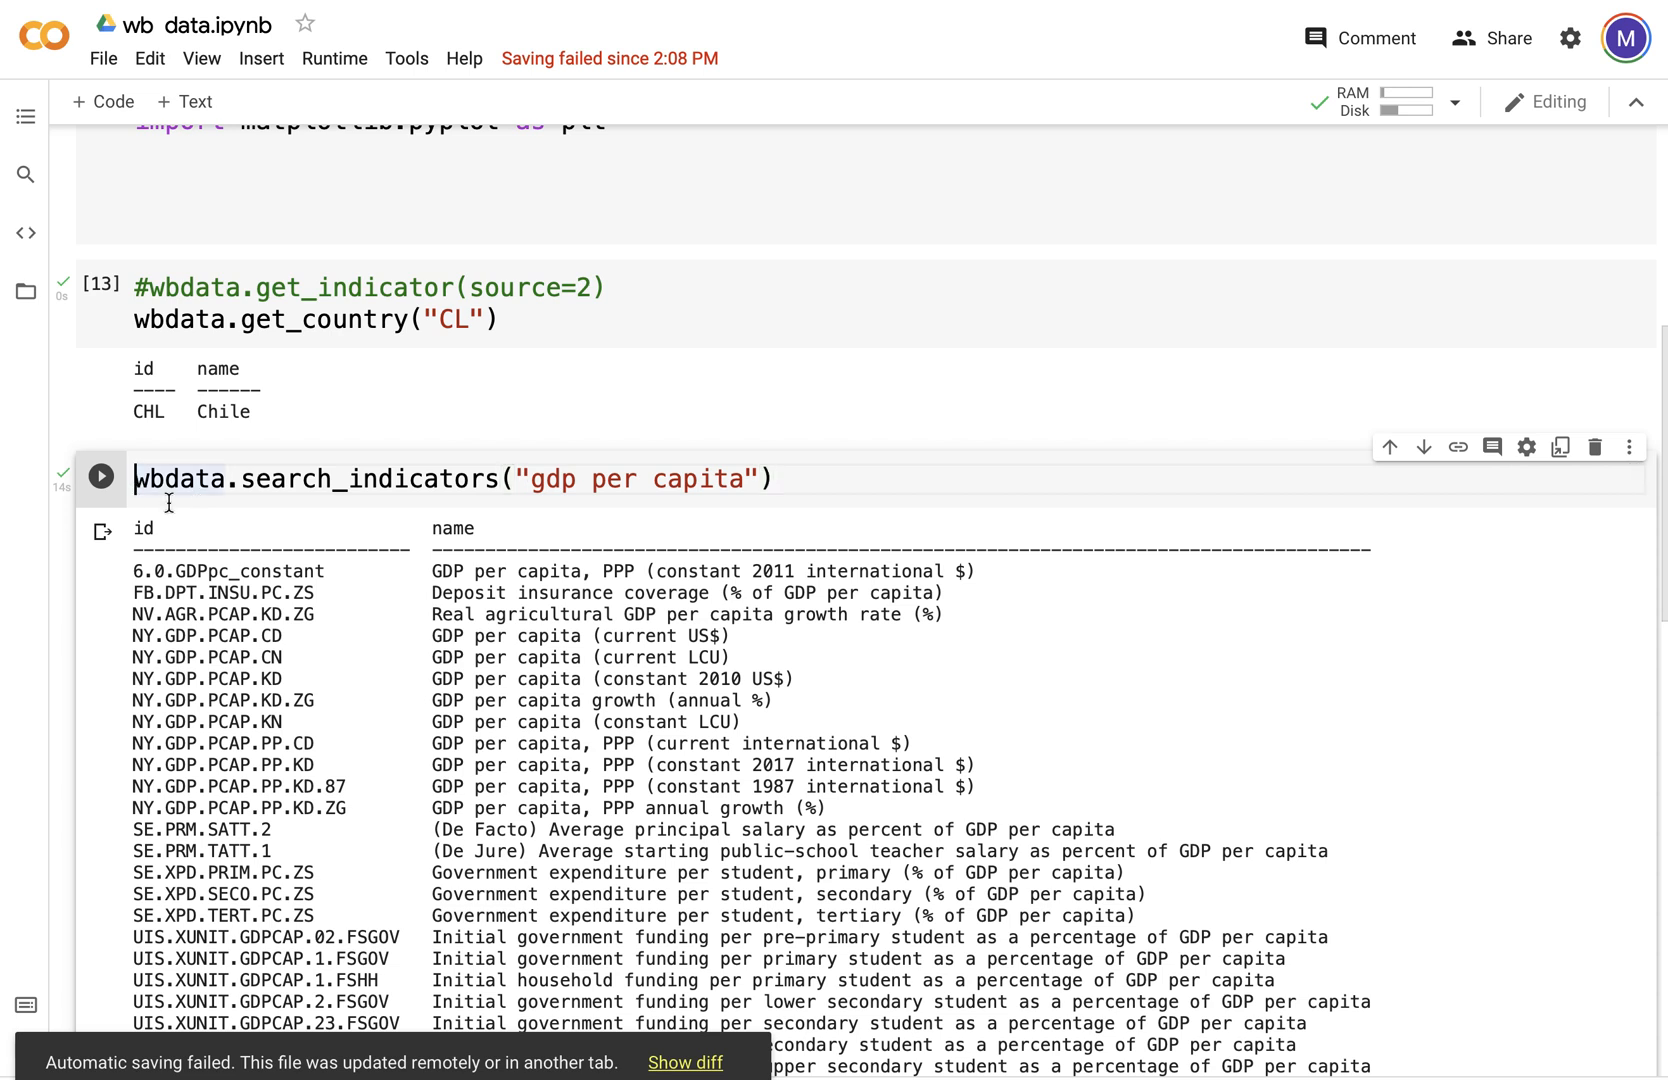
Step: Comment out the old line and write wbdata.search_indicators("gdp per capita")
text(#)
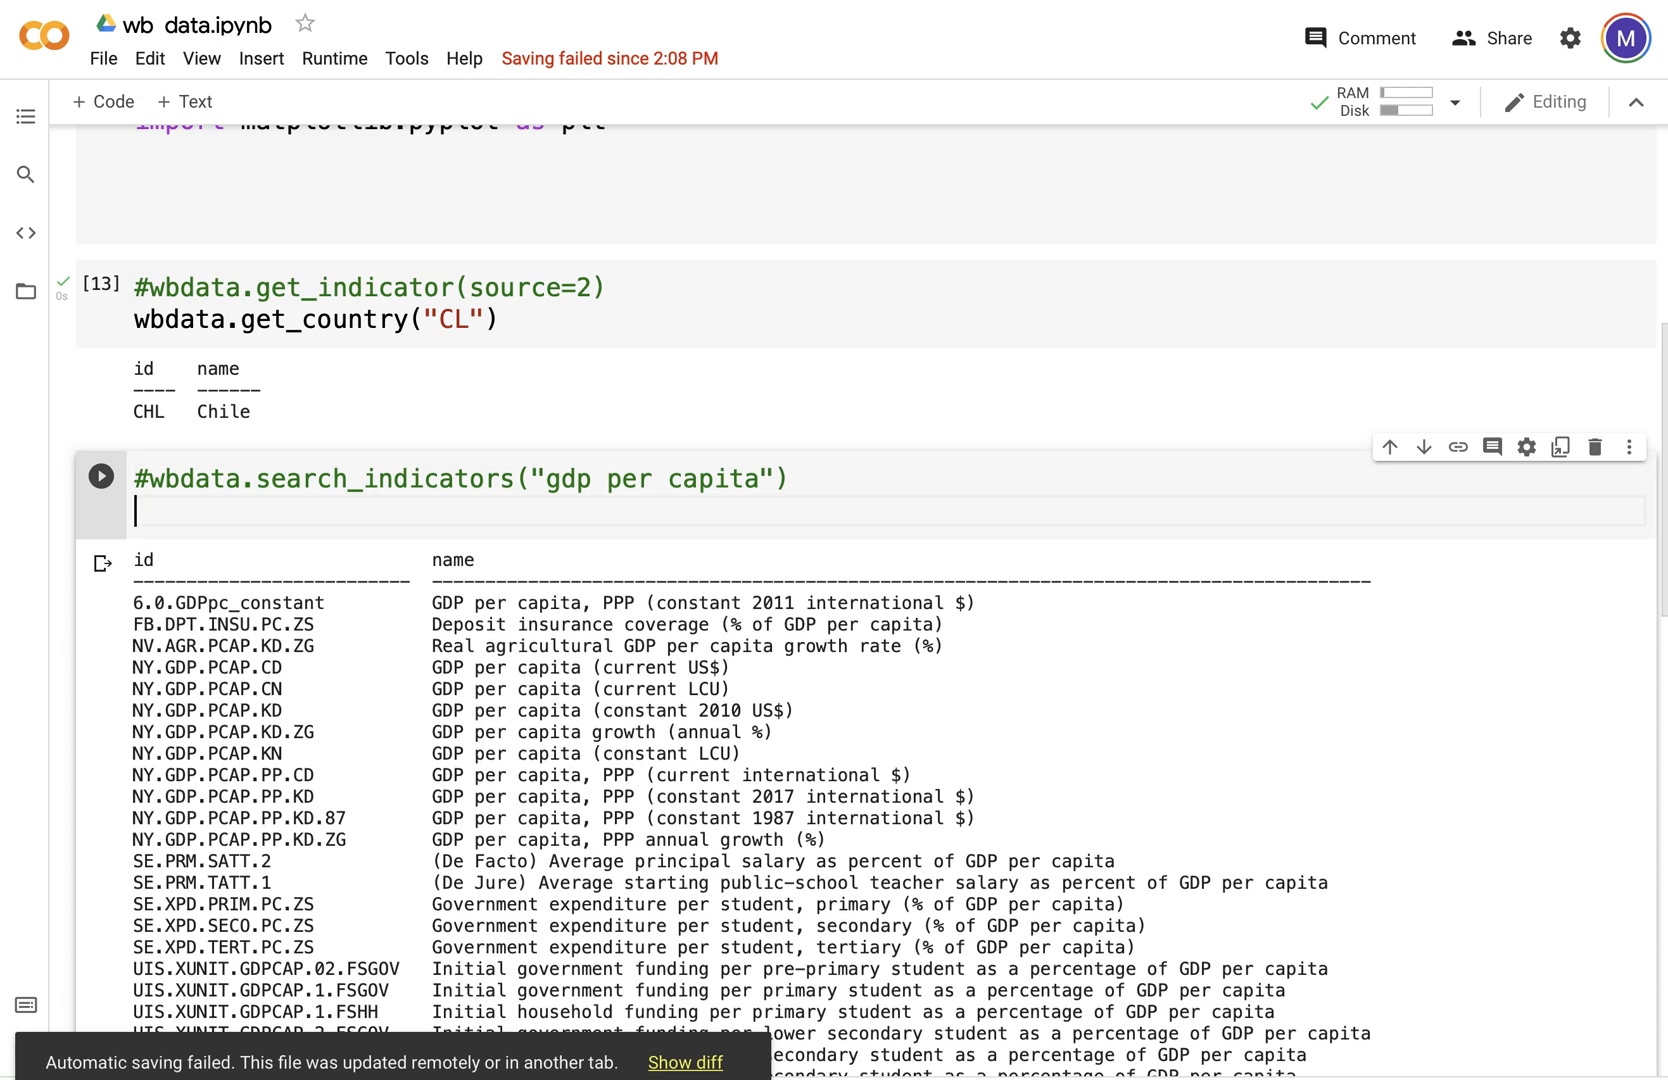
text(wbdata)
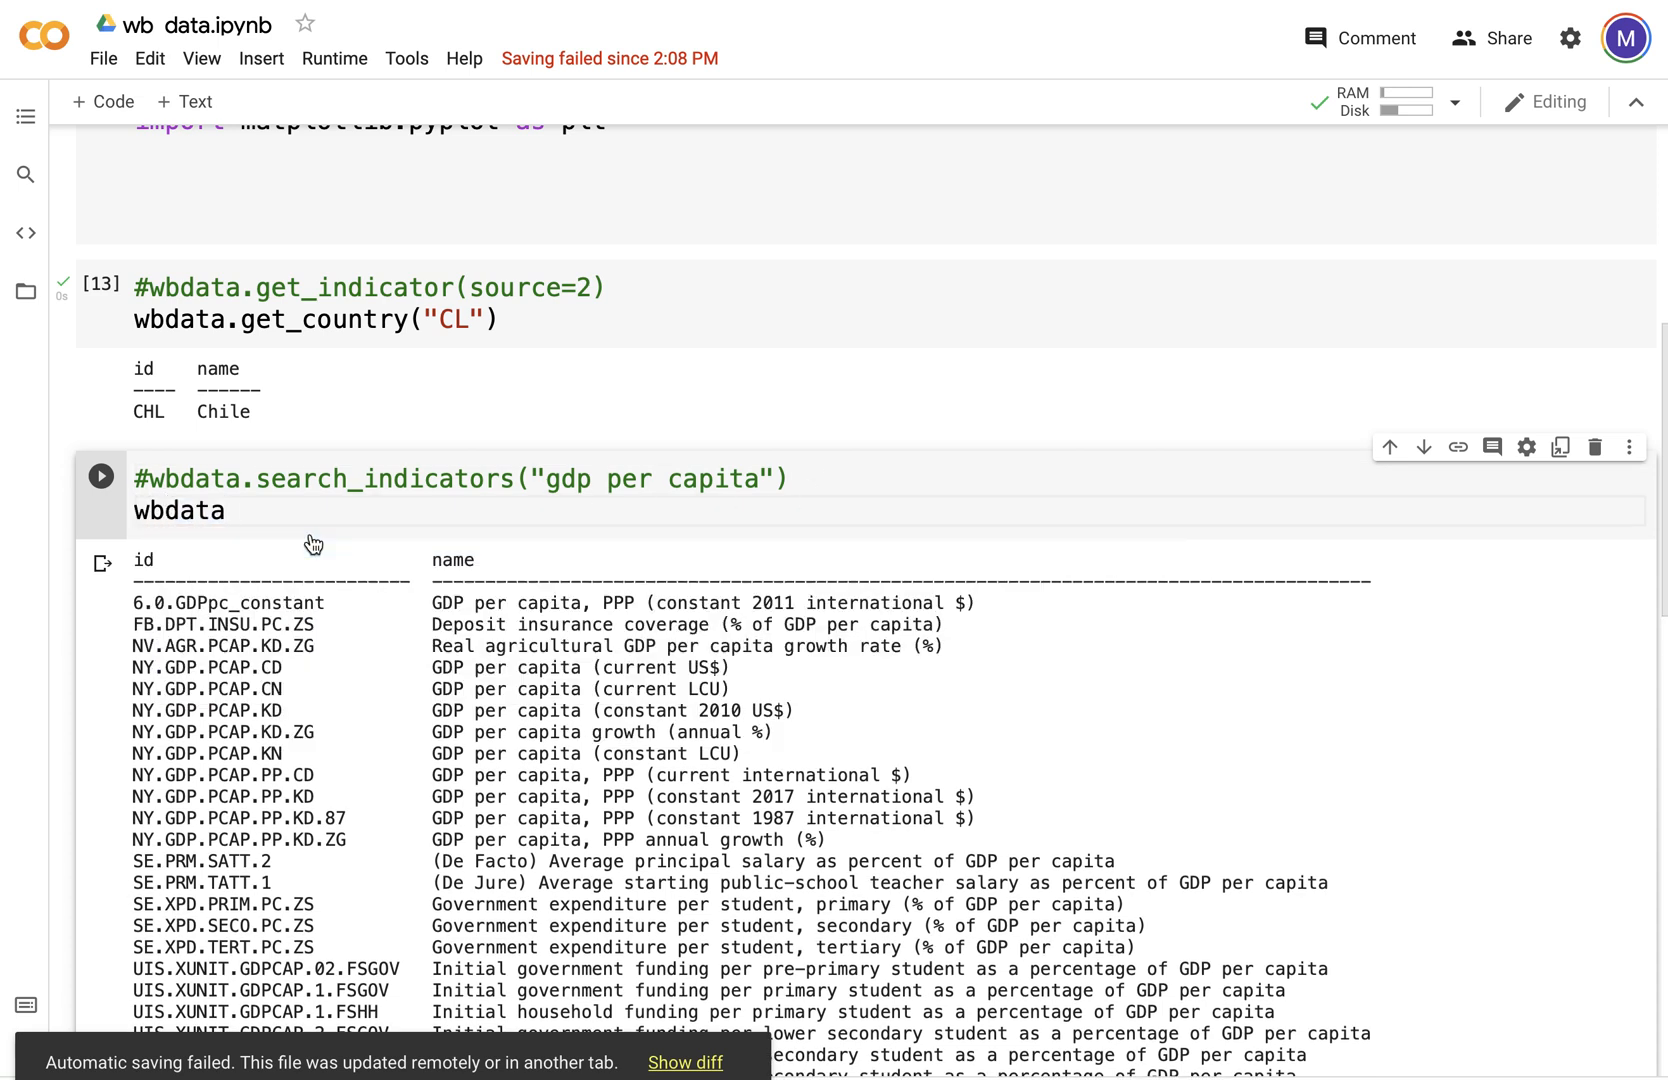
text(se)
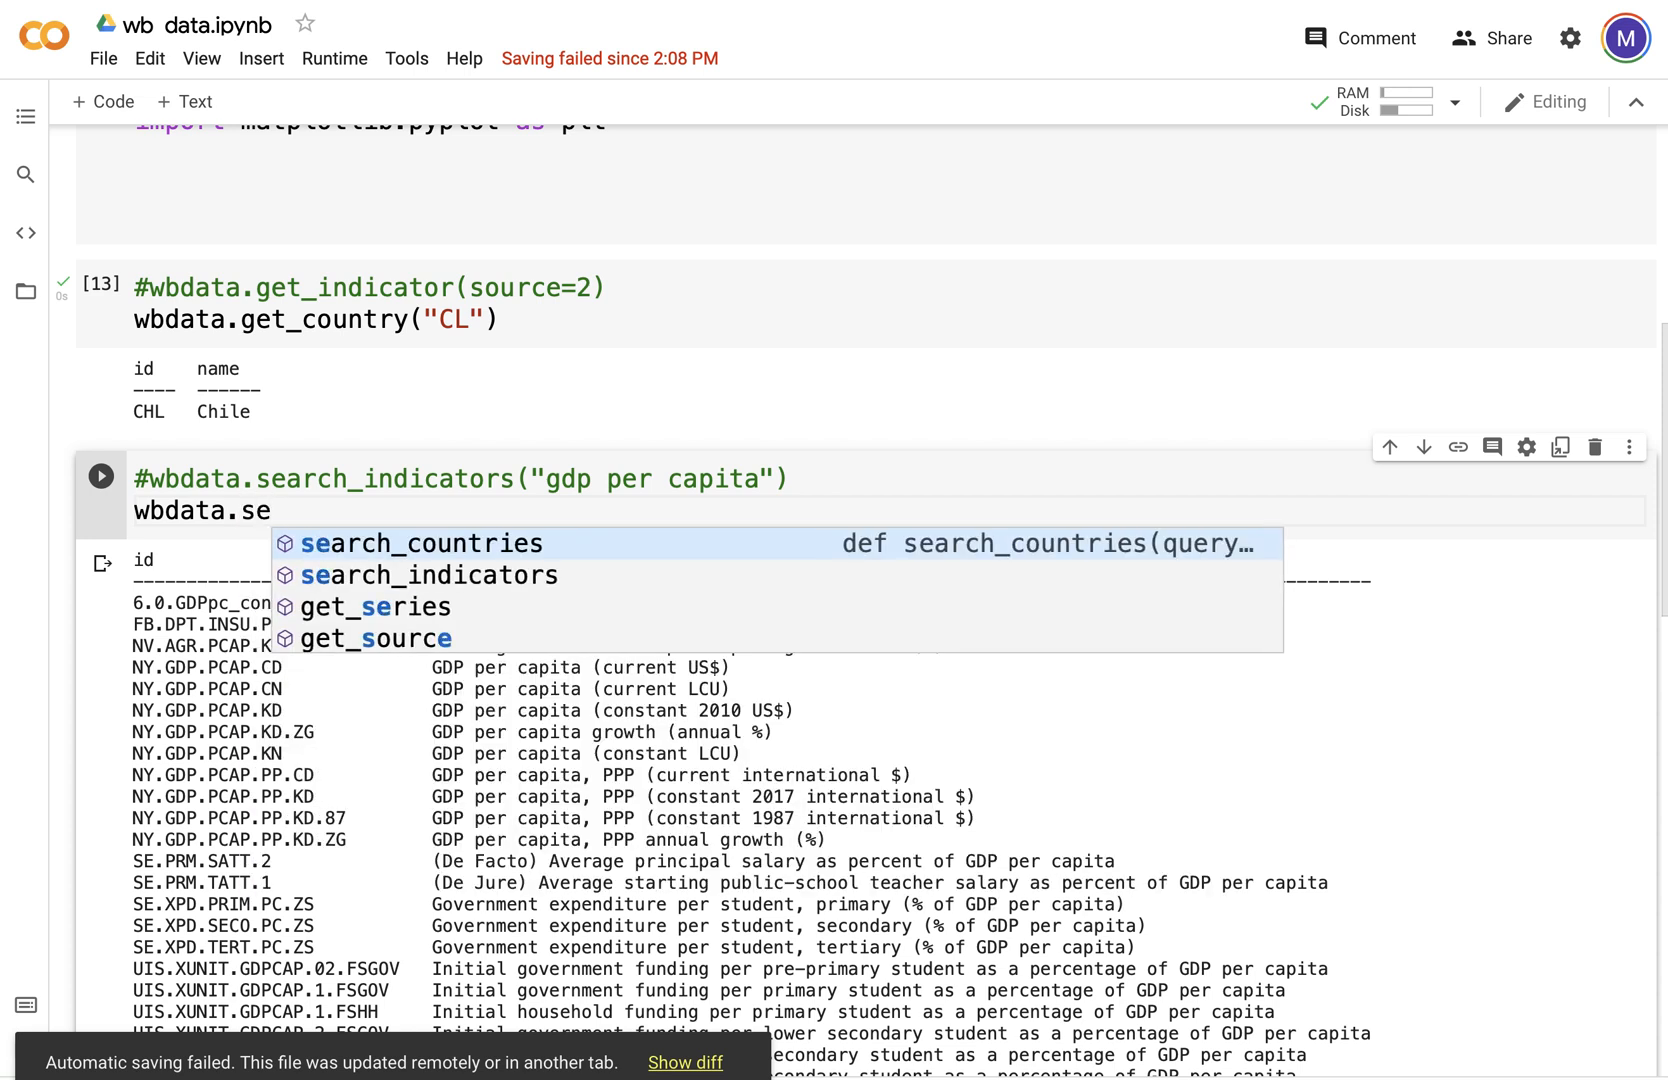
click(429, 575)
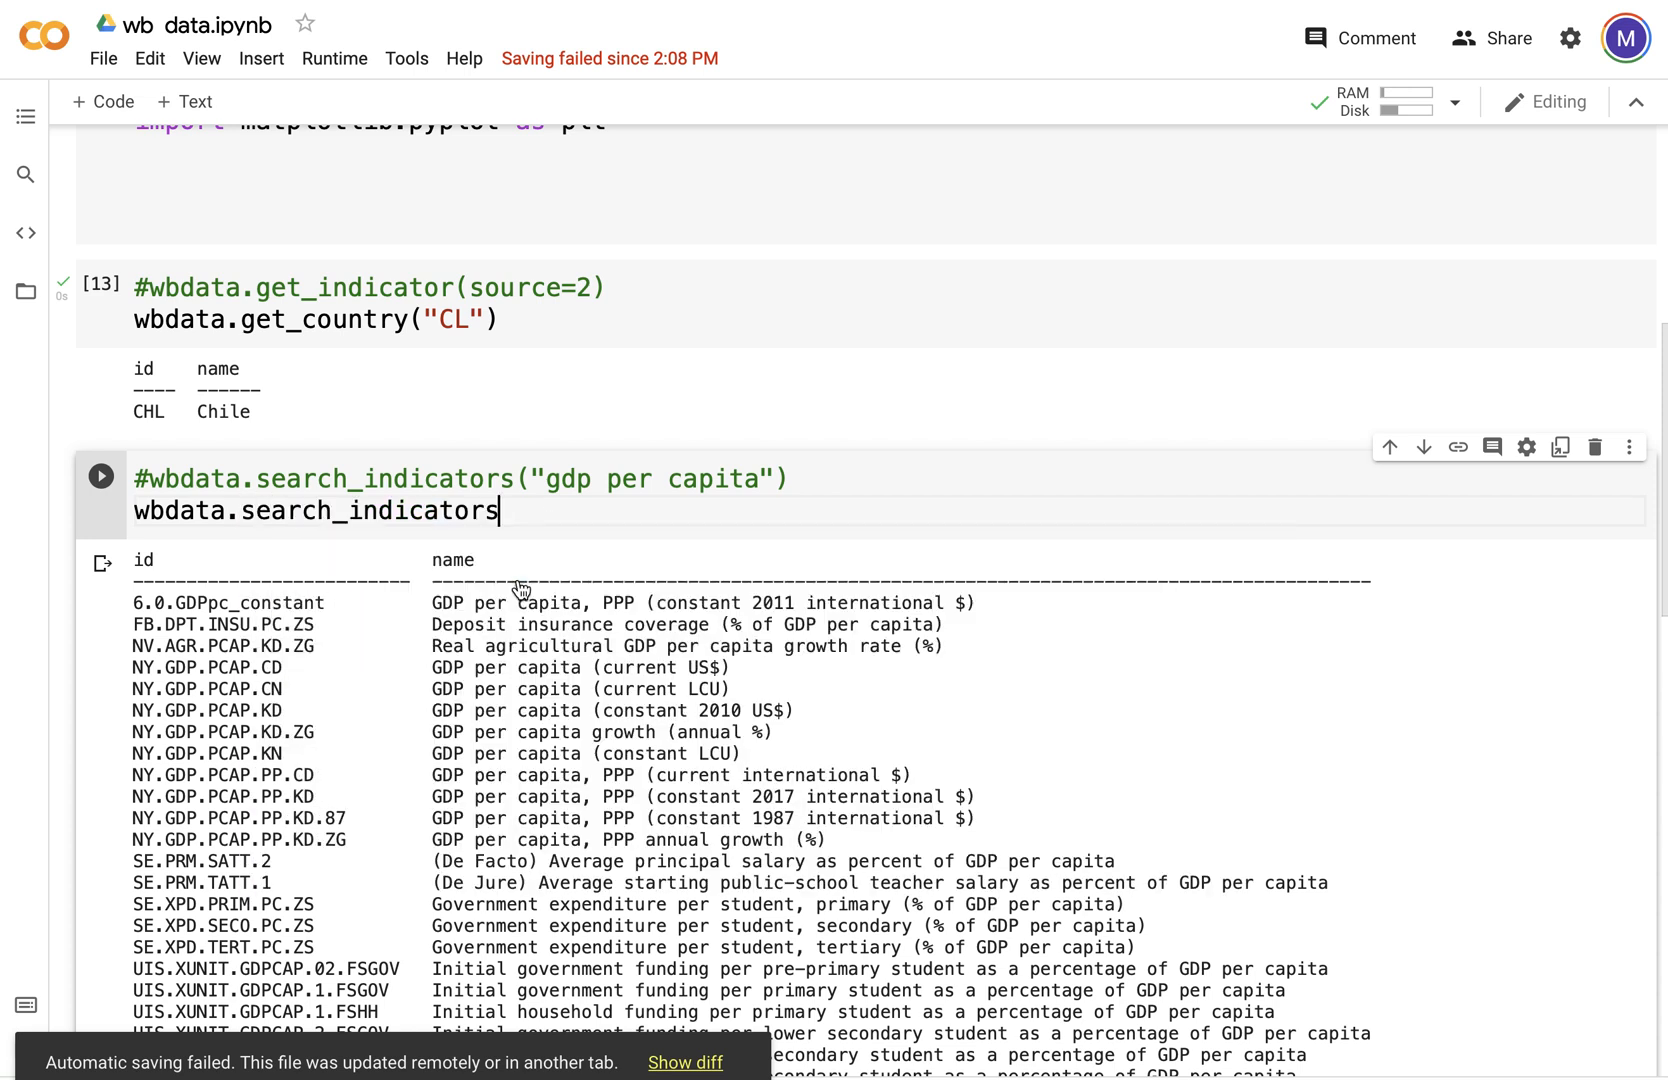
text(()
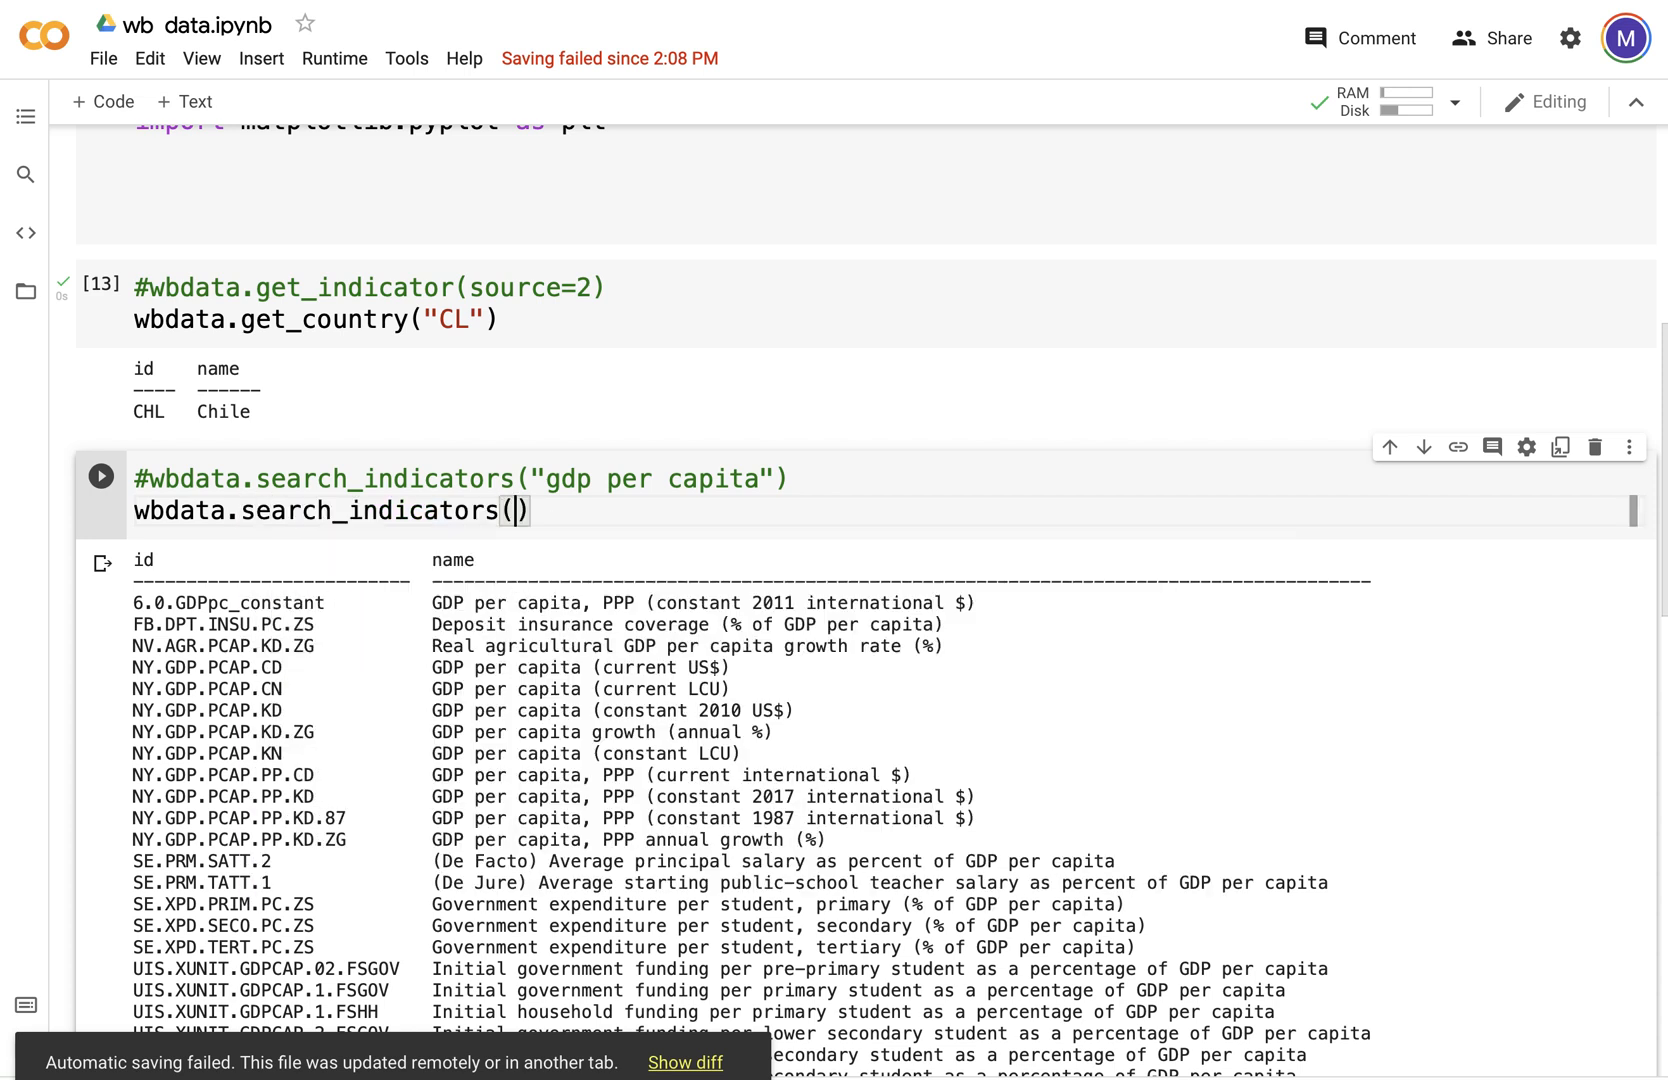
text("")
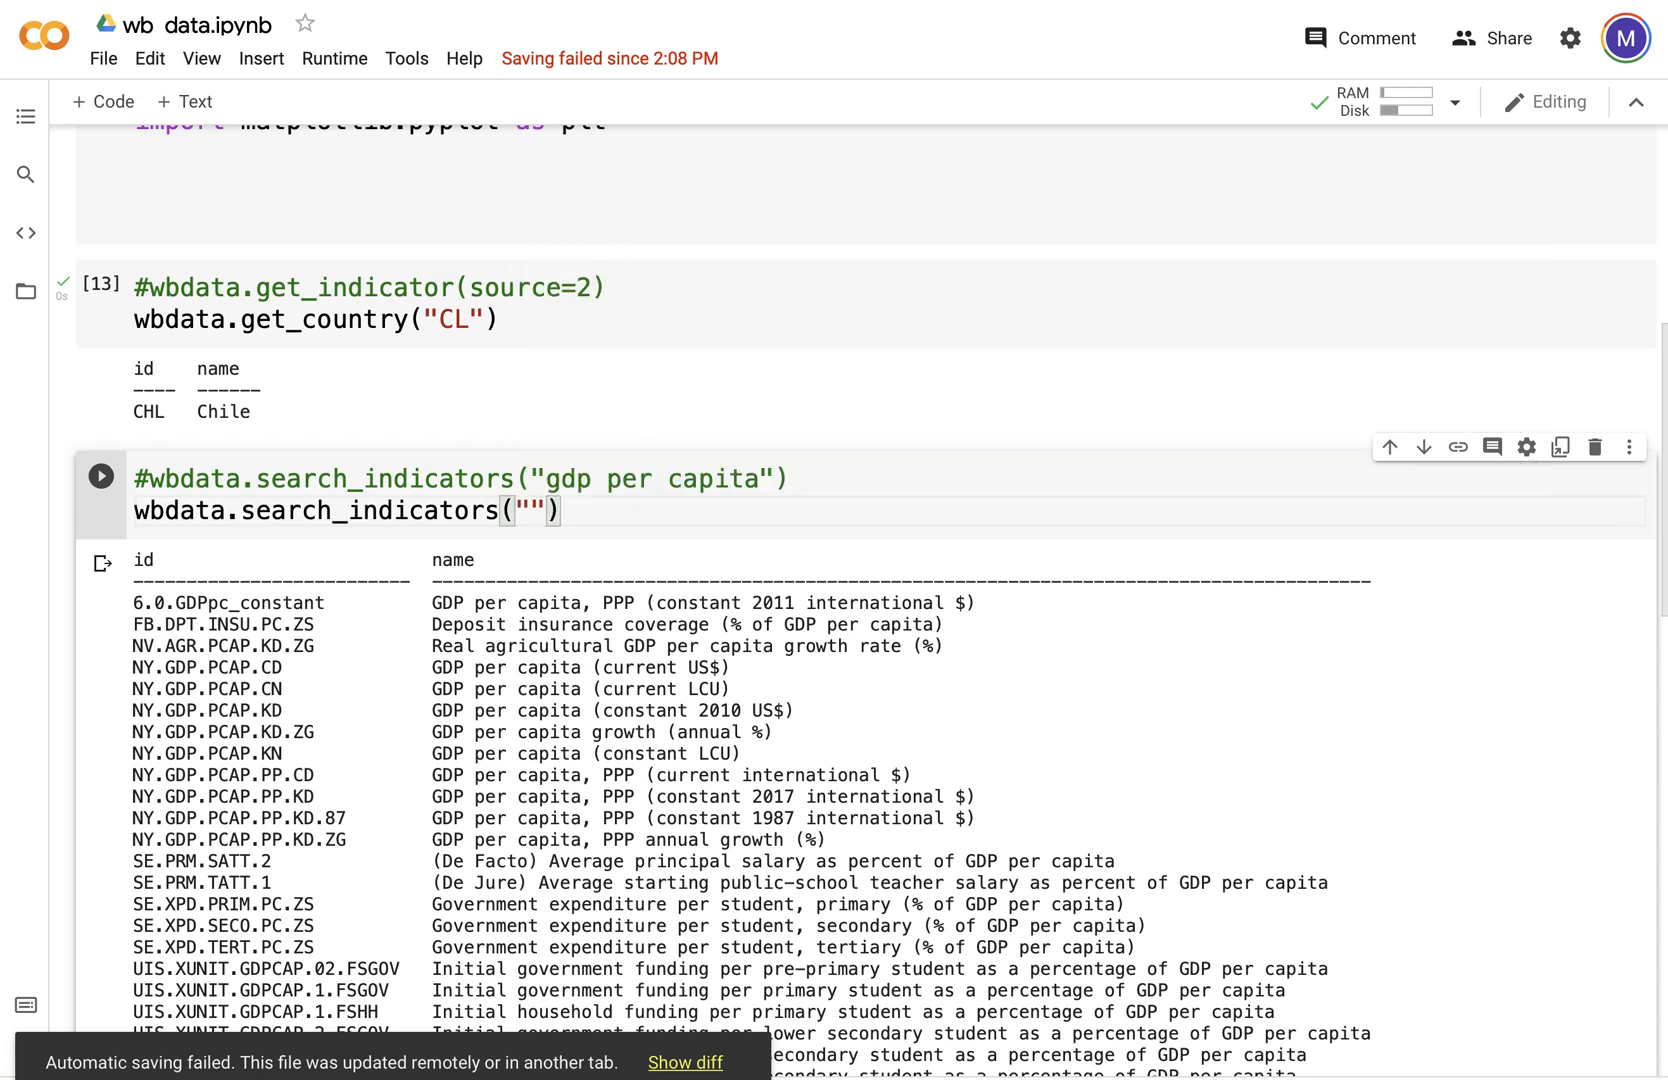
text(gdp)
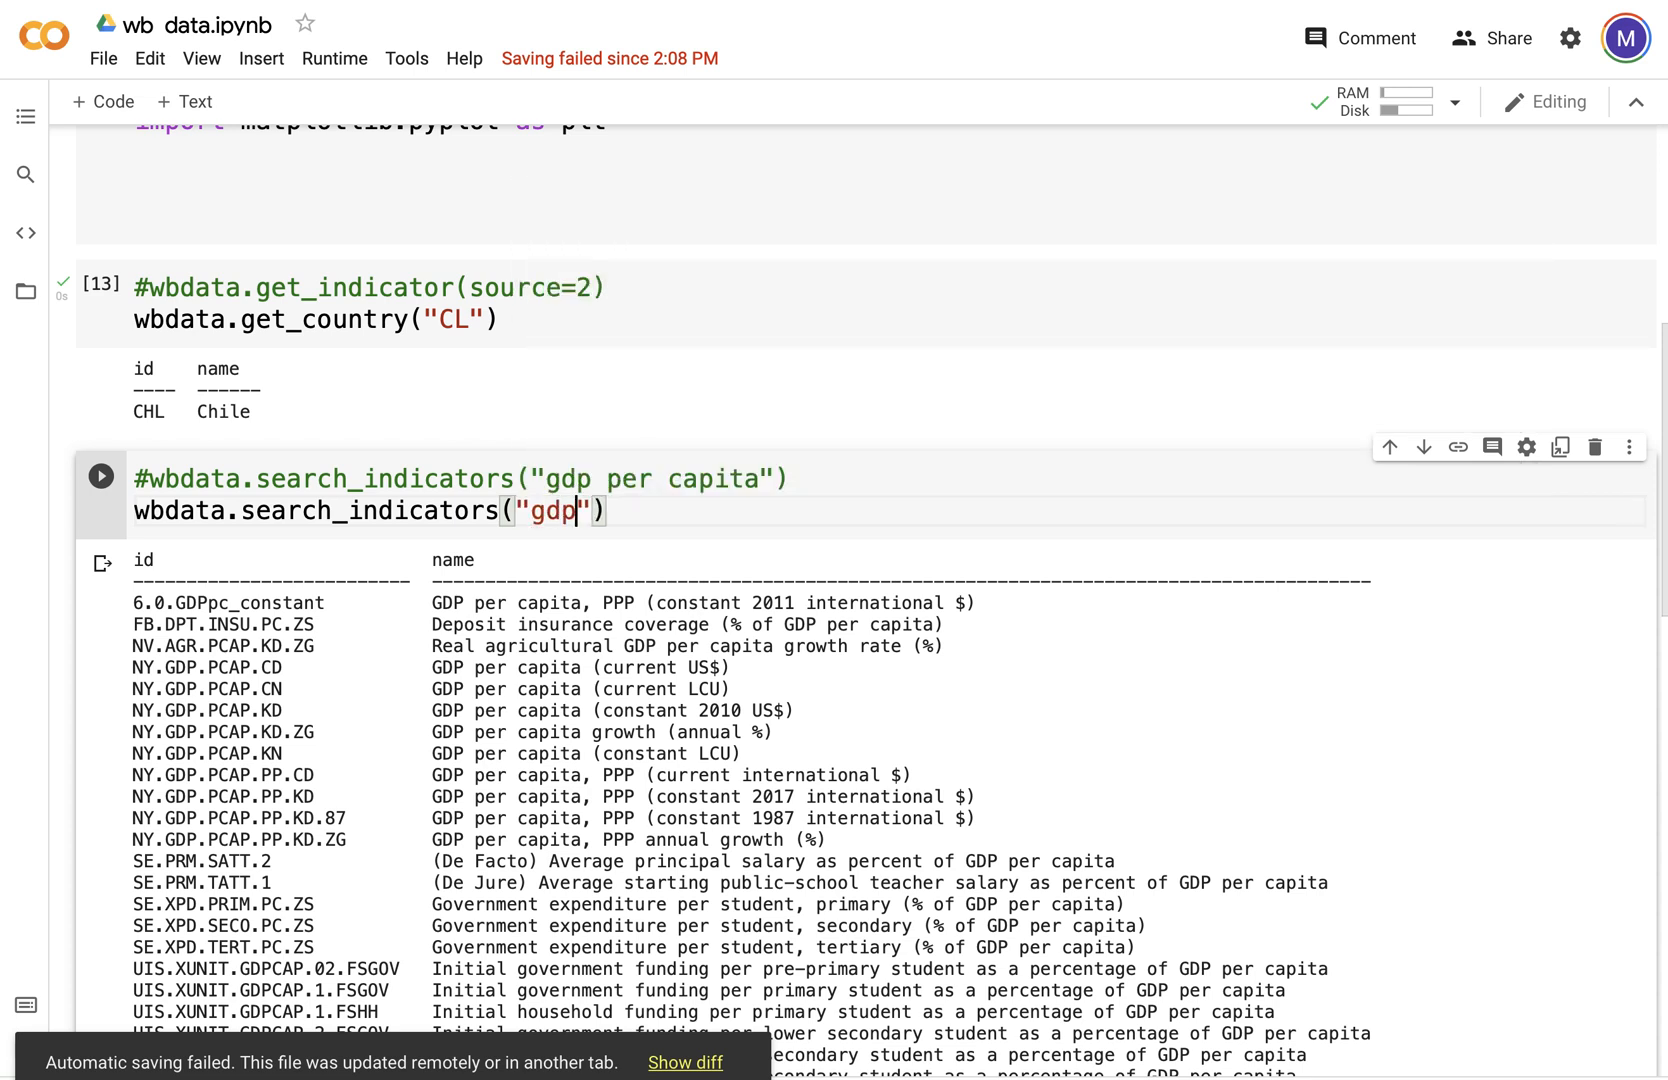
text(per)
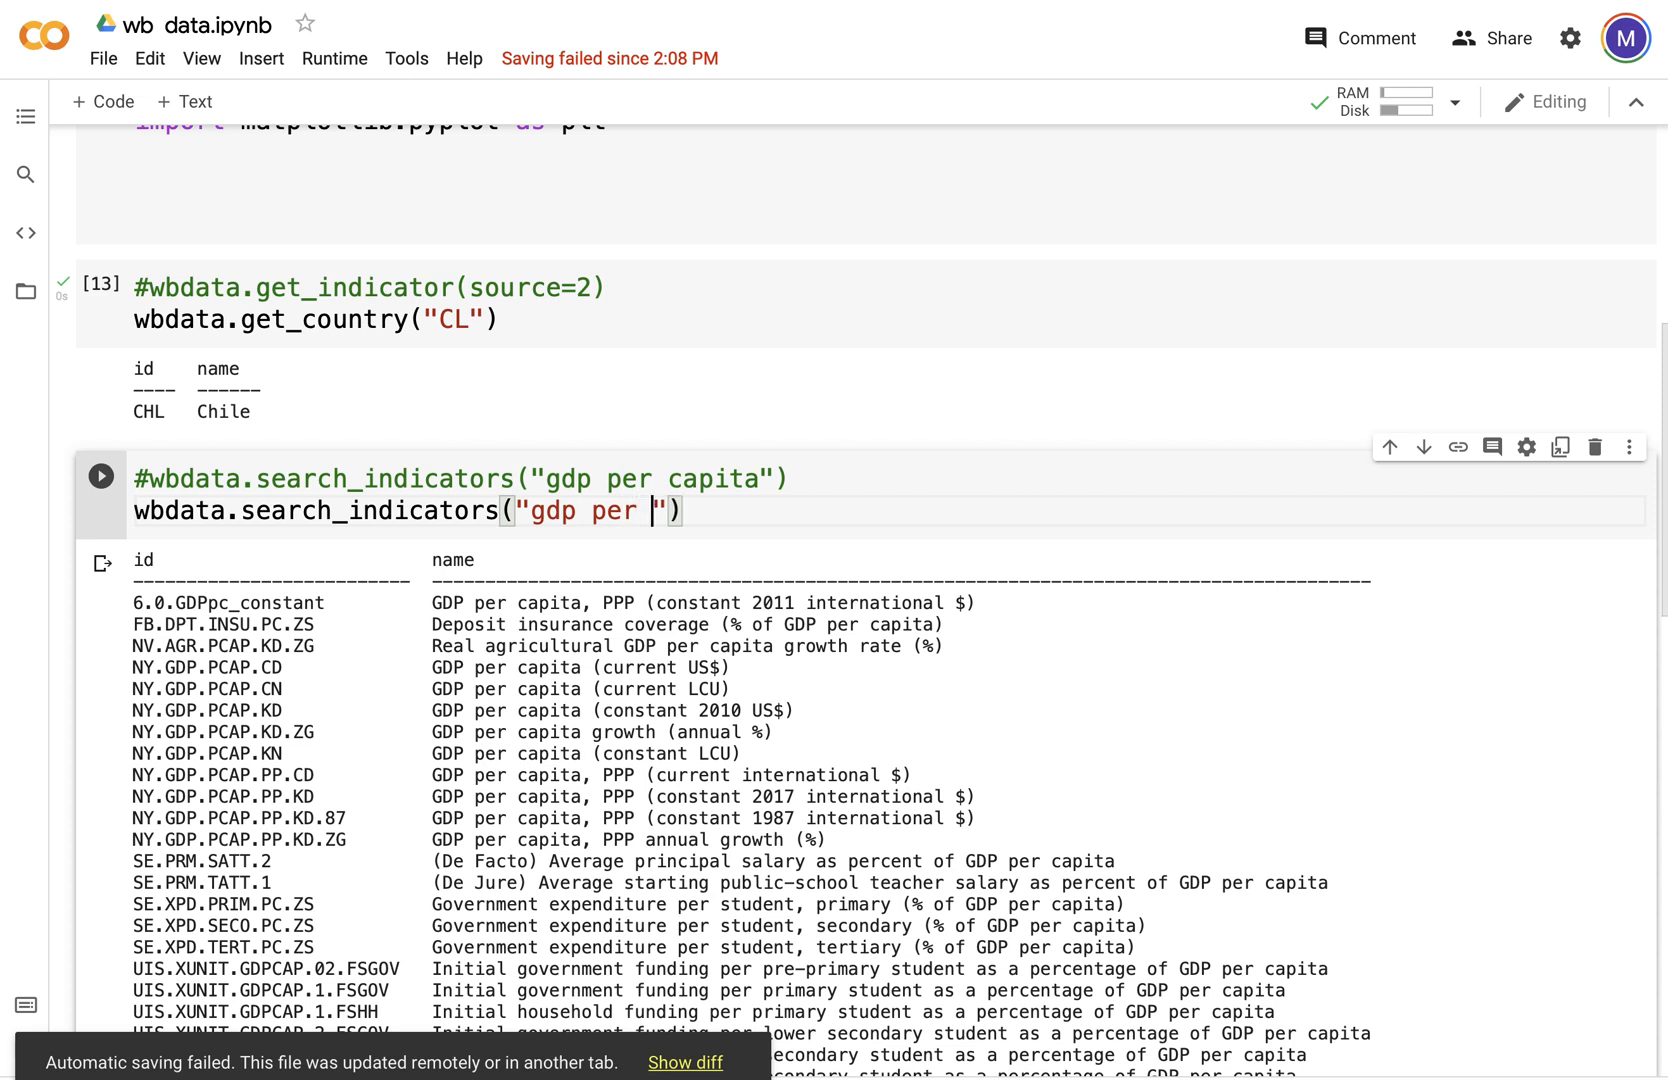
text(capit)
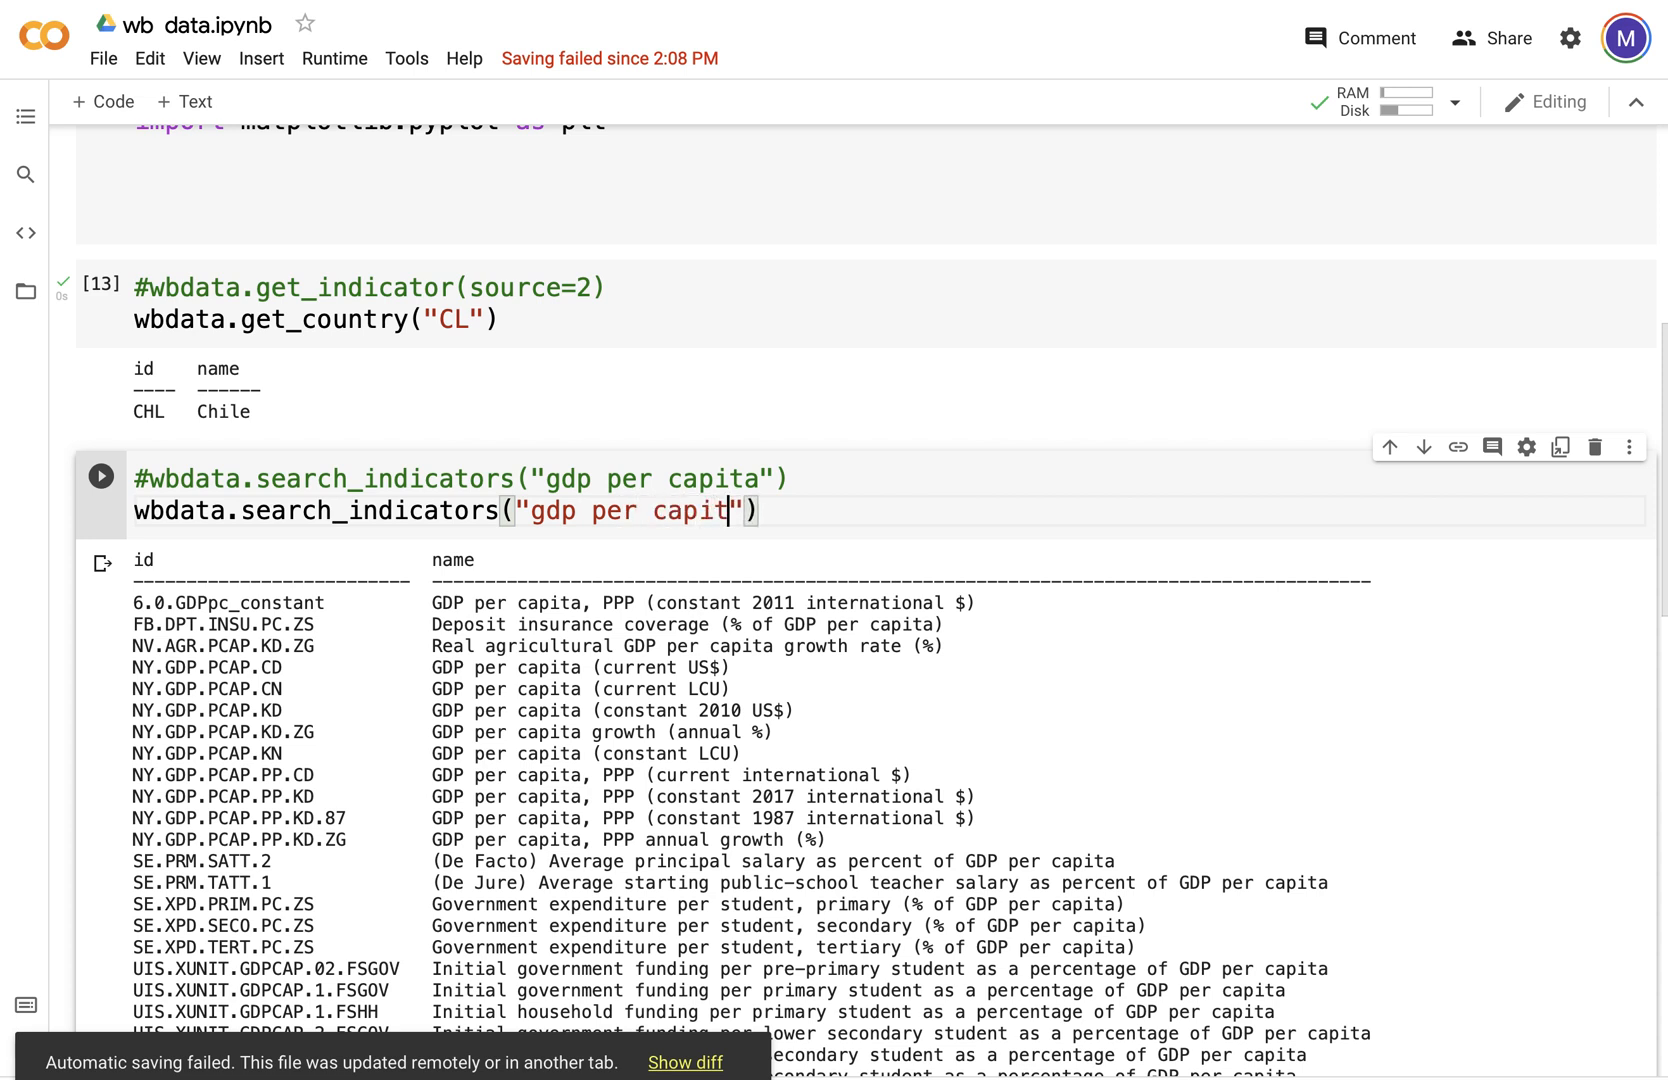
text(a)
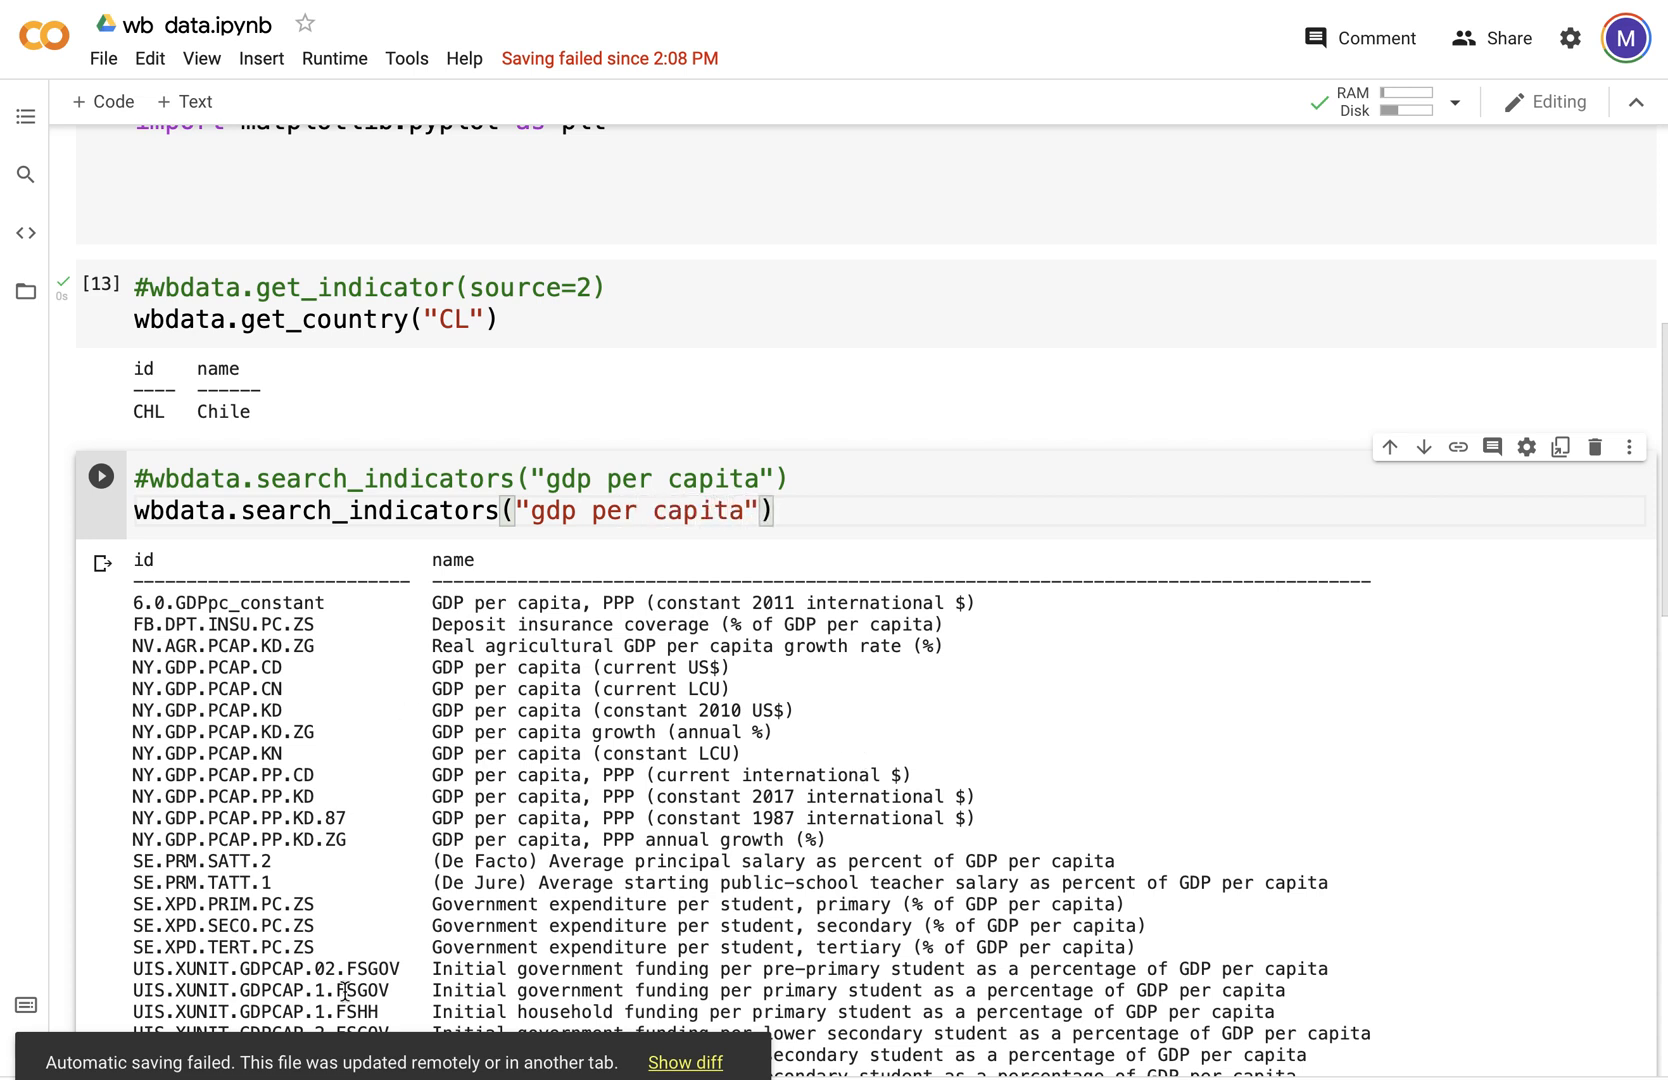
Step: Replace the search phrase "gdp per capita" with "education"
scroll(down, 3)
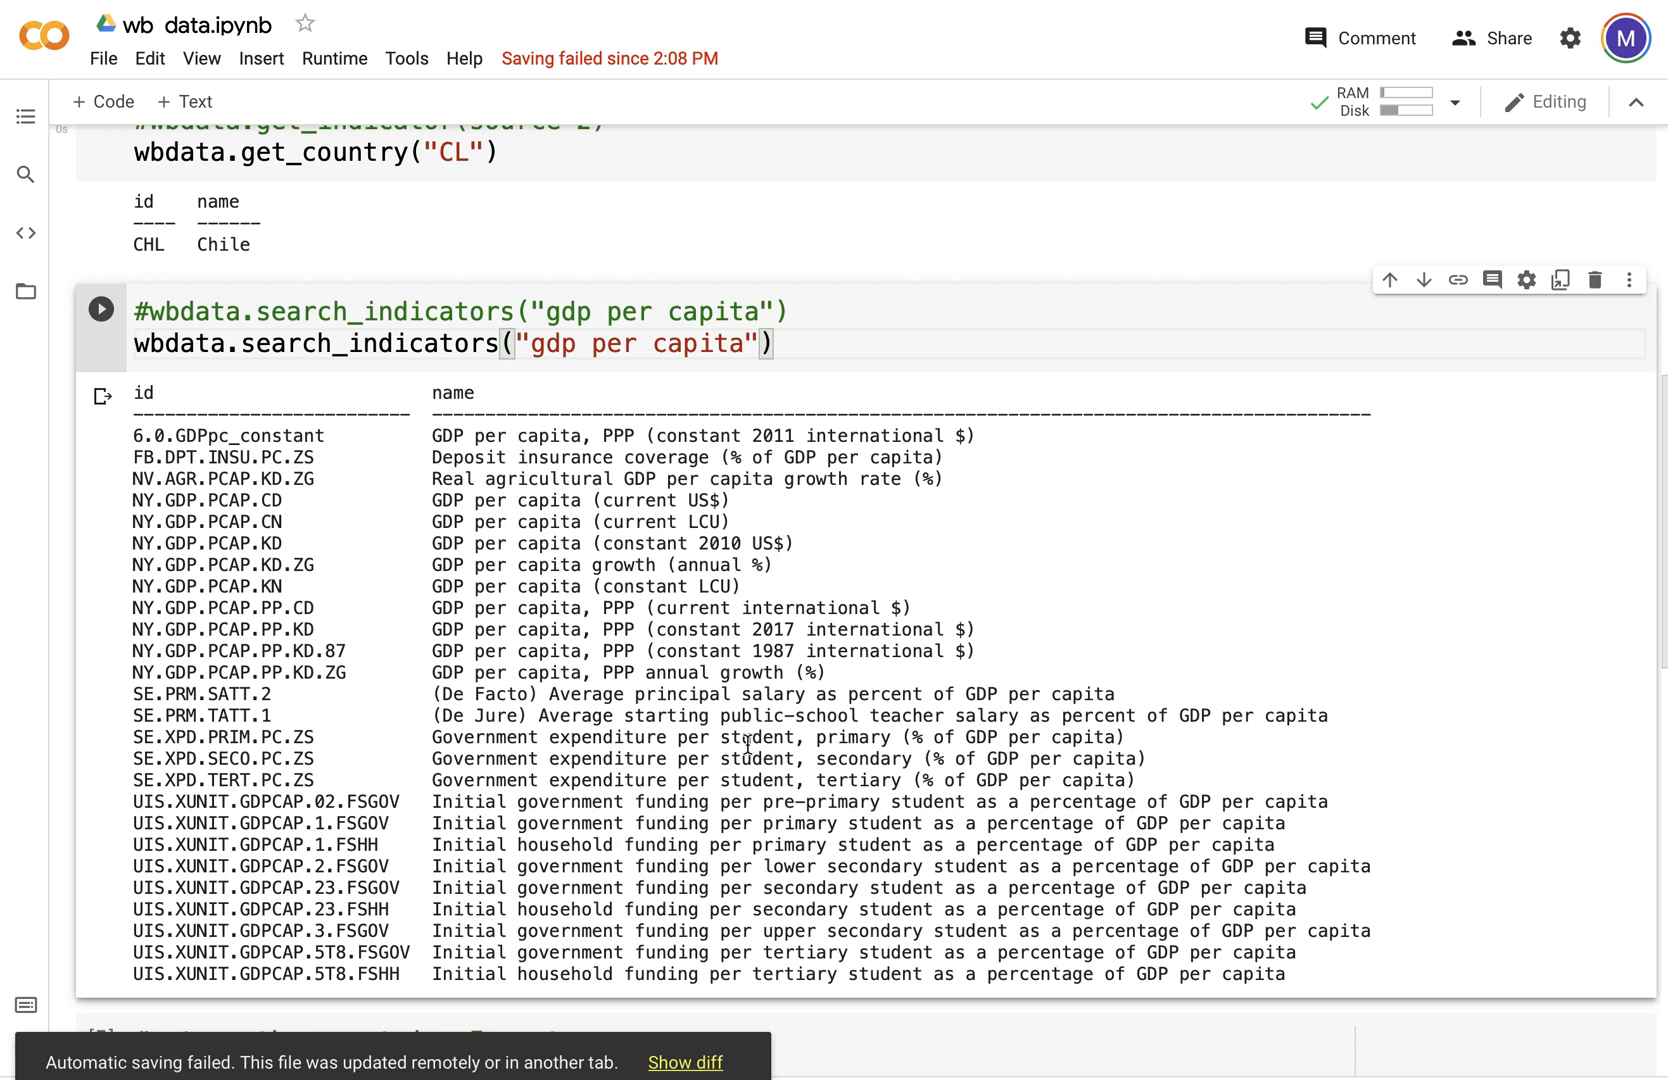
mouse_move(787, 685)
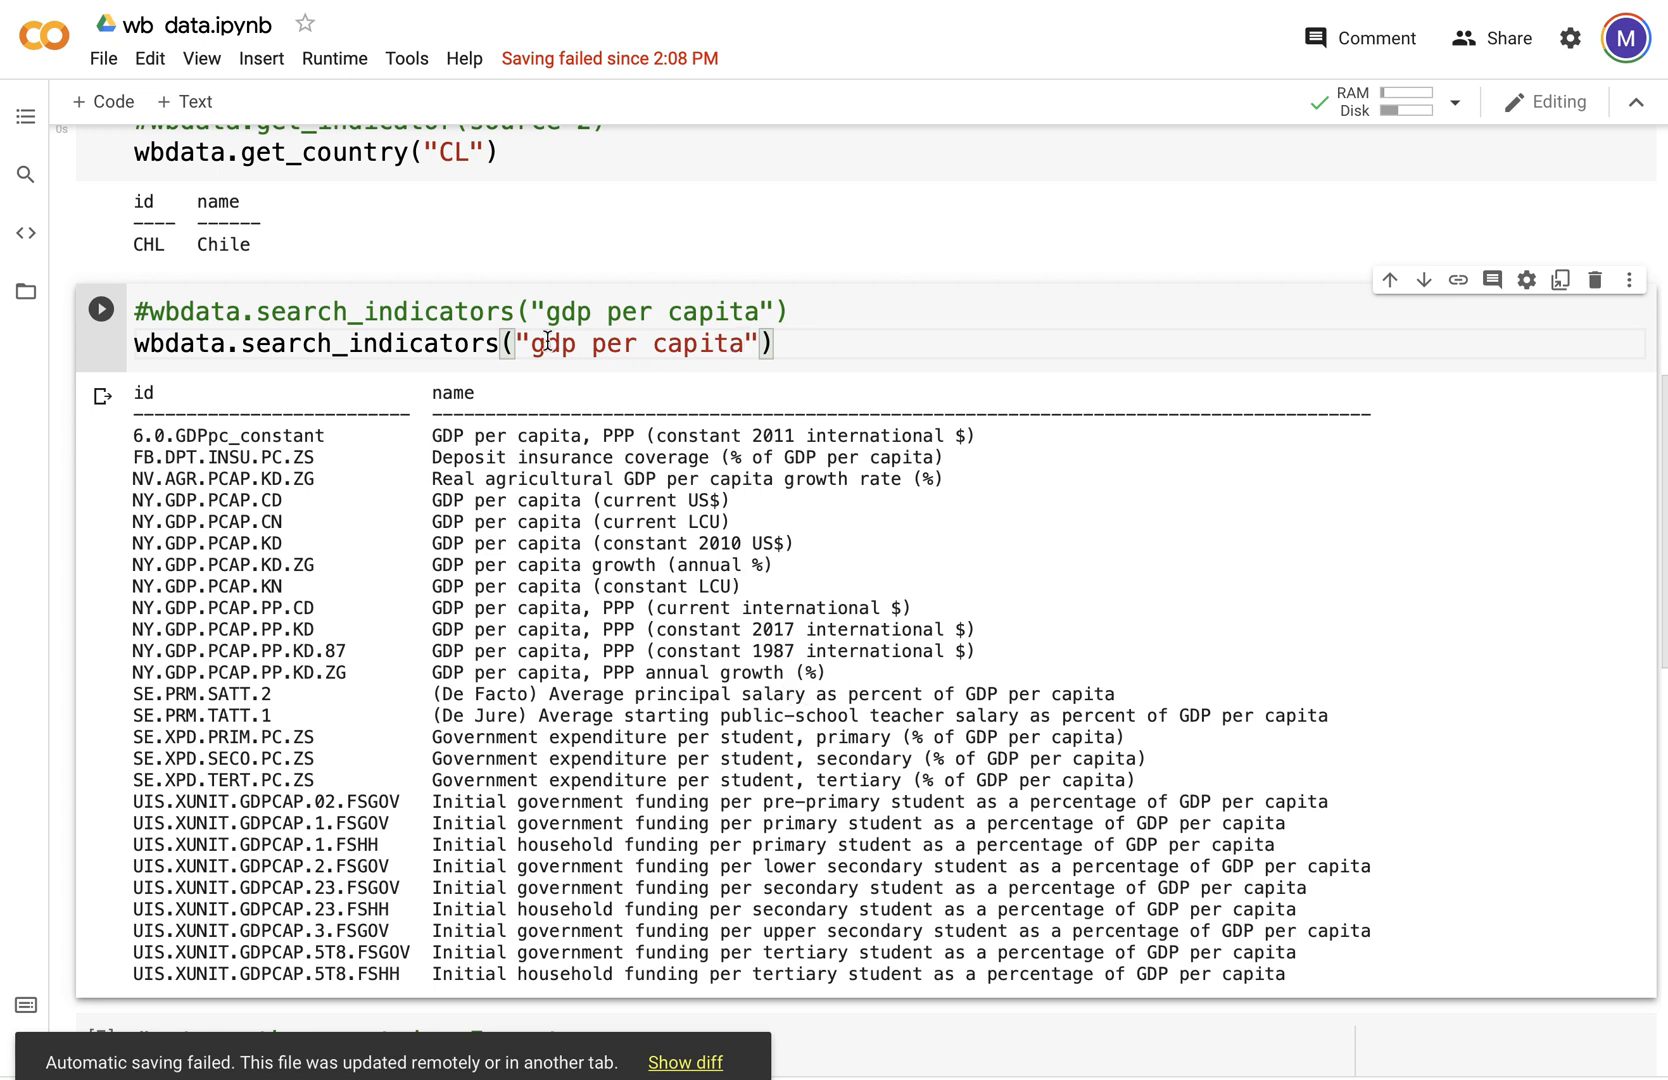
double_click(638, 344)
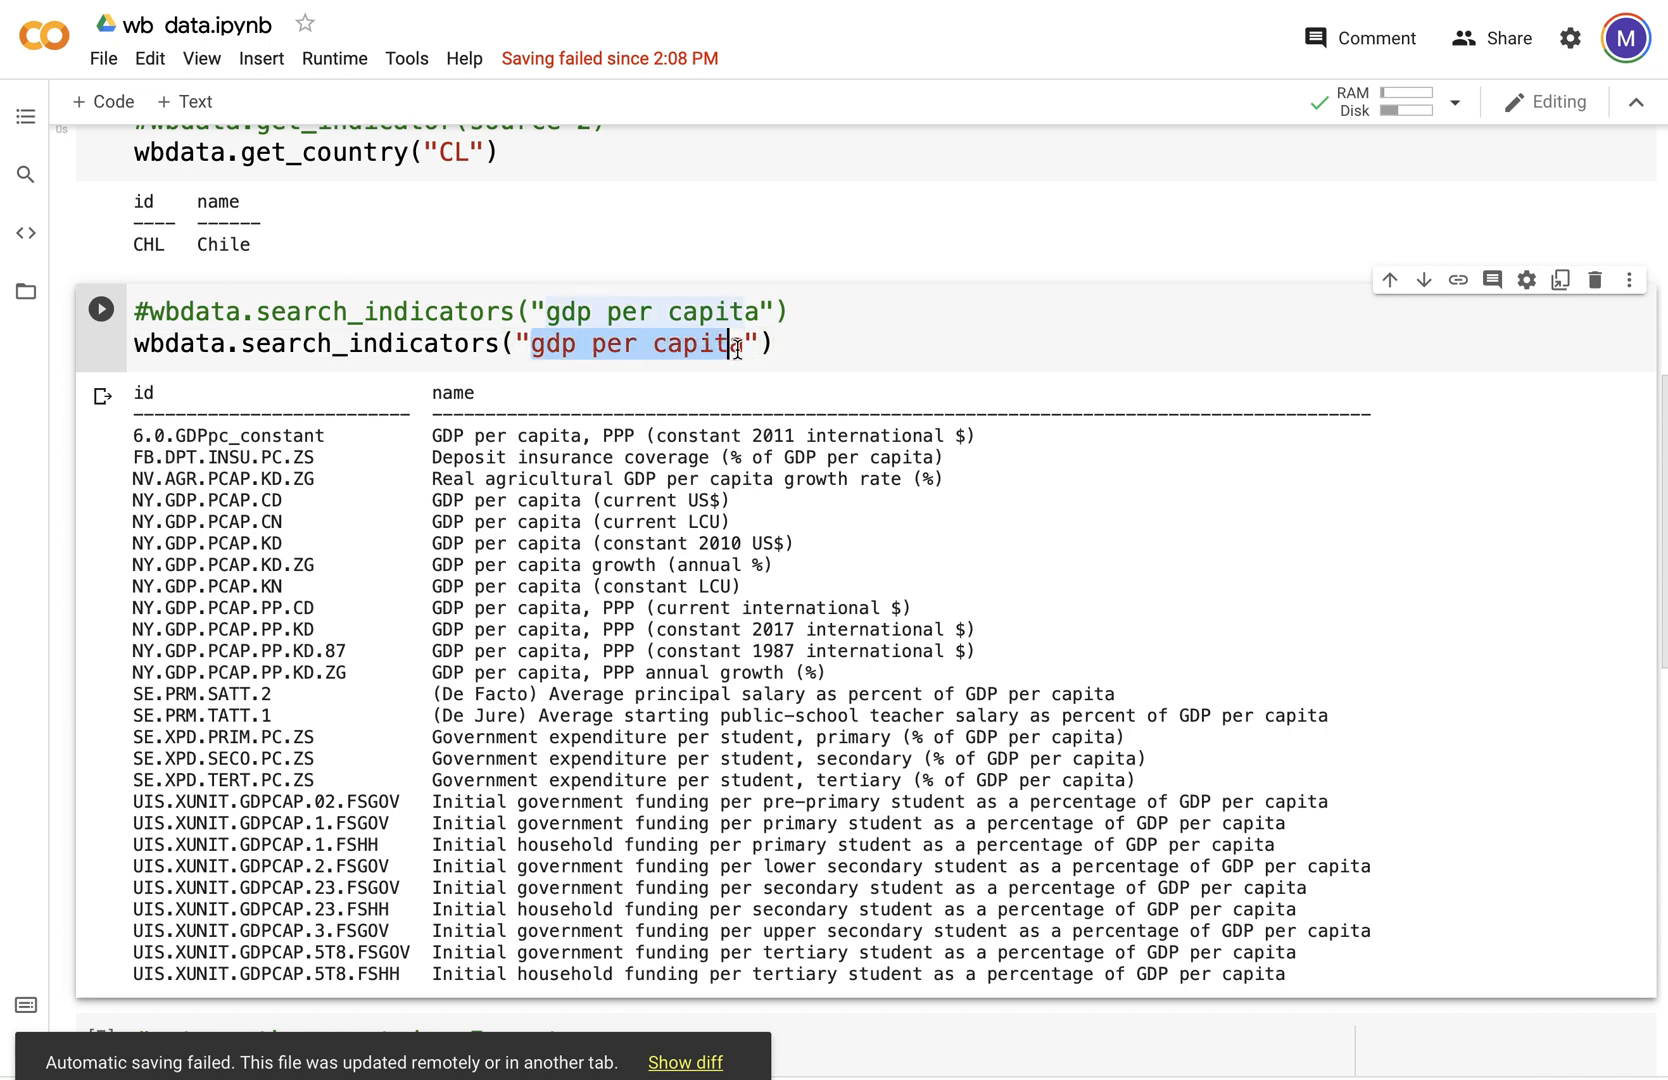
text(hous)
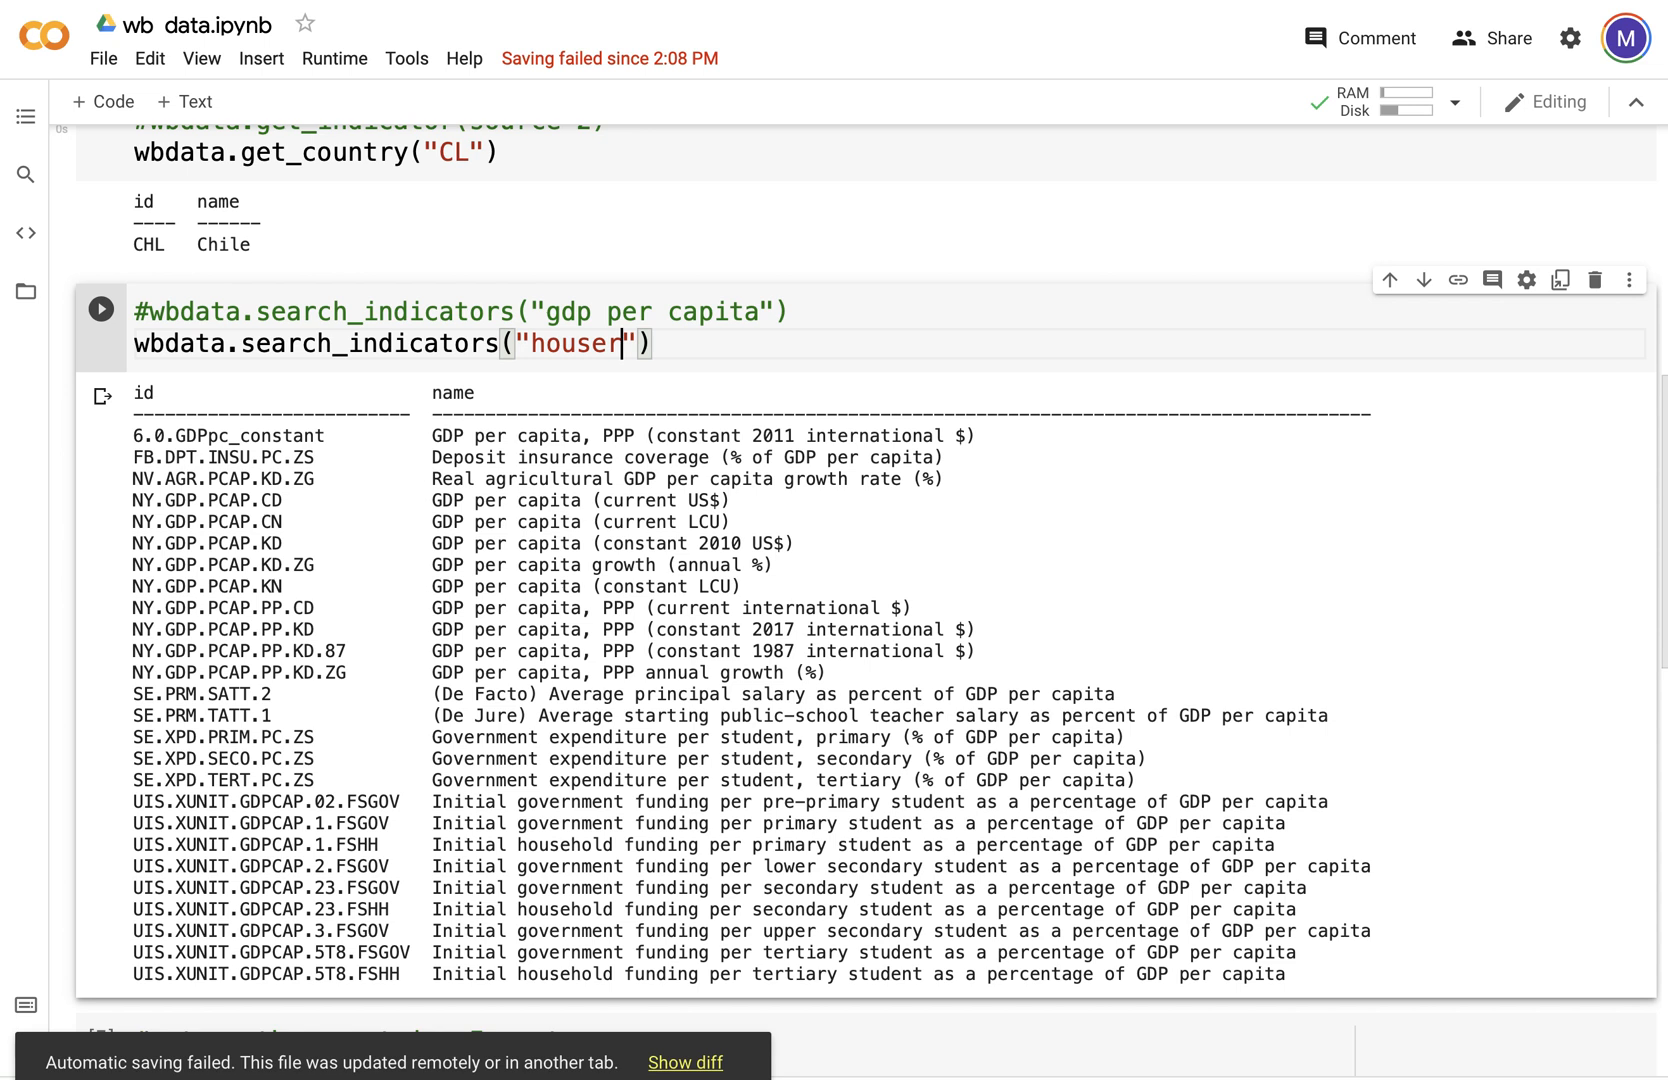
key(BackSpace)
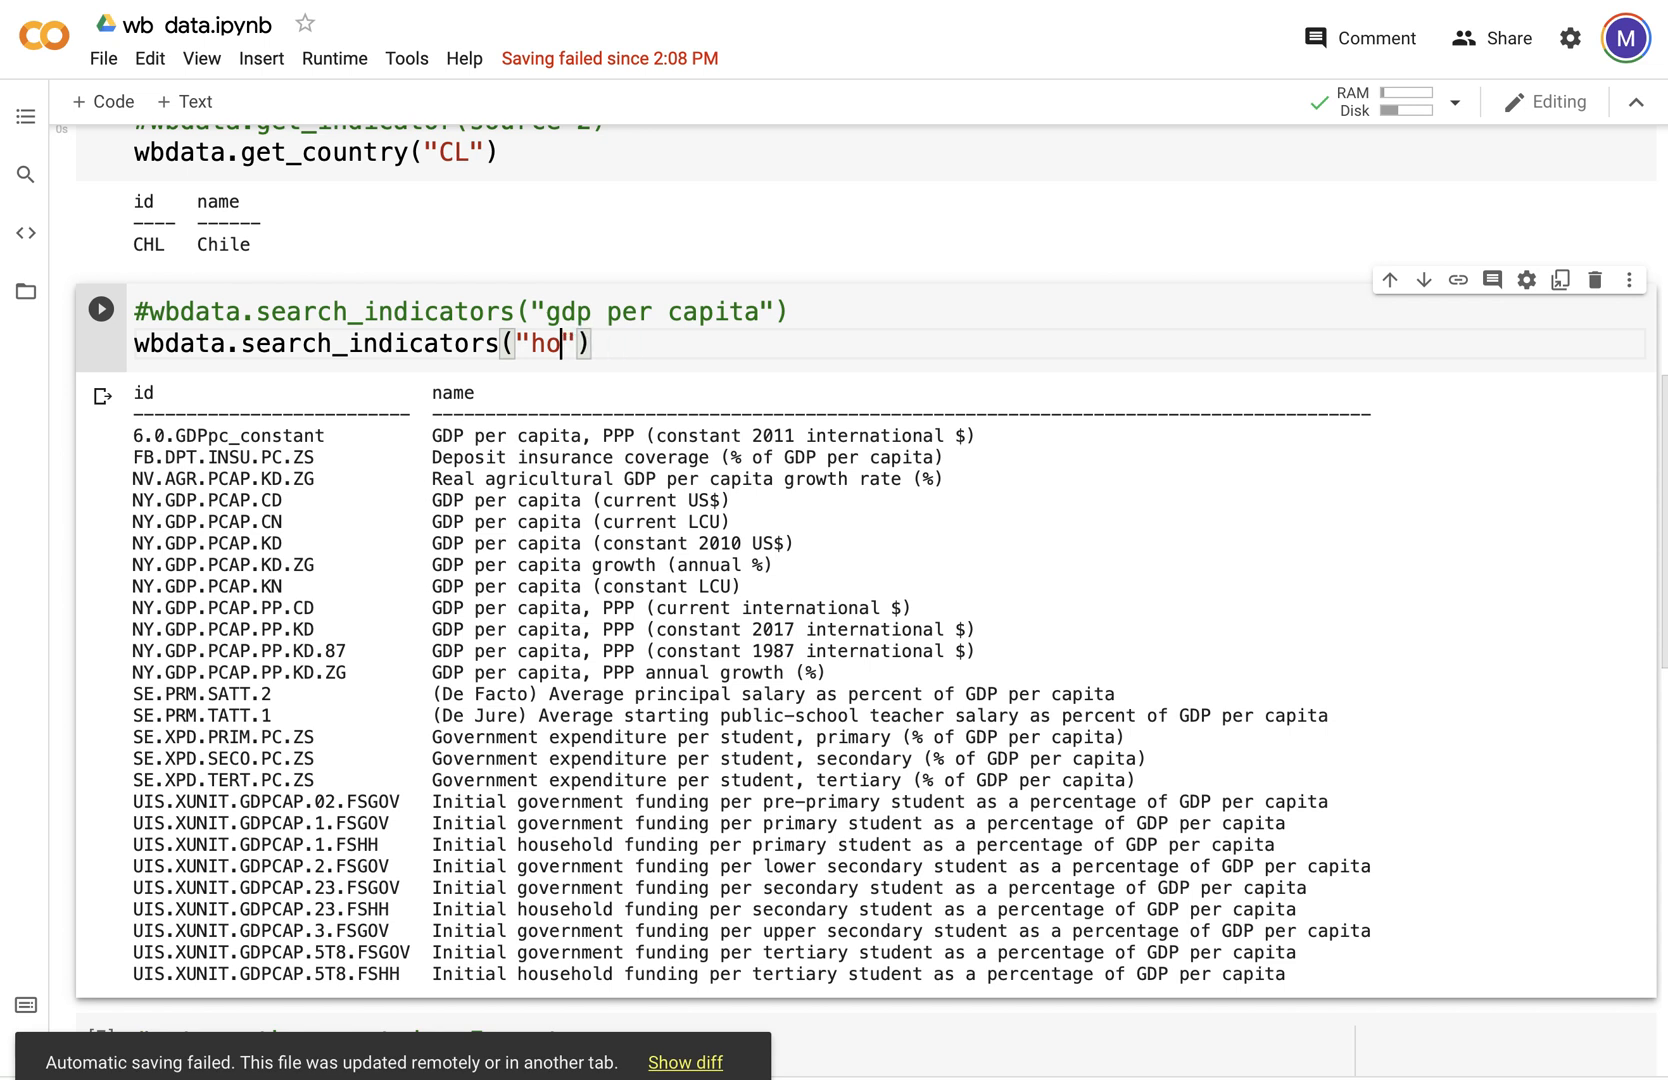
text(education)
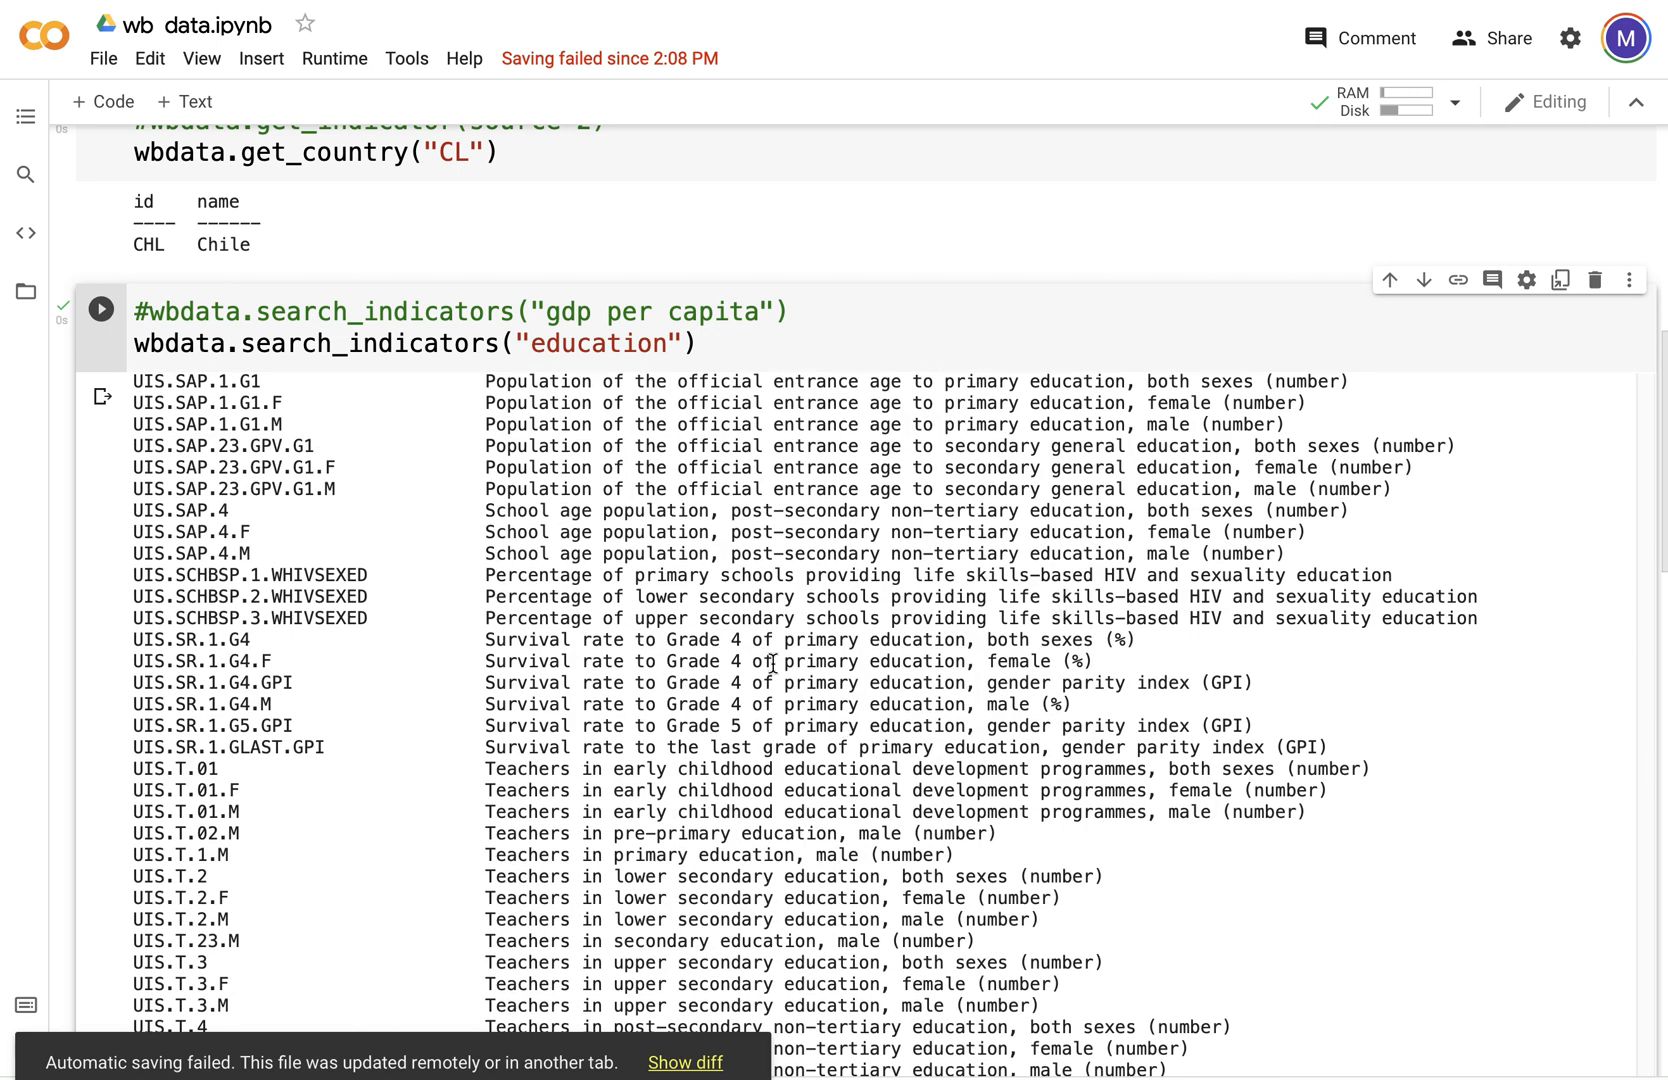
scroll(down, 3)
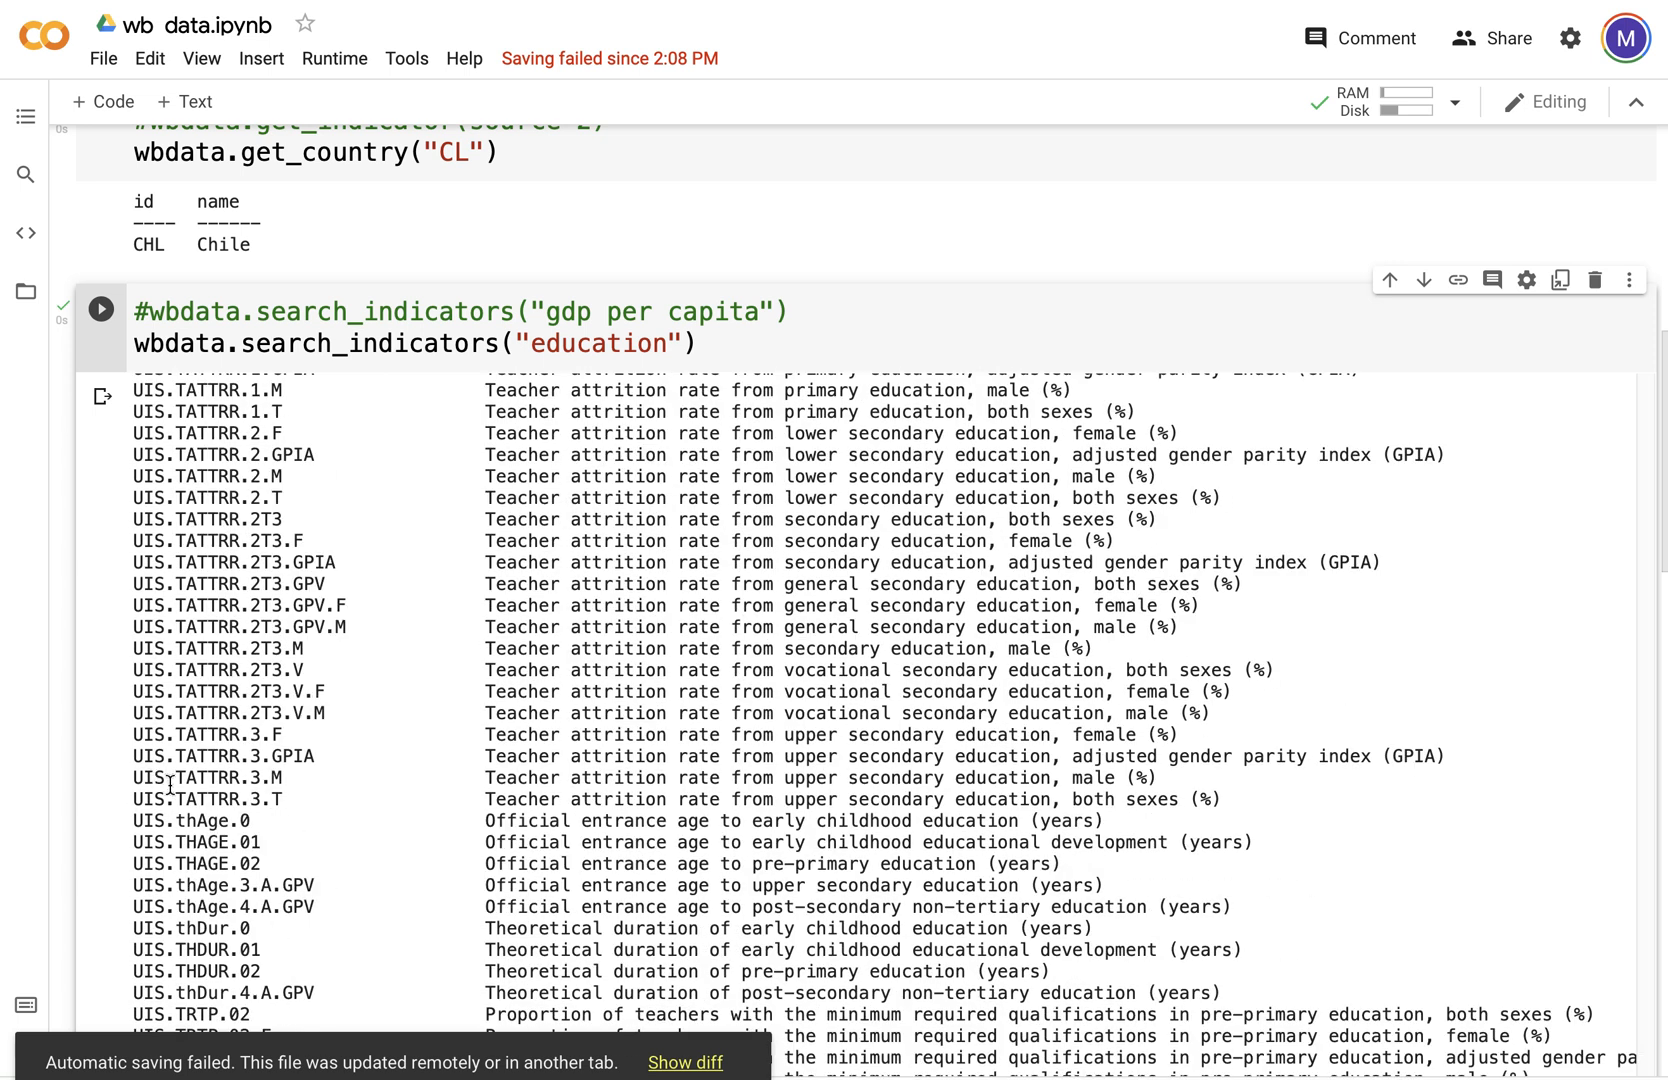
scroll(down, 3)
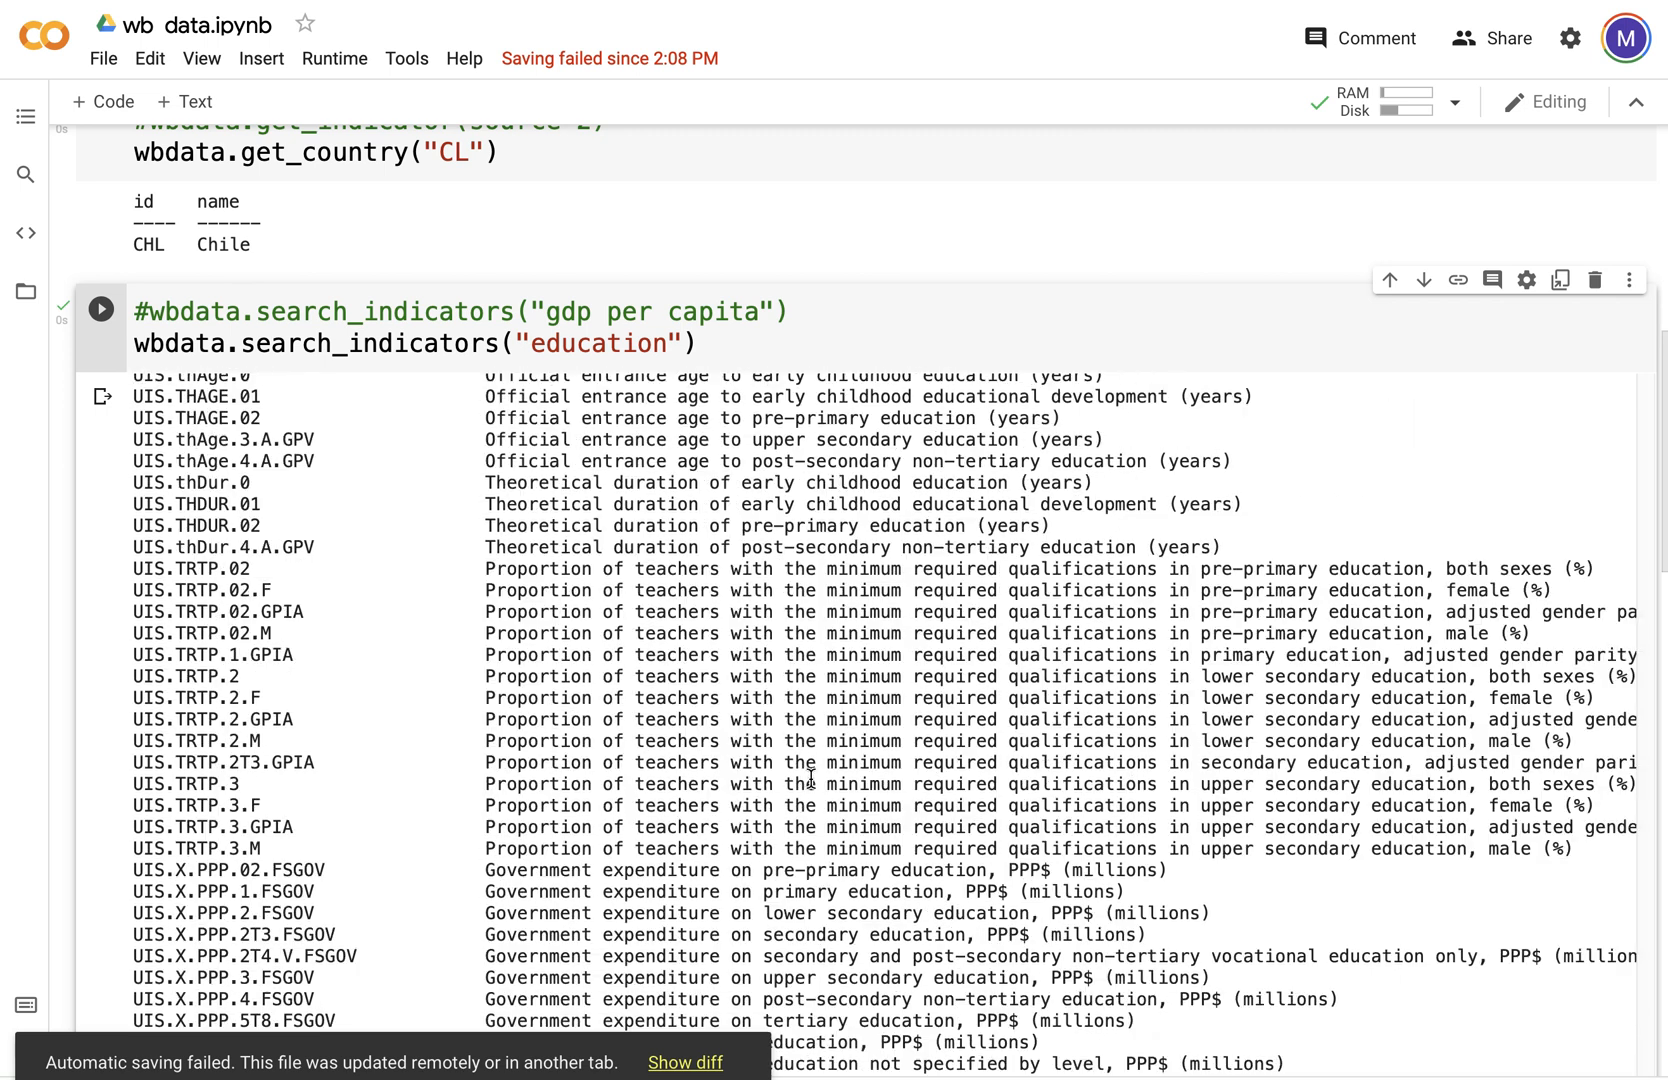
scroll(down, 3)
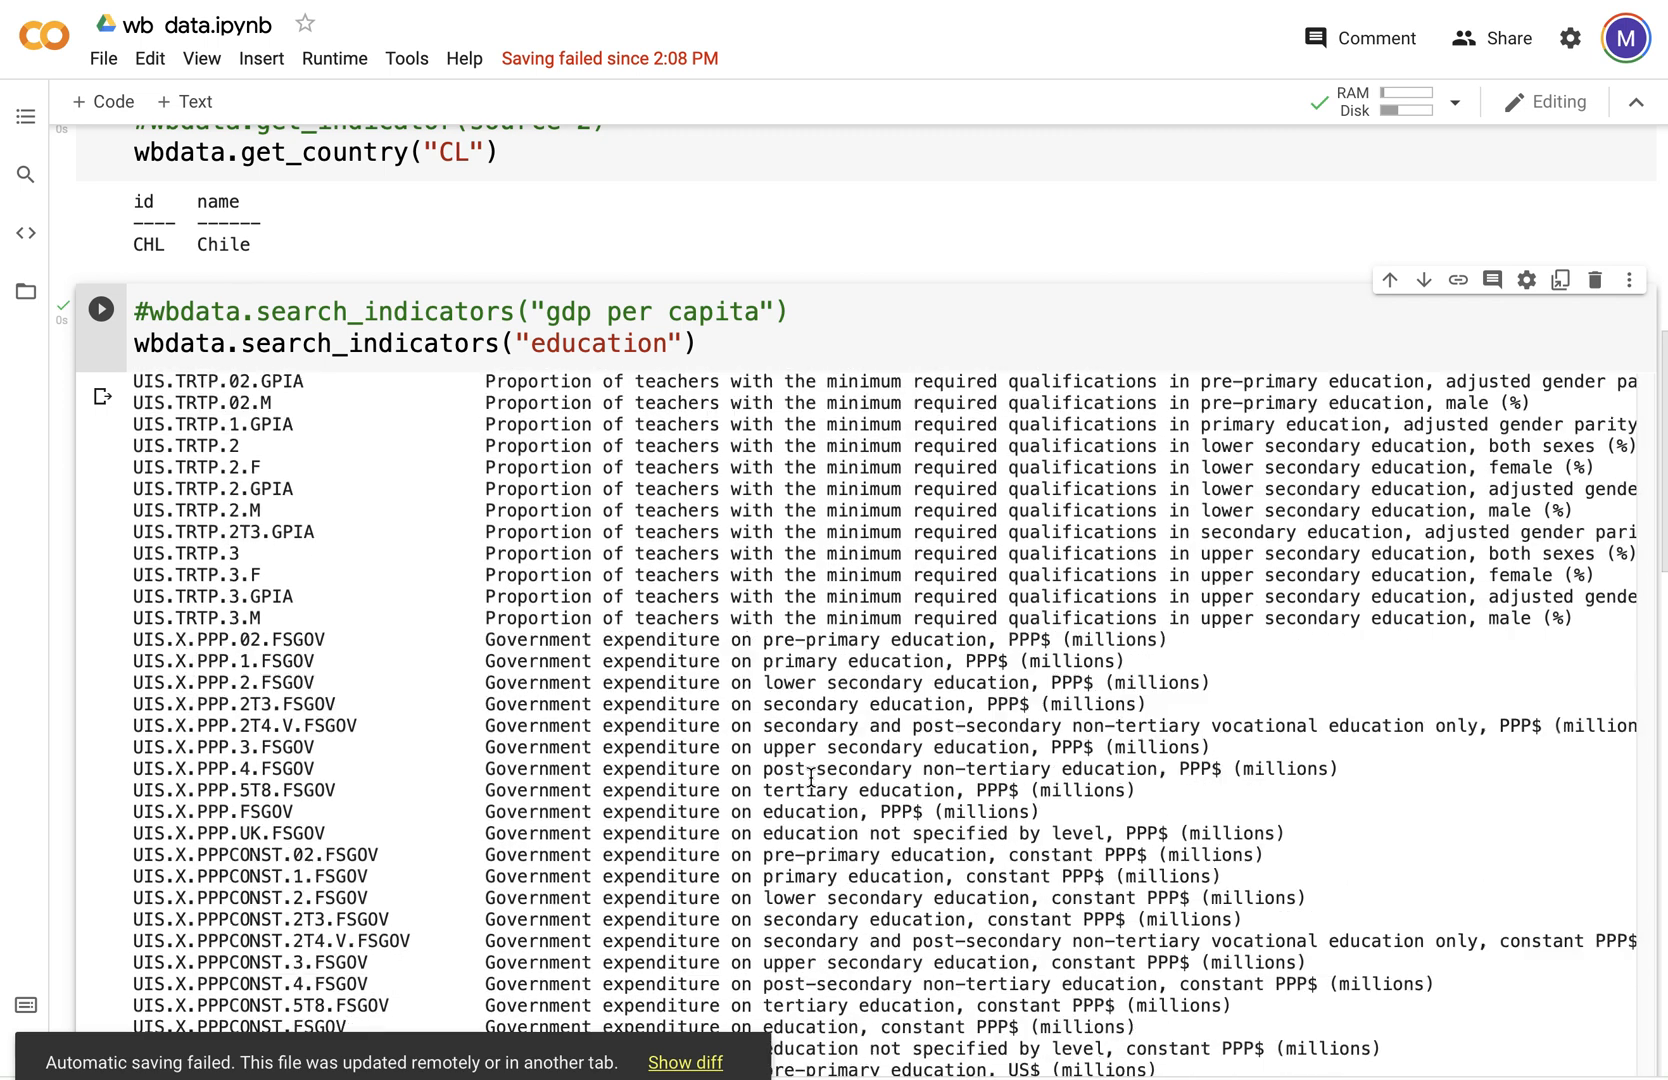
scroll(down, 3)
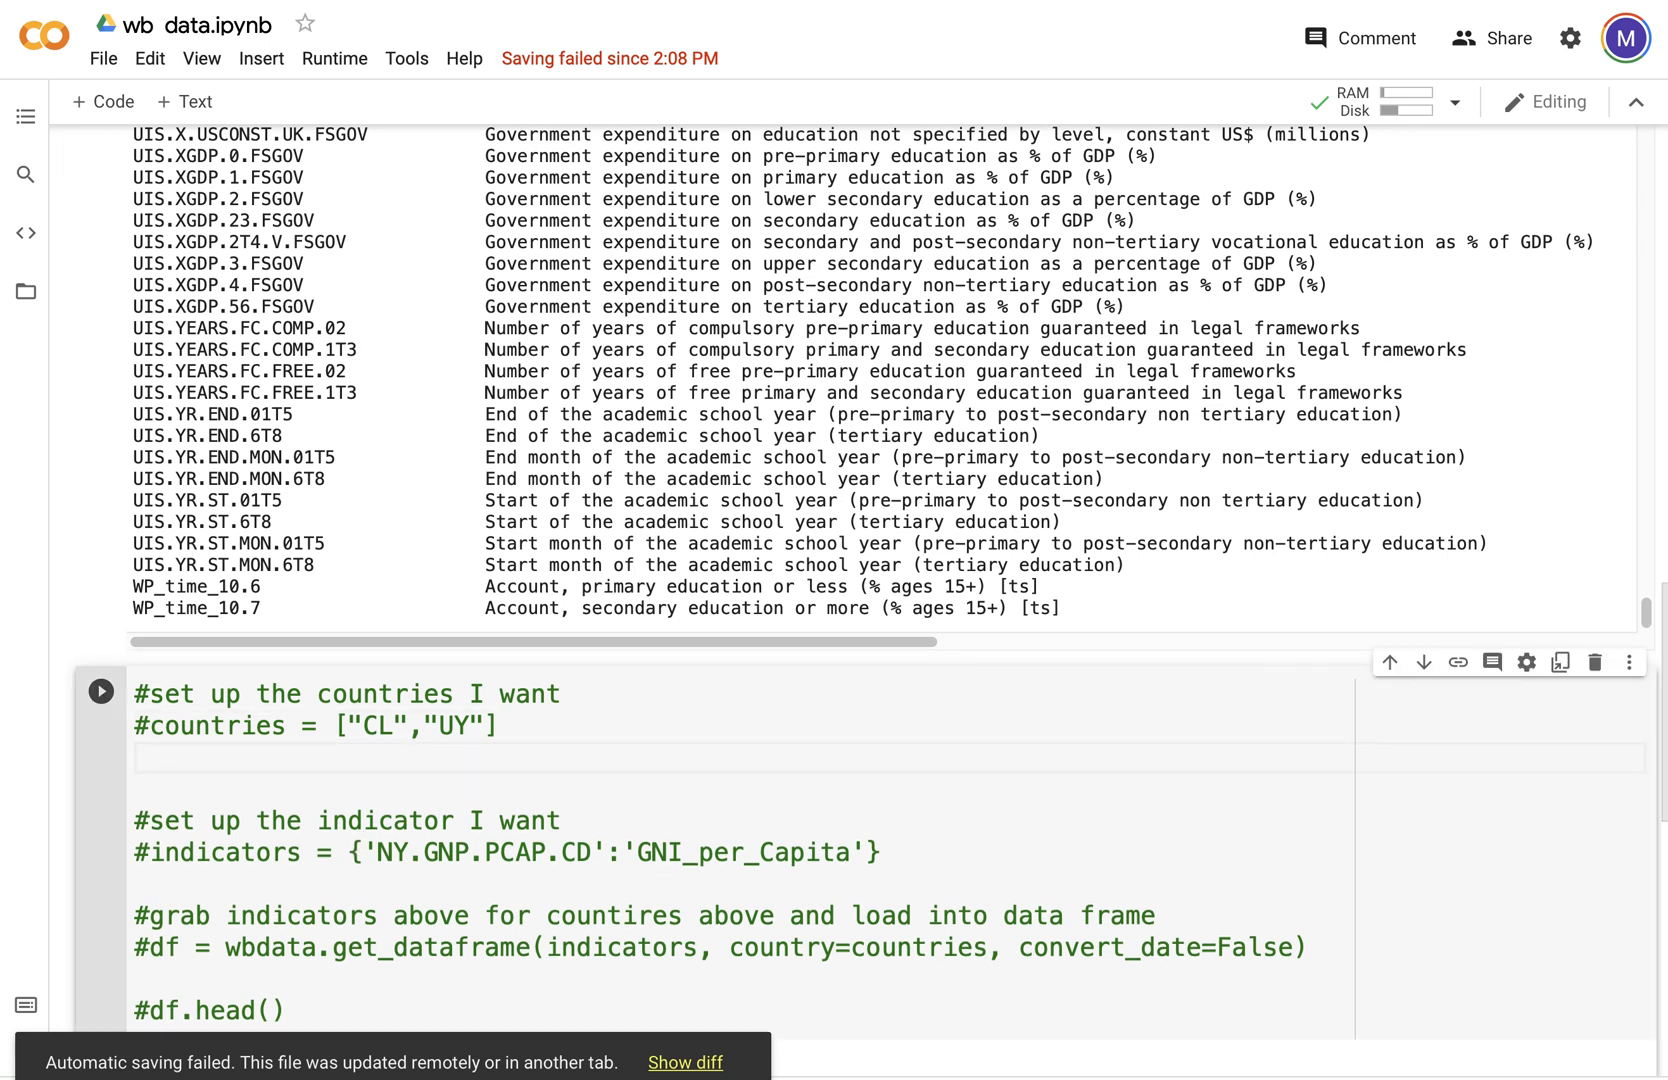
Step: Define countries = ["CL", "UY"] in the setup cell
text(countries)
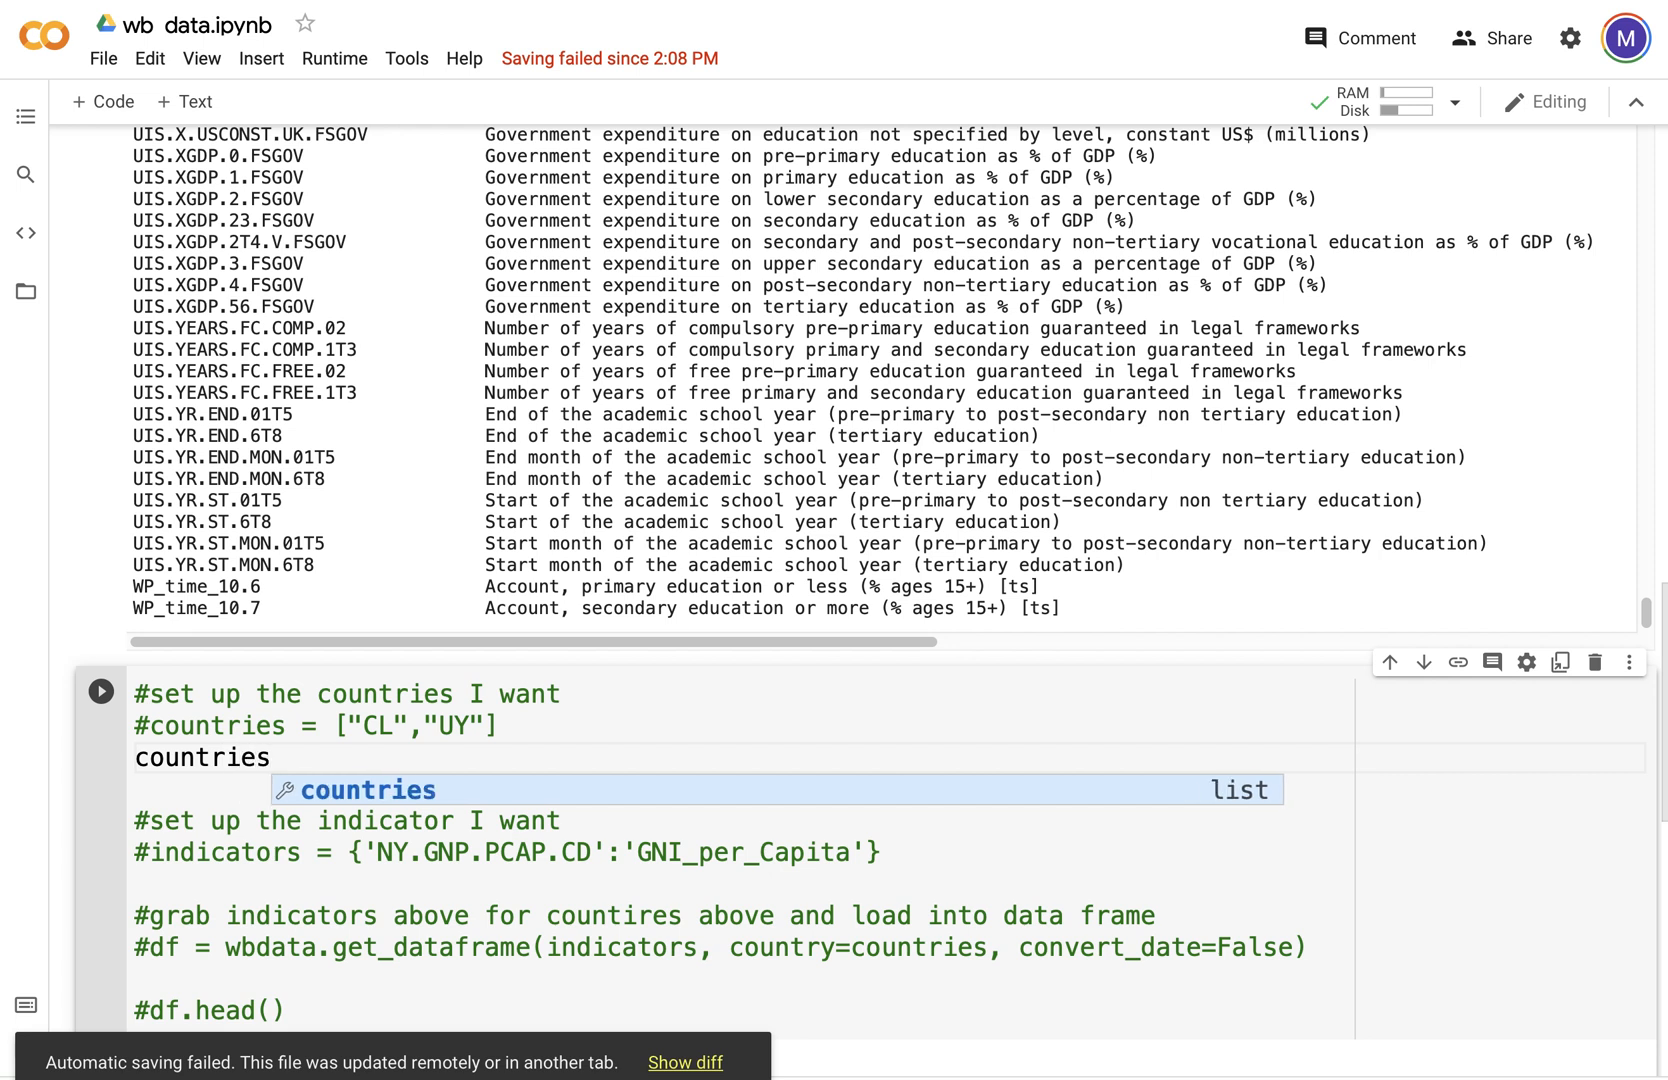
text(=[])
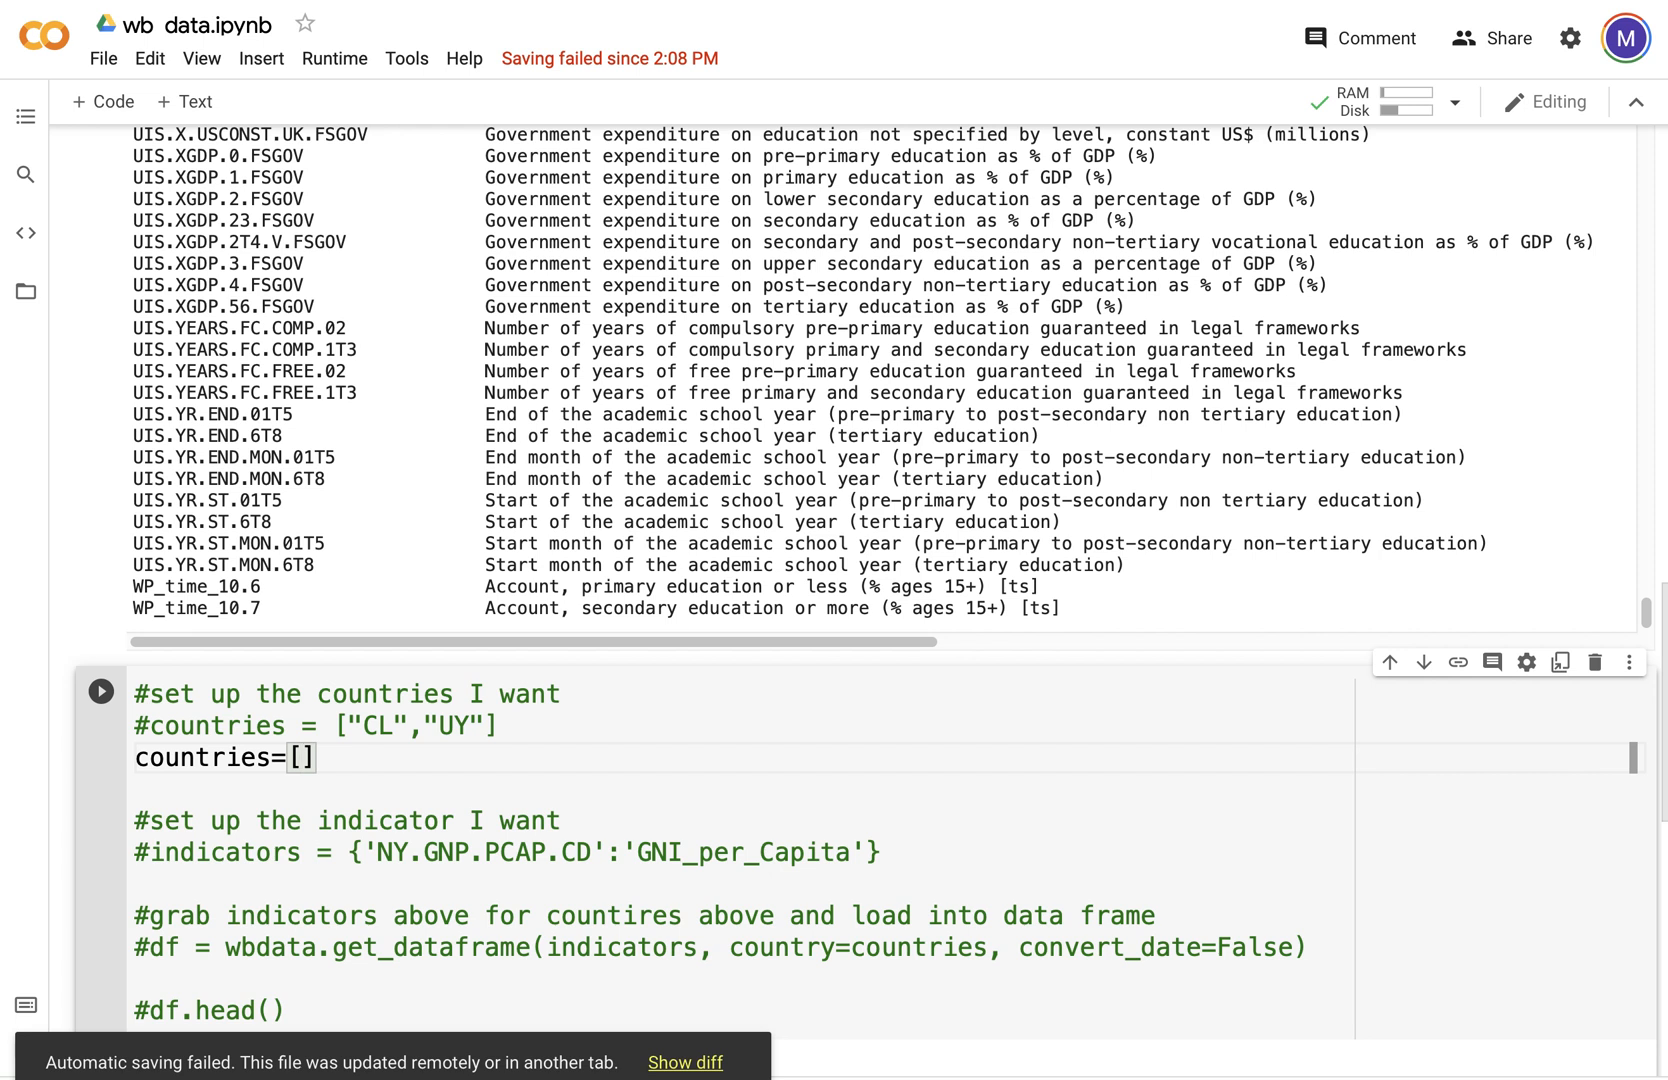
text("")
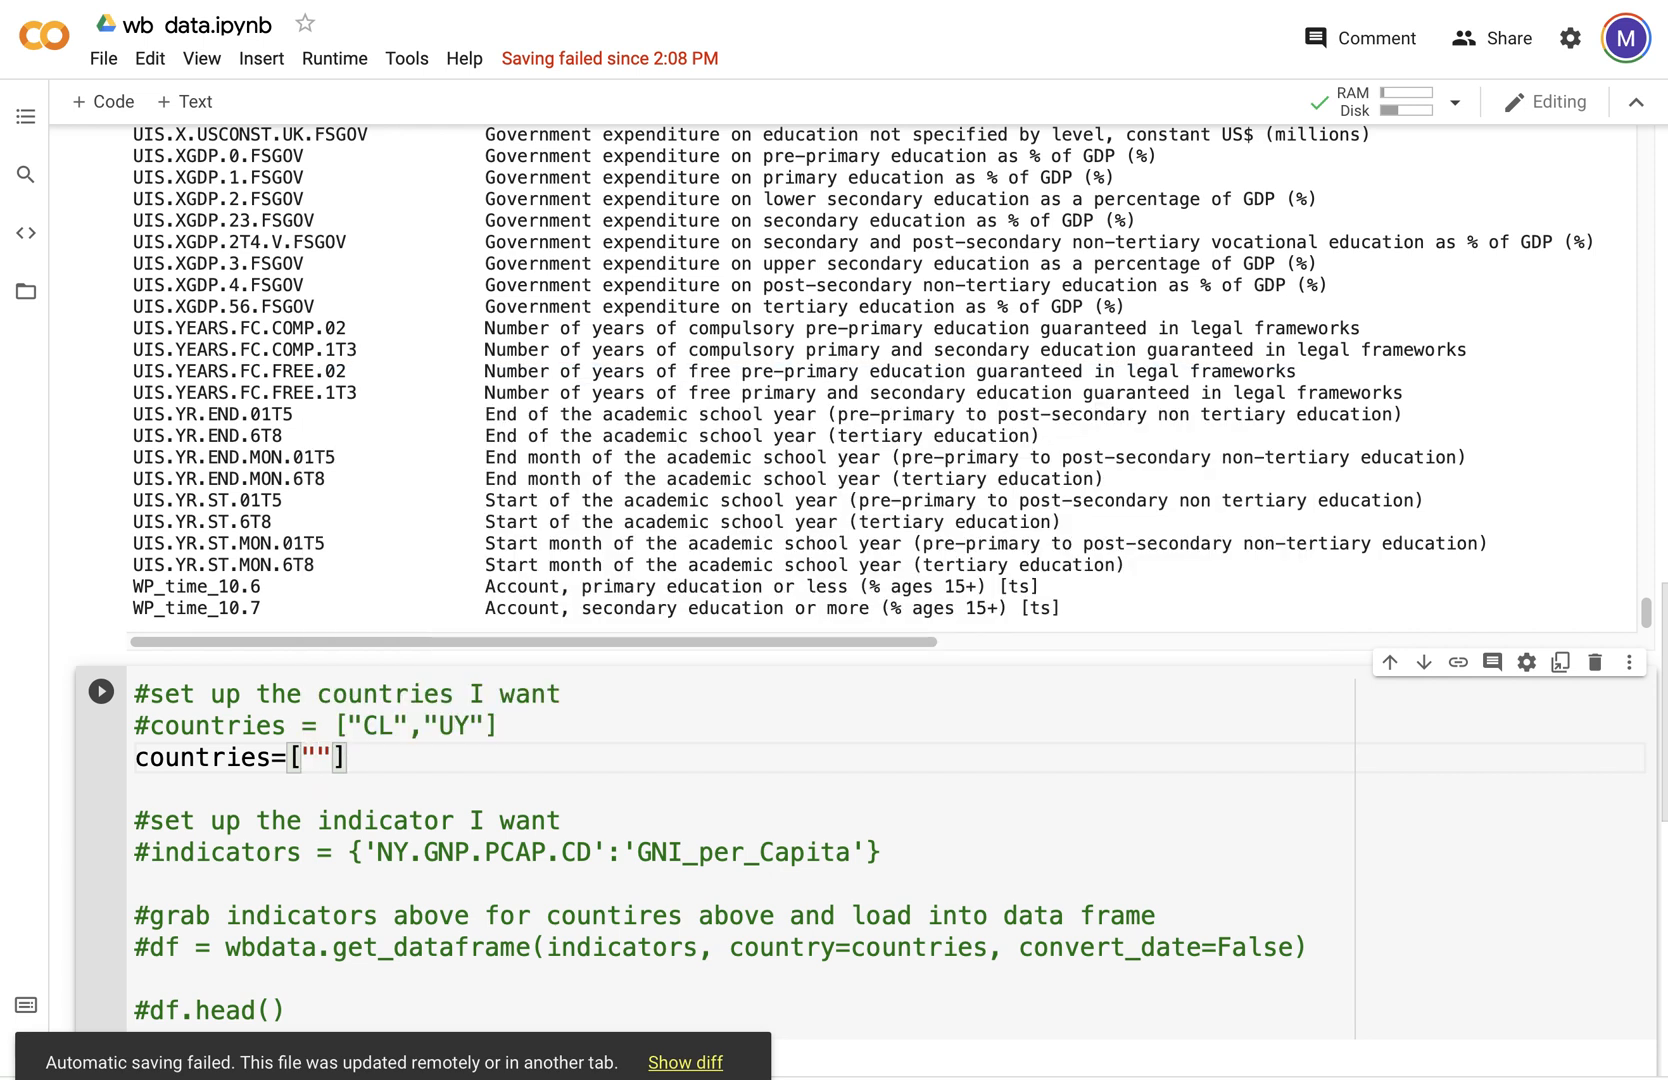
text(CL)
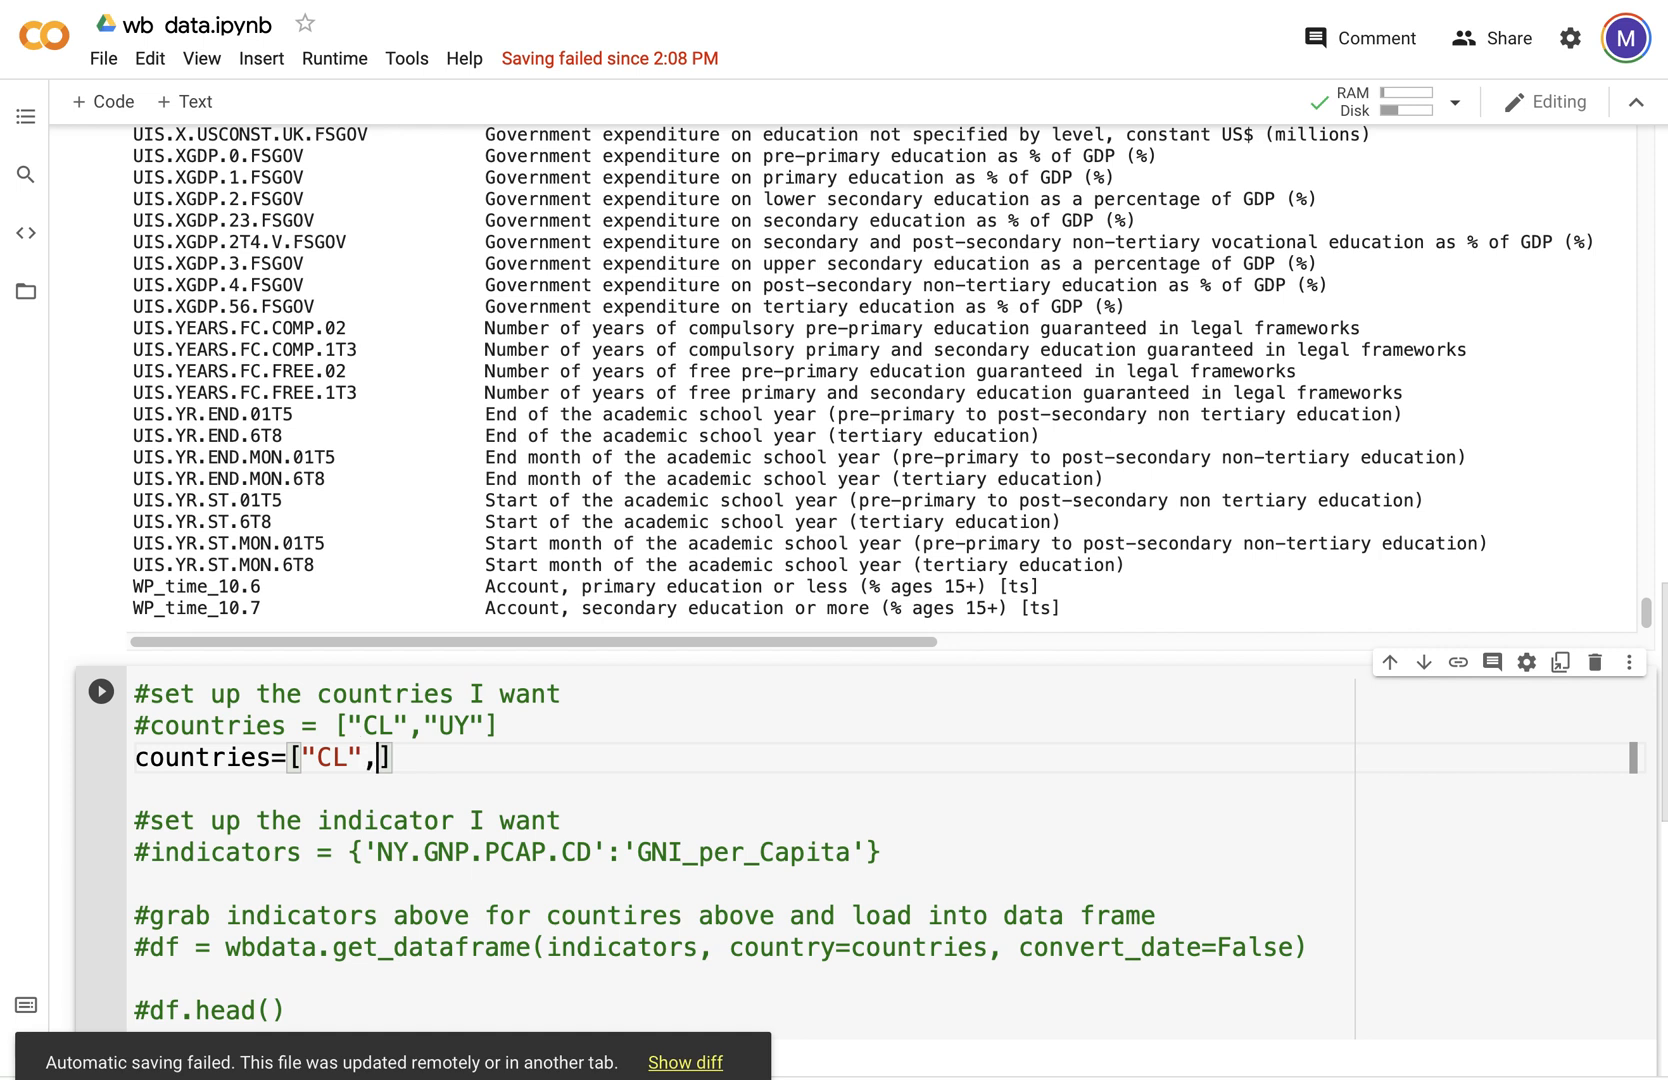
text("")
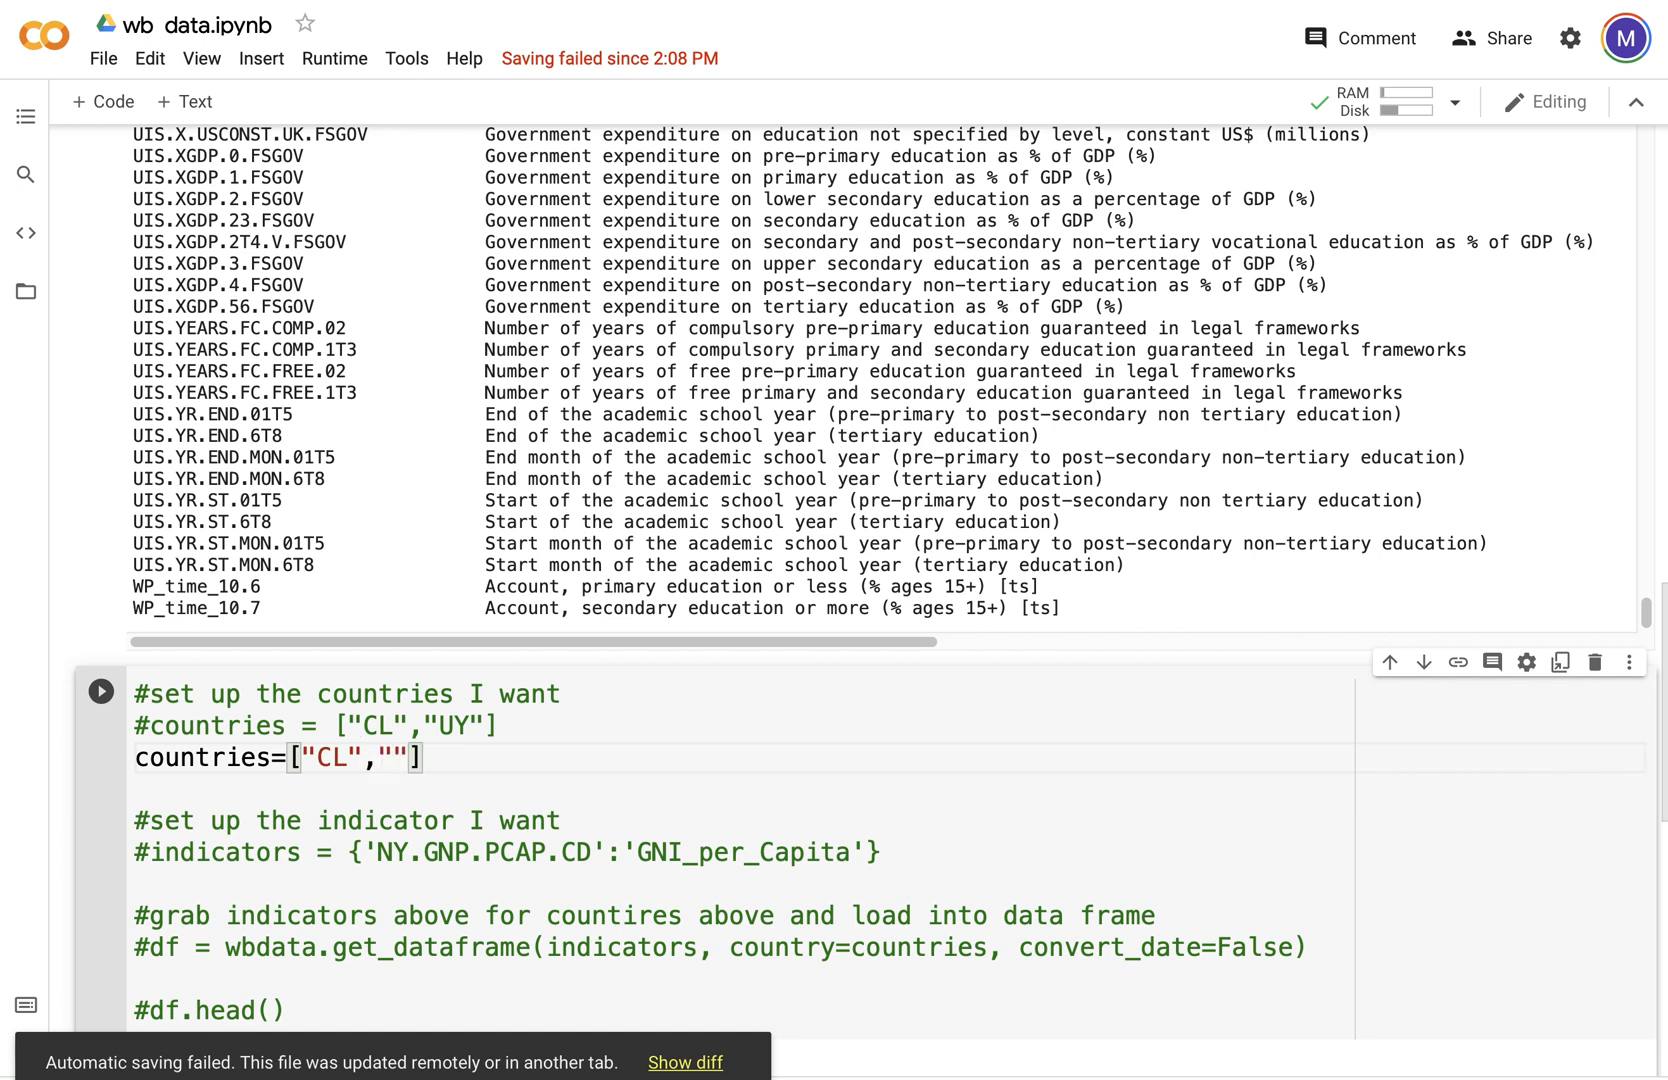
text(uy)
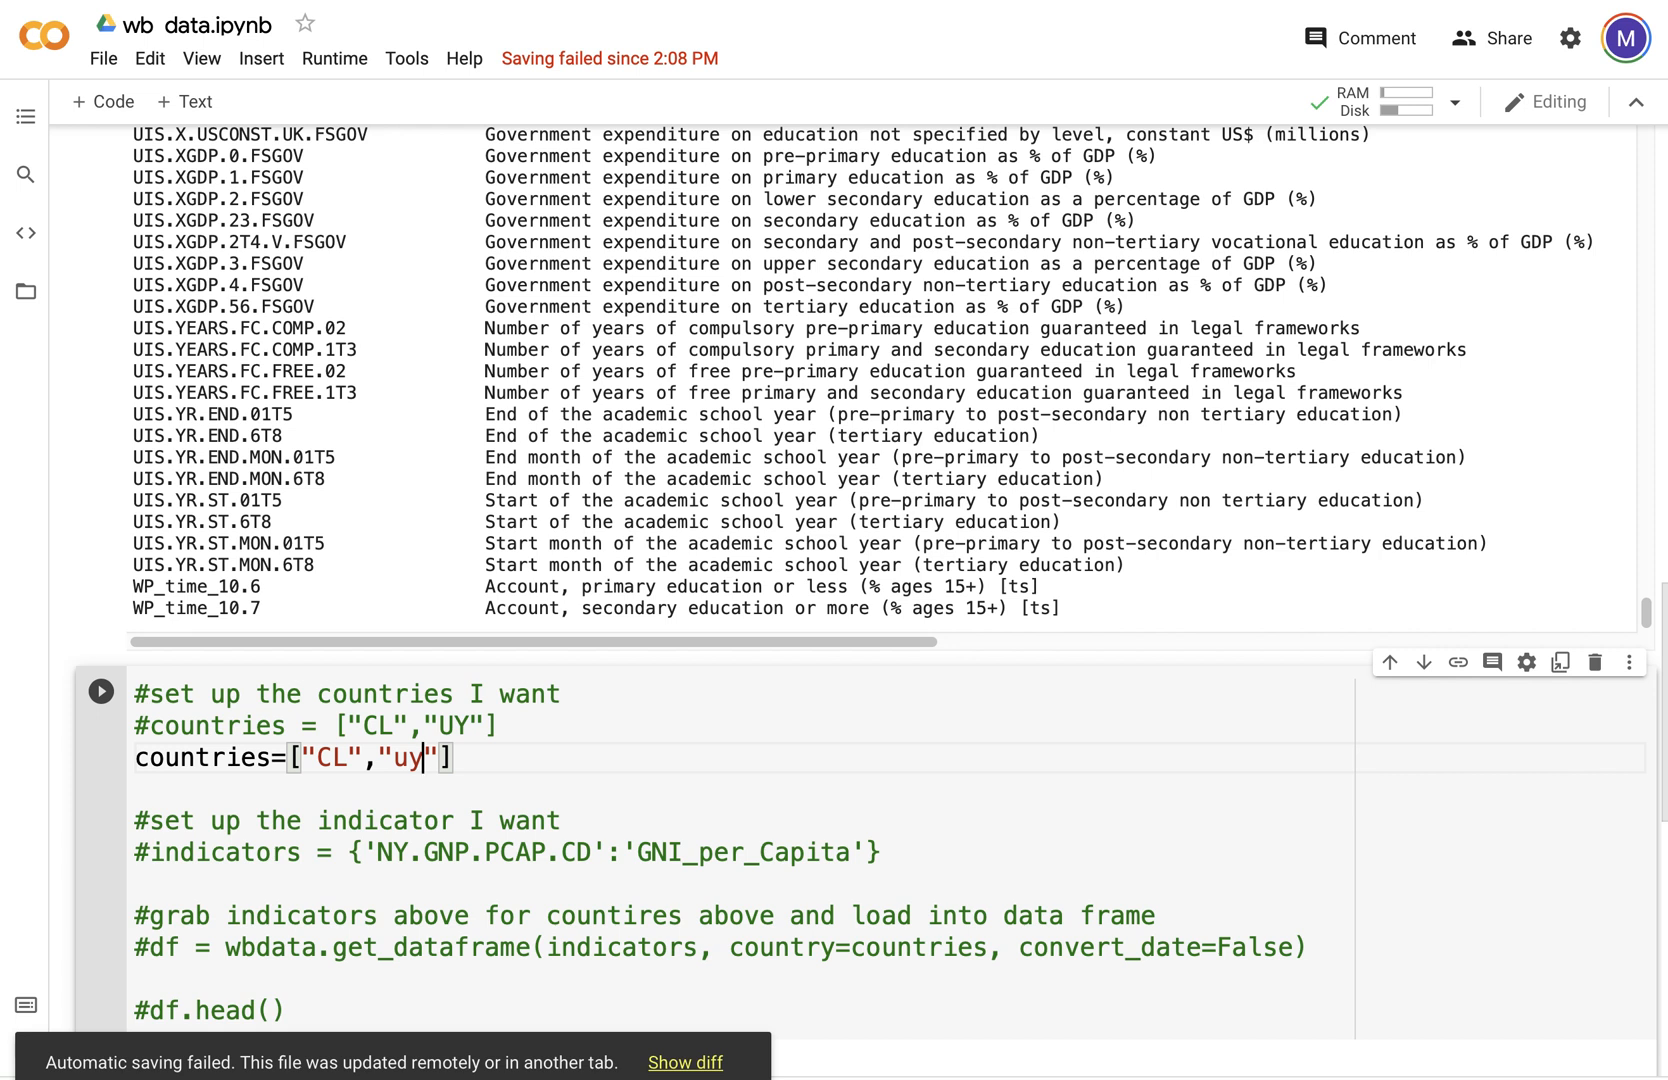
key(Backspace)
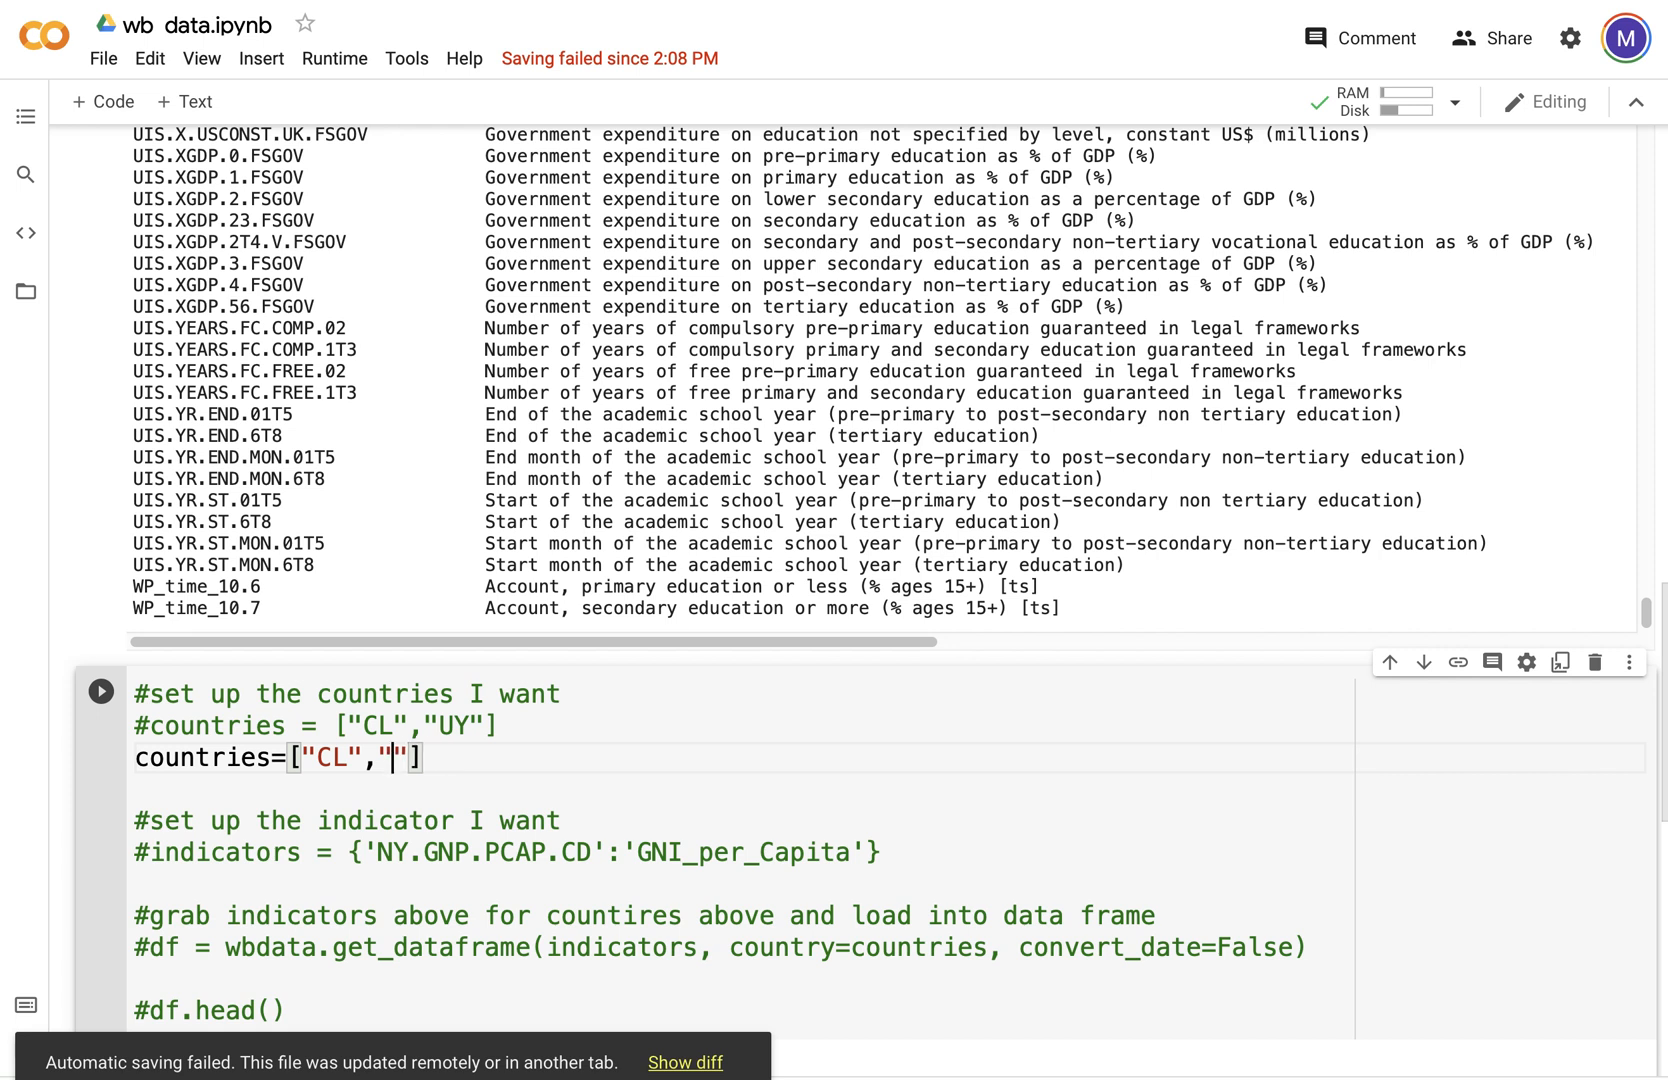
text(UY)
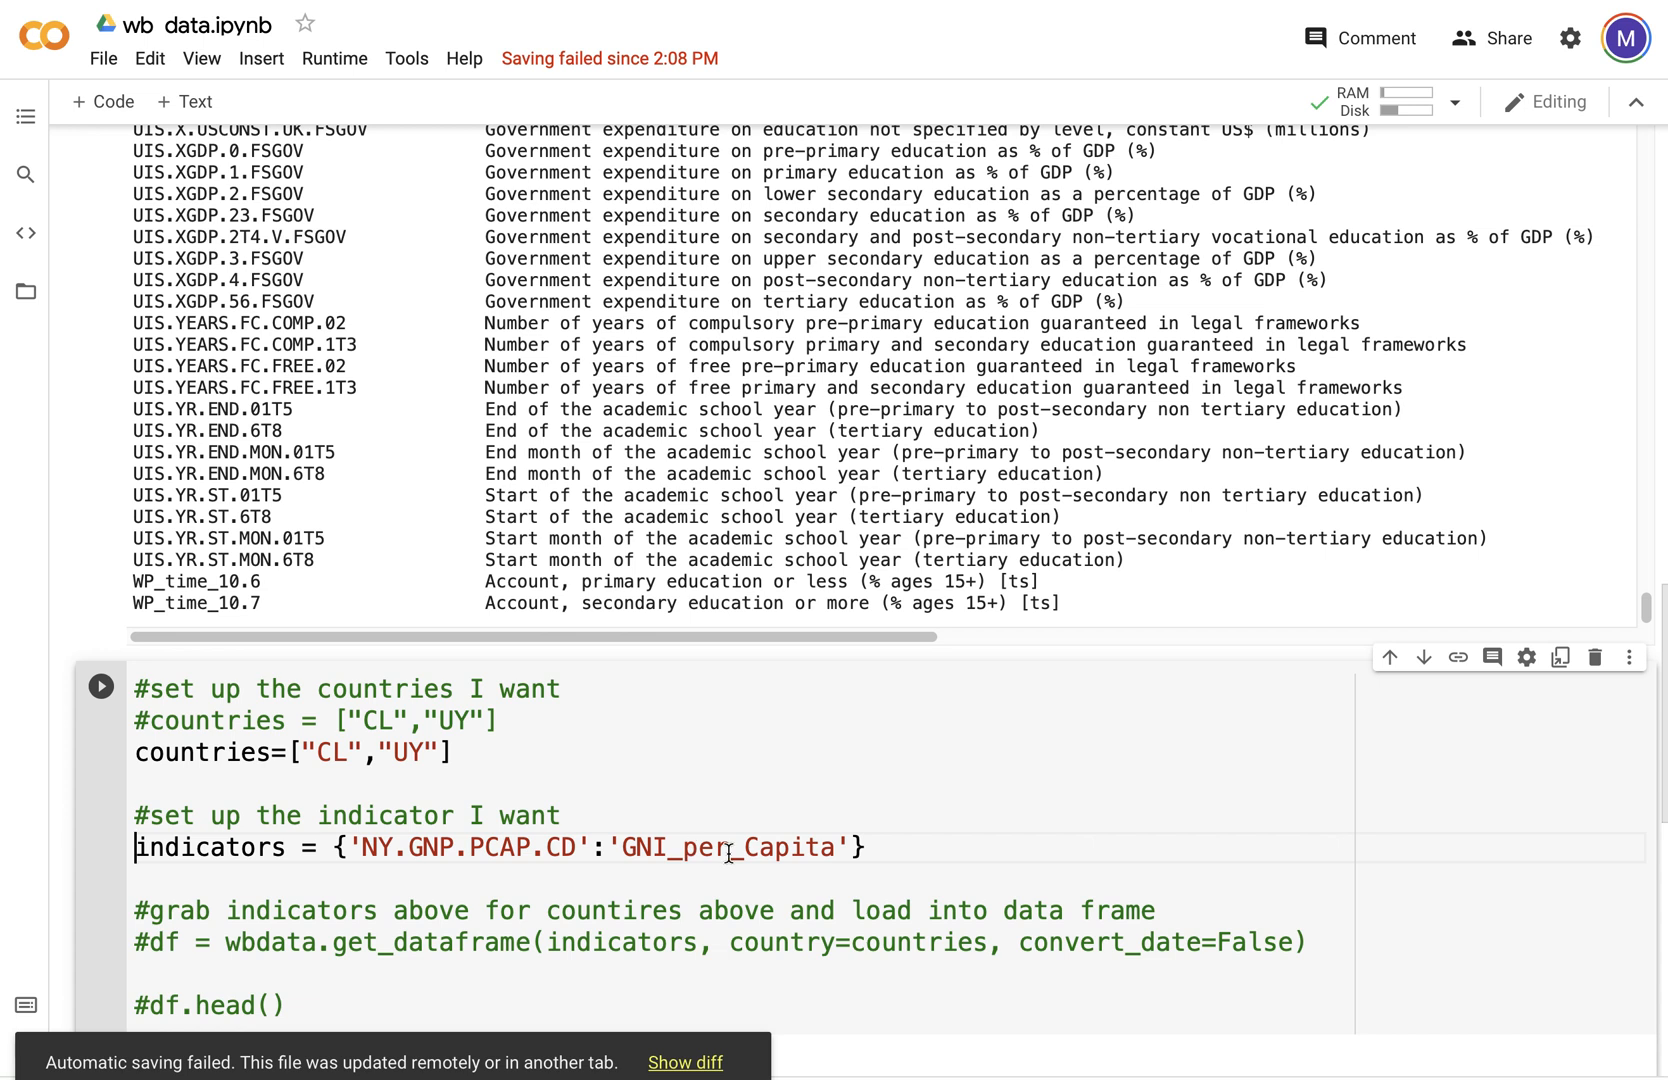
click(1316, 943)
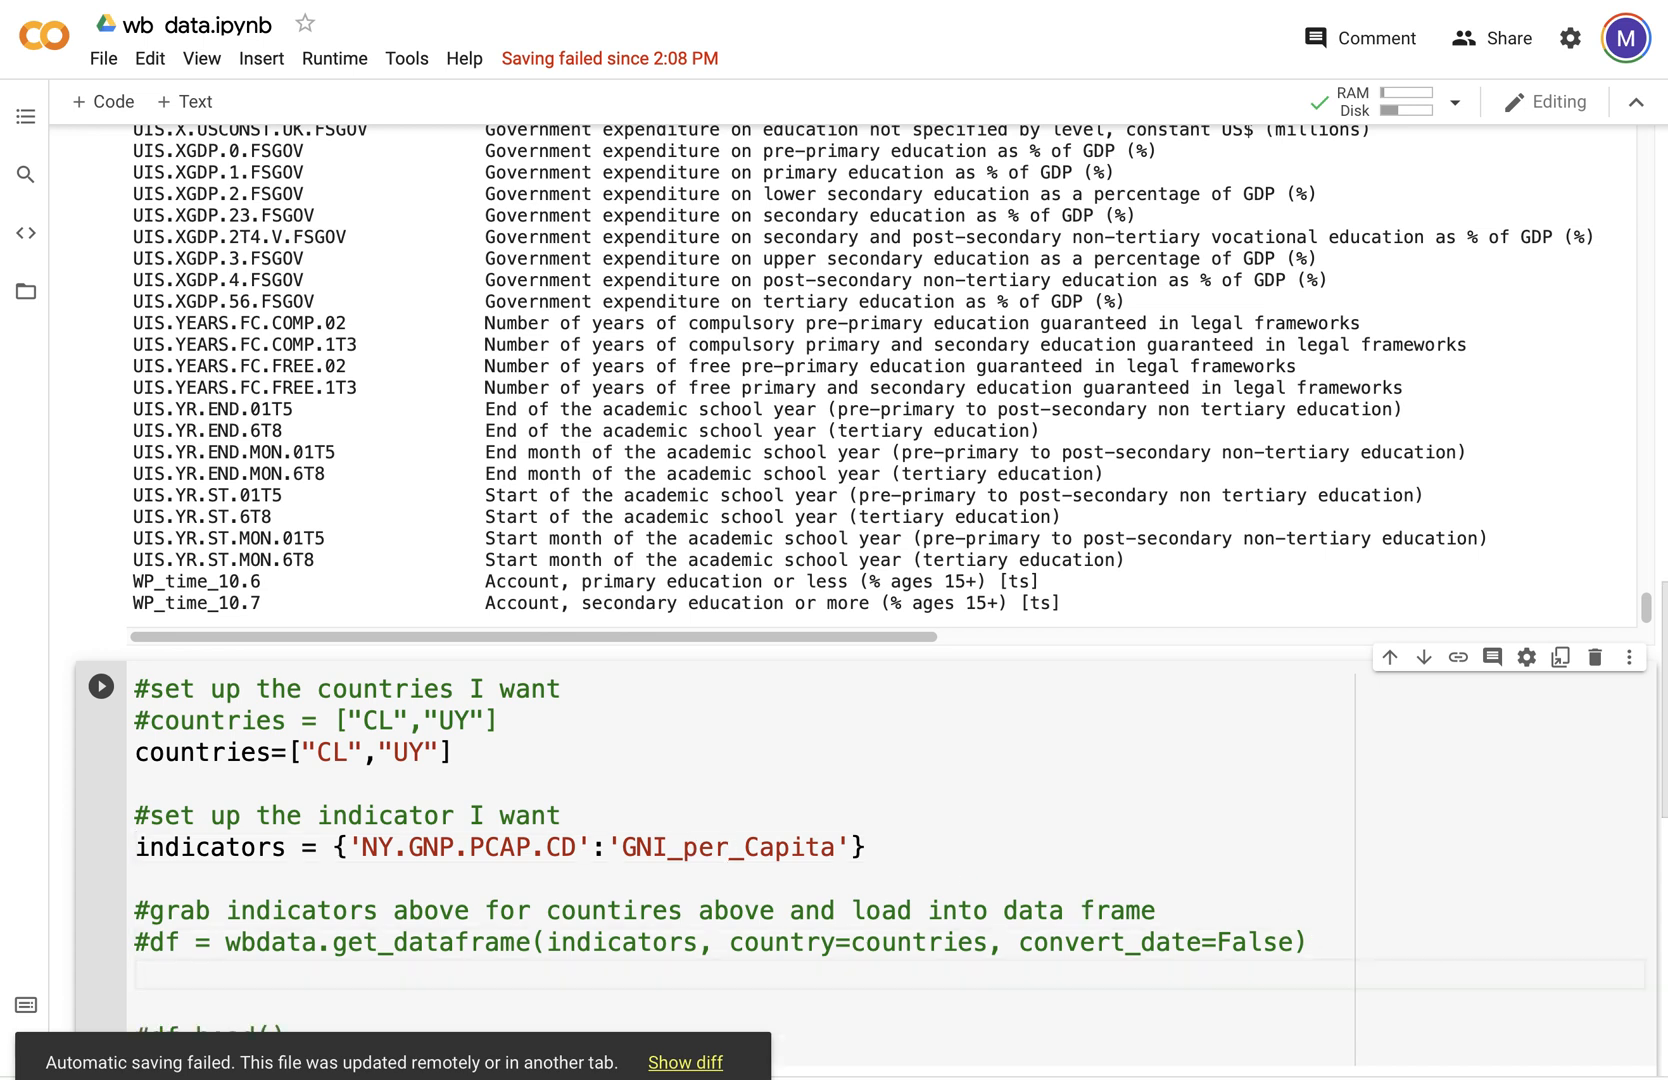
Step: Add df = wbdata.get_dataframe(indicators, country=countries, convert_date=False)
text(df=)
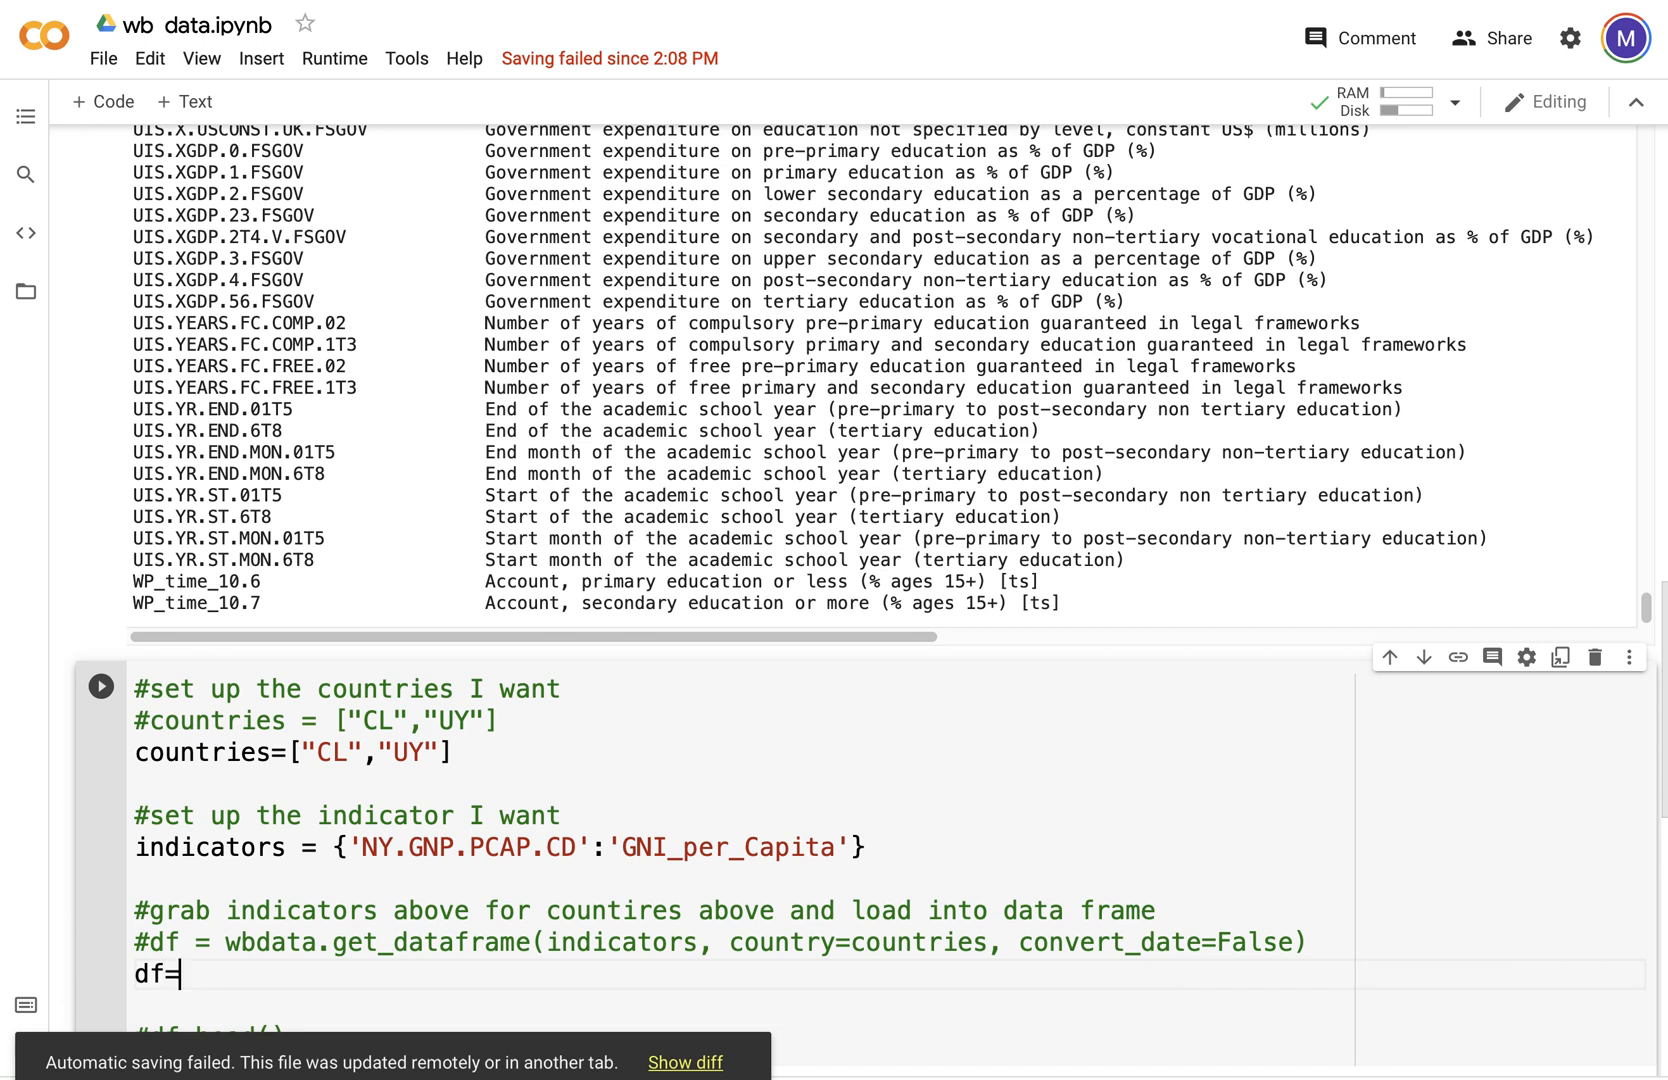
text(wb)
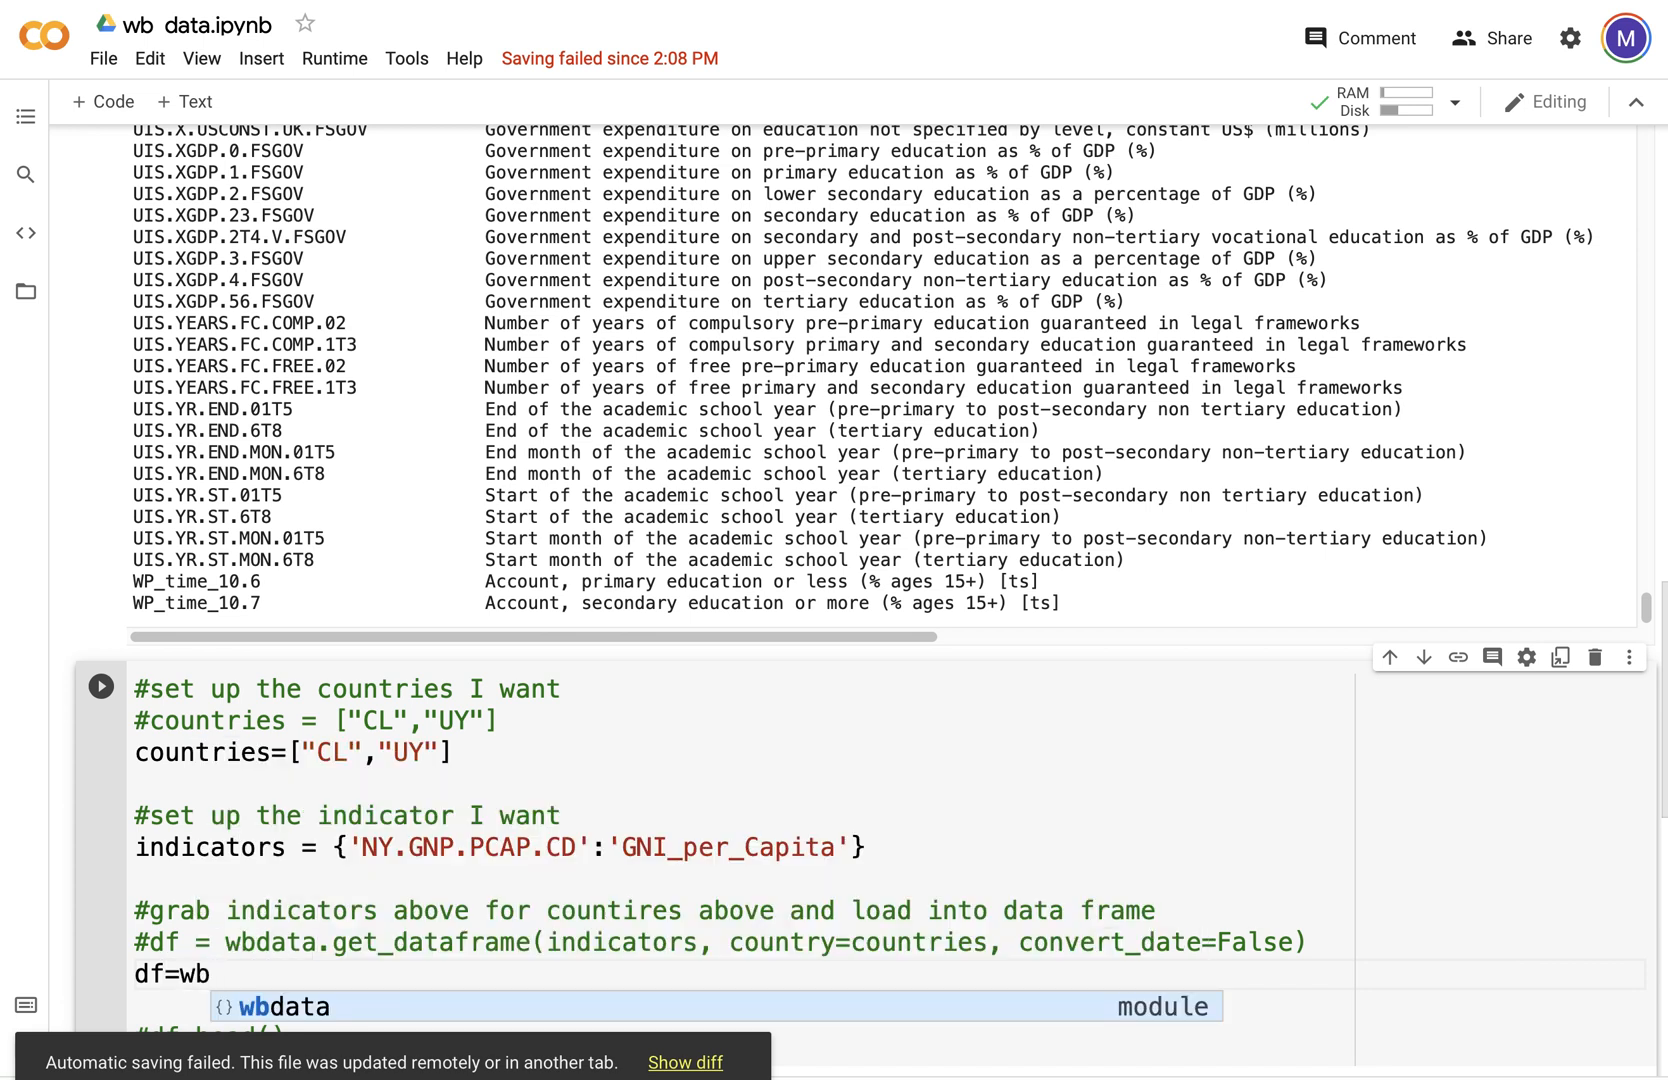
mouse_move(260, 1016)
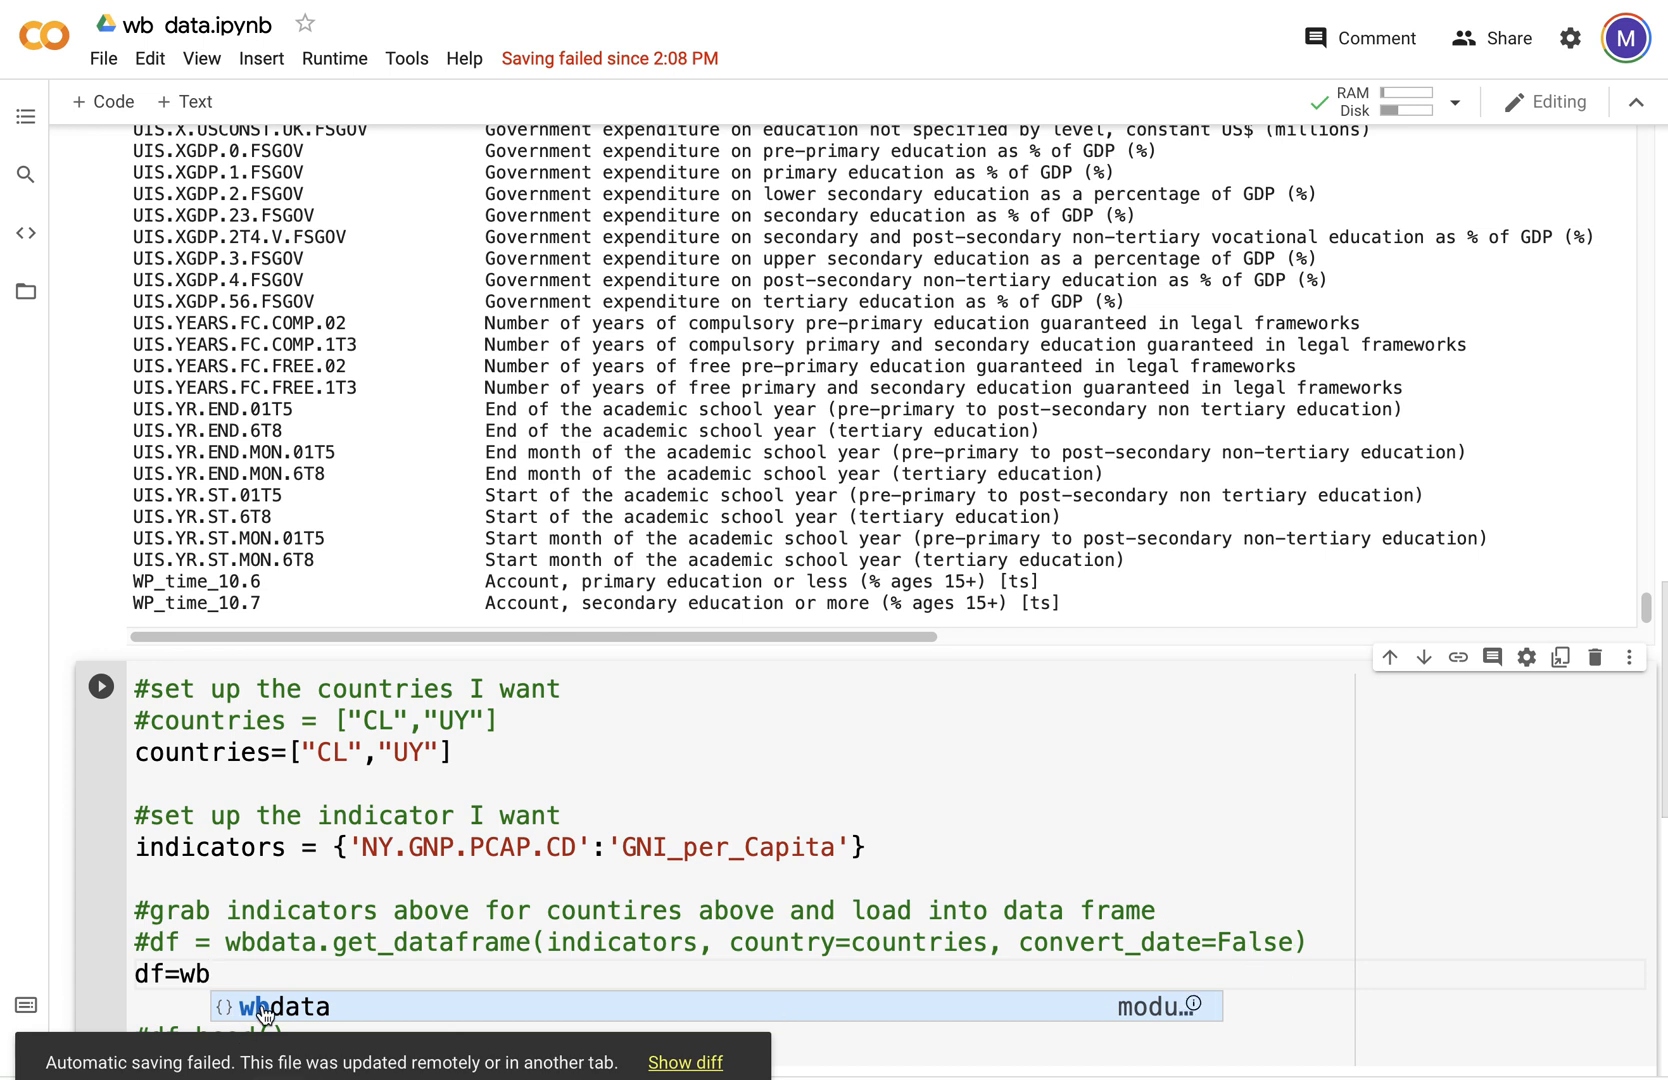
text(.g)
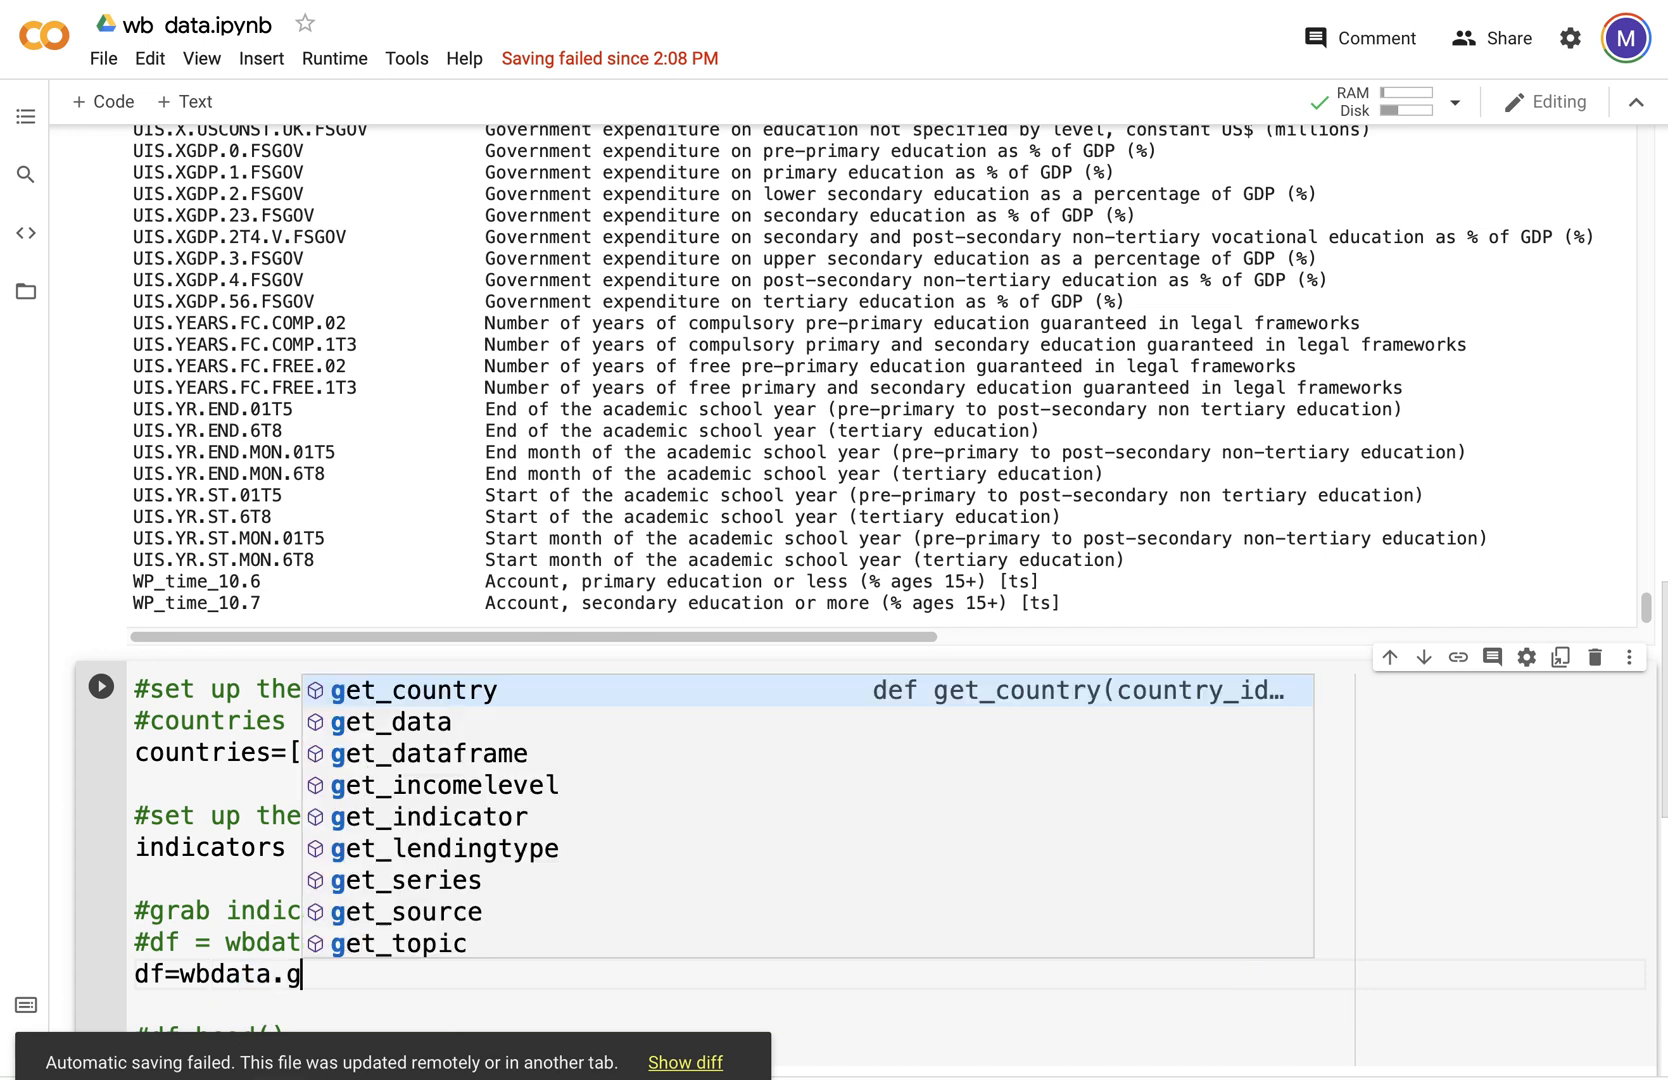
text(et)
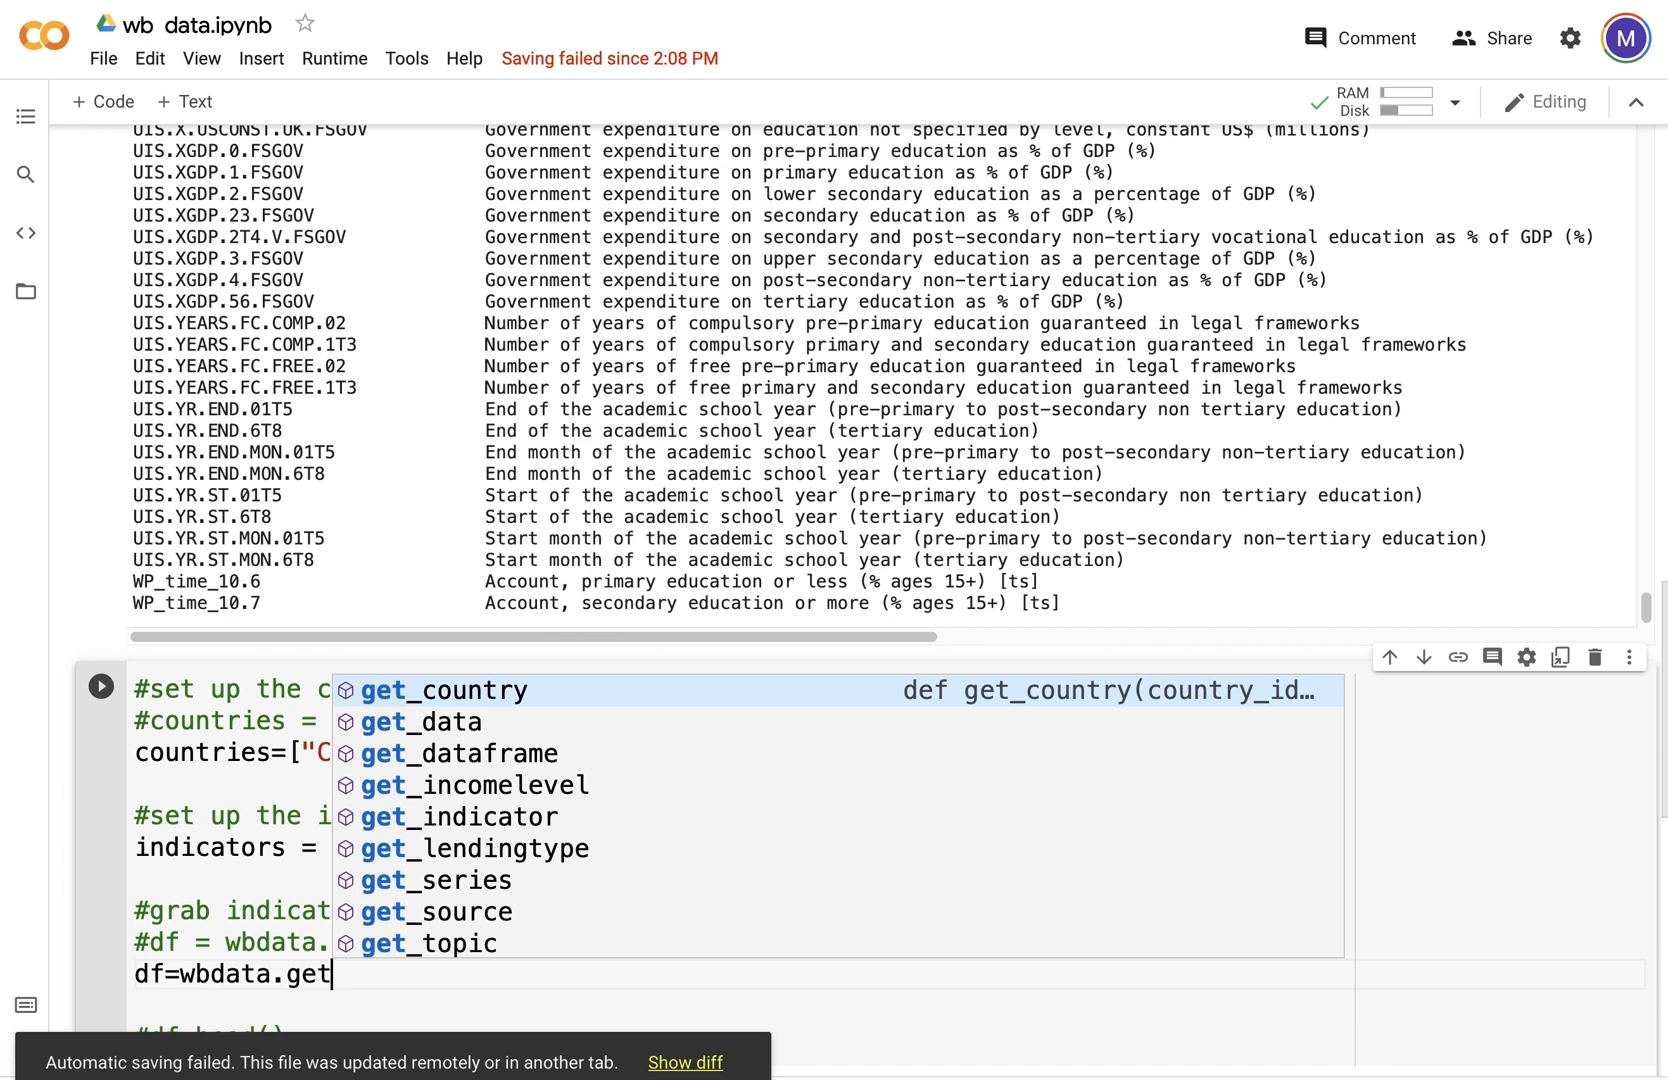
click(460, 753)
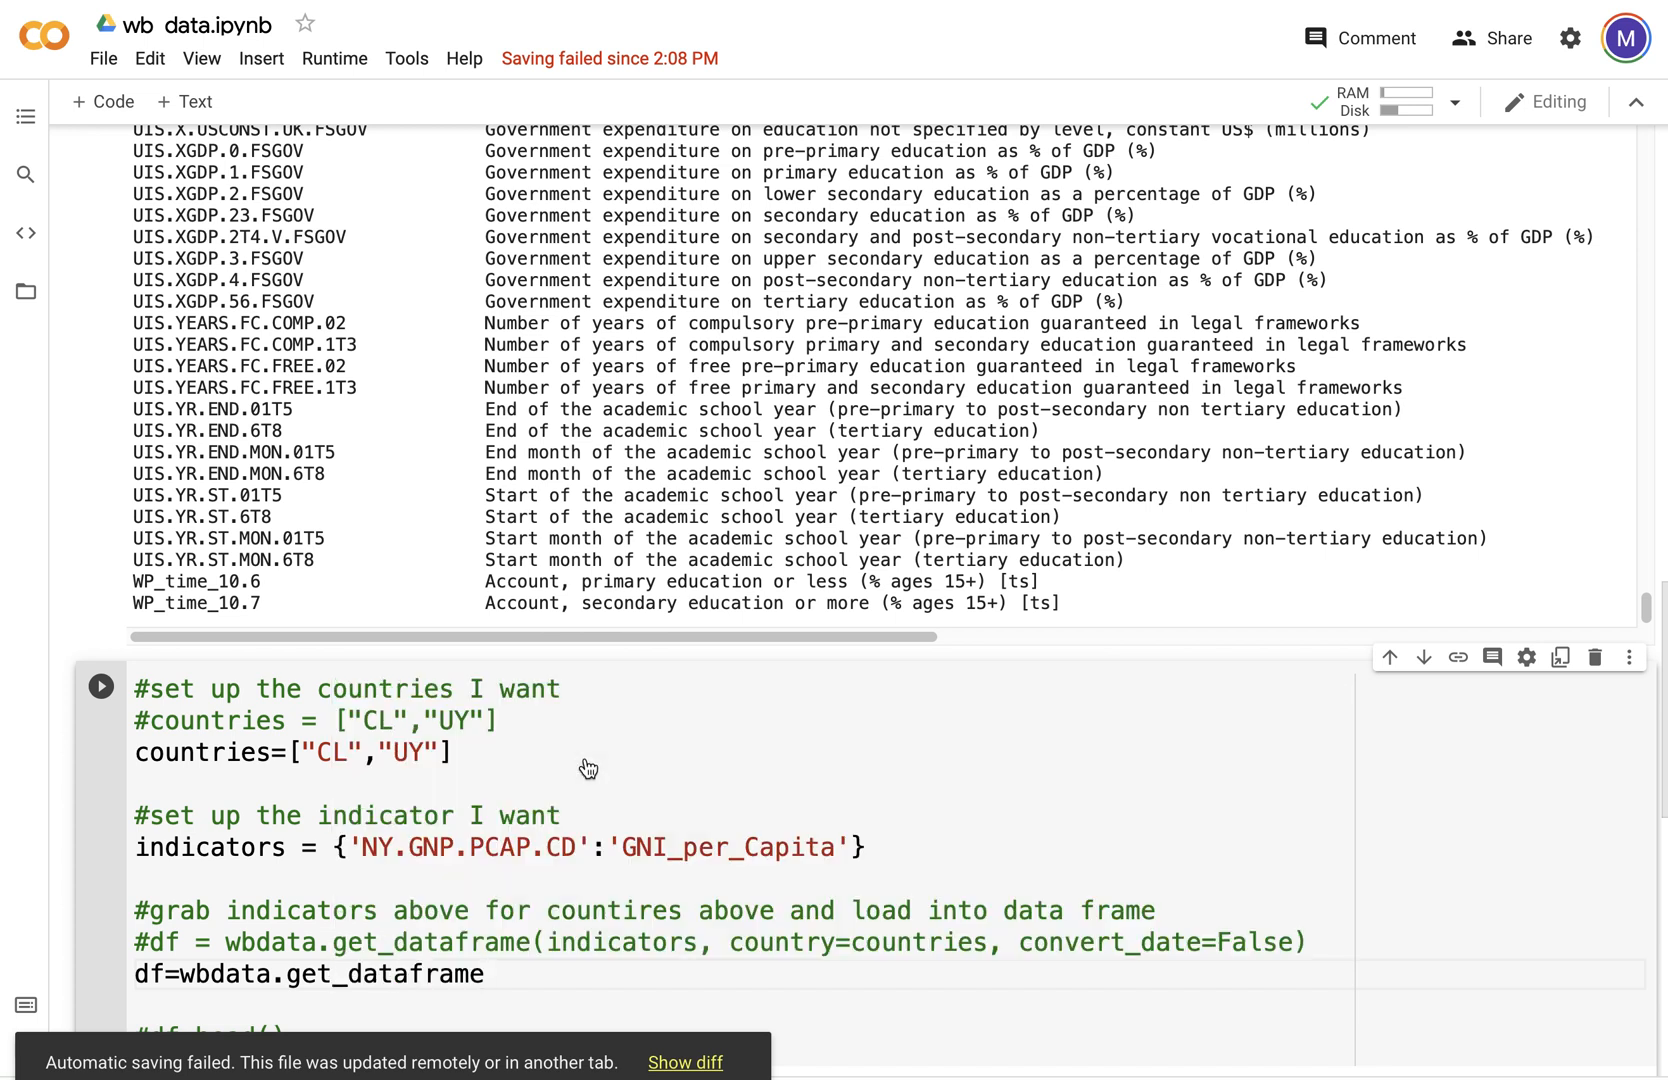
text((i)
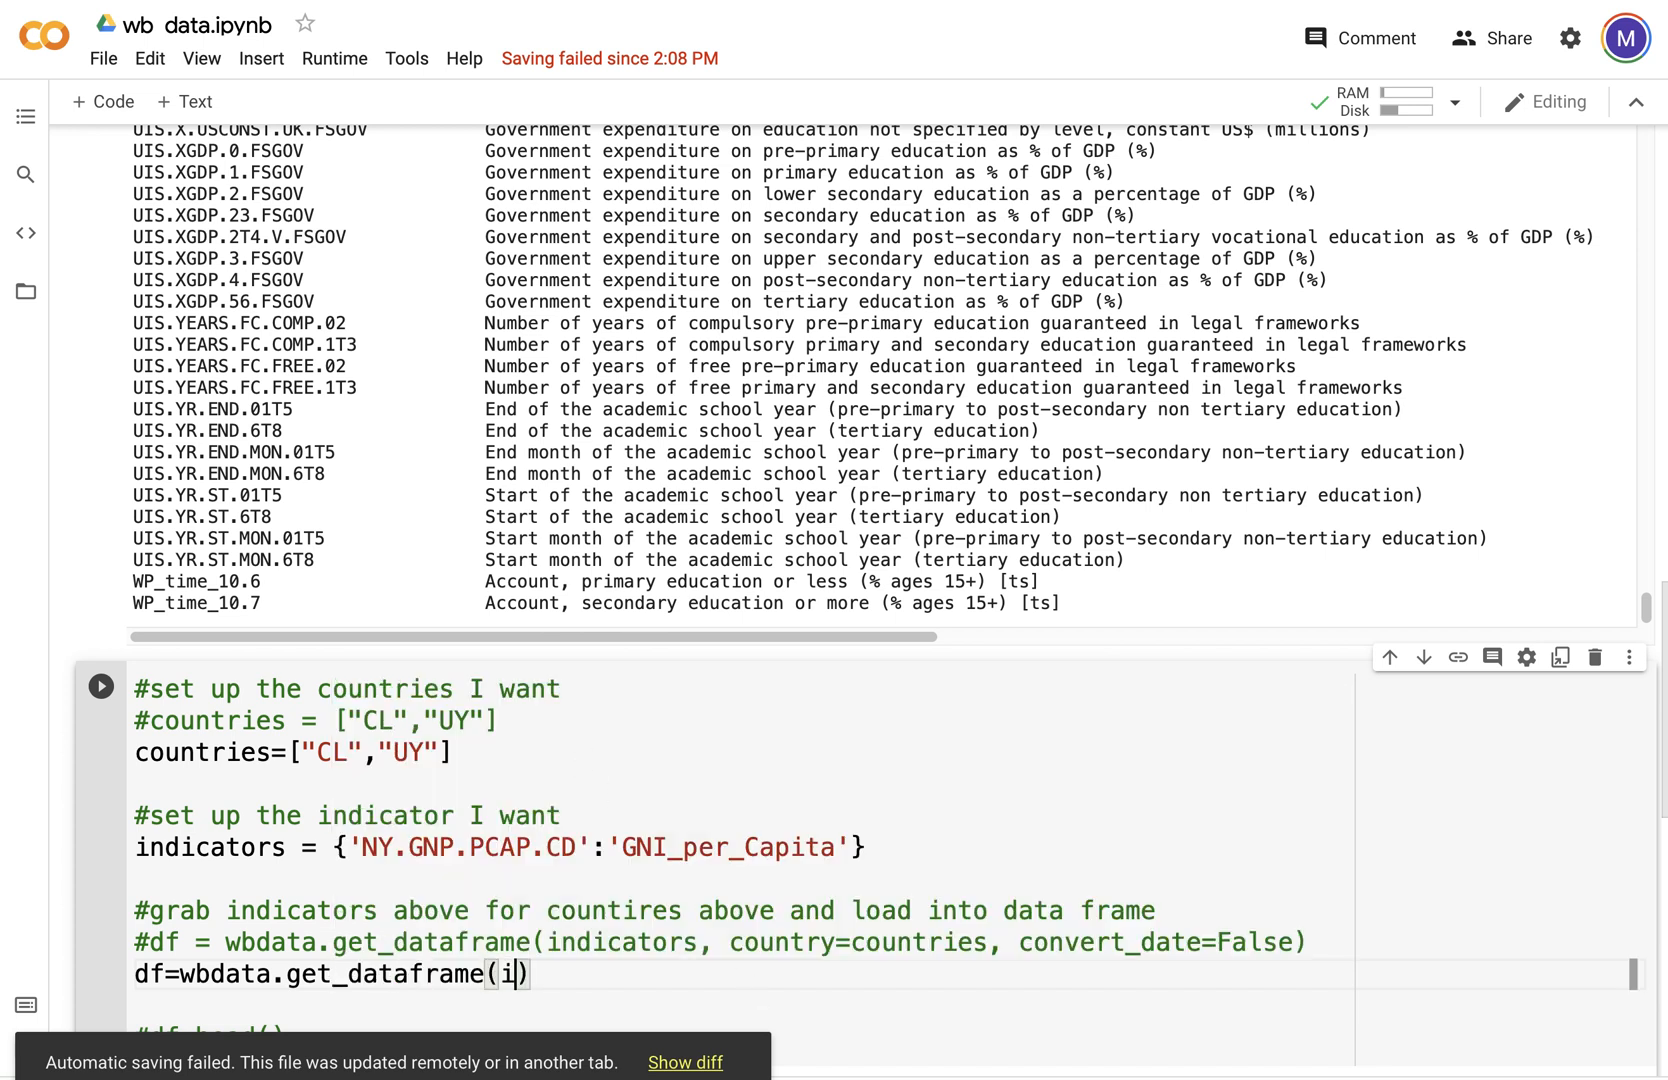
text(ndicators=)
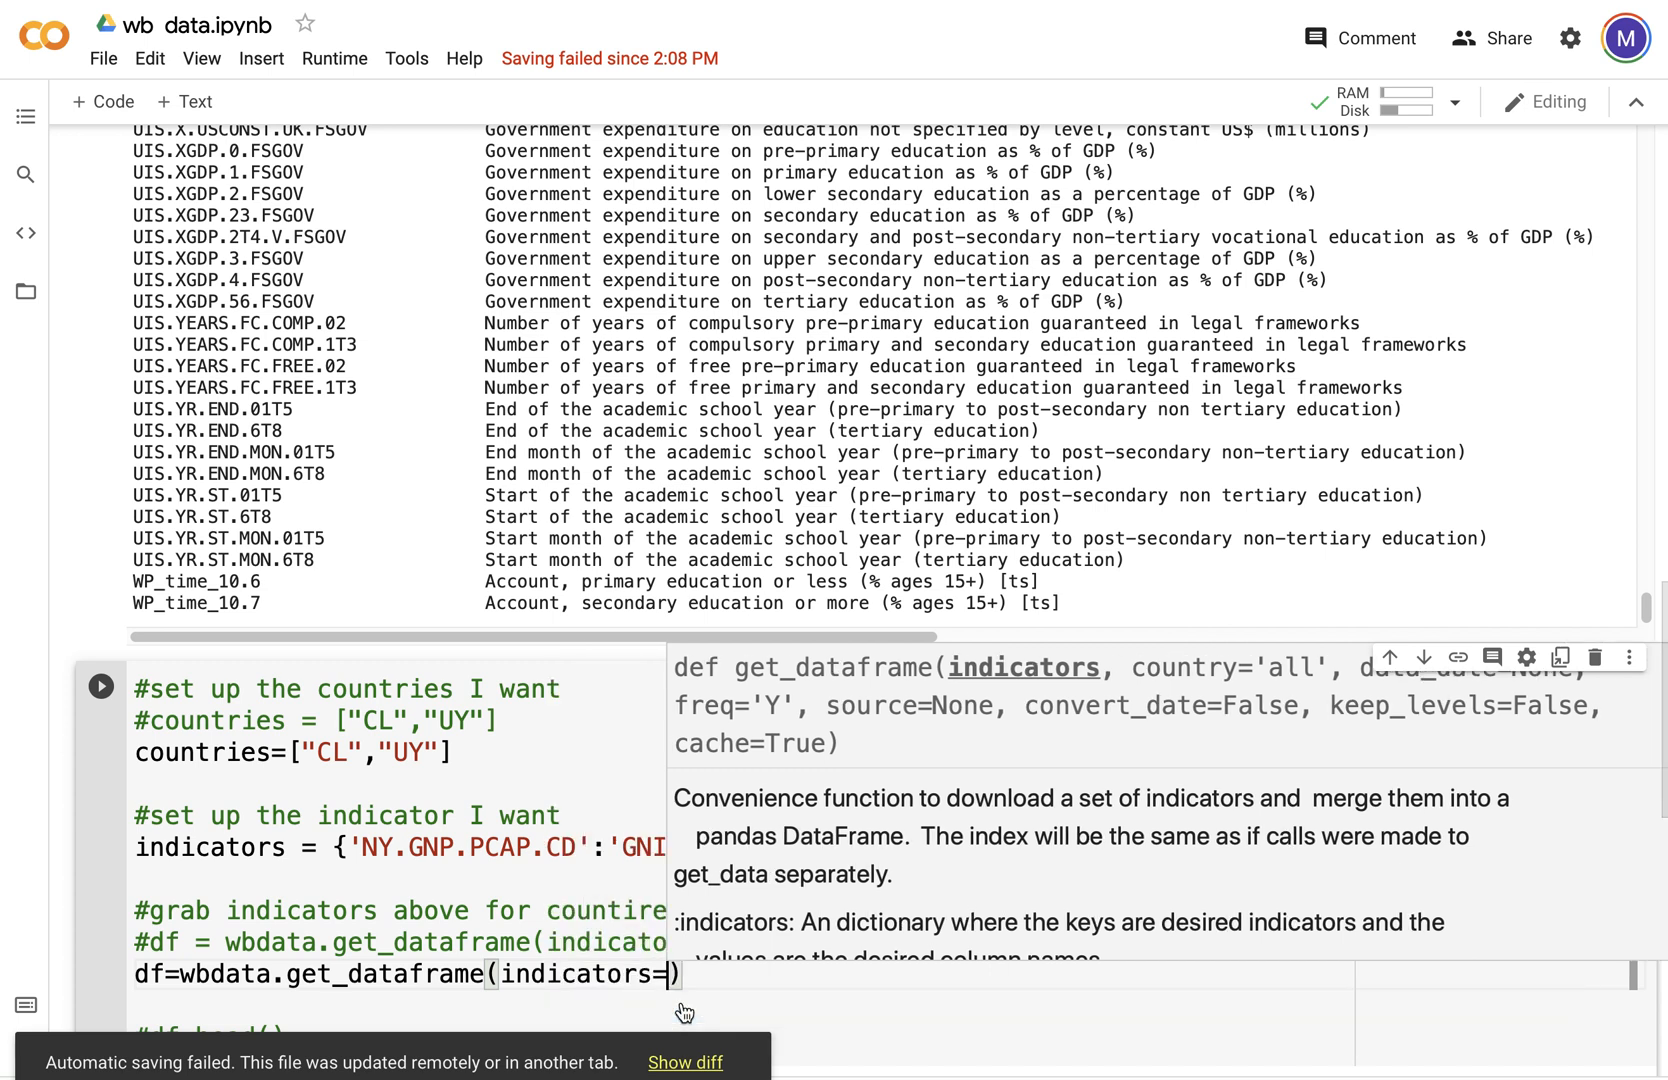
text(,)
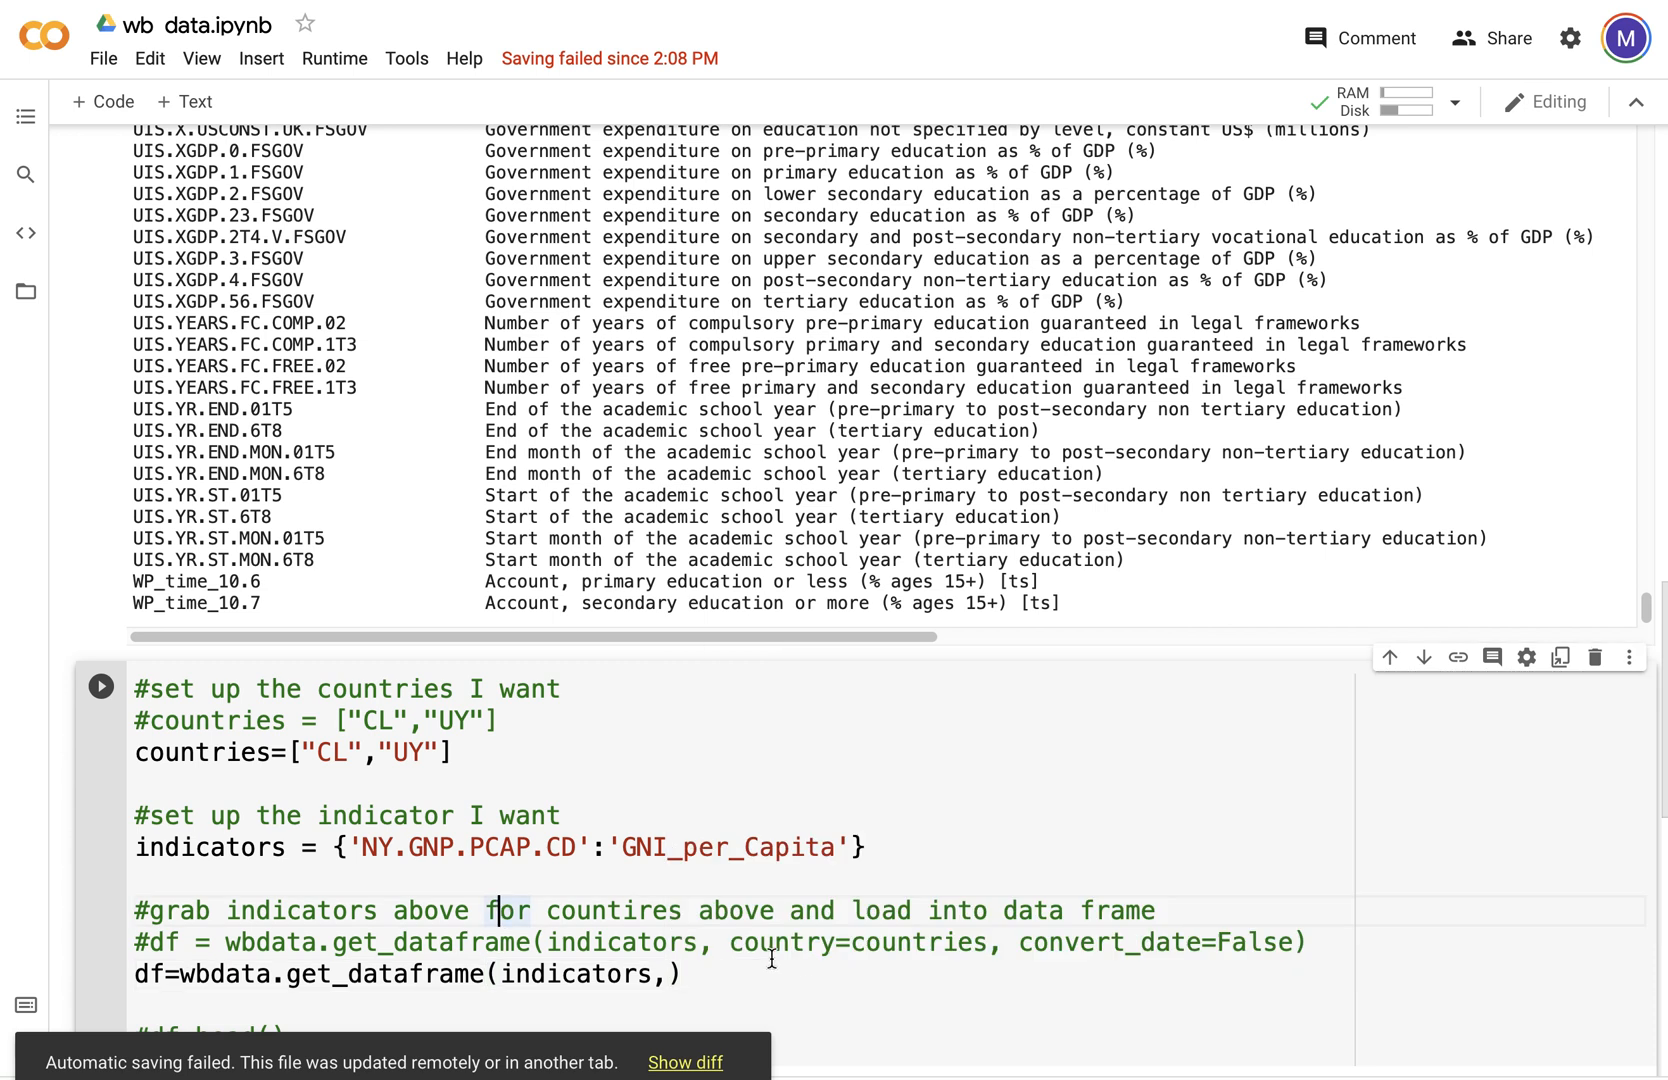
text(c)
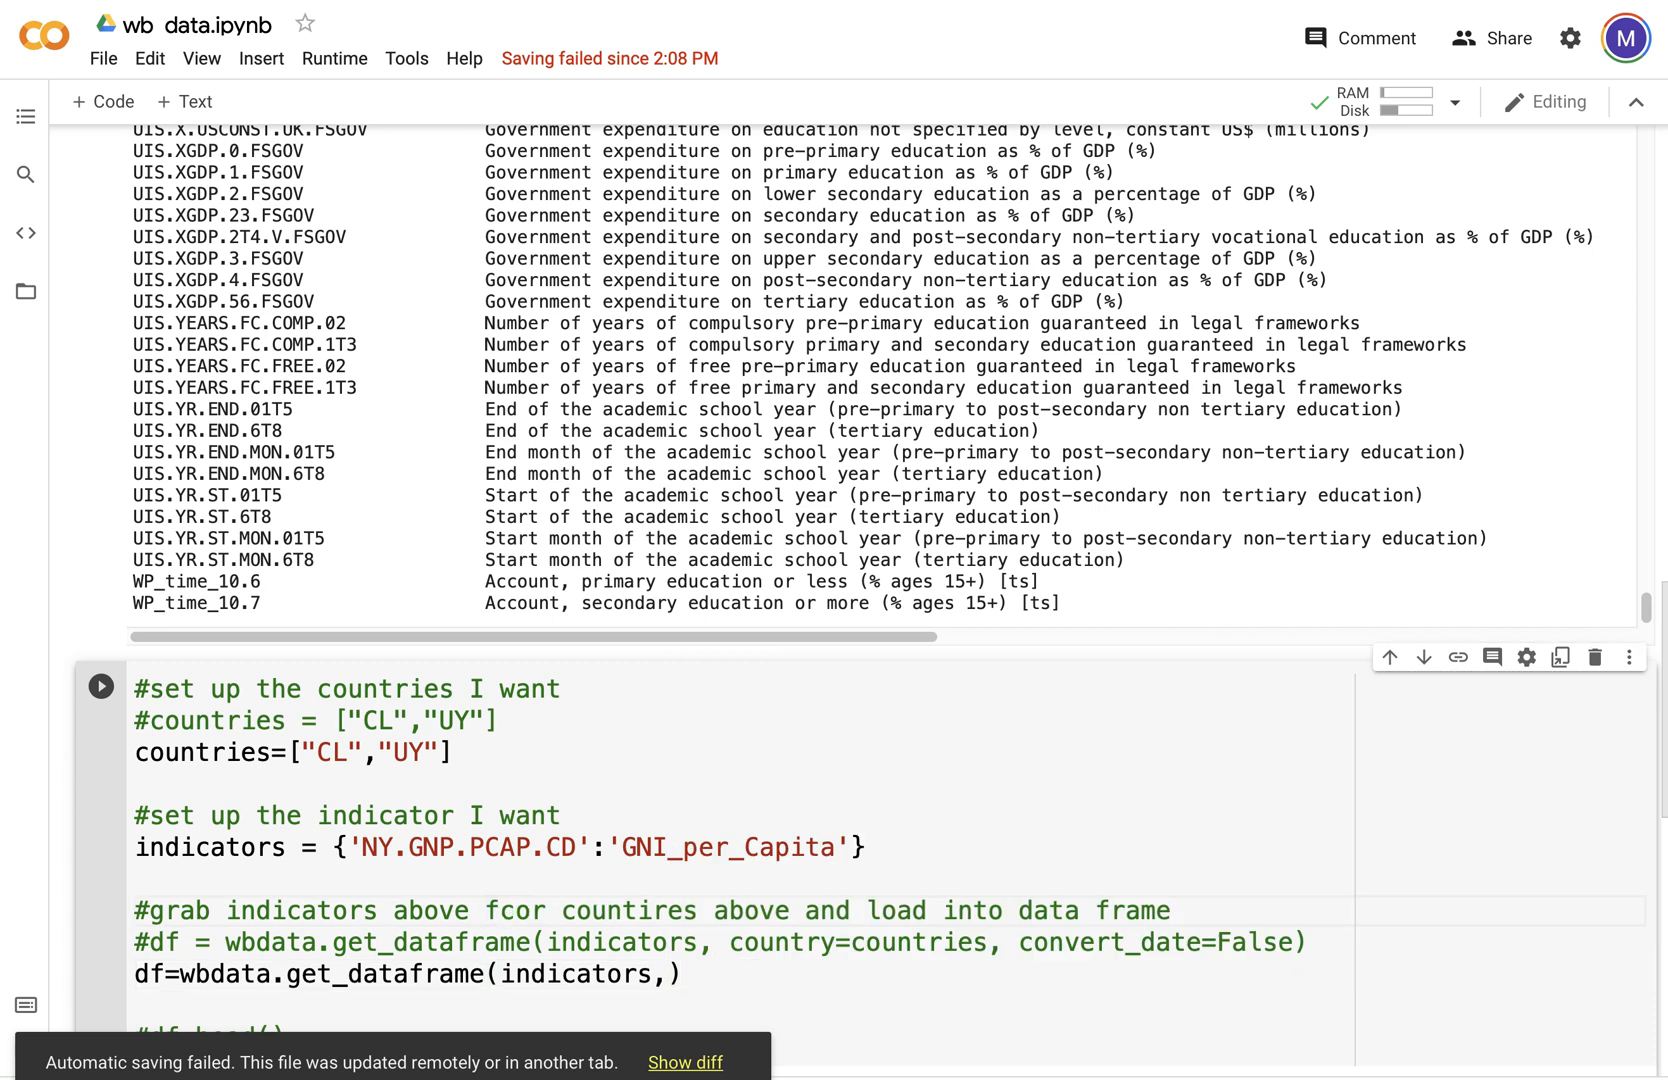
text(for)
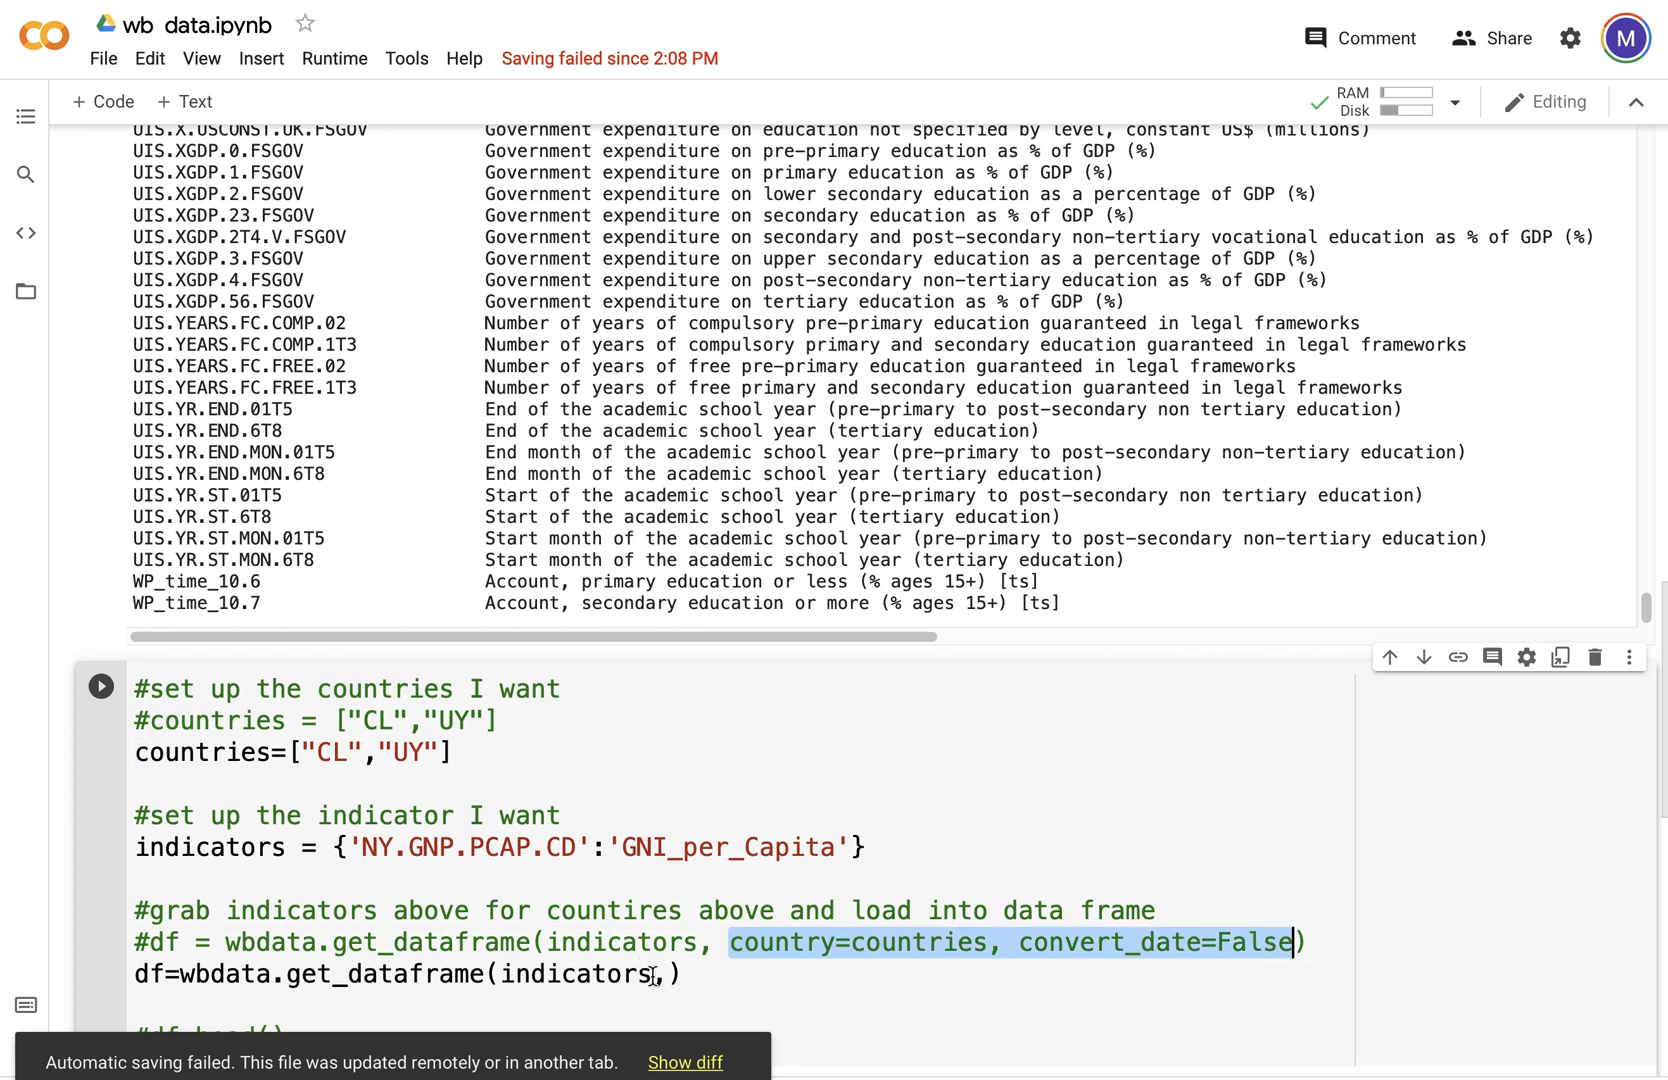
text(country=countries, convert_date=False)
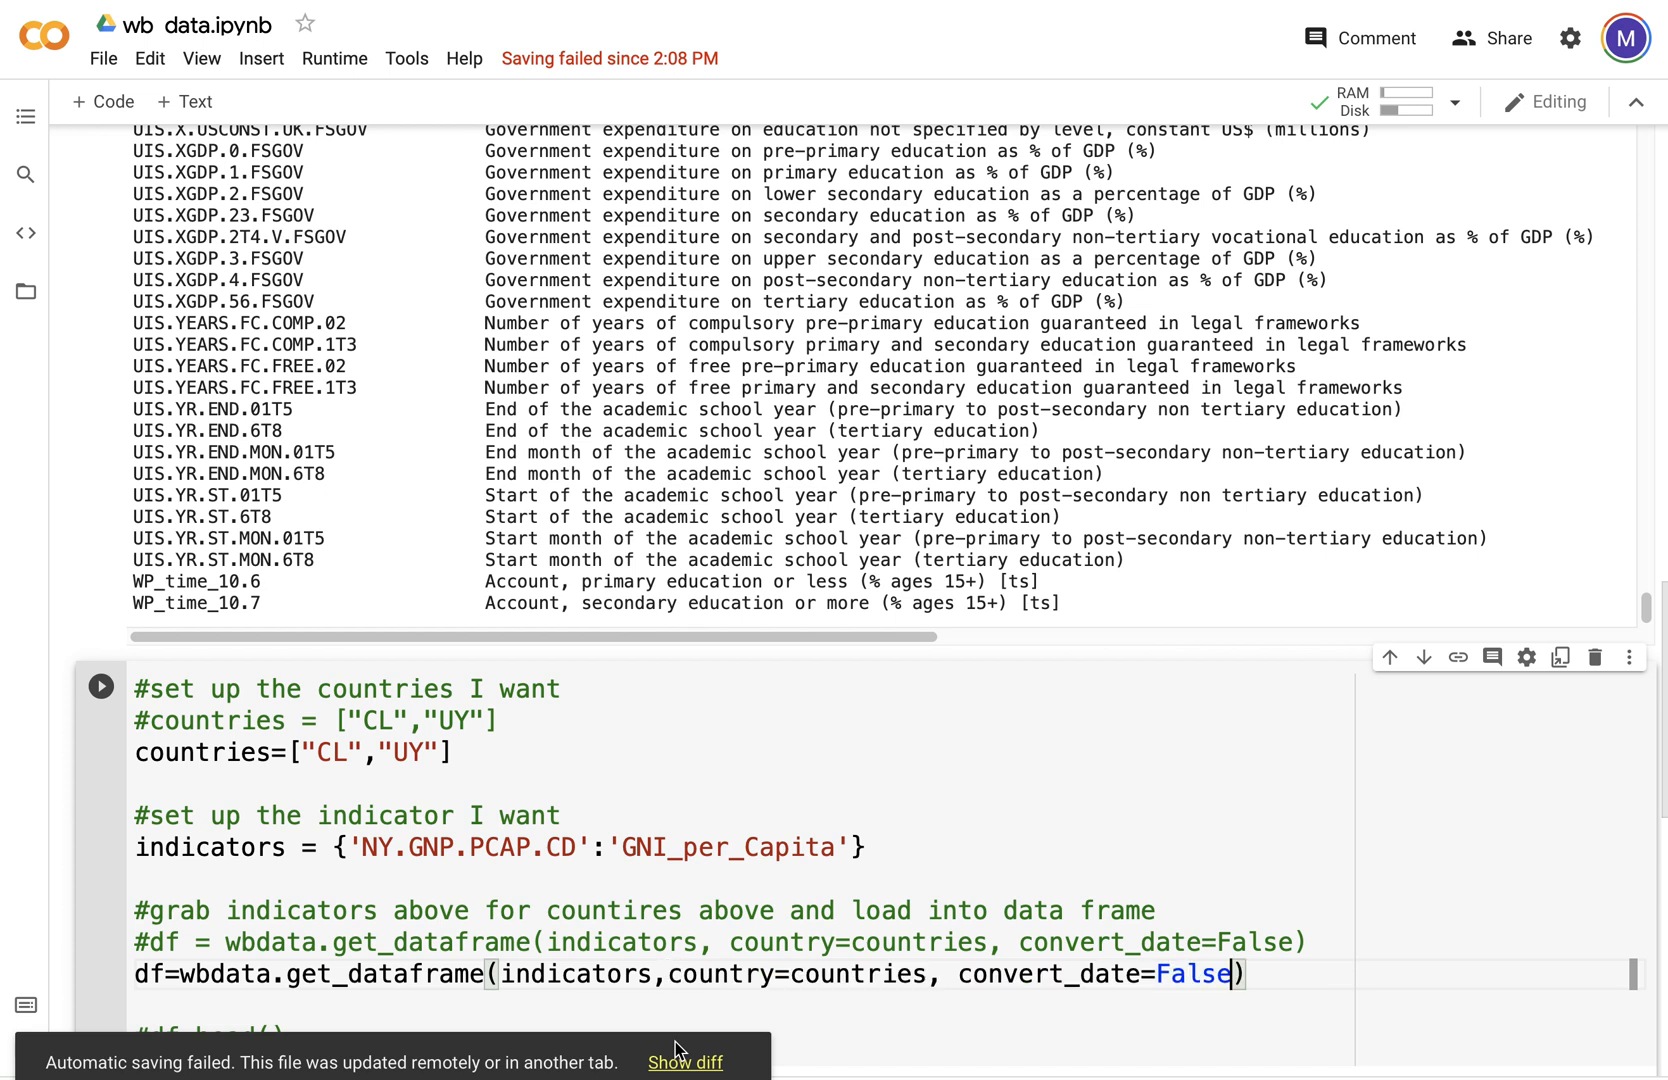
scroll(down, 3)
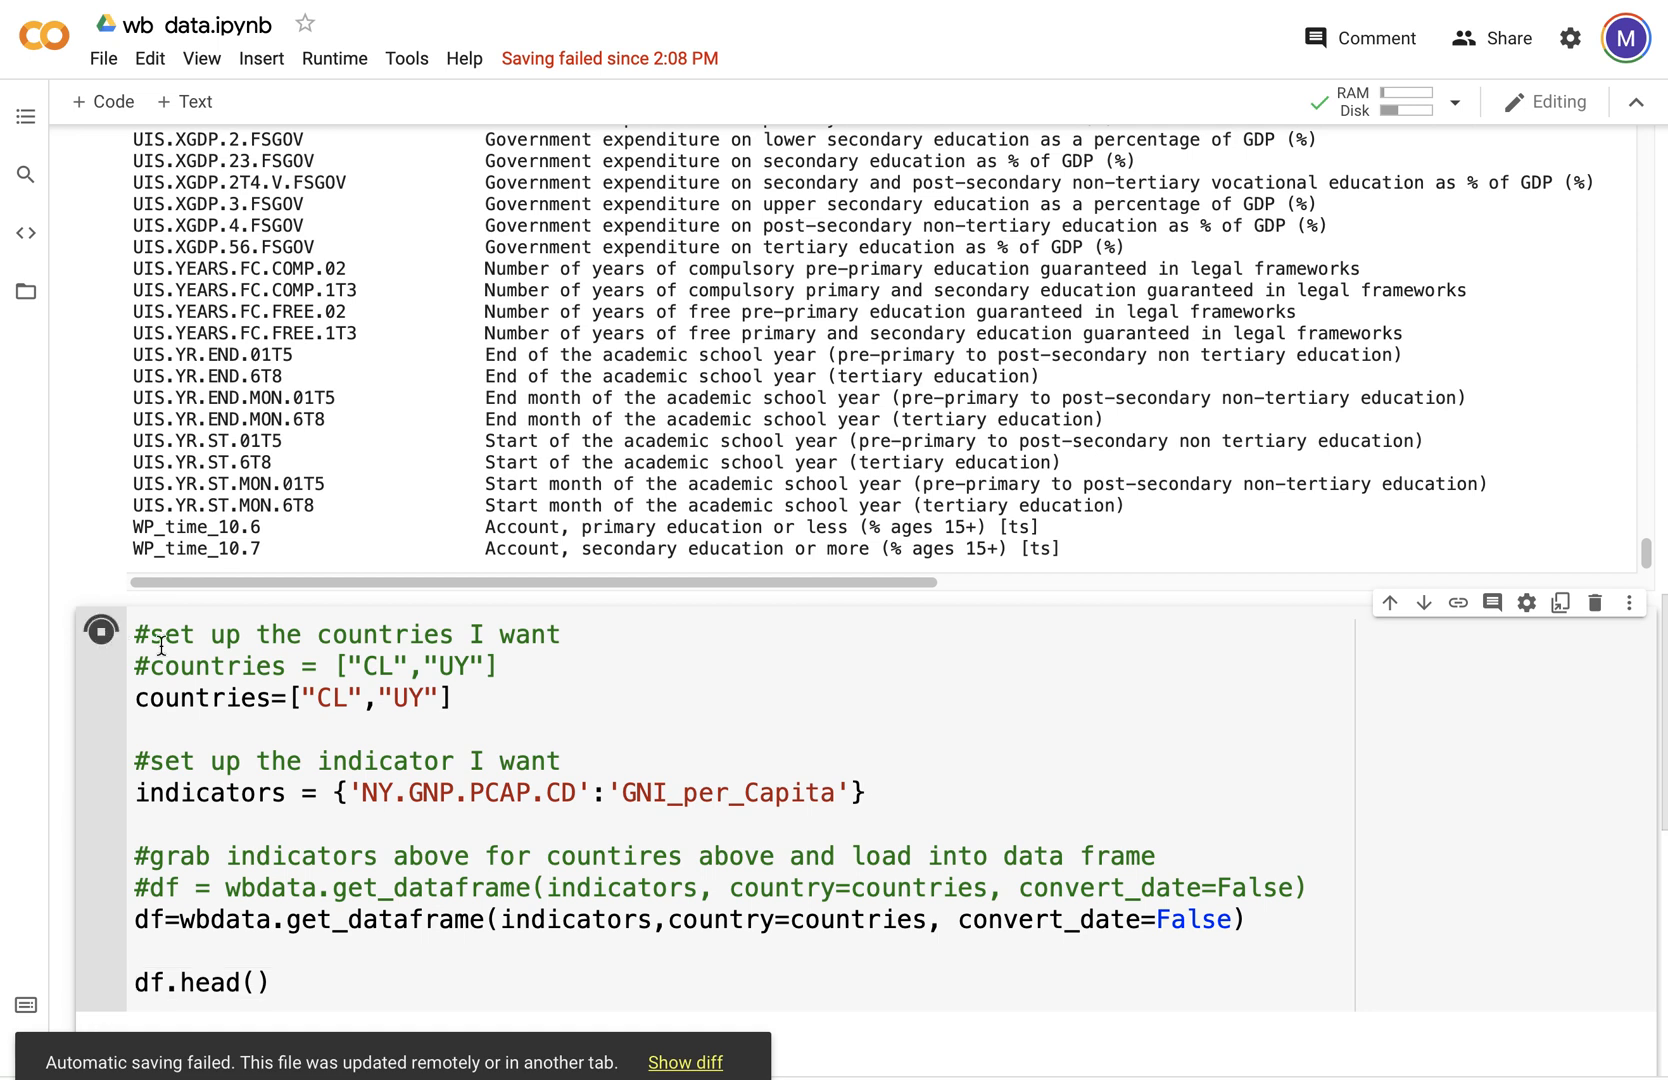
Step: Run the cell to show Chile's GNI per capita for 2016–2020 in df.head()
click(101, 629)
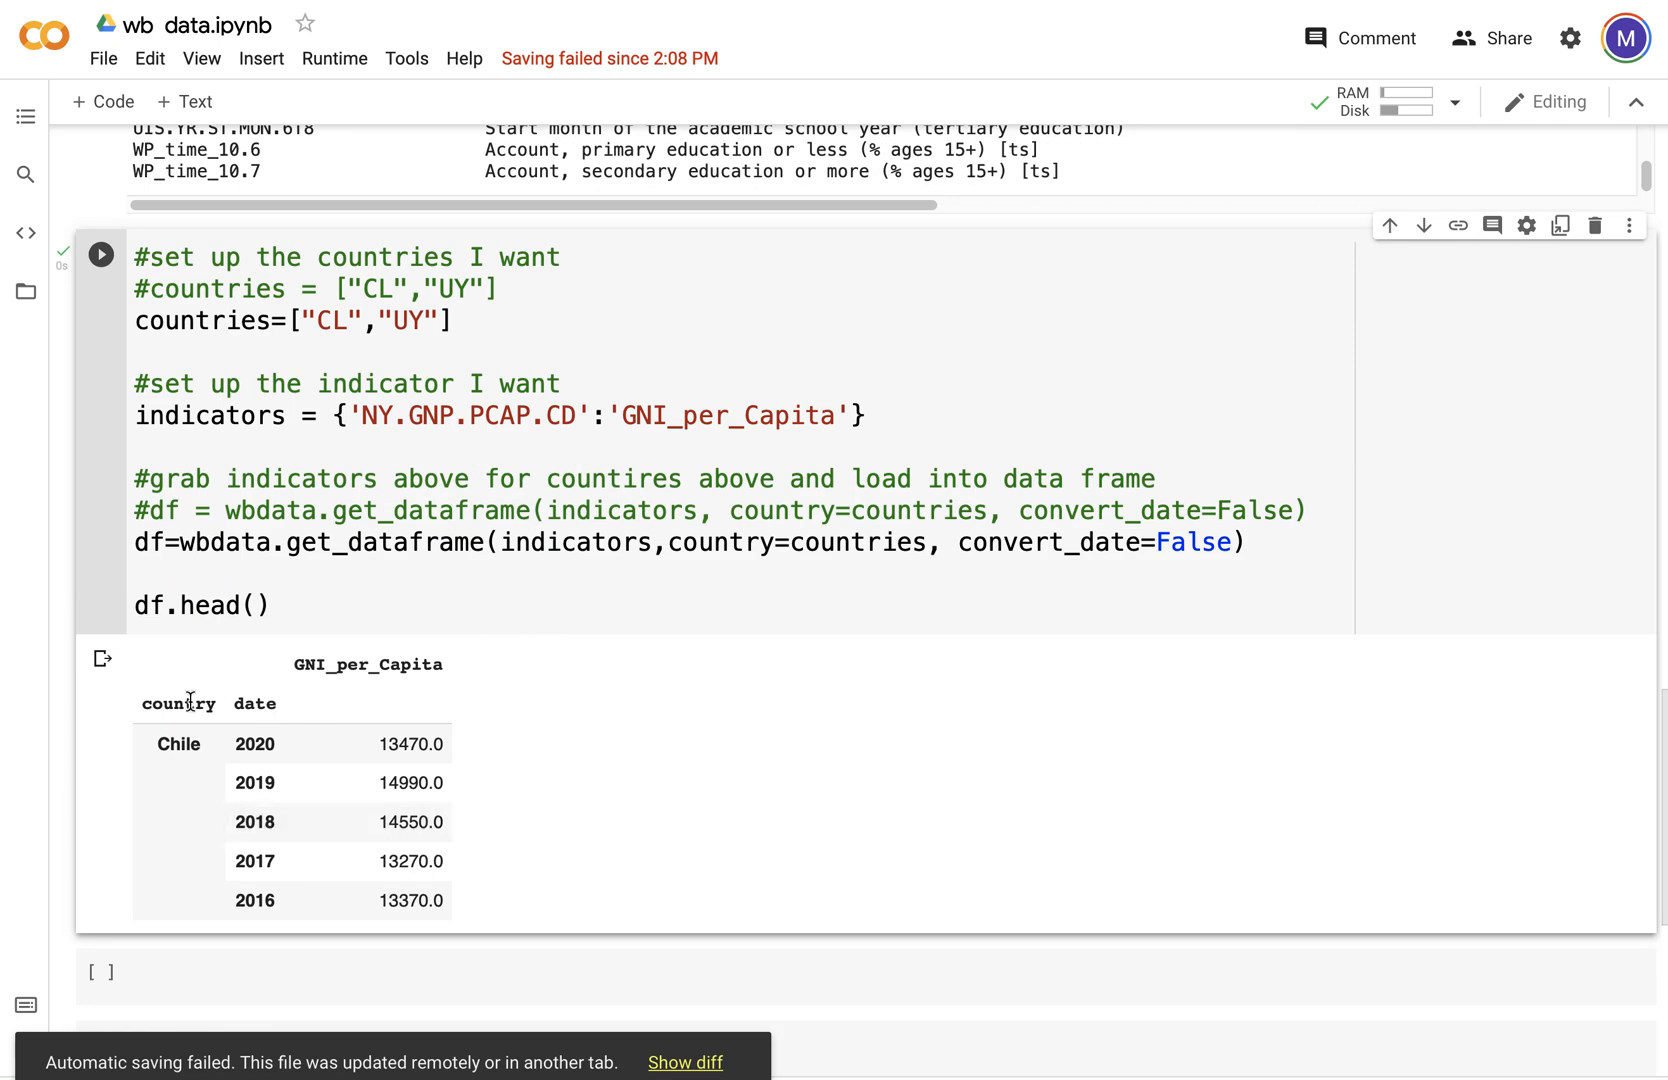
mouse_move(283, 736)
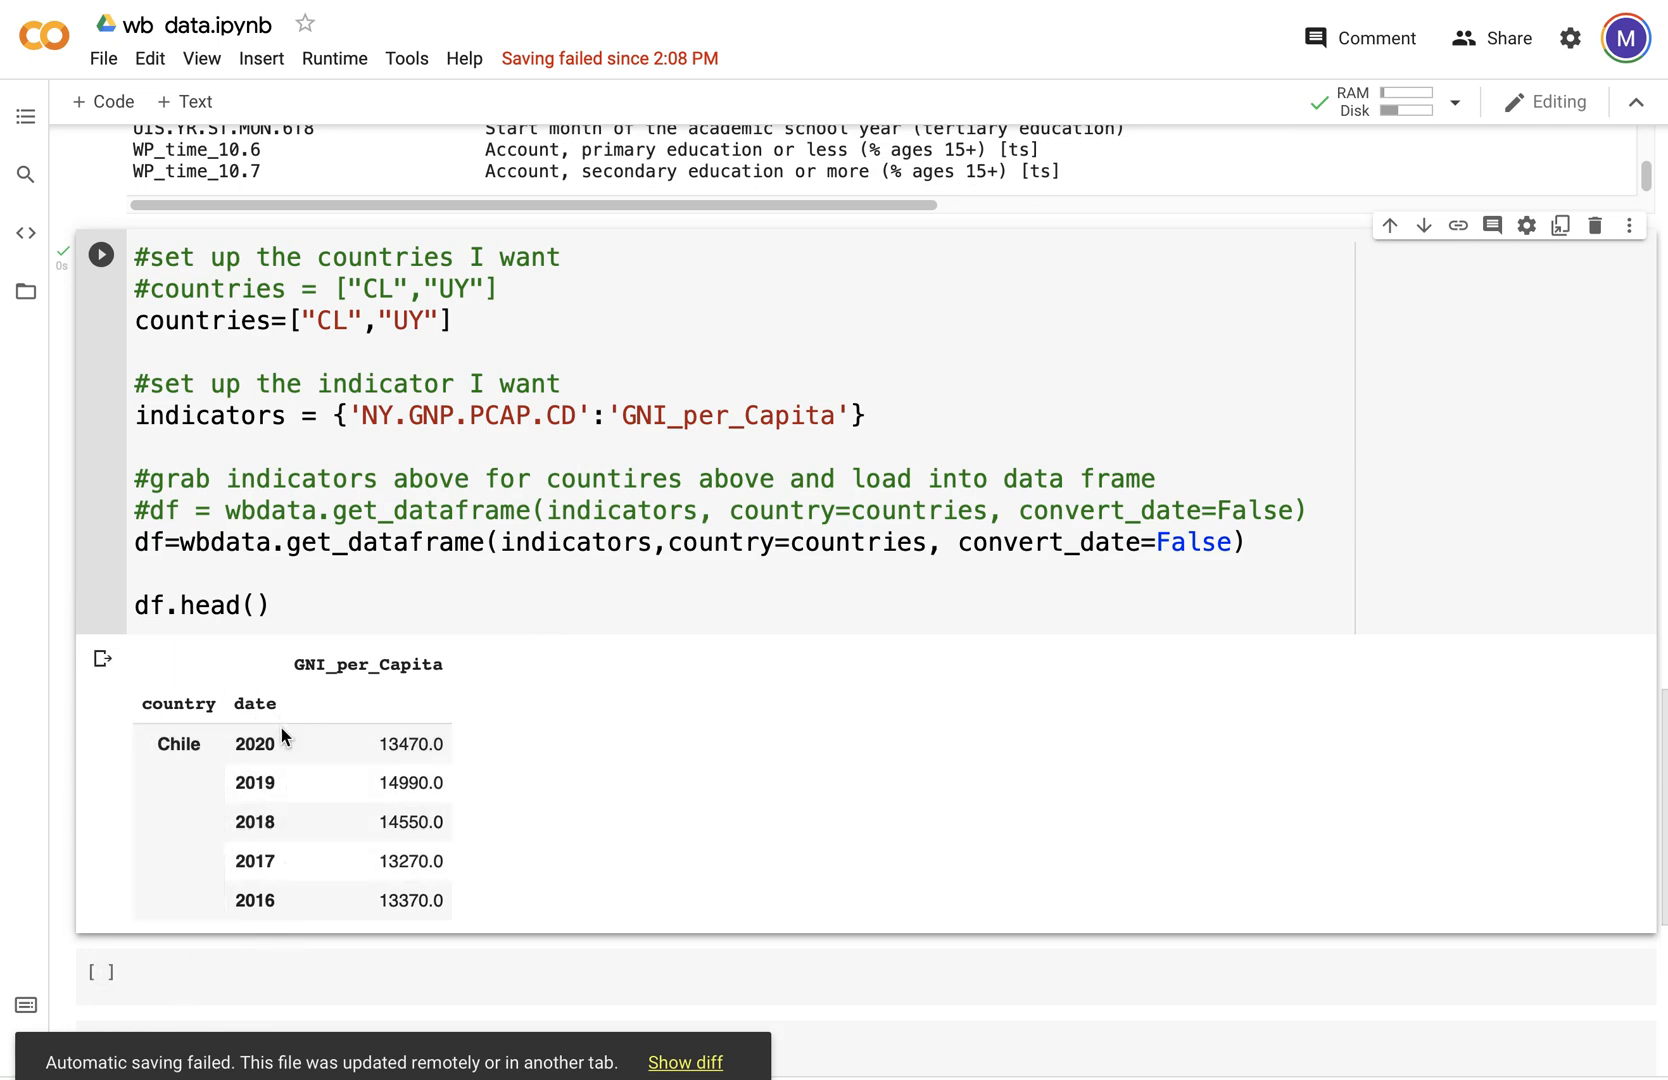
mouse_move(404, 966)
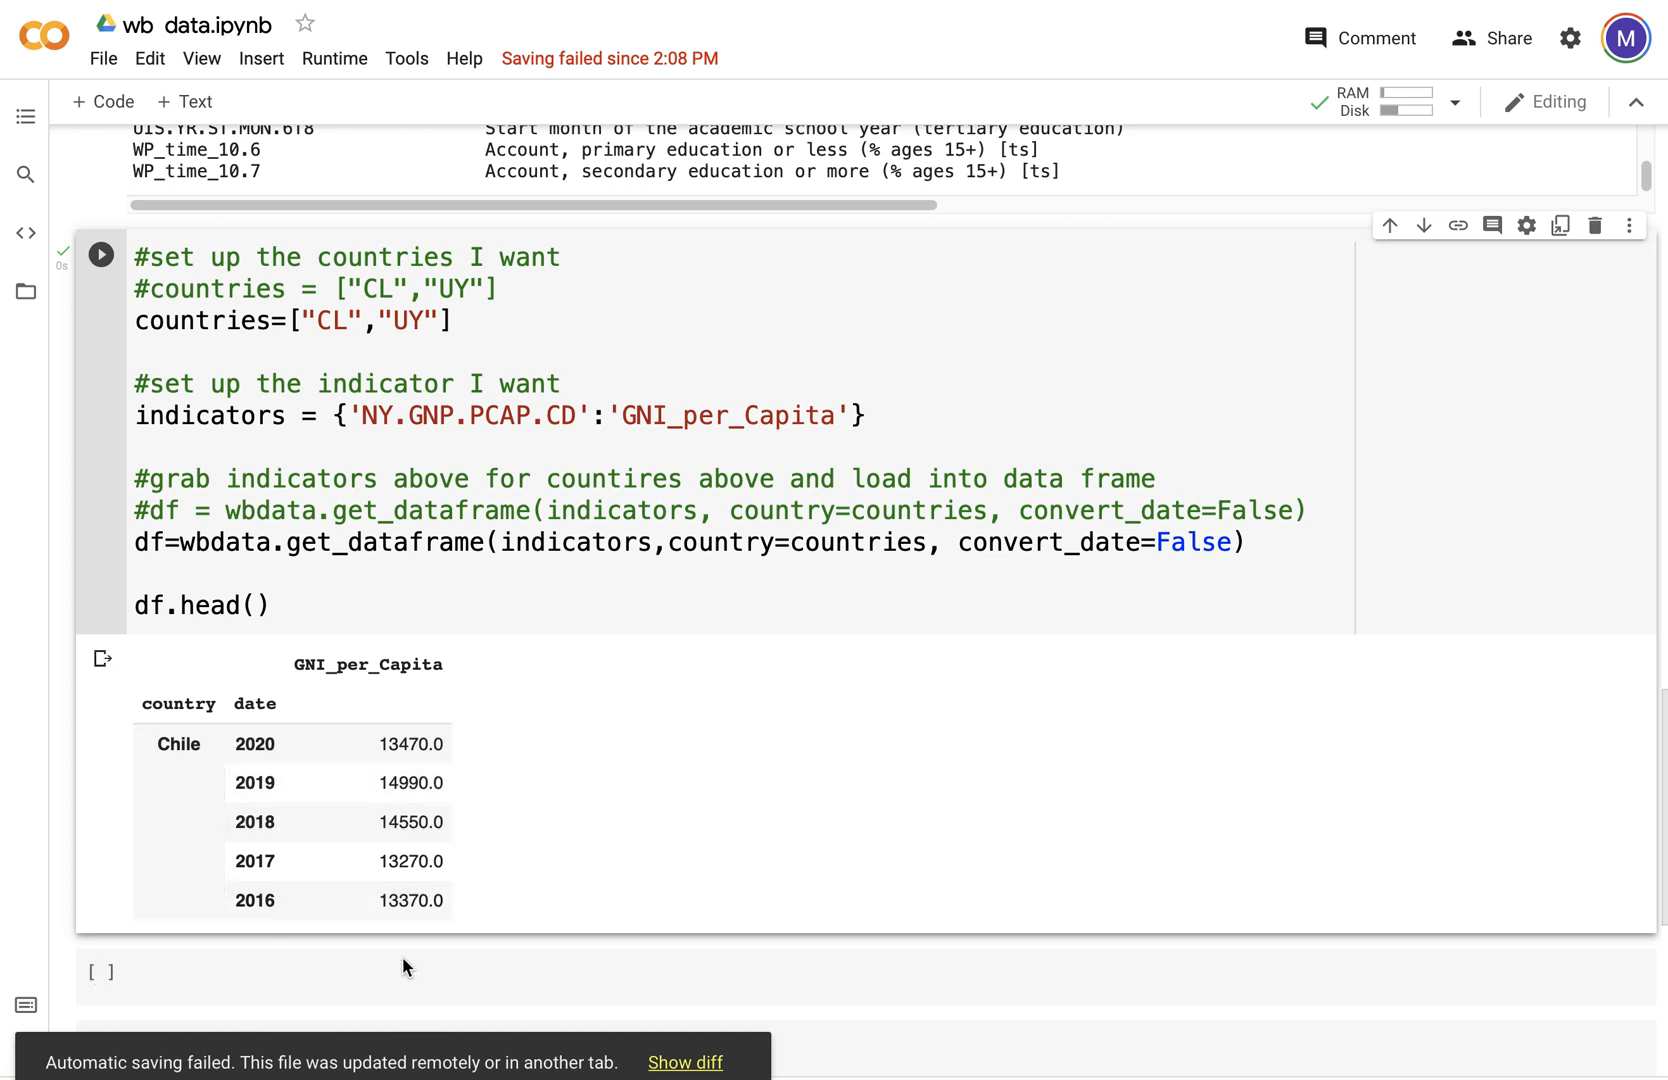
mouse_move(426, 938)
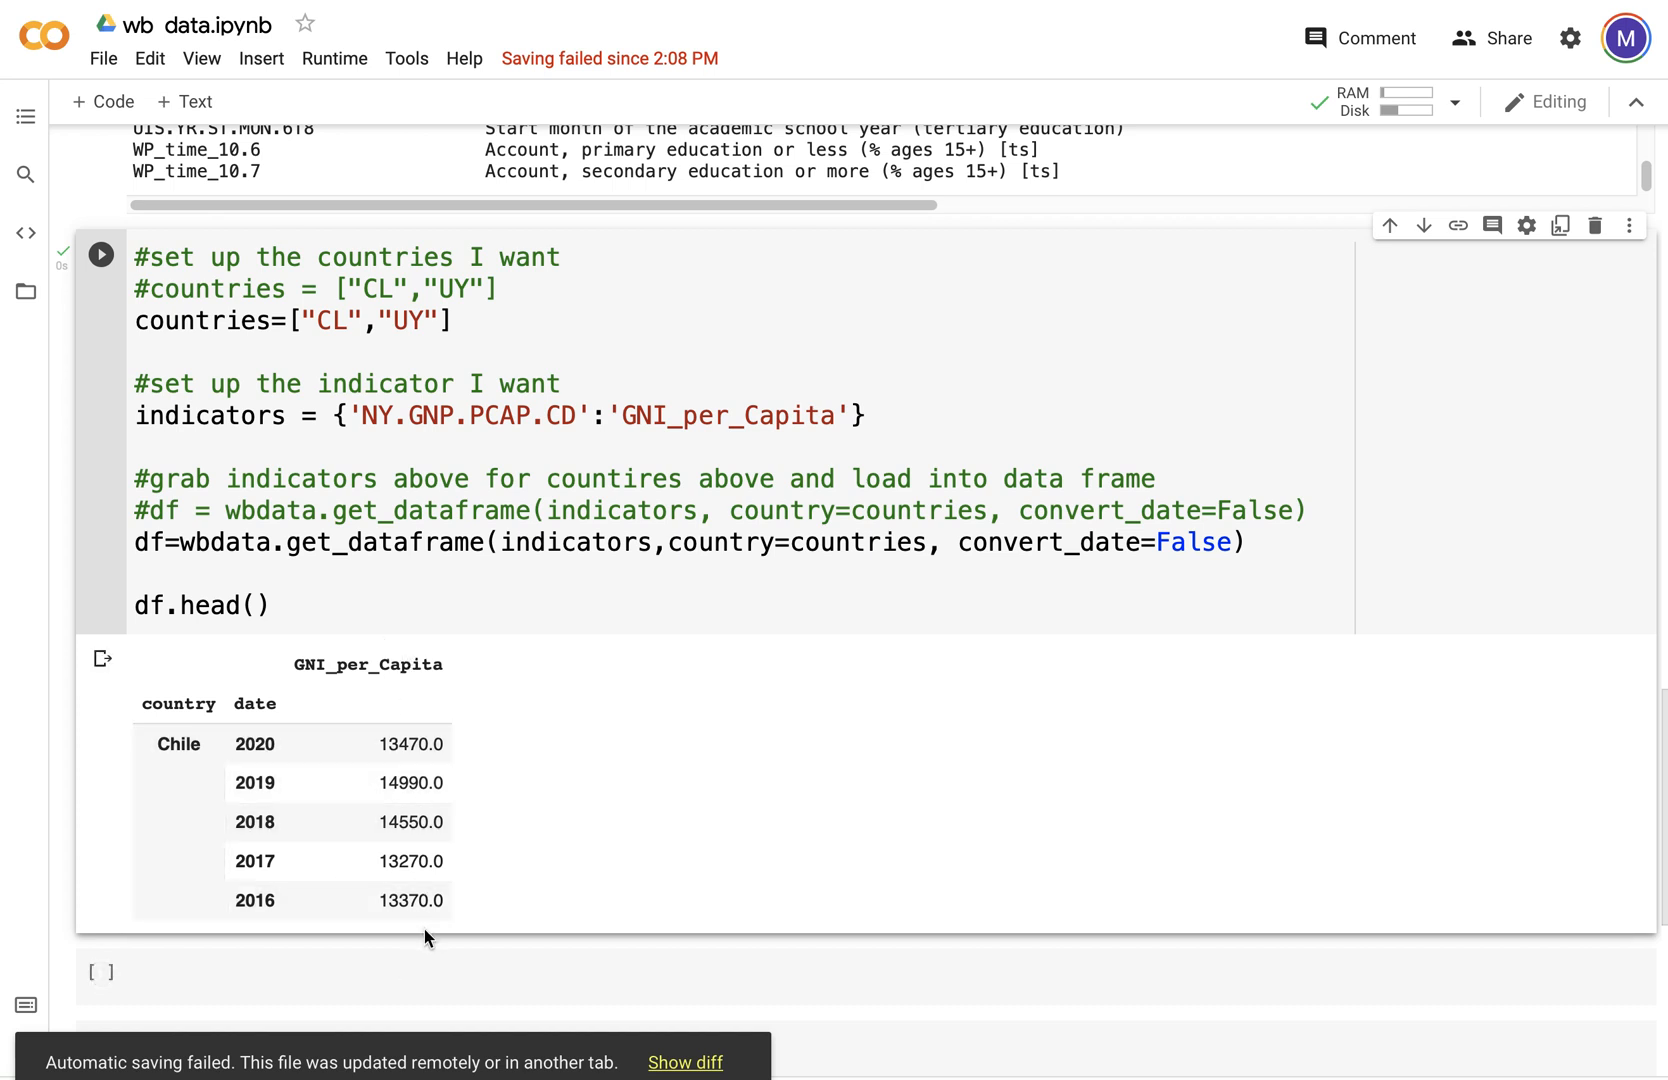
mouse_move(798, 762)
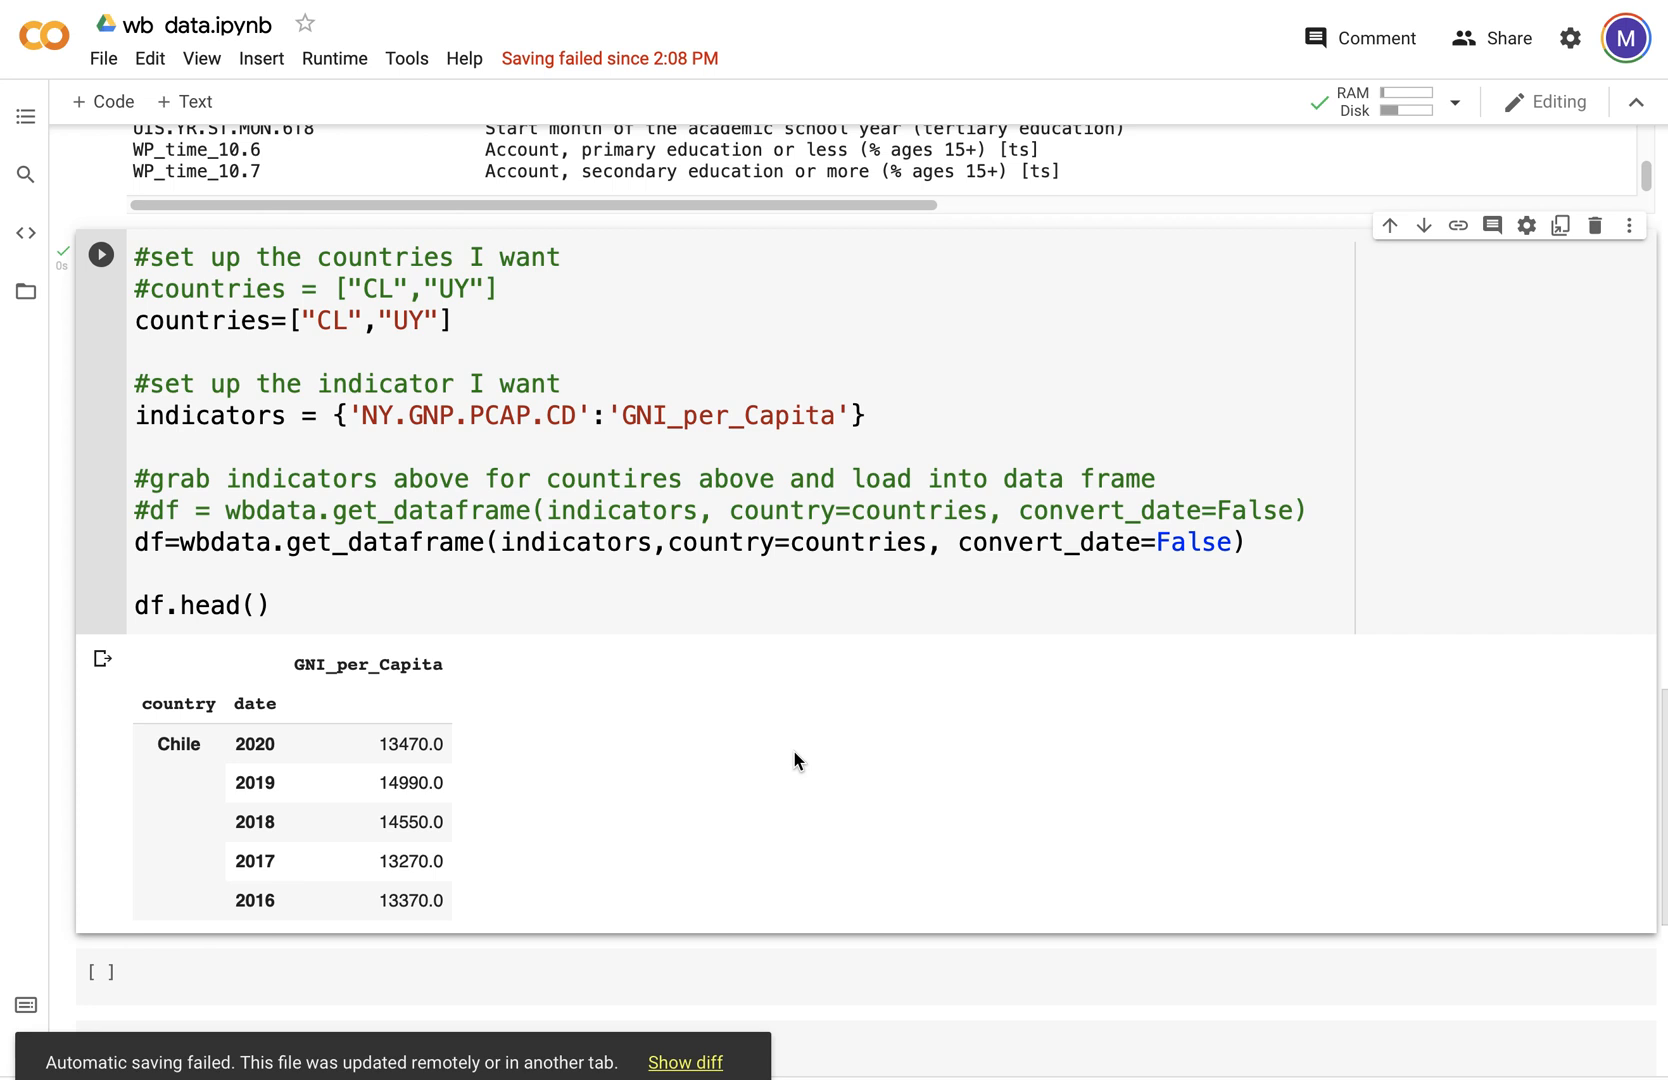
mouse_move(440, 1015)
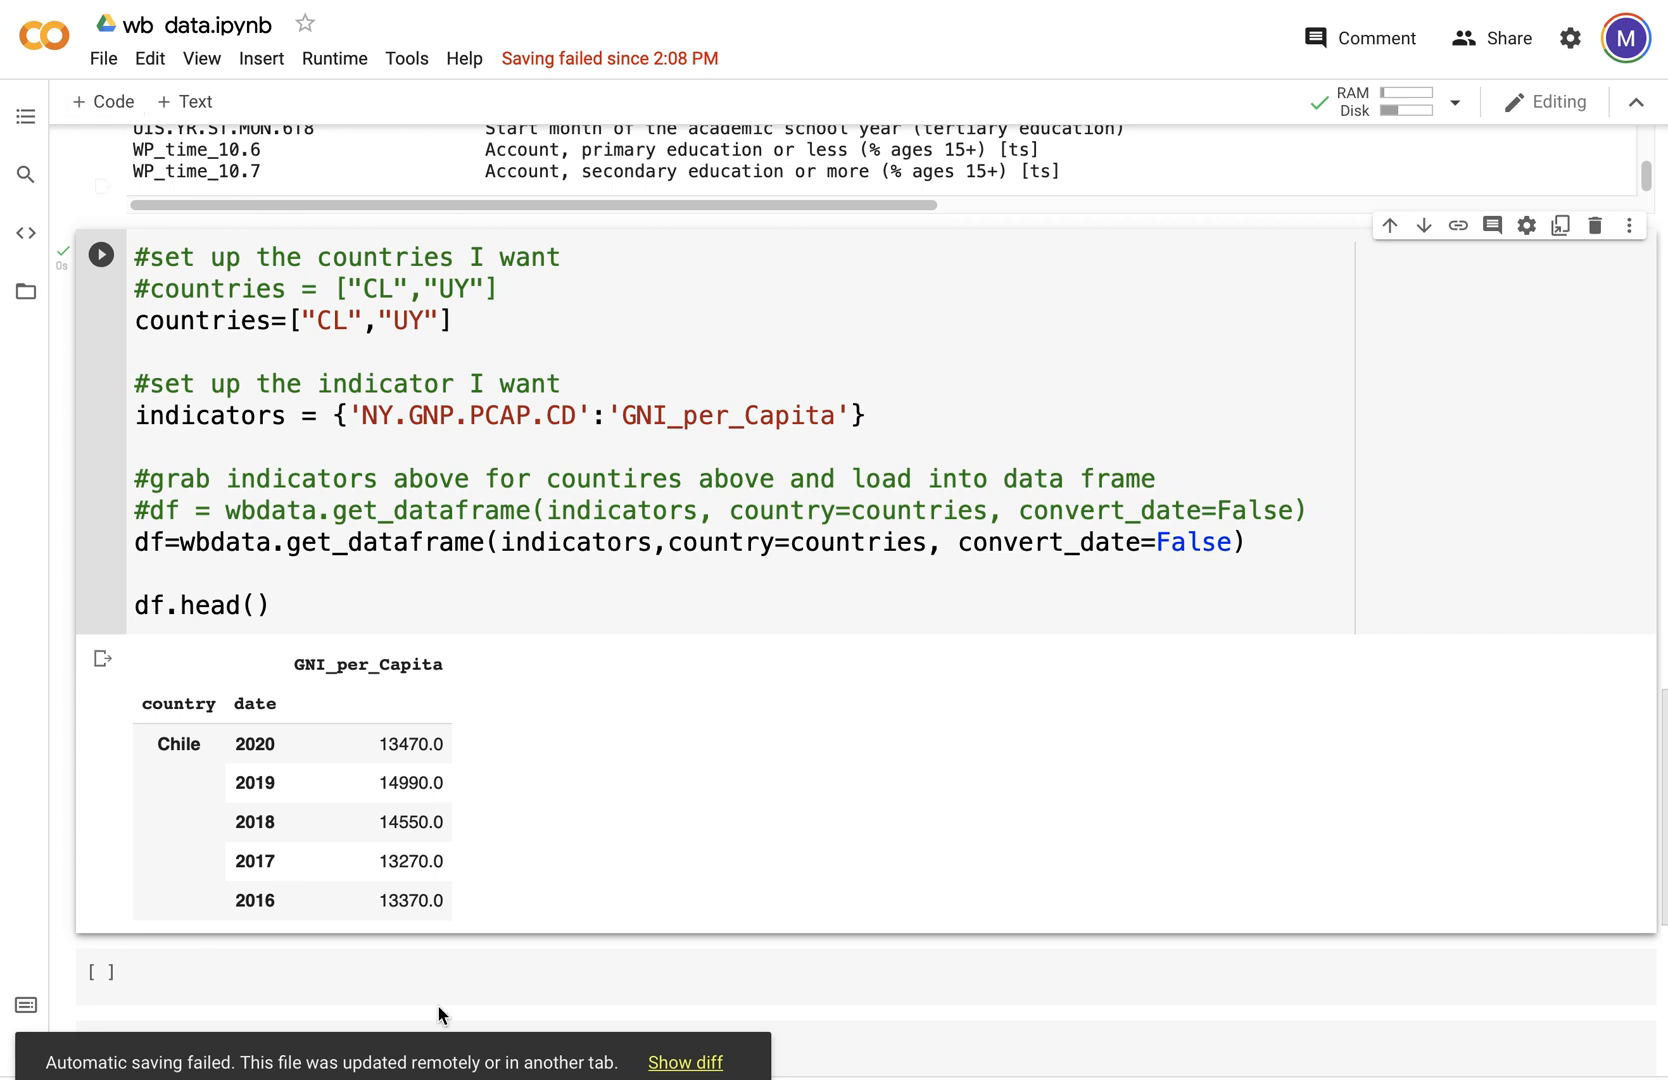
click(102, 59)
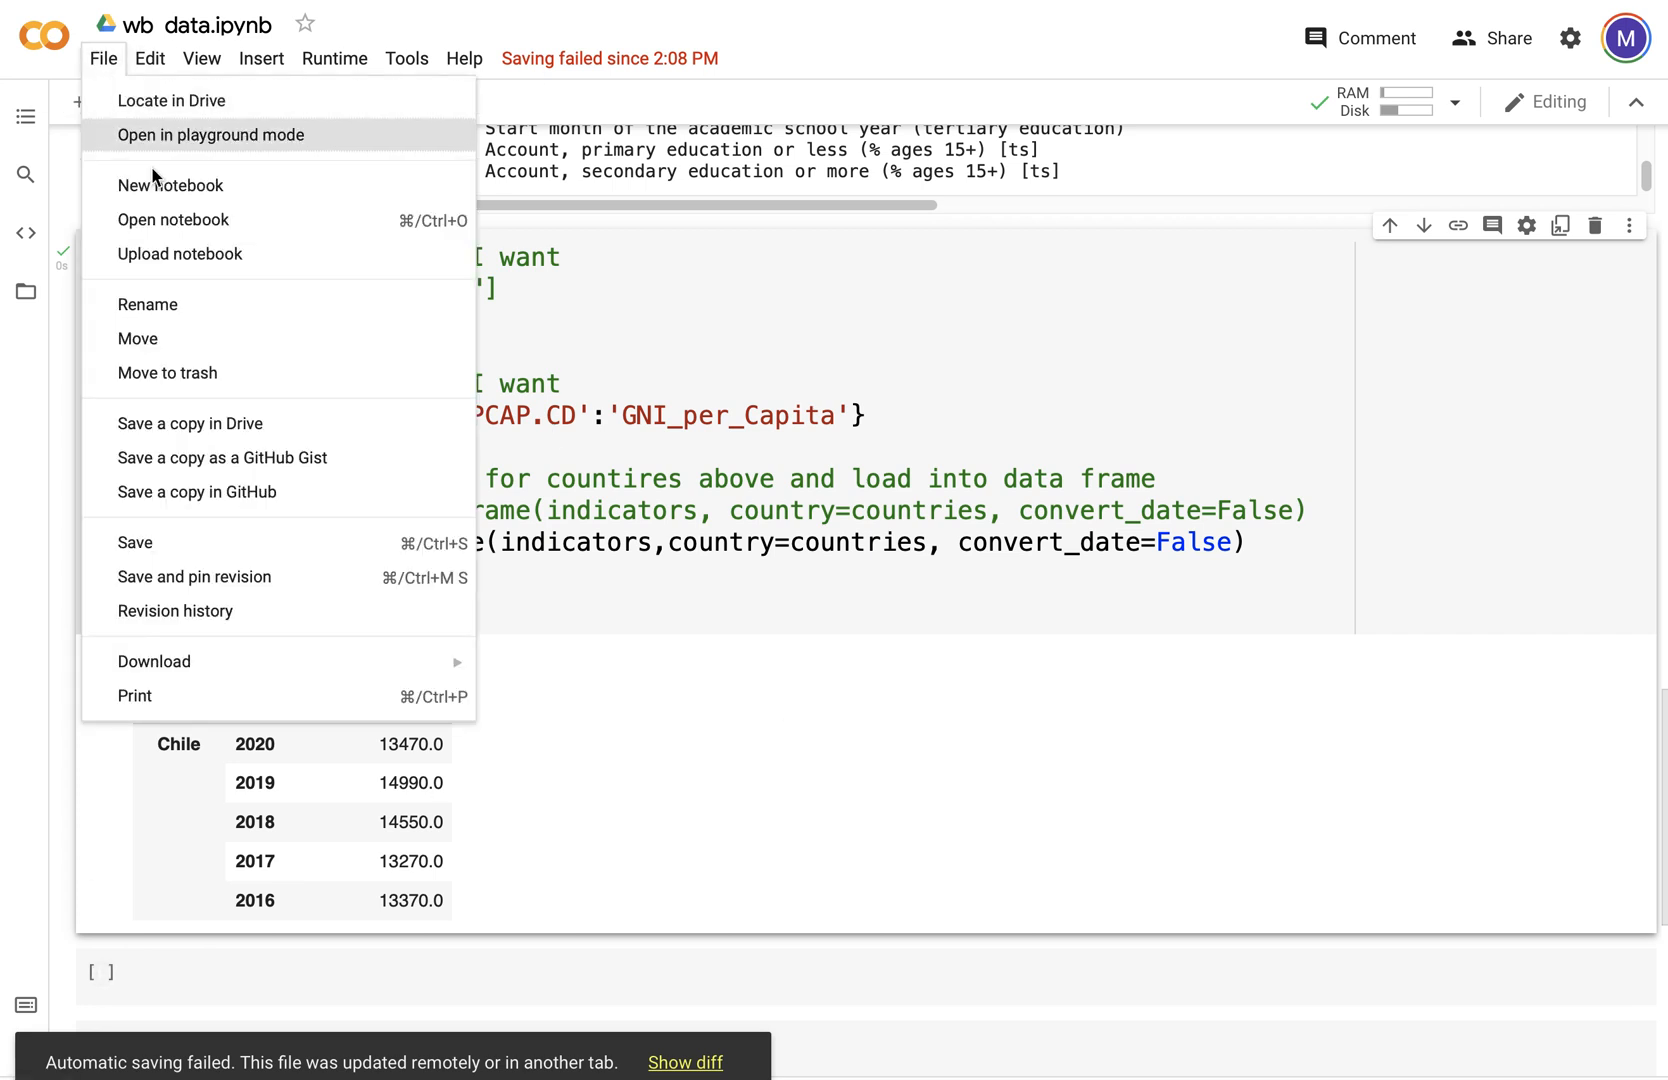
mouse_move(149, 543)
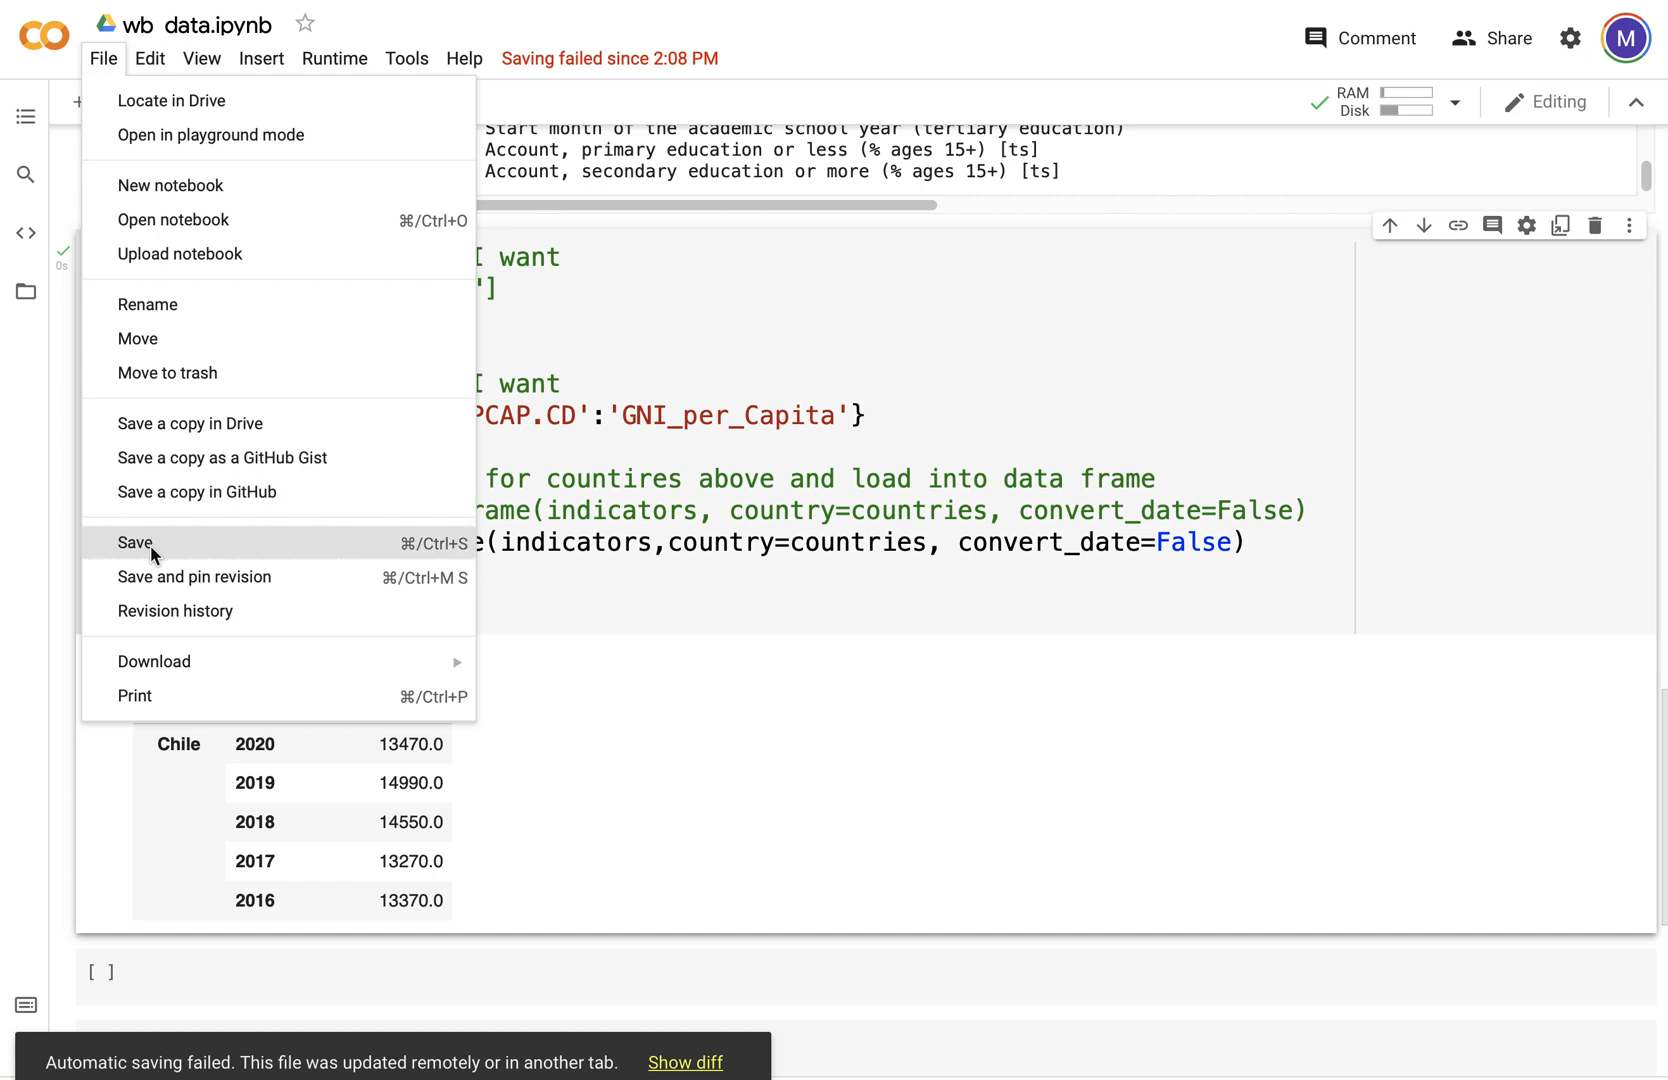
Step: Save the wbdata GNI notebook from the File menu, keeping the Chile GNI output
click(135, 543)
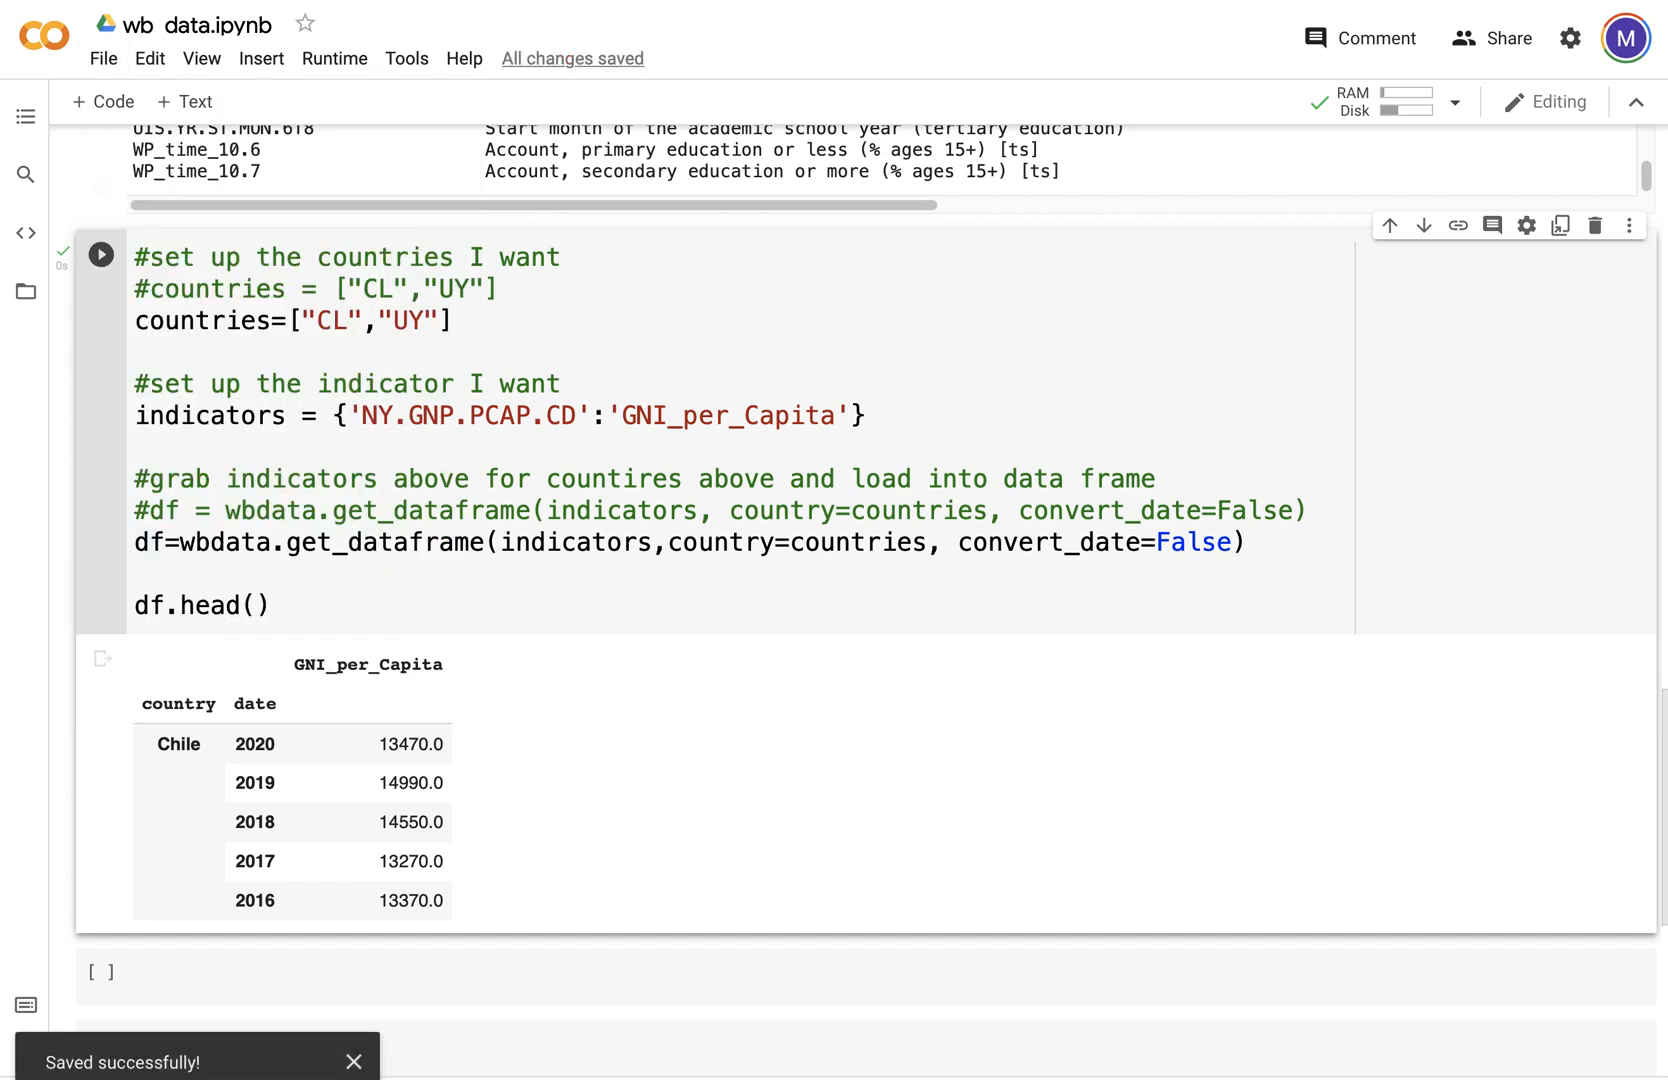